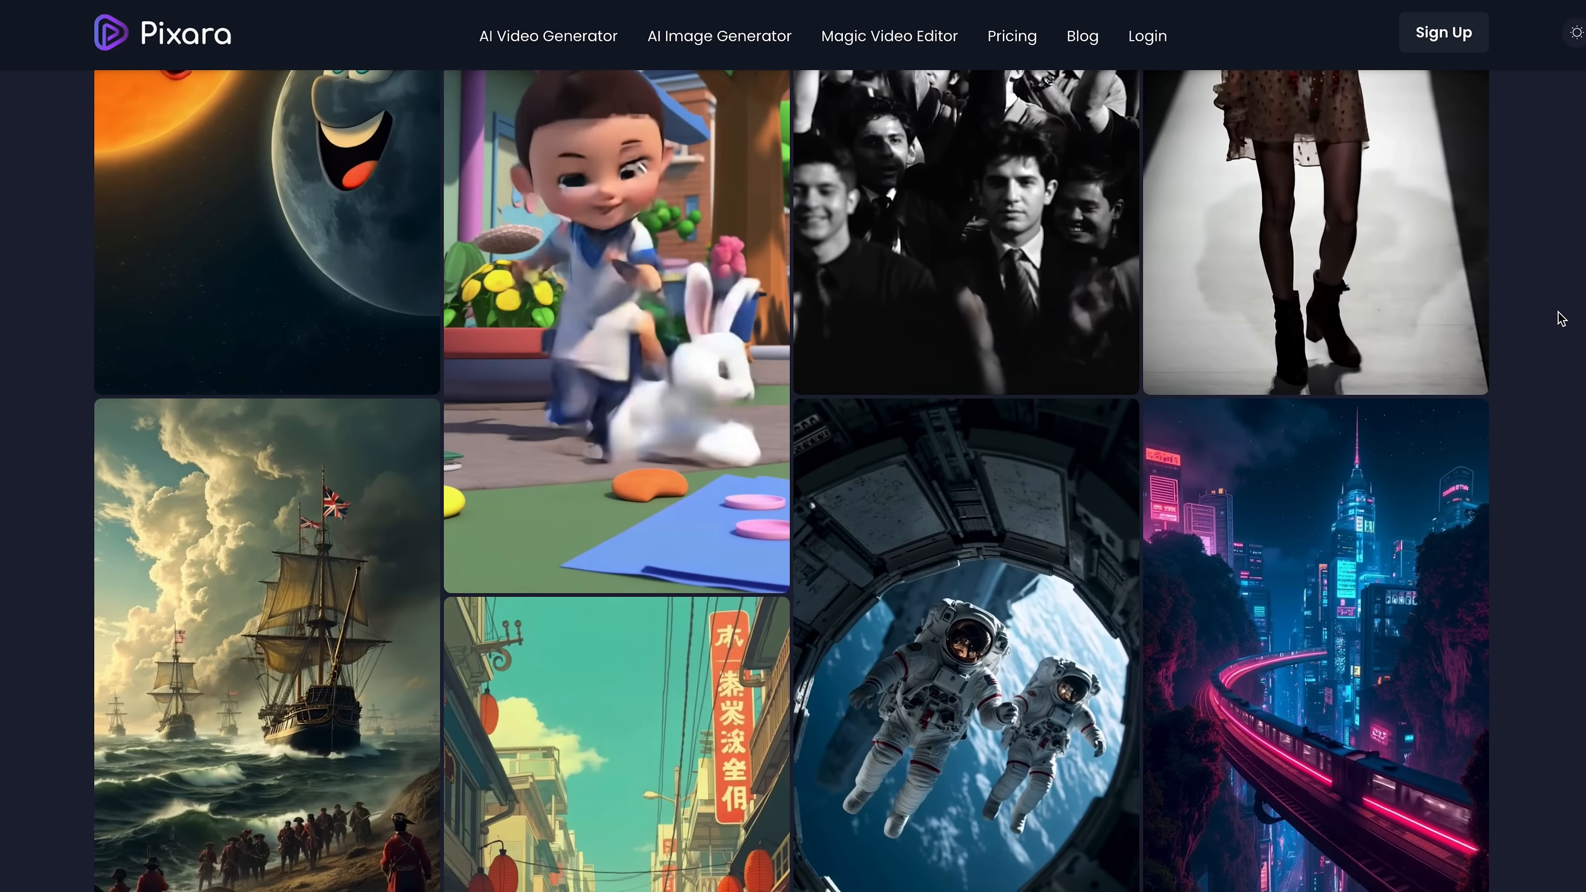
Scroll down through the pixara.ai landing page's generator sections and model list
scroll(down, 3)
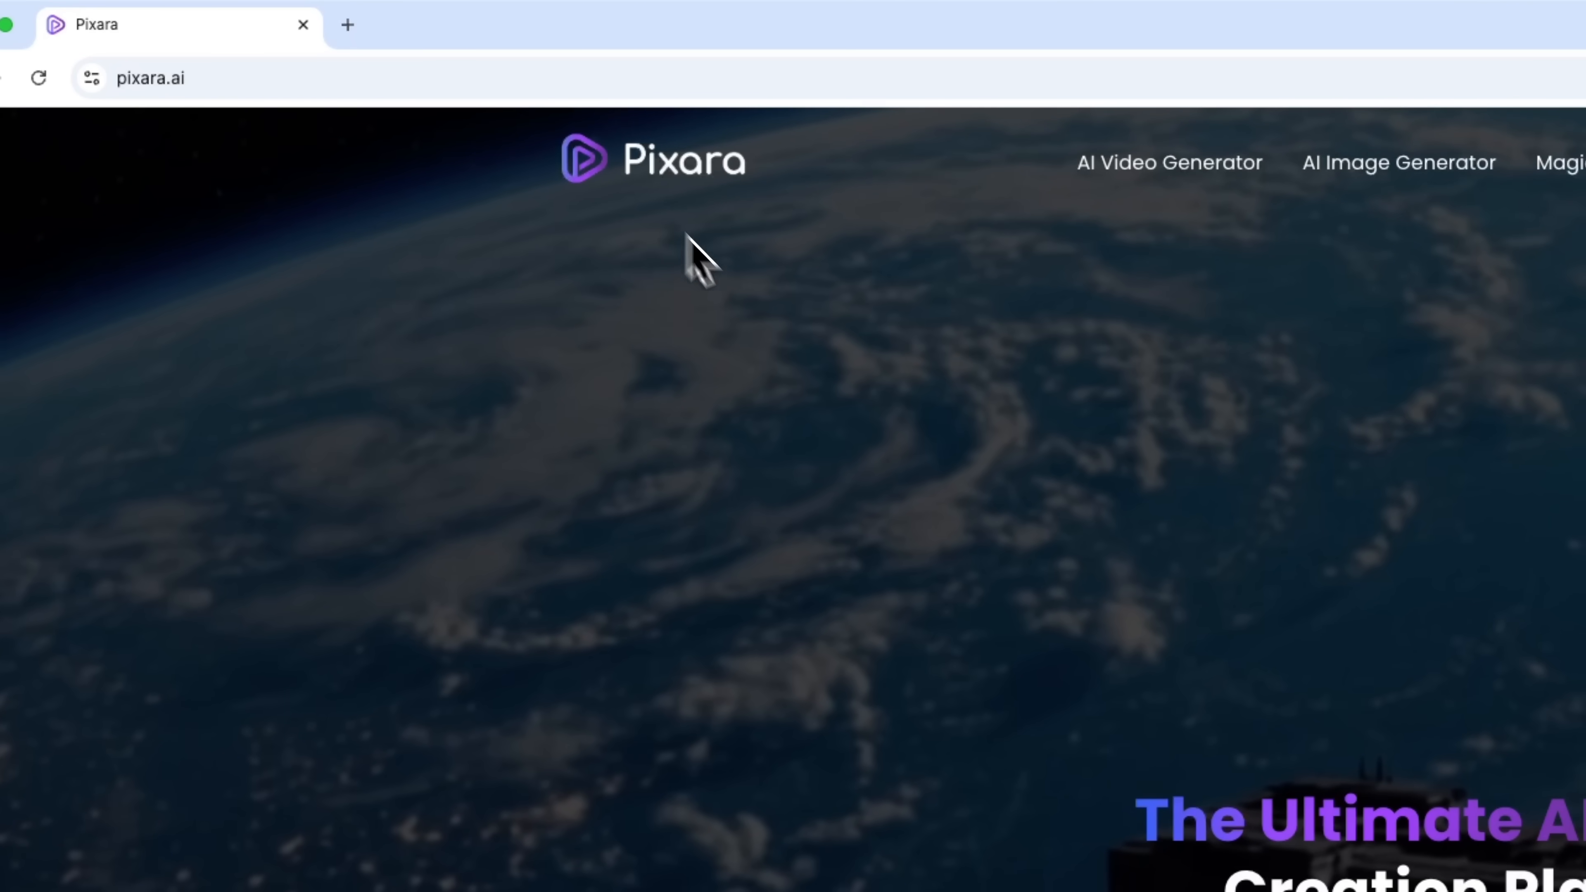
scroll(down, 3)
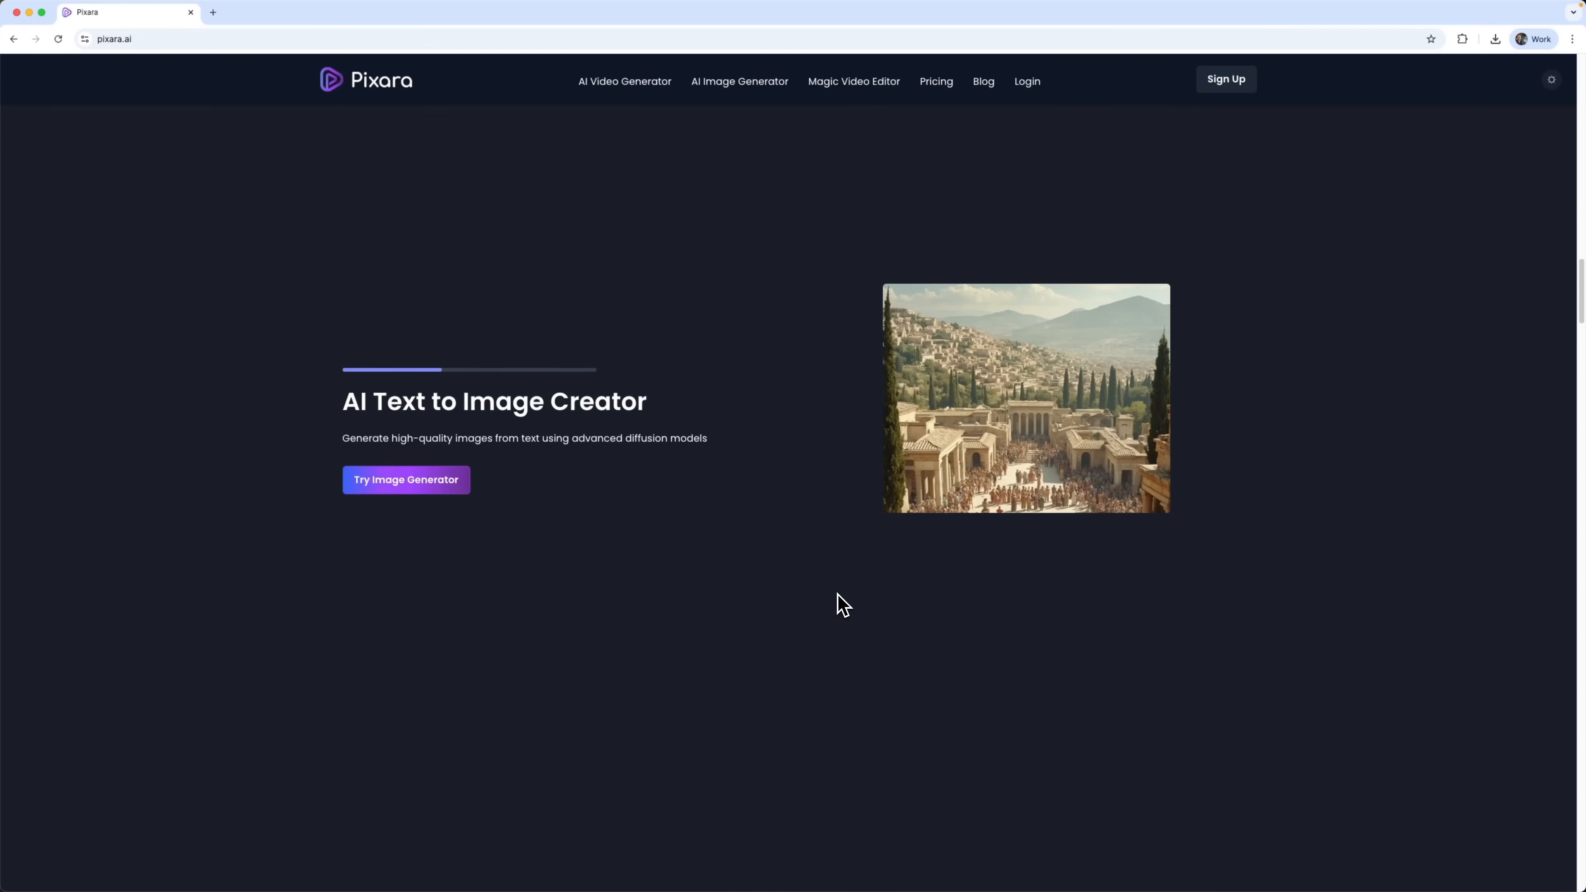
scroll(down, 3)
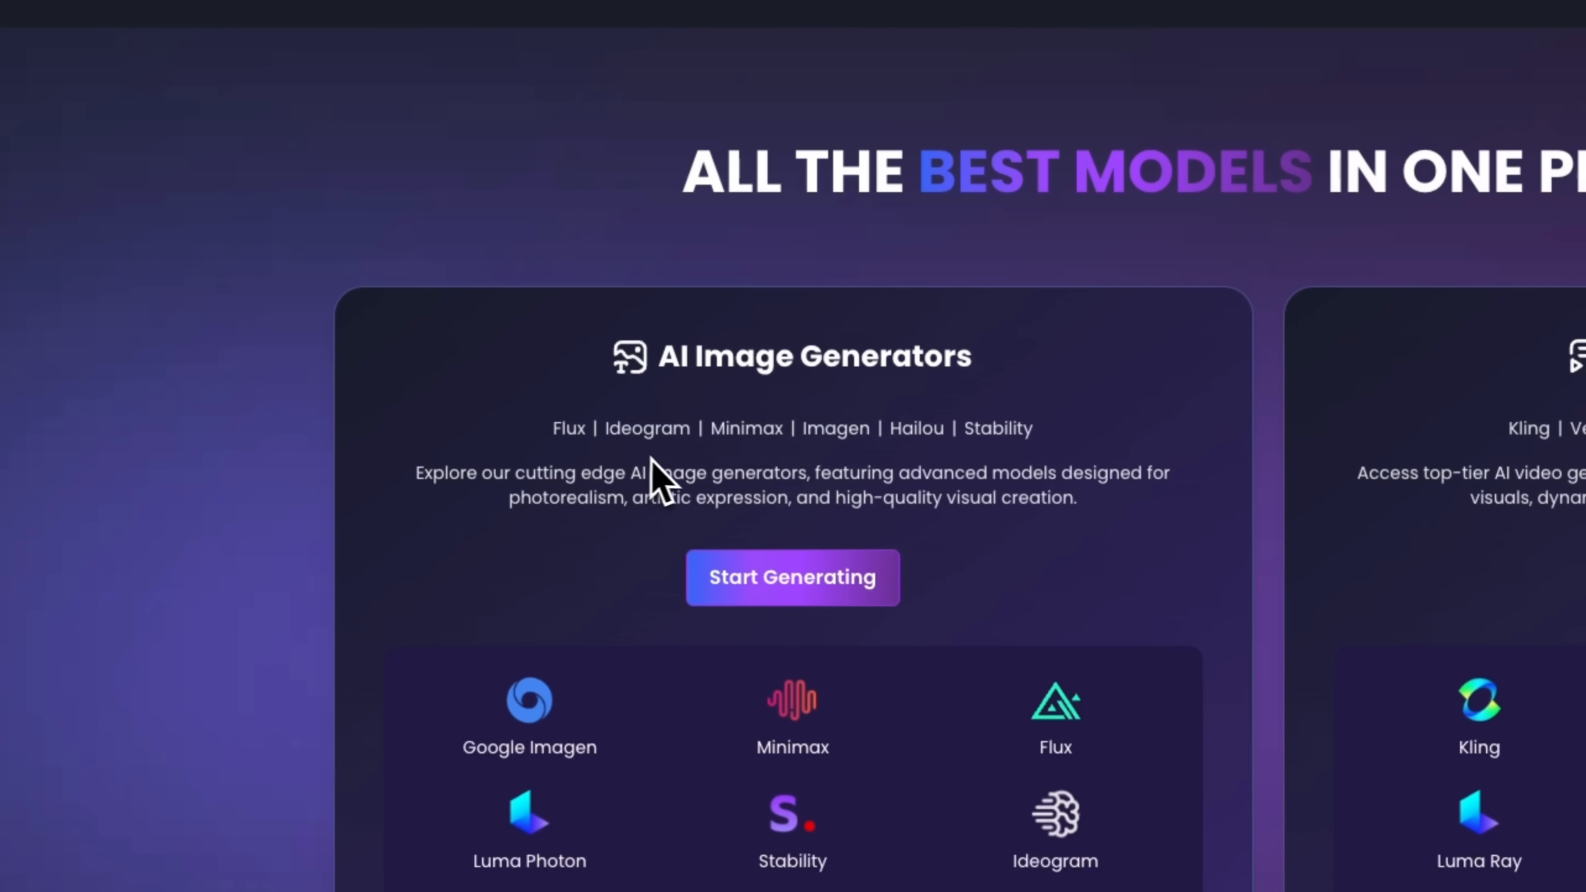
mouse_move(974, 484)
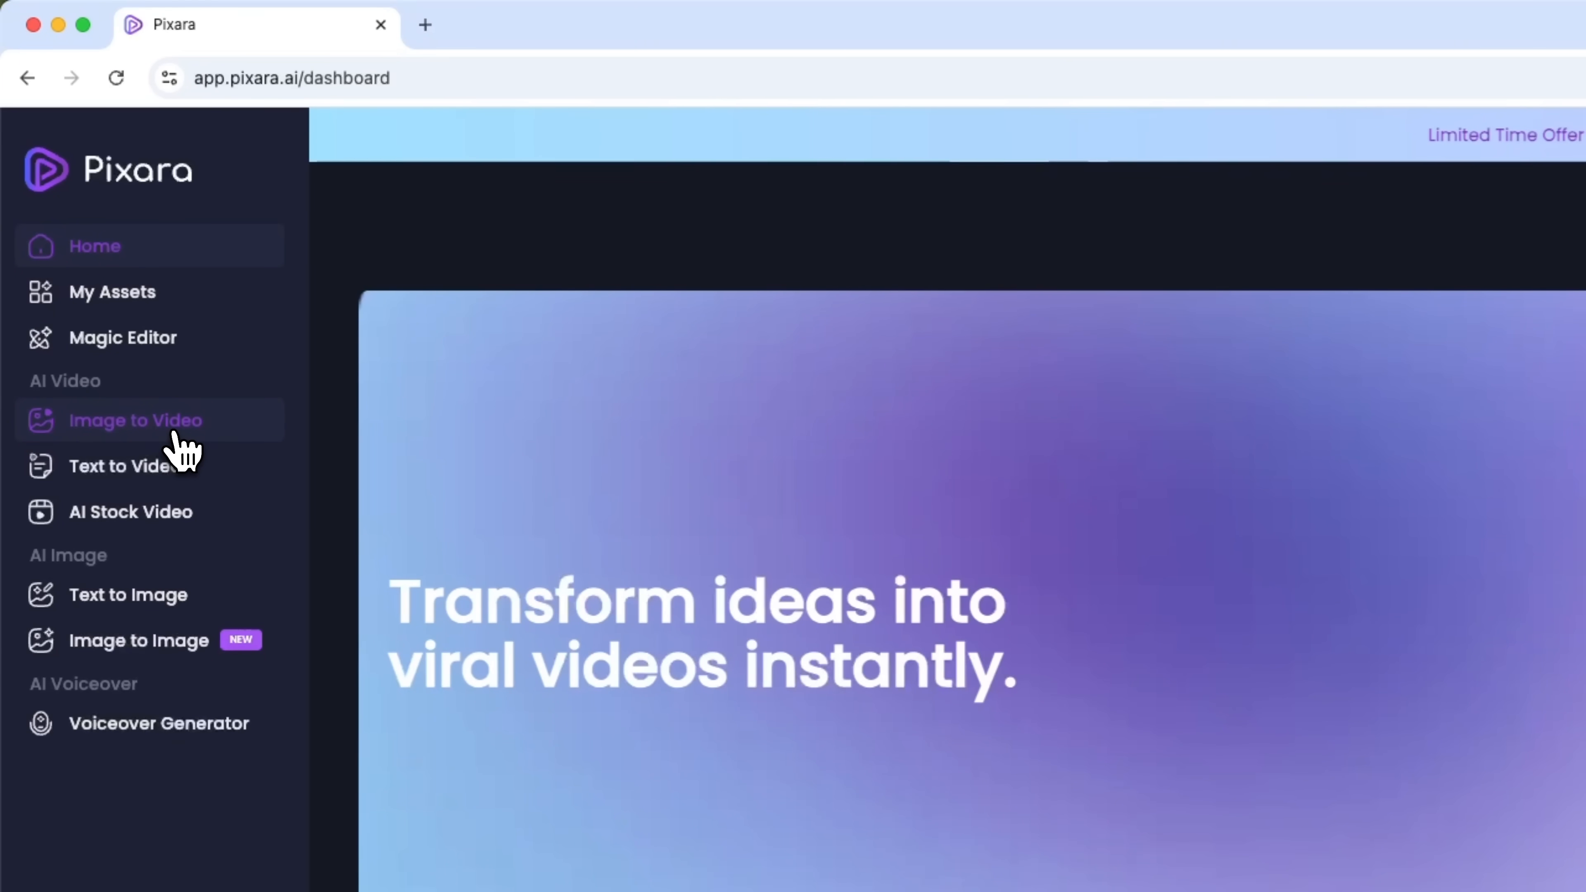
Visit the Text to Video, Text to Image, Image to Image and Voiceover Generator pages from the sidebar
click(121, 466)
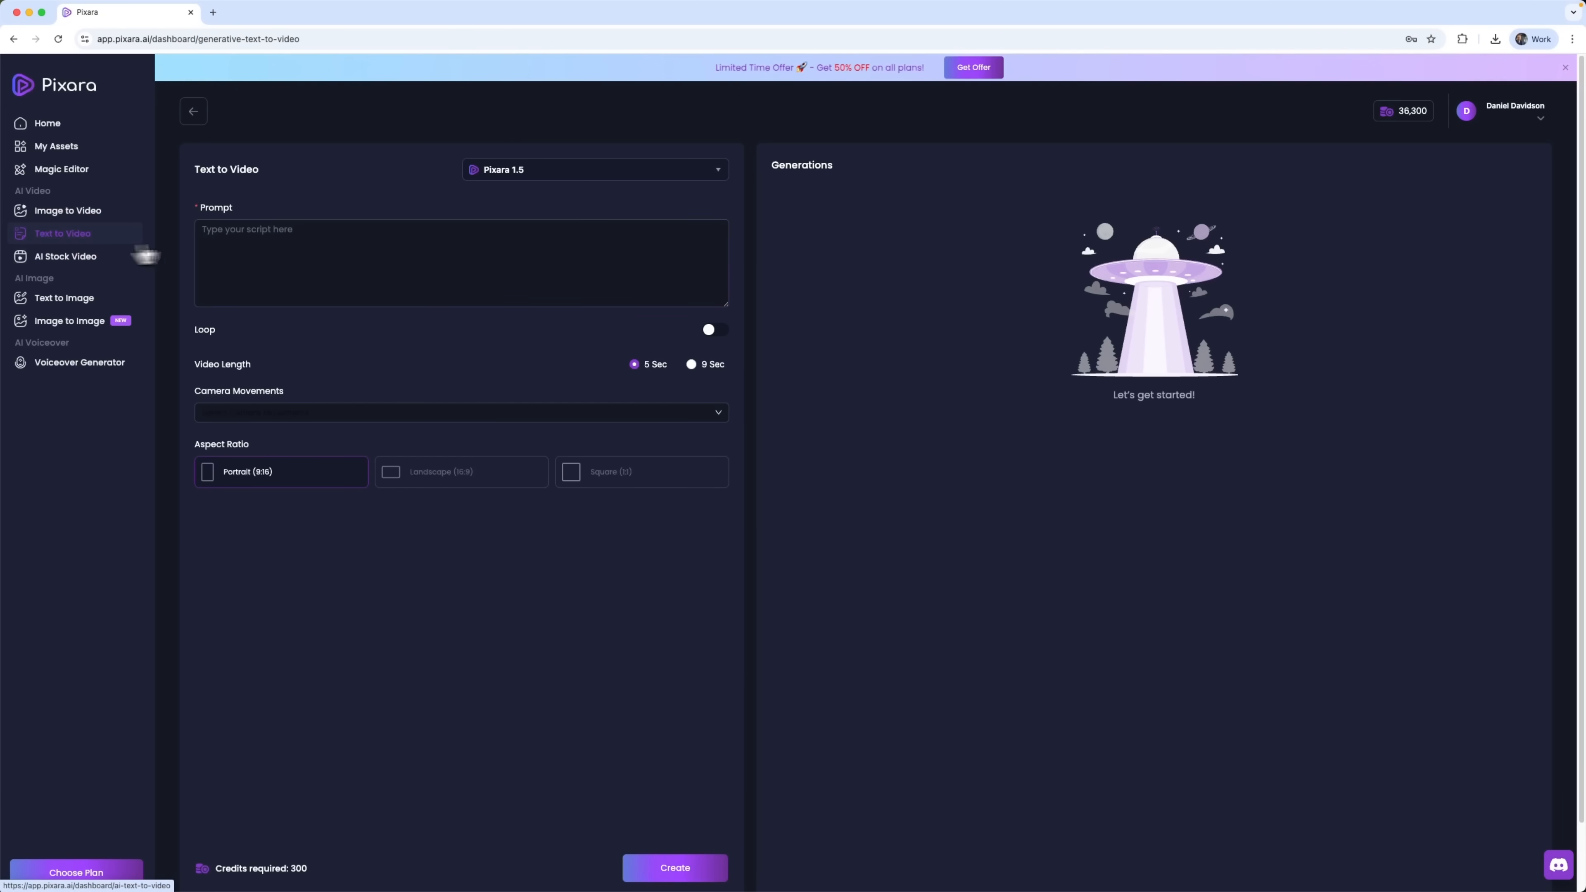
click(461, 263)
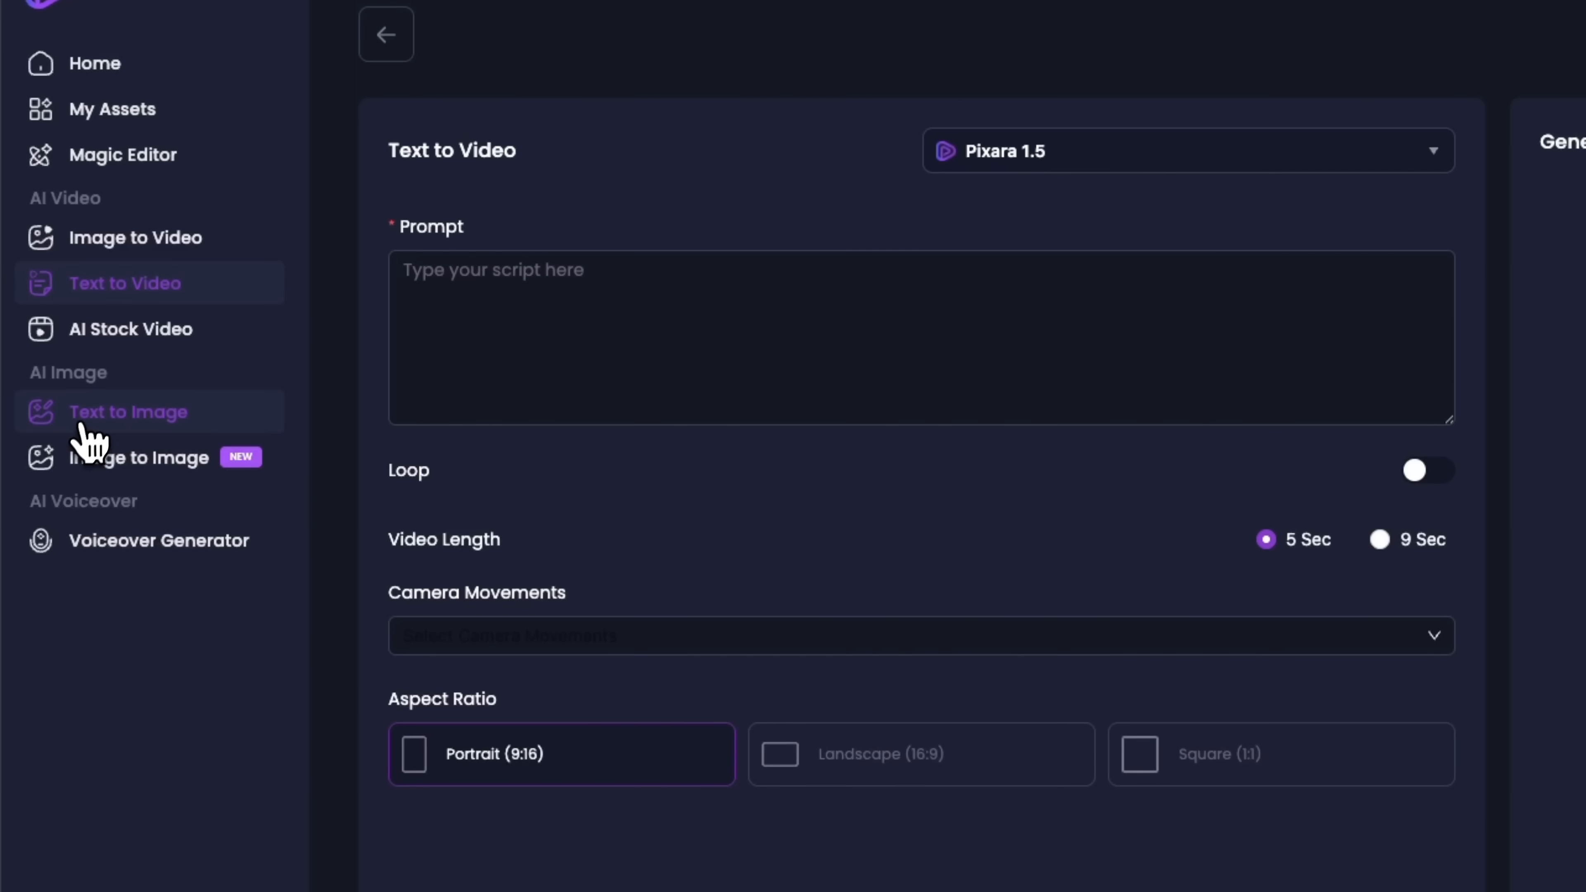
mouse_move(170, 430)
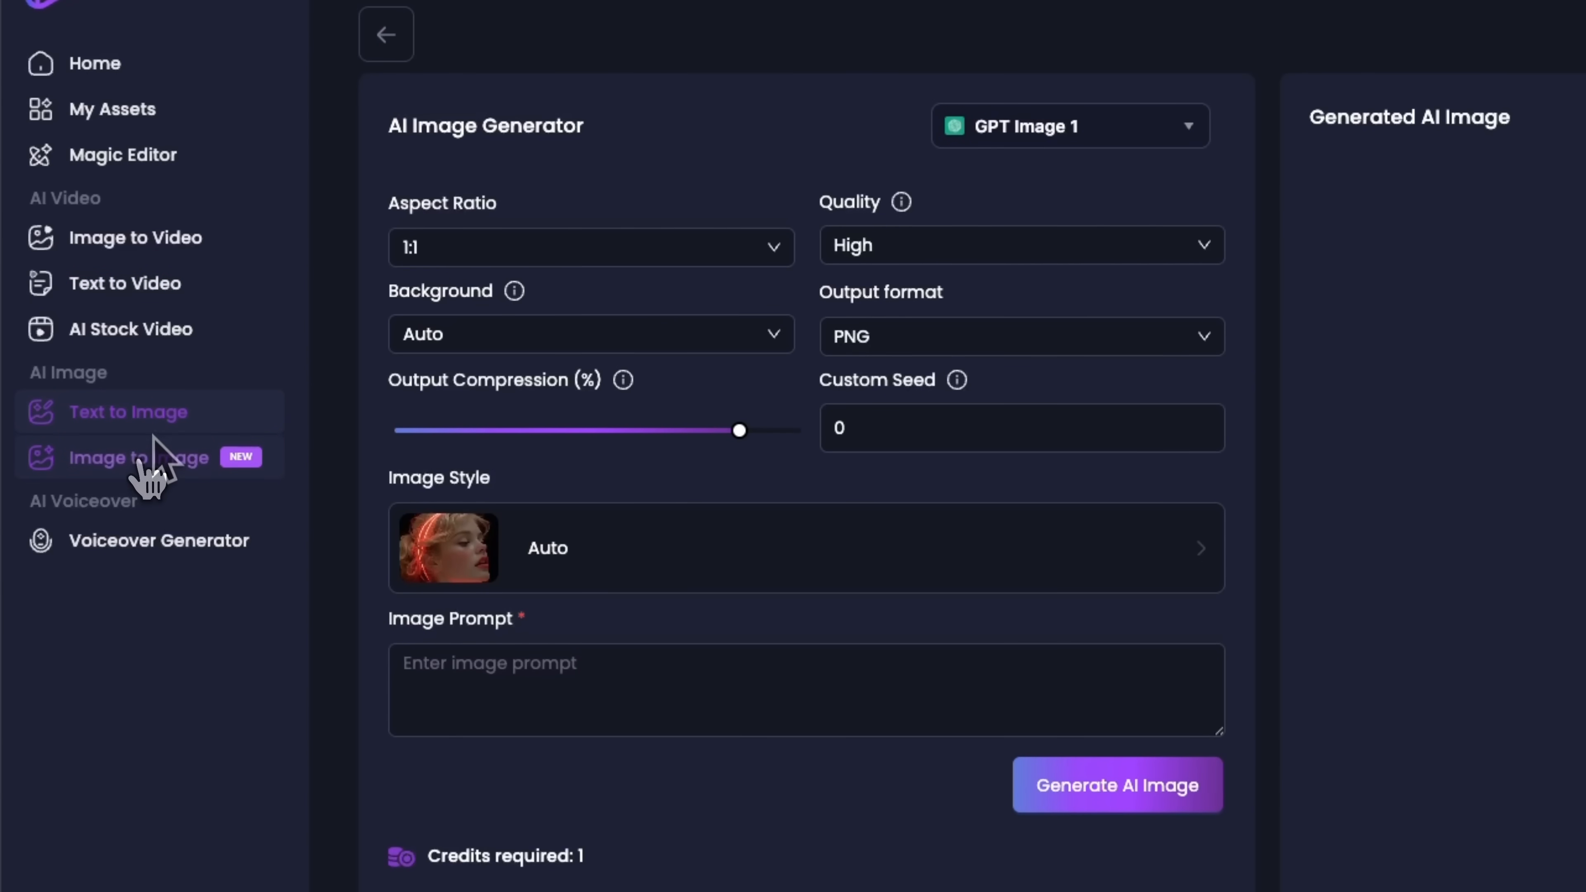
click(139, 457)
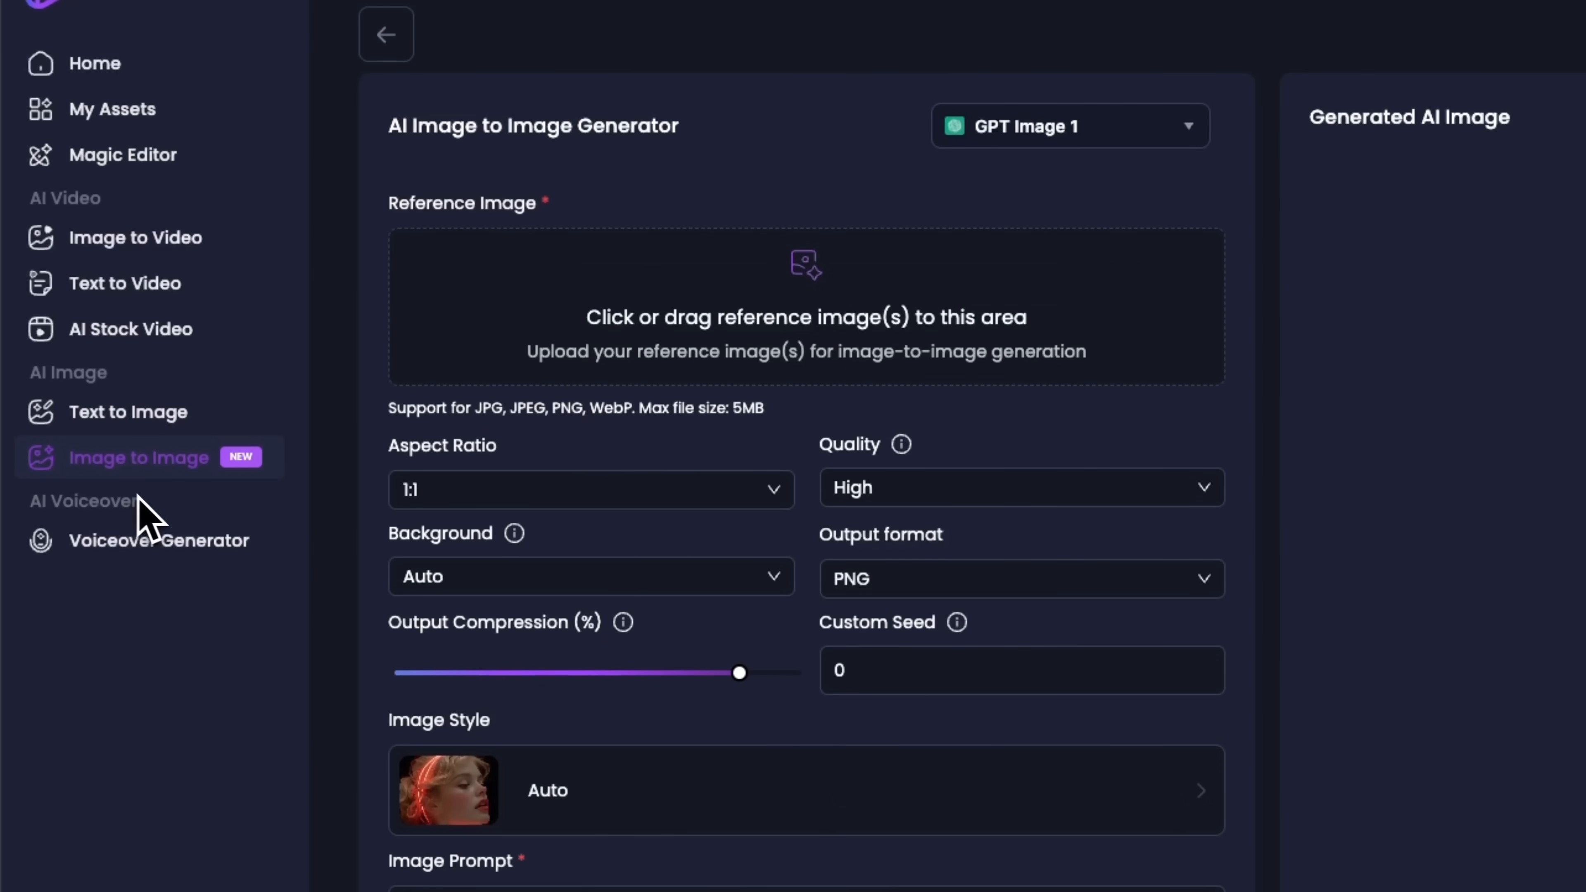
click(158, 541)
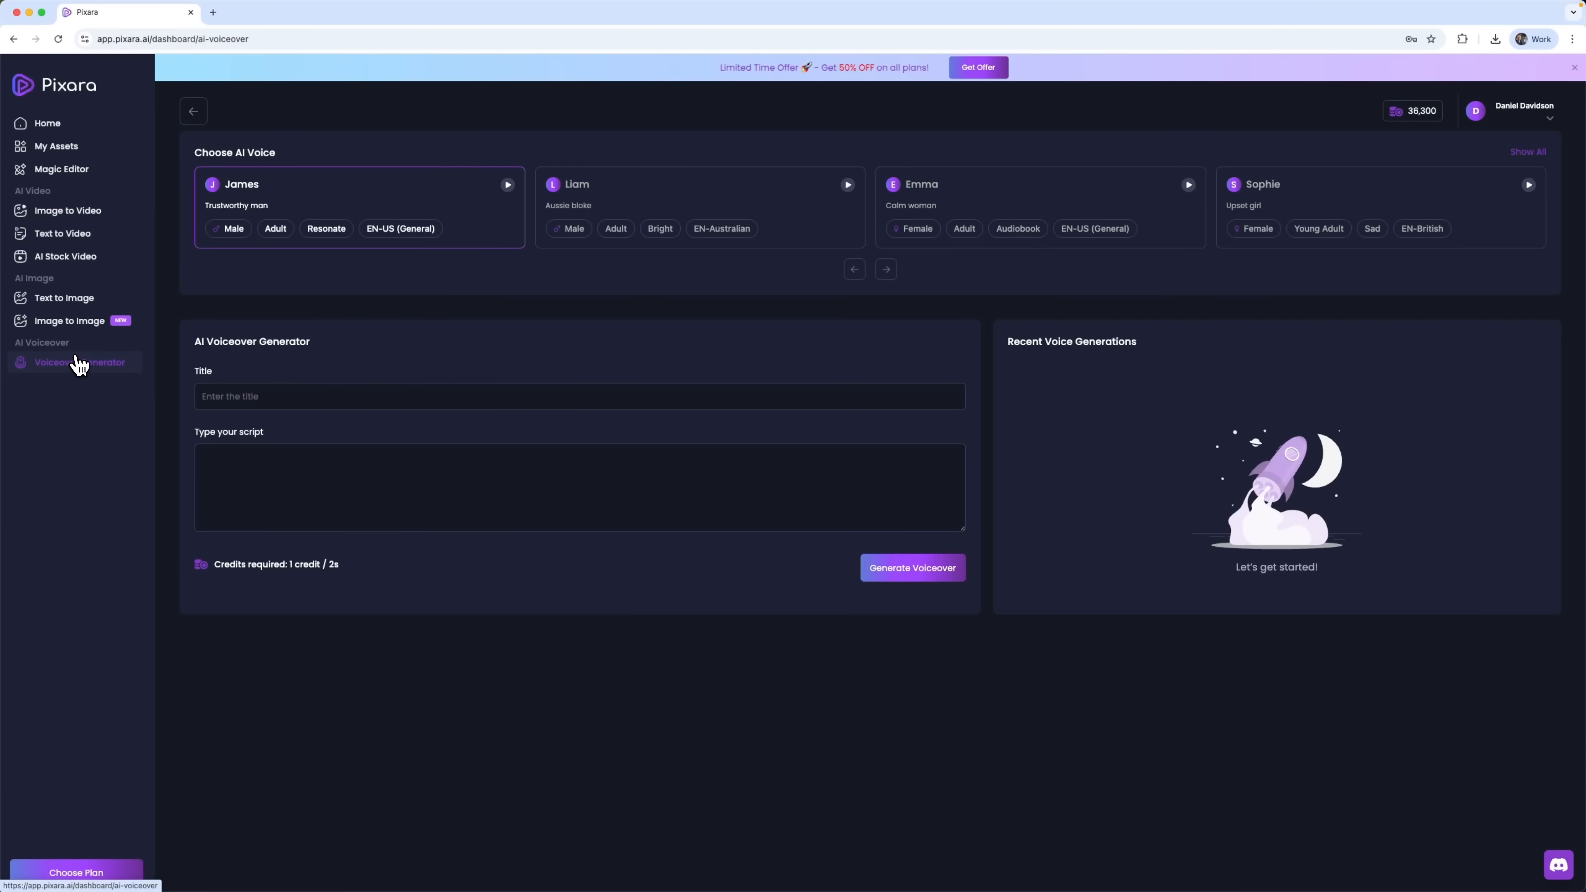
mouse_move(80, 365)
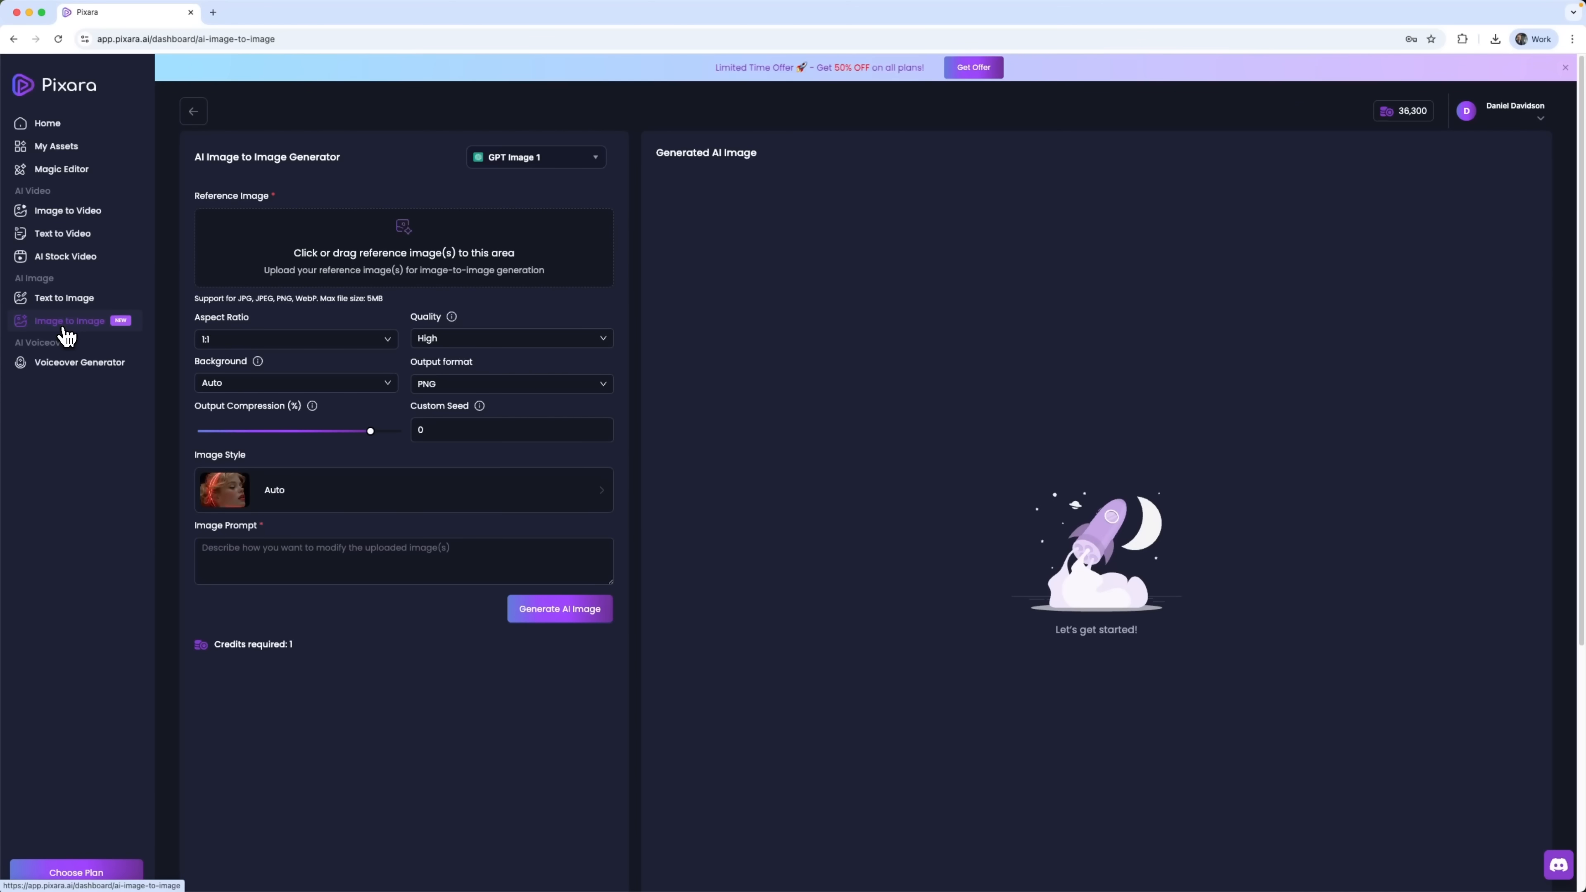
mouse_move(67, 338)
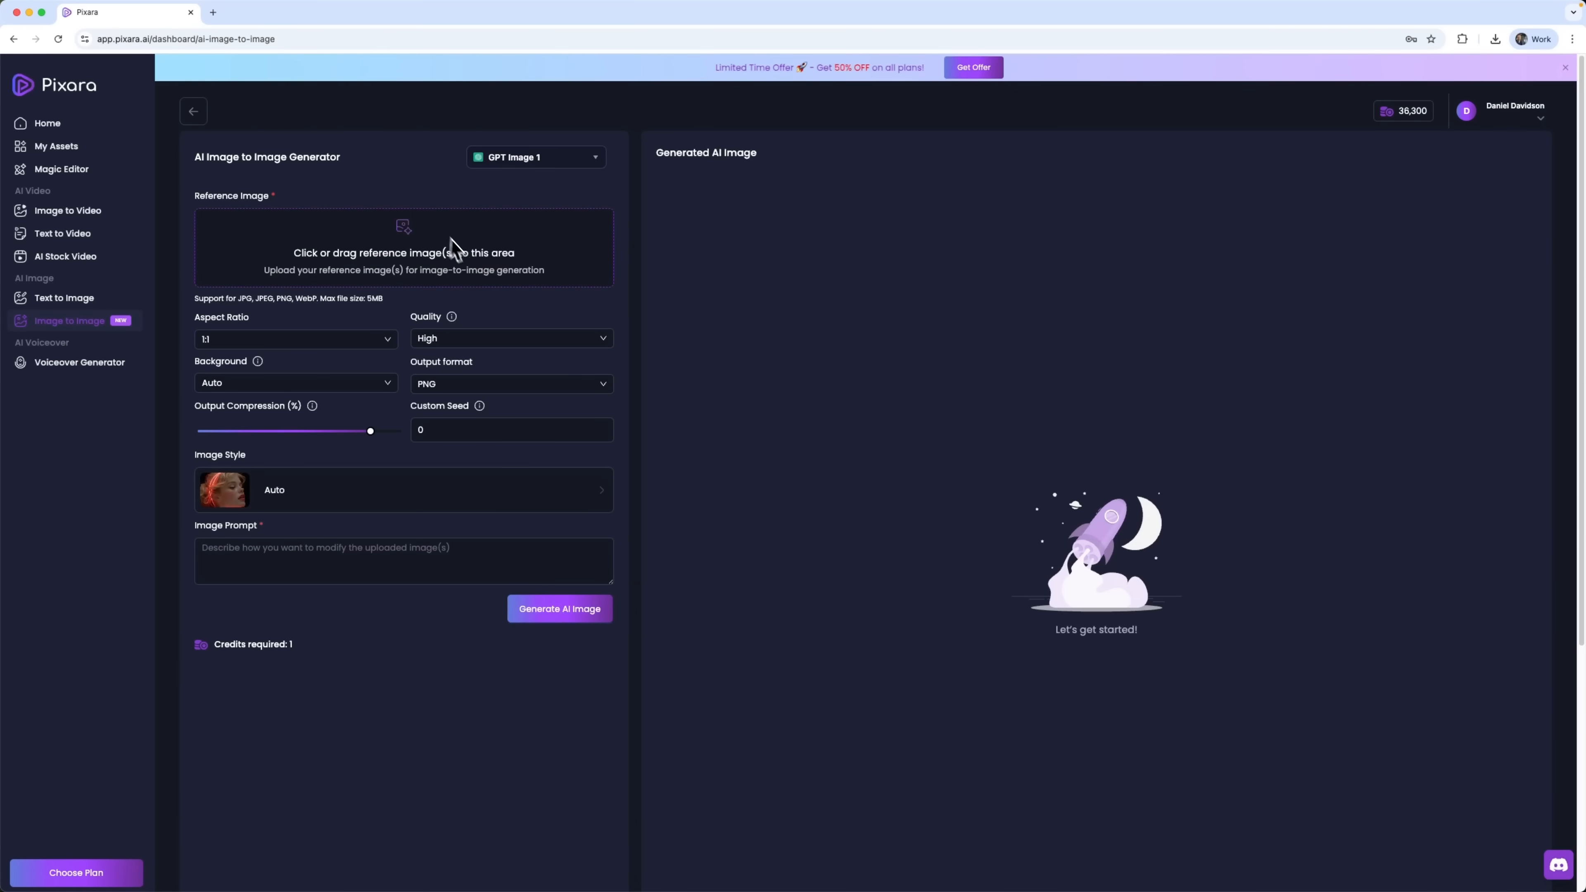
mouse_move(422, 238)
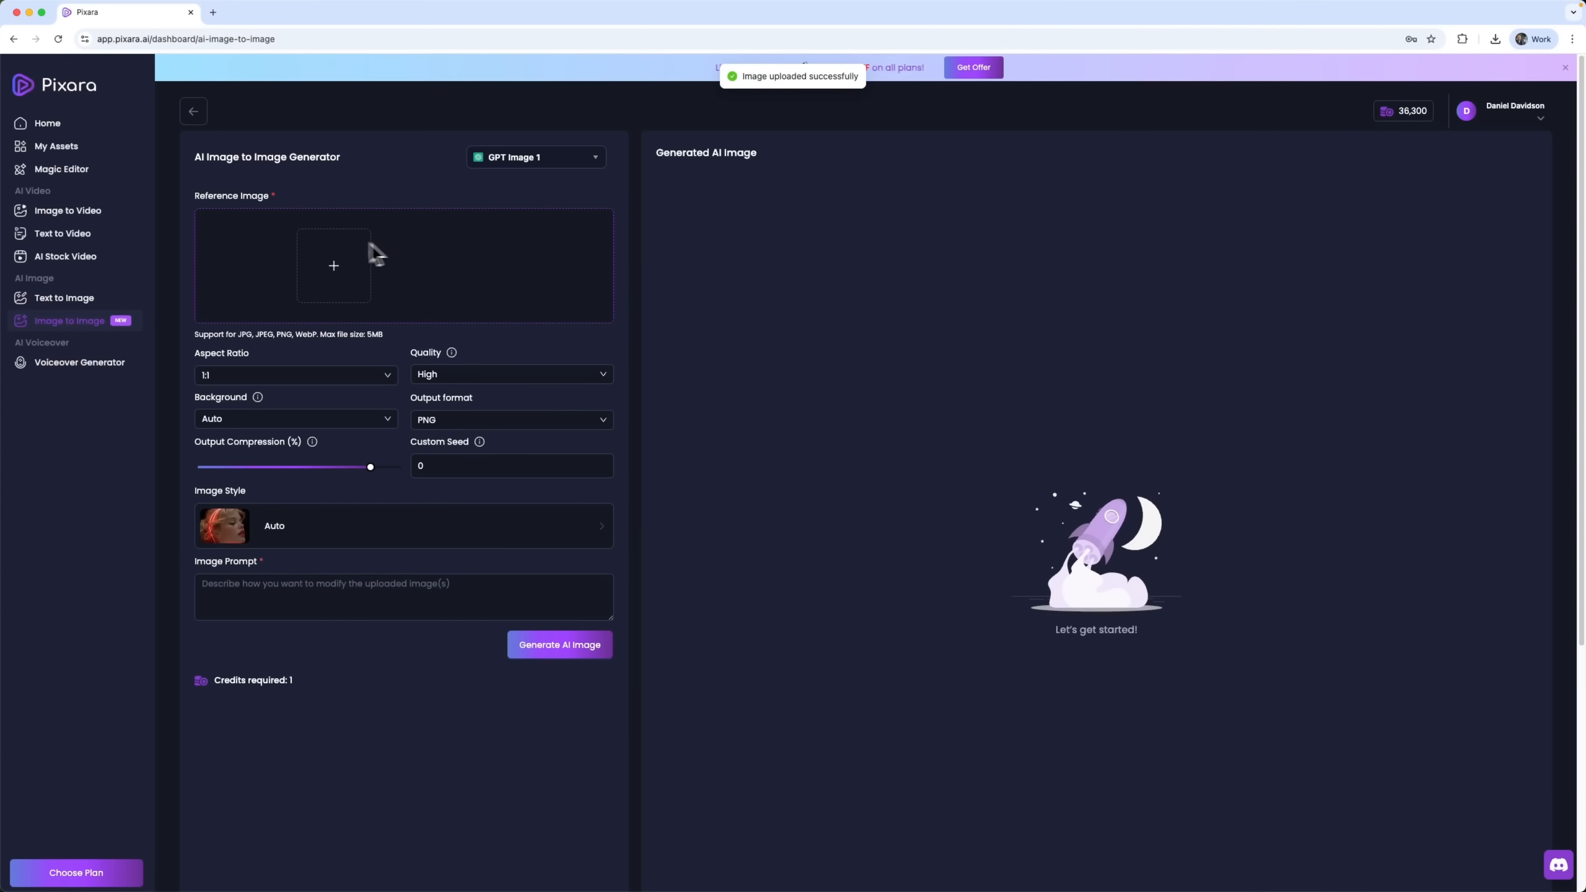
mouse_move(252, 265)
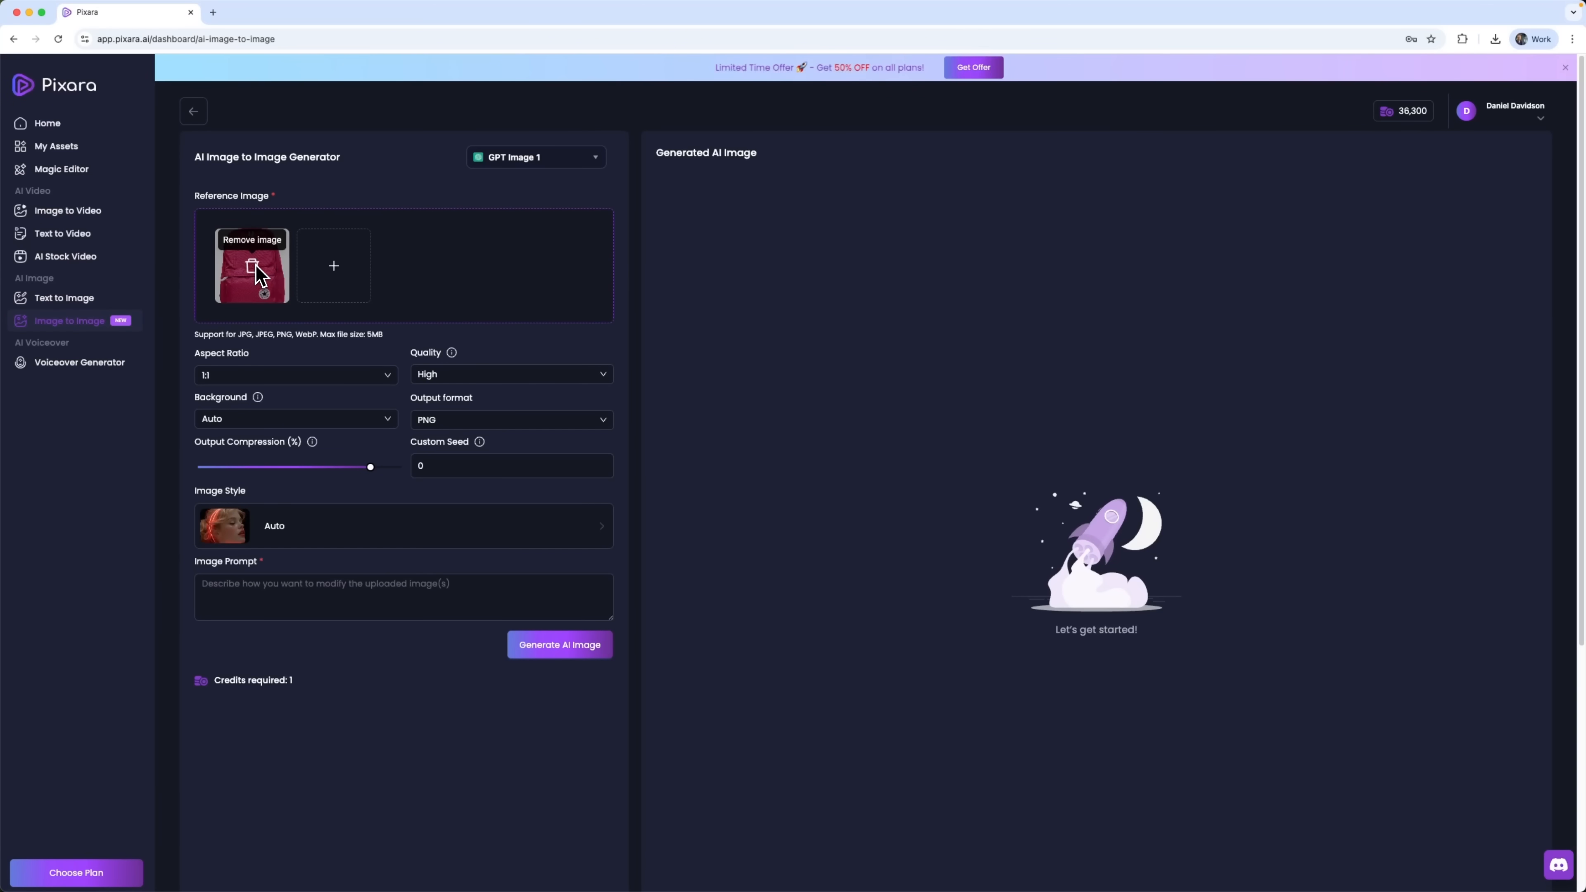
mouse_move(326, 296)
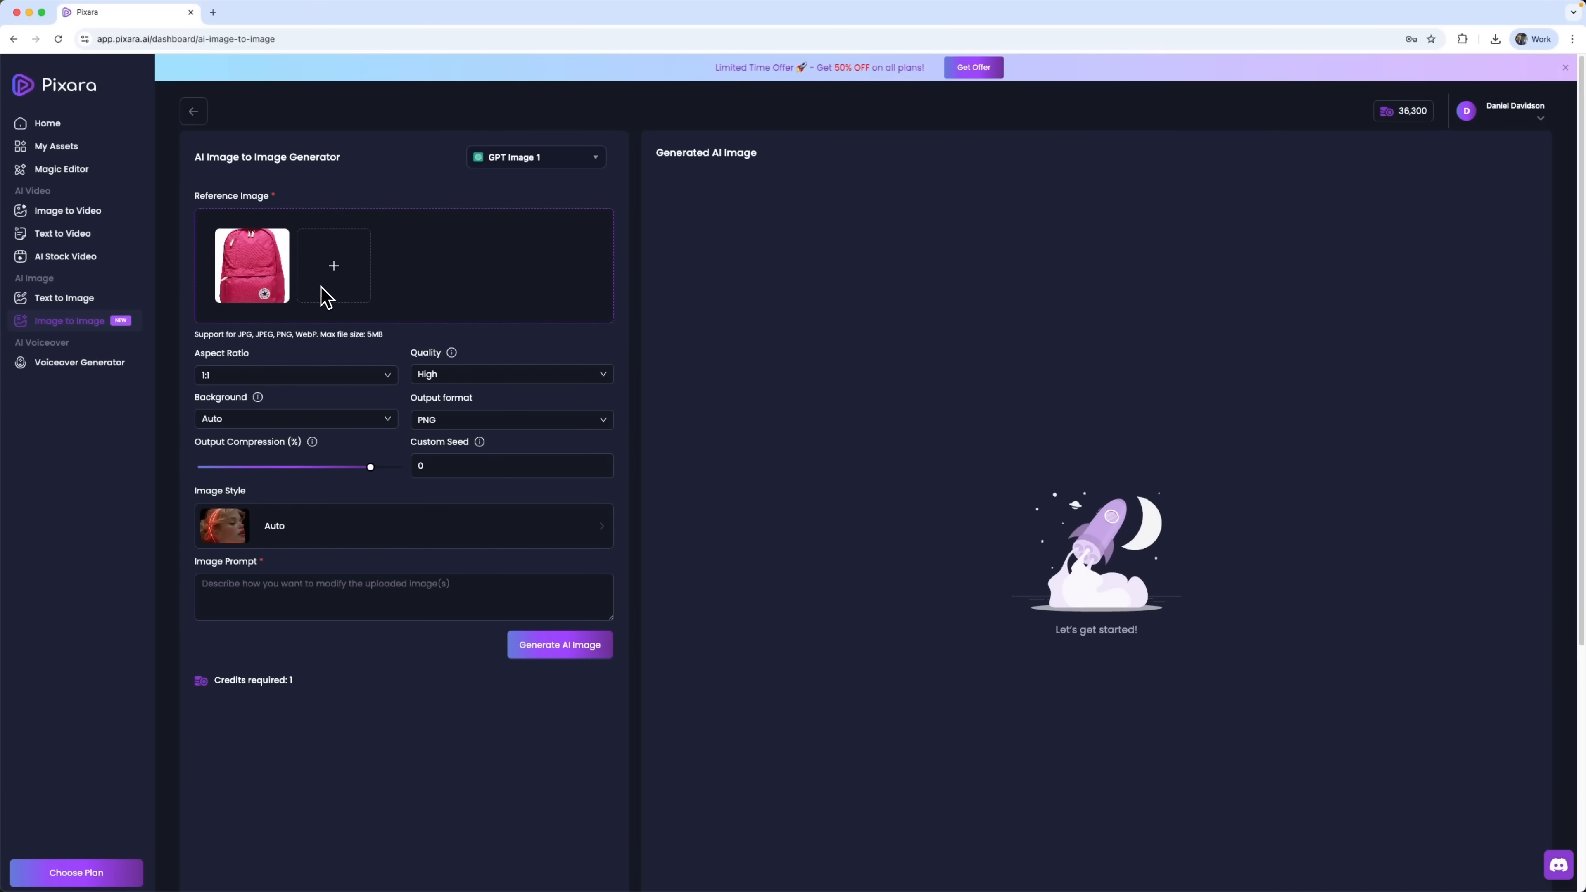
mouse_move(334, 366)
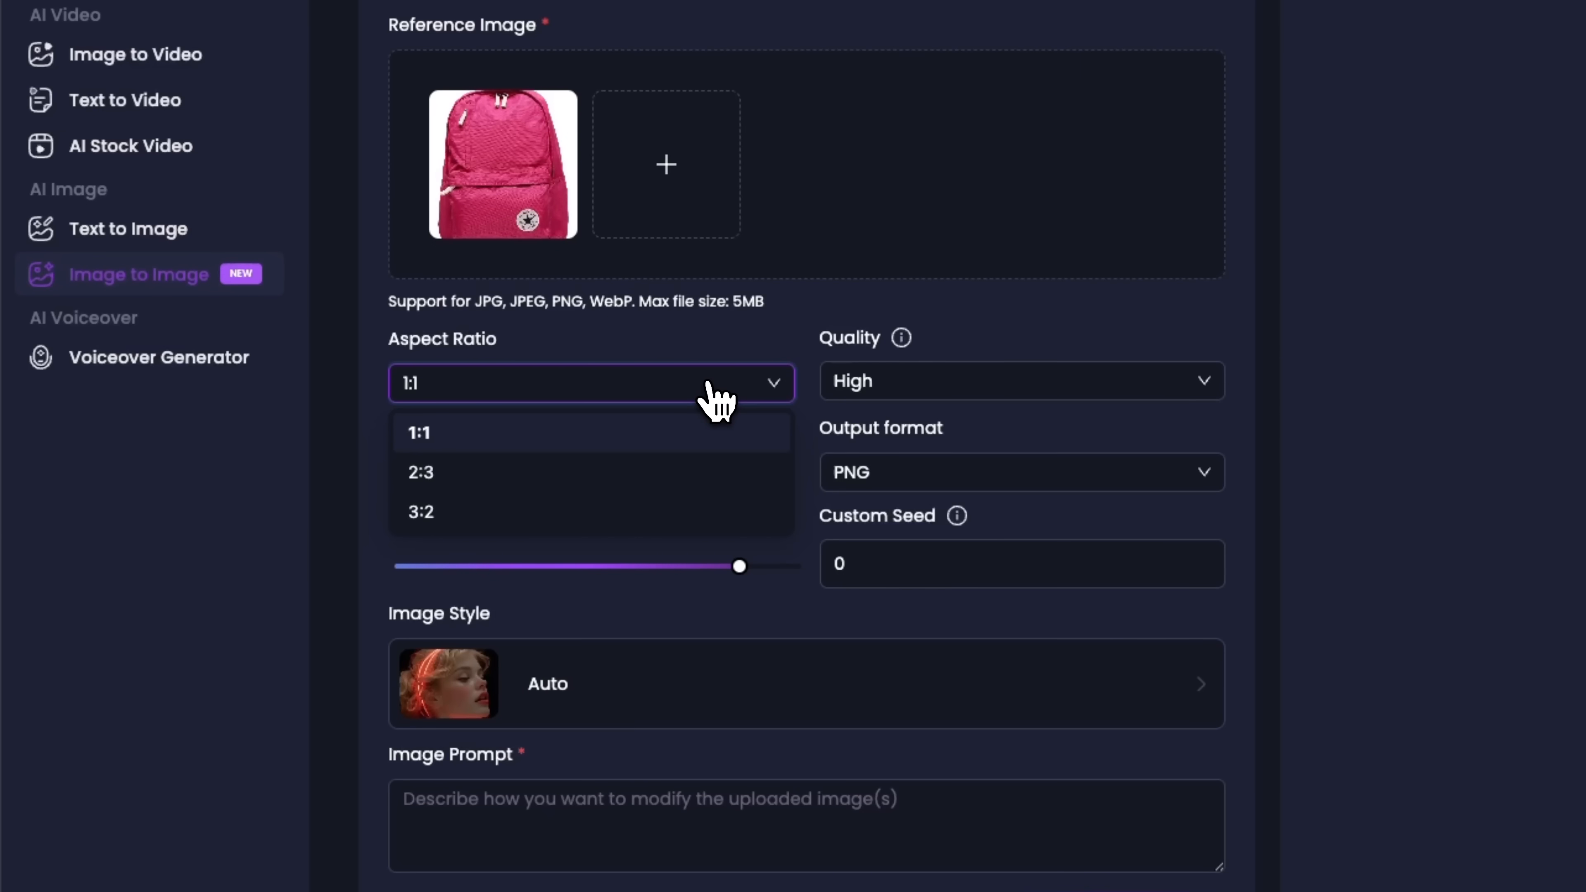
Keep 1:1 aspect ratio and PNG output, and leave the image style on Auto
click(1017, 382)
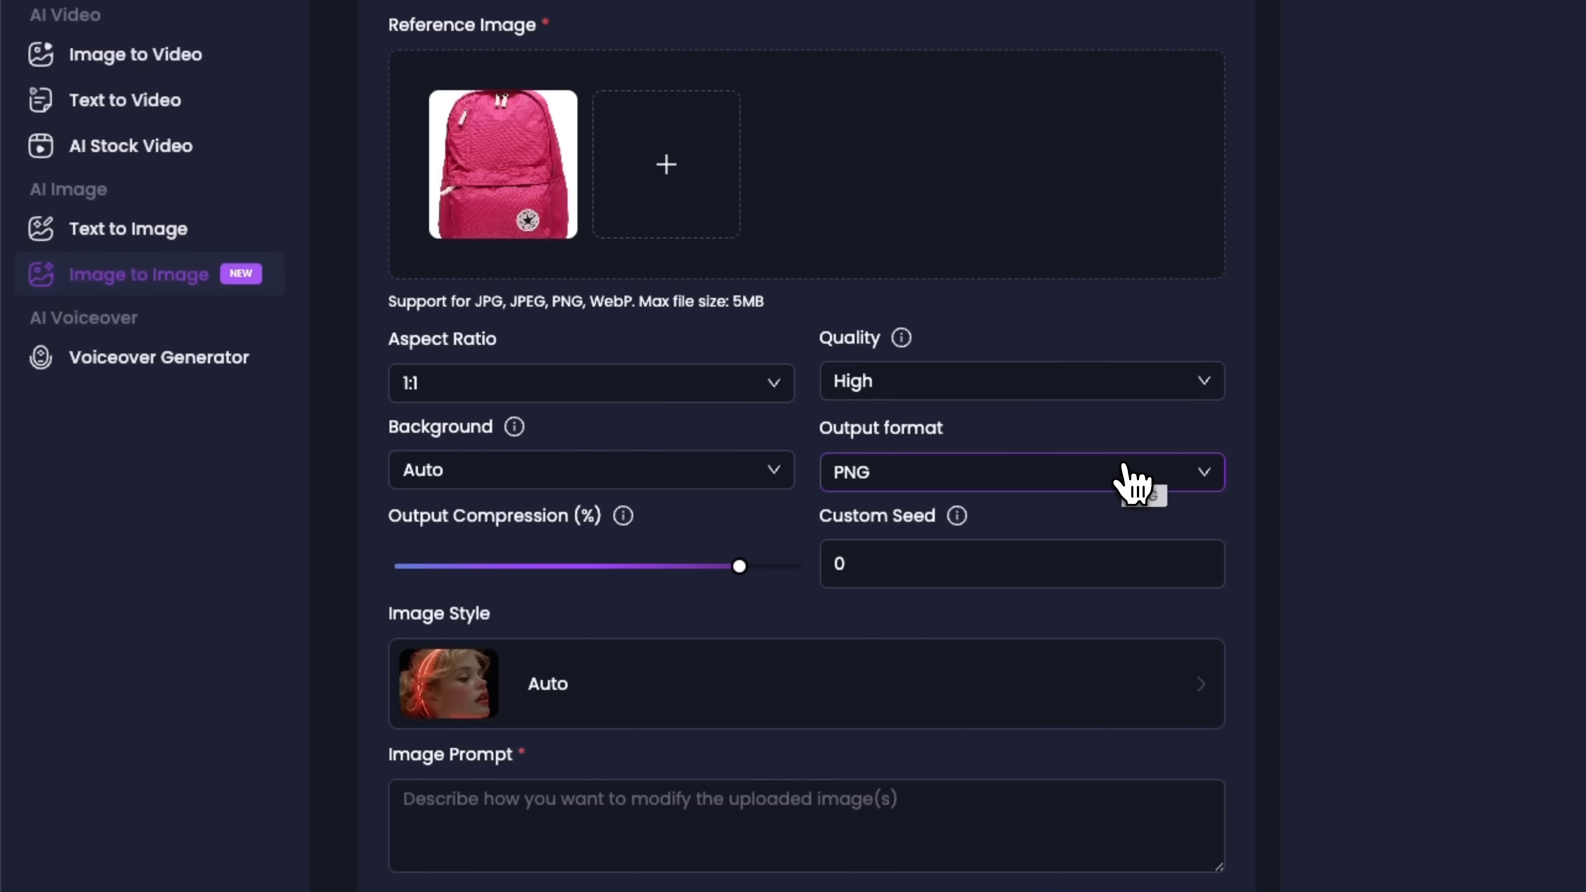
click(1021, 471)
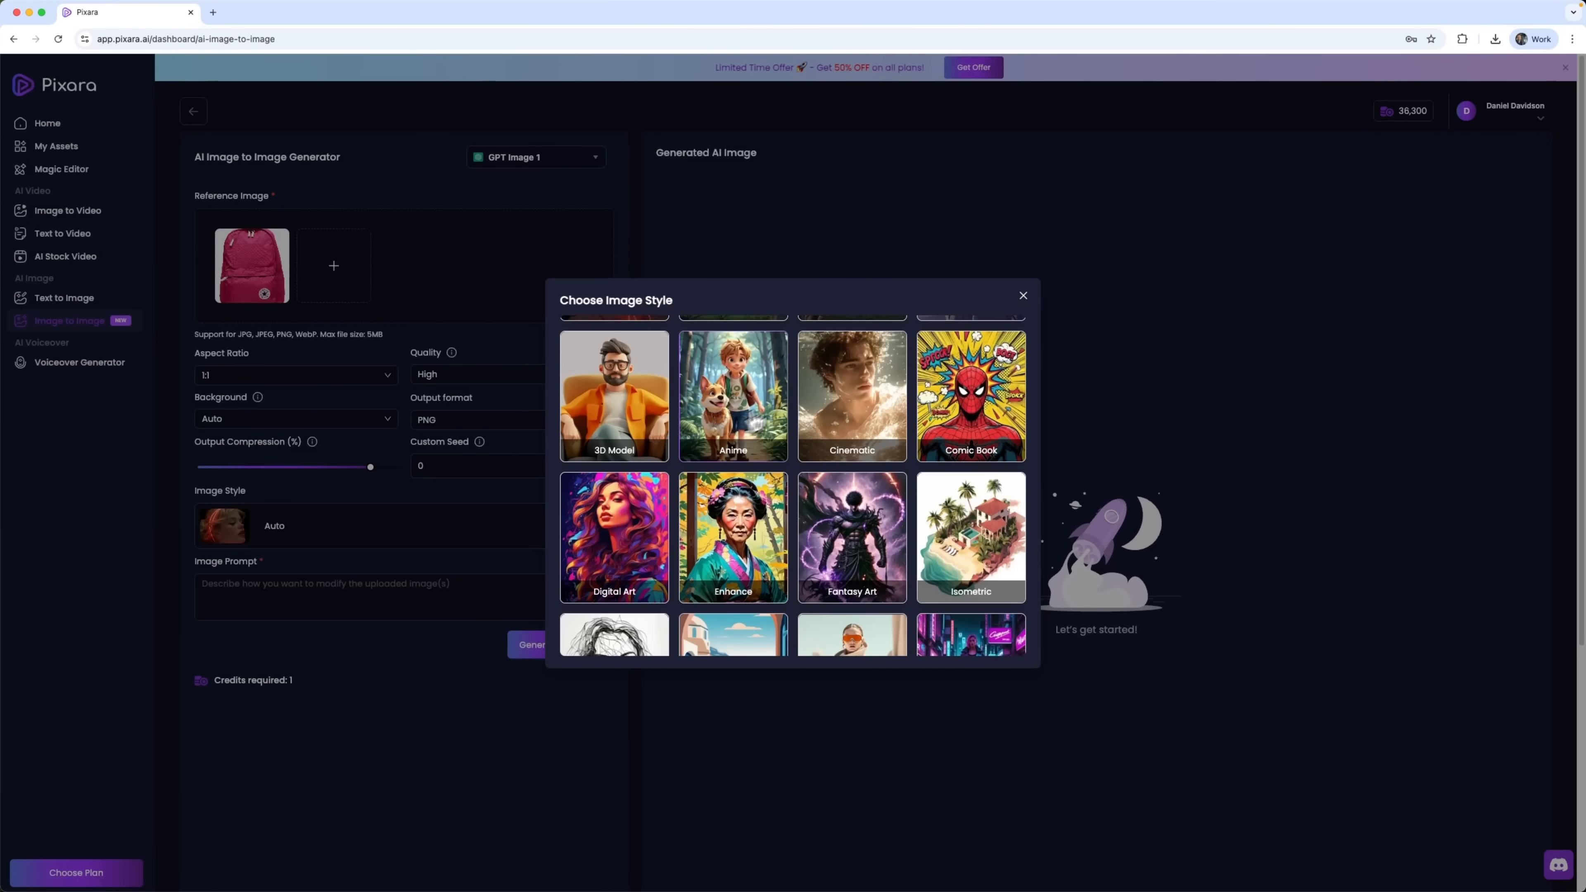
click(1023, 295)
text(luxury product photography, marble background, professional studio lighting, premium branding, high-end commercial style)
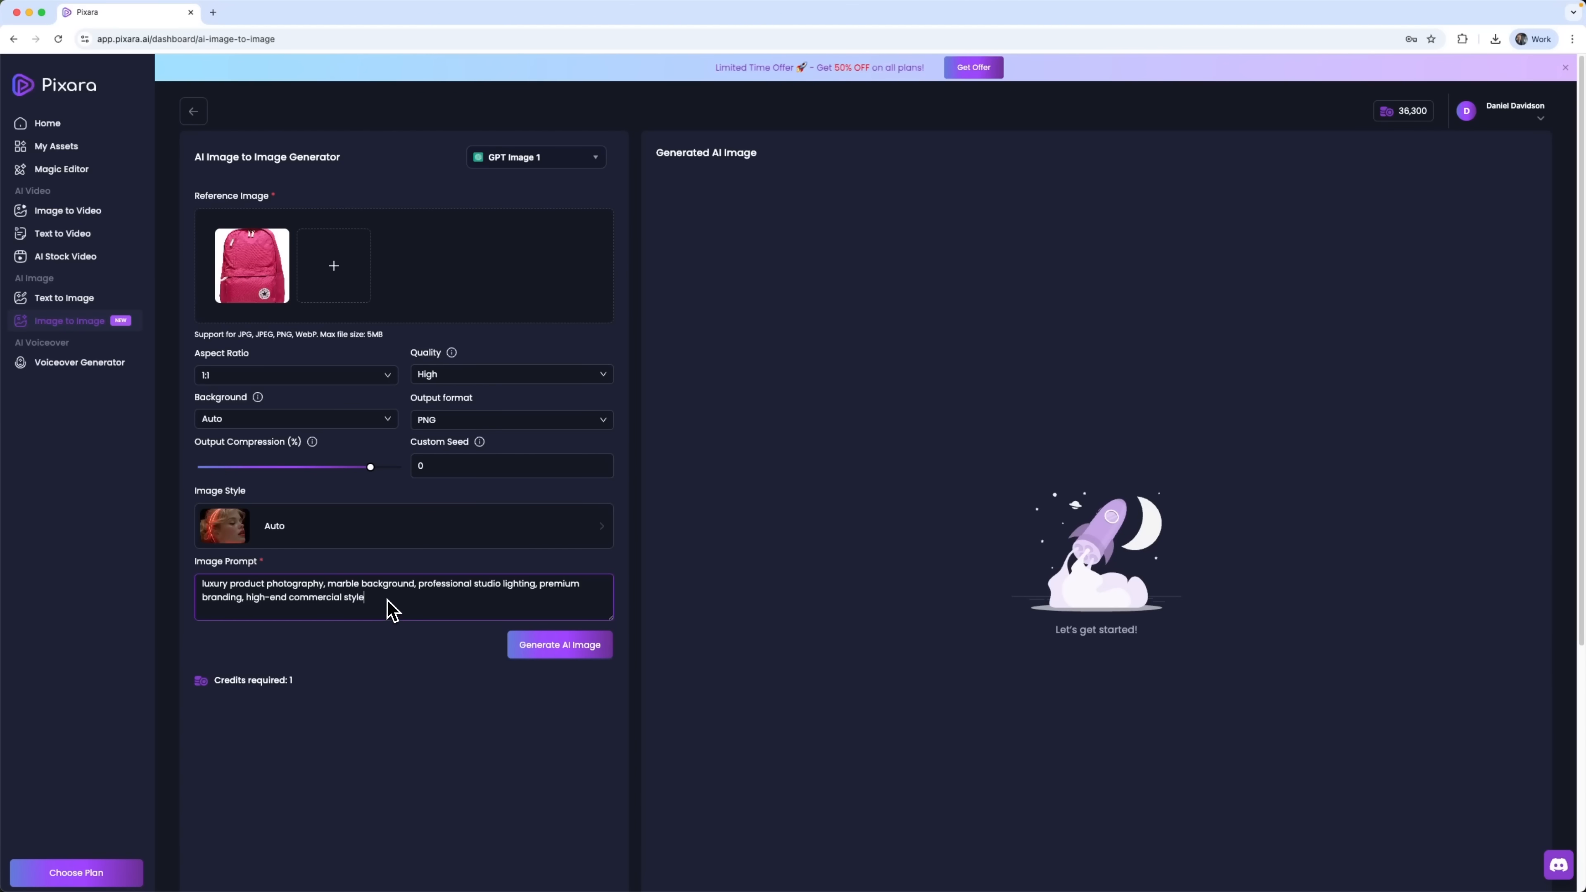
mouse_move(481, 619)
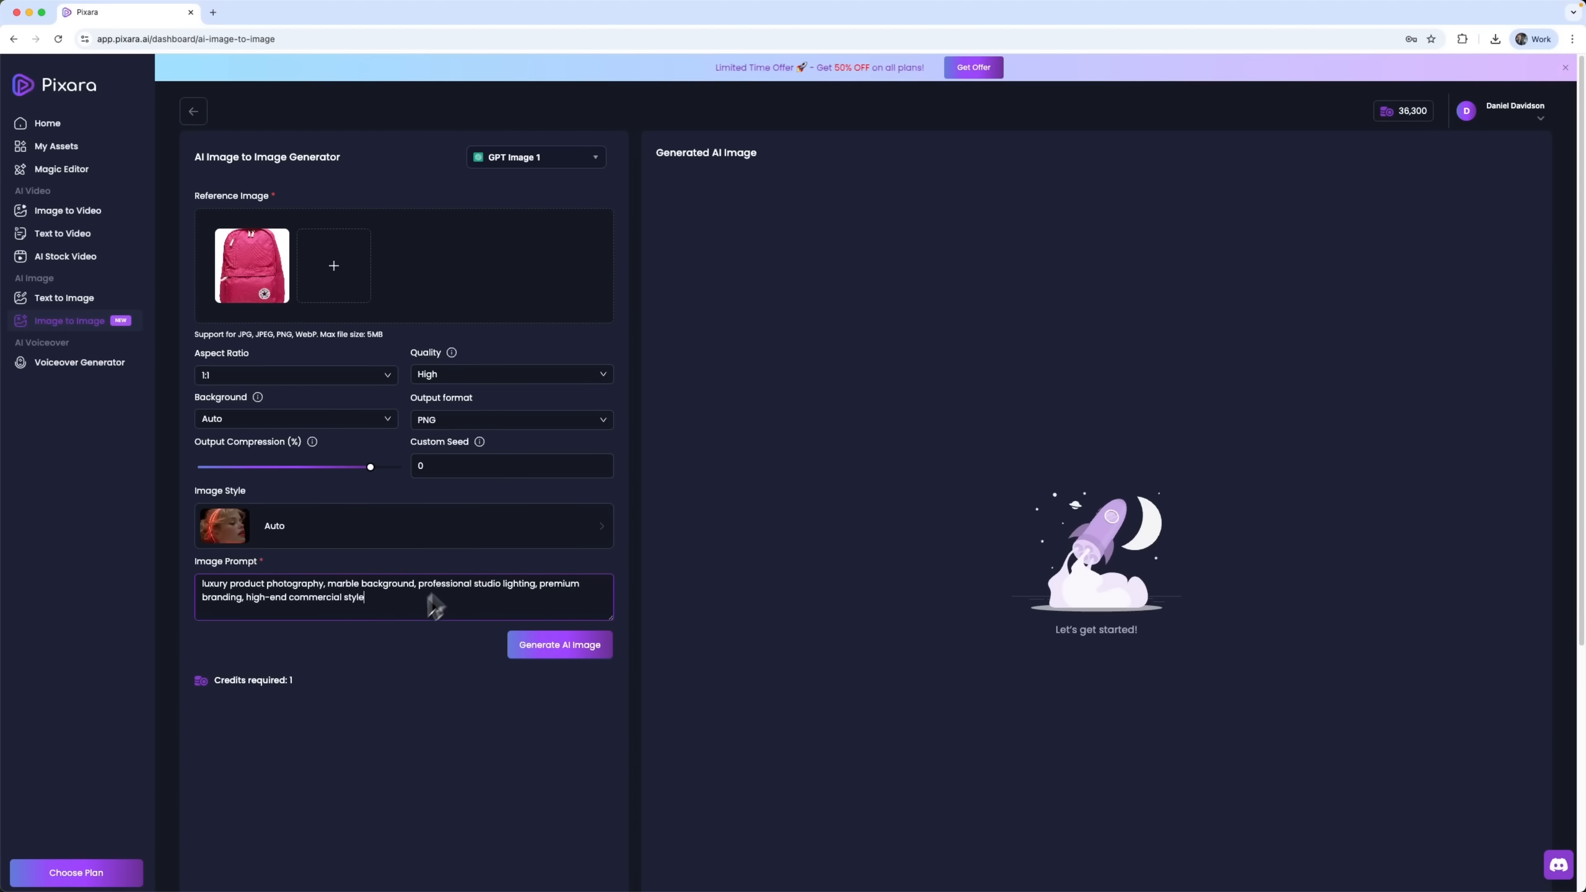
mouse_move(400, 626)
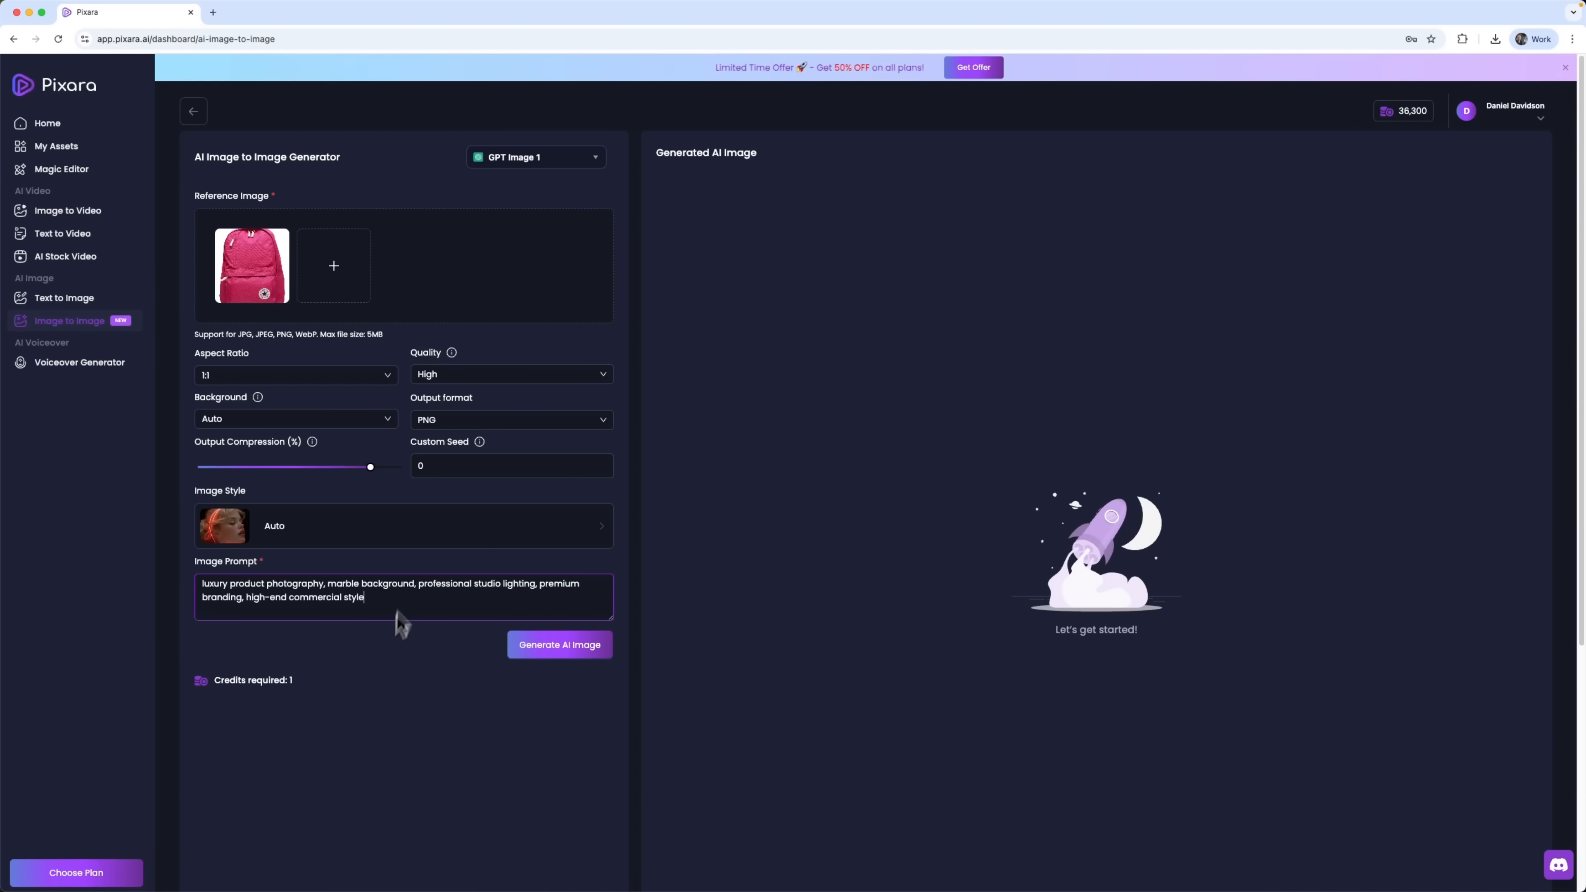
mouse_move(510, 374)
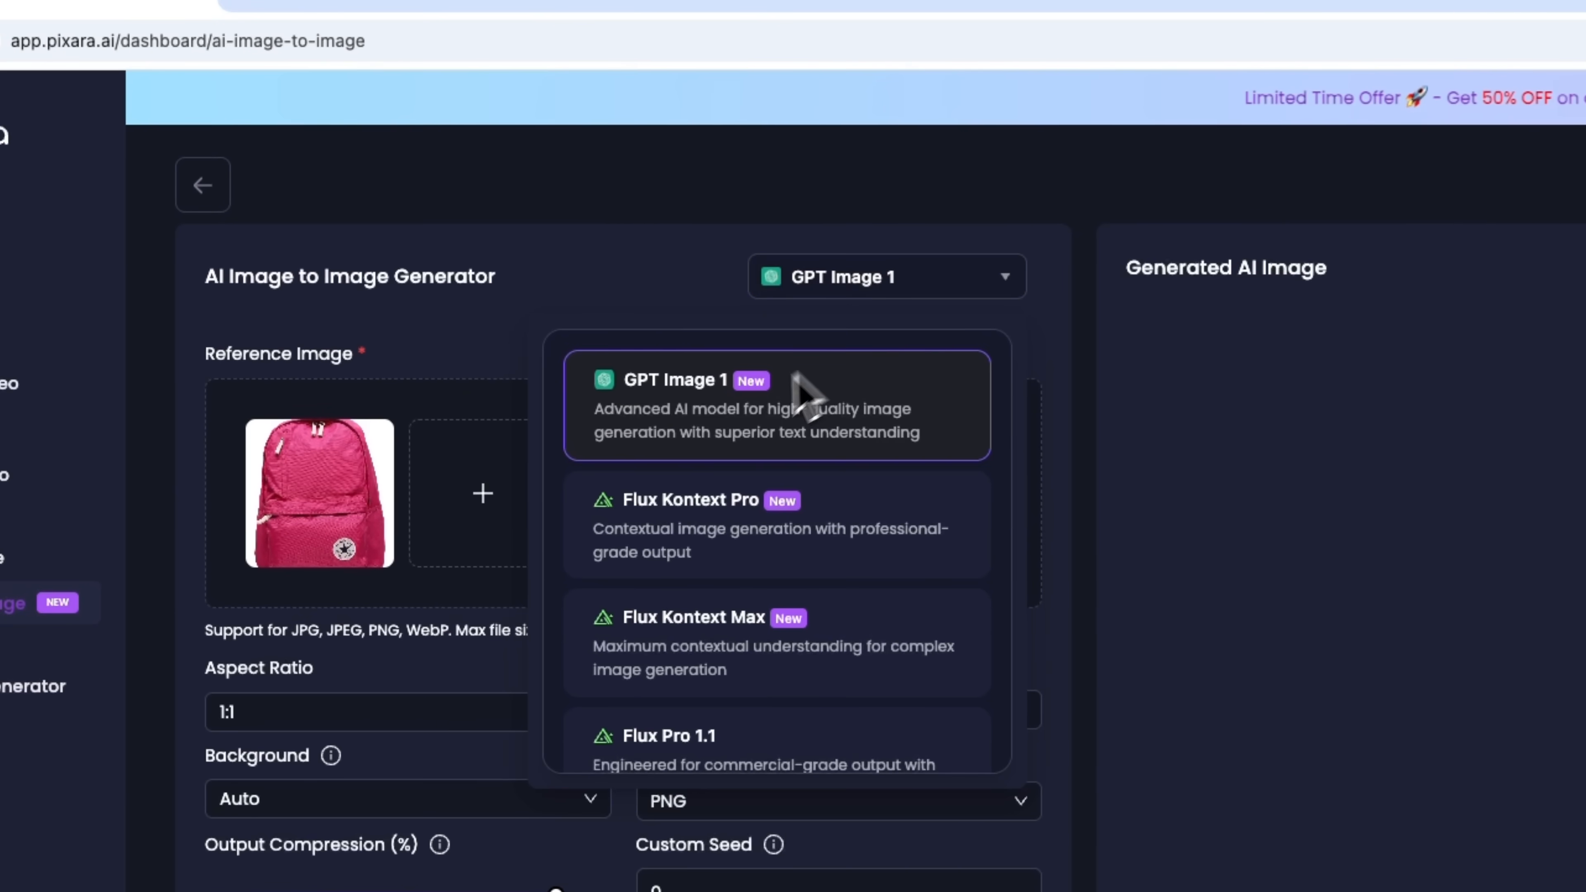
mouse_move(698, 420)
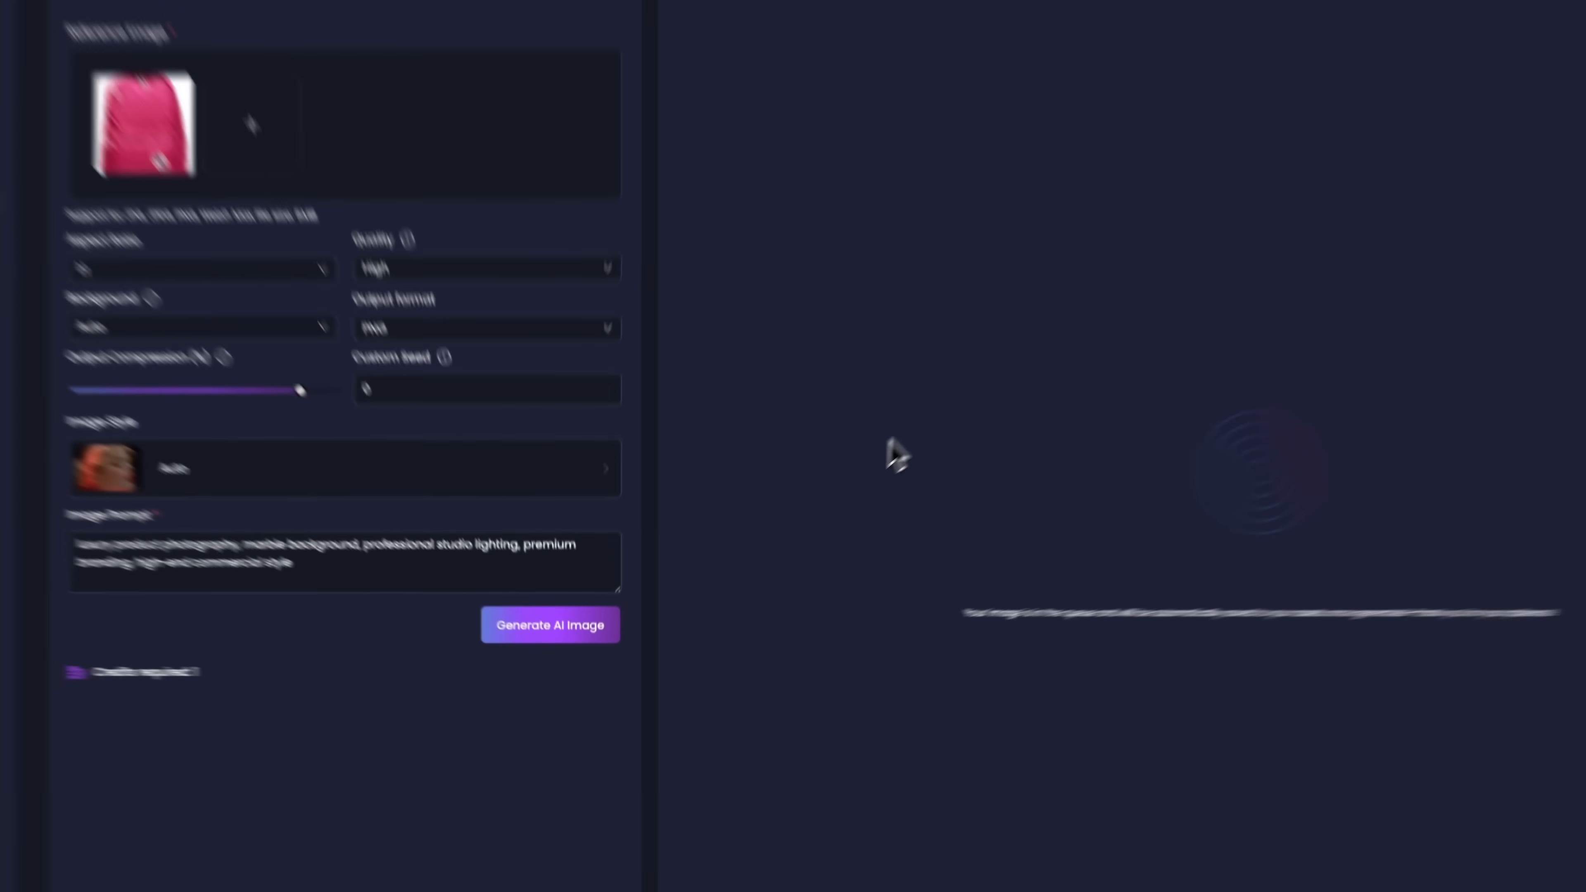
Generate the luxury backpack product image and view the result at full size
click(549, 625)
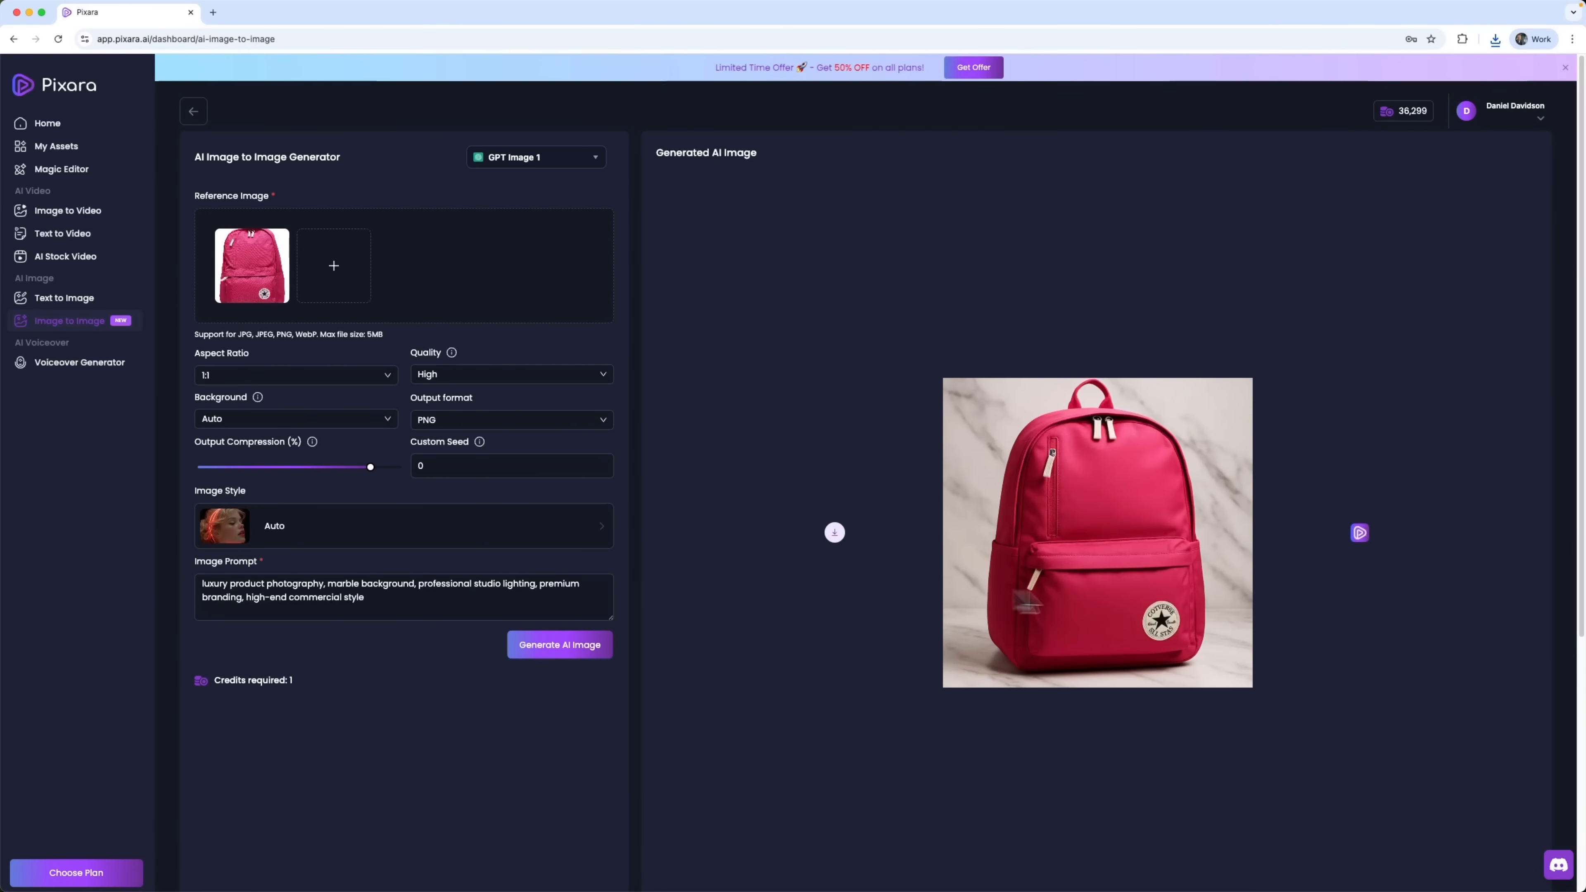
mouse_move(790, 554)
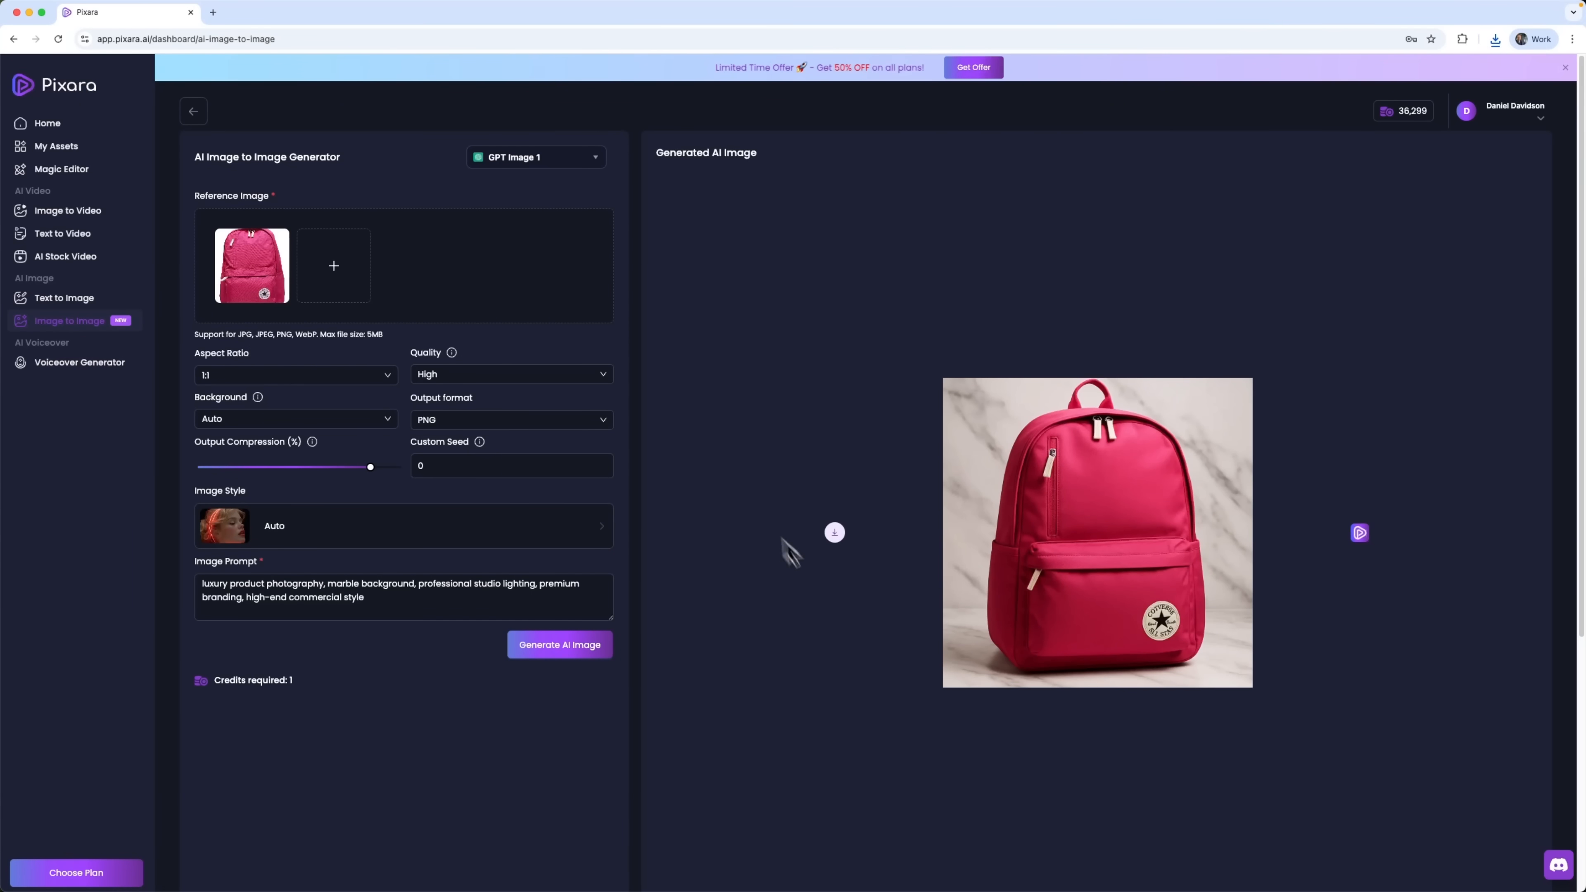
mouse_move(1164, 555)
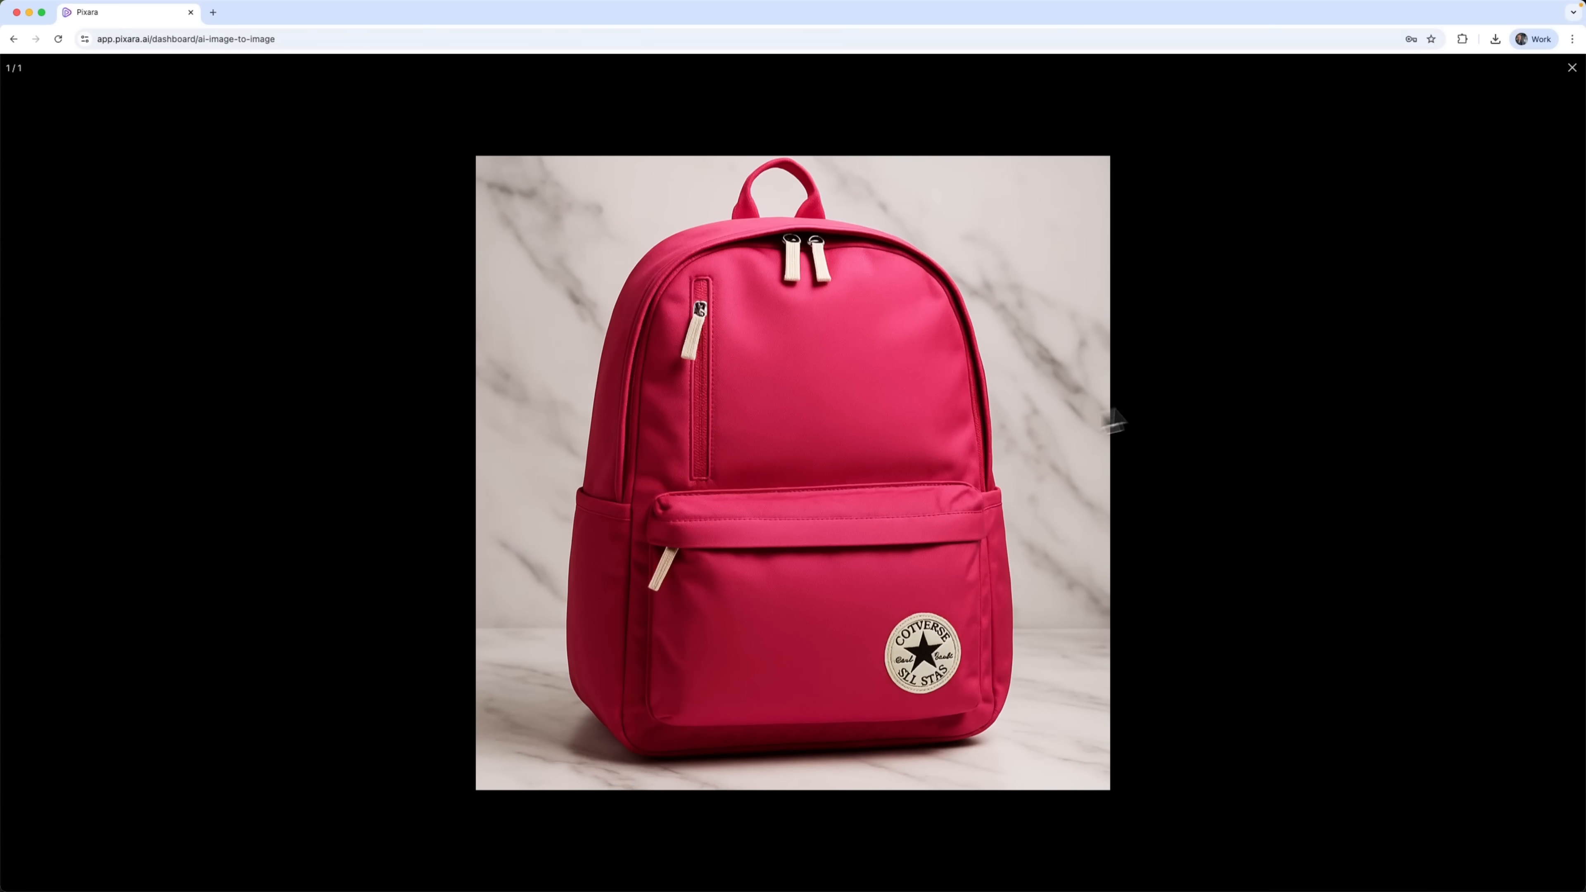
click(1572, 67)
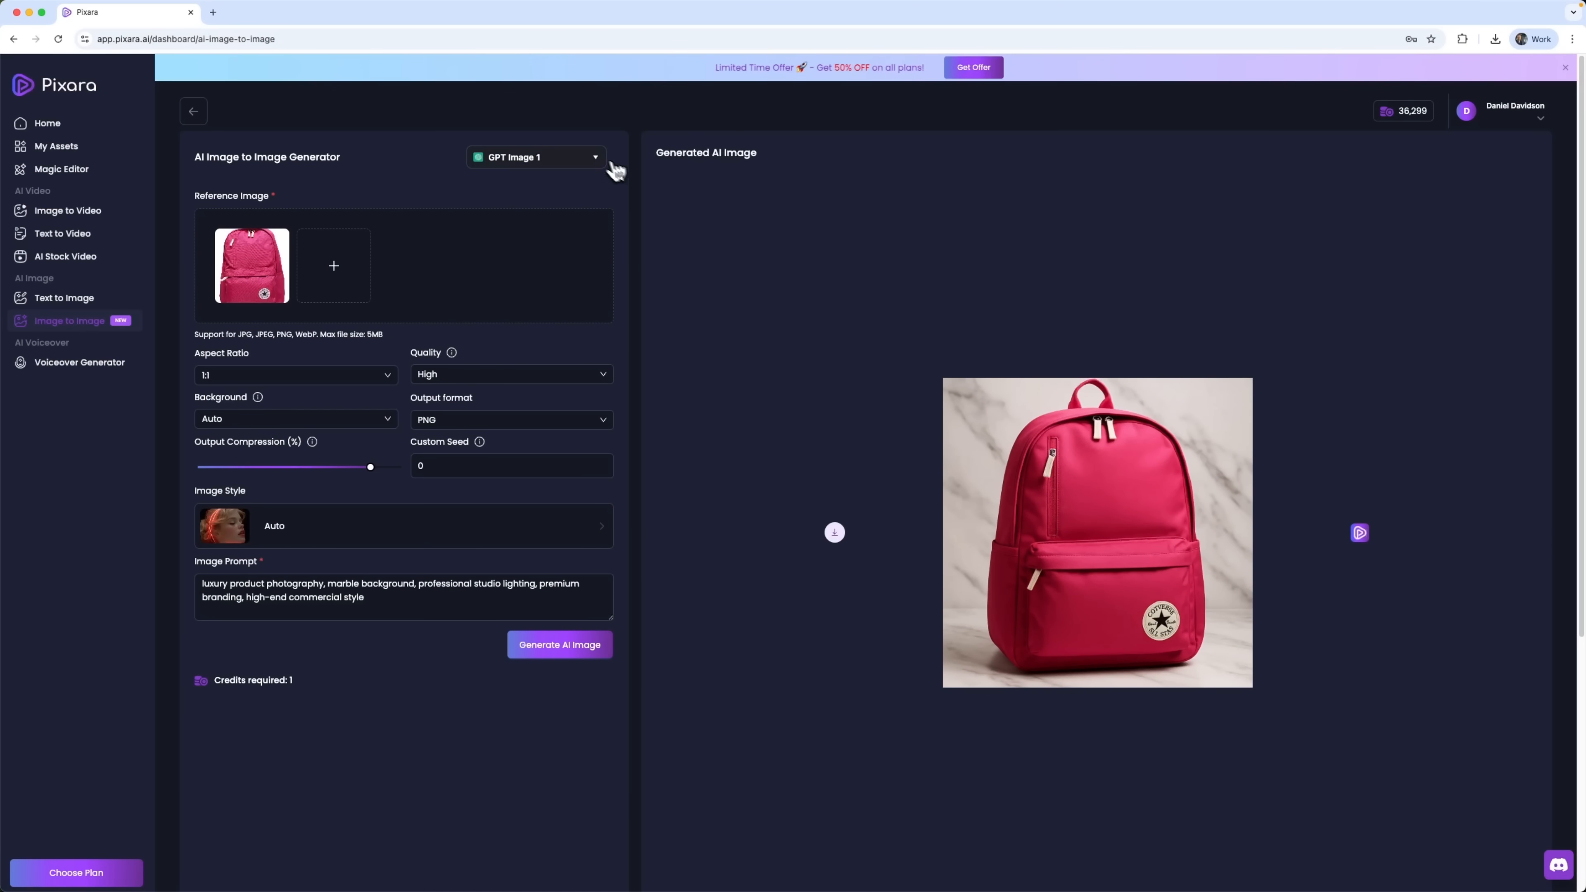
Switch the model to Flux Kontext Pro with a square 1:1 output ratio
click(536, 157)
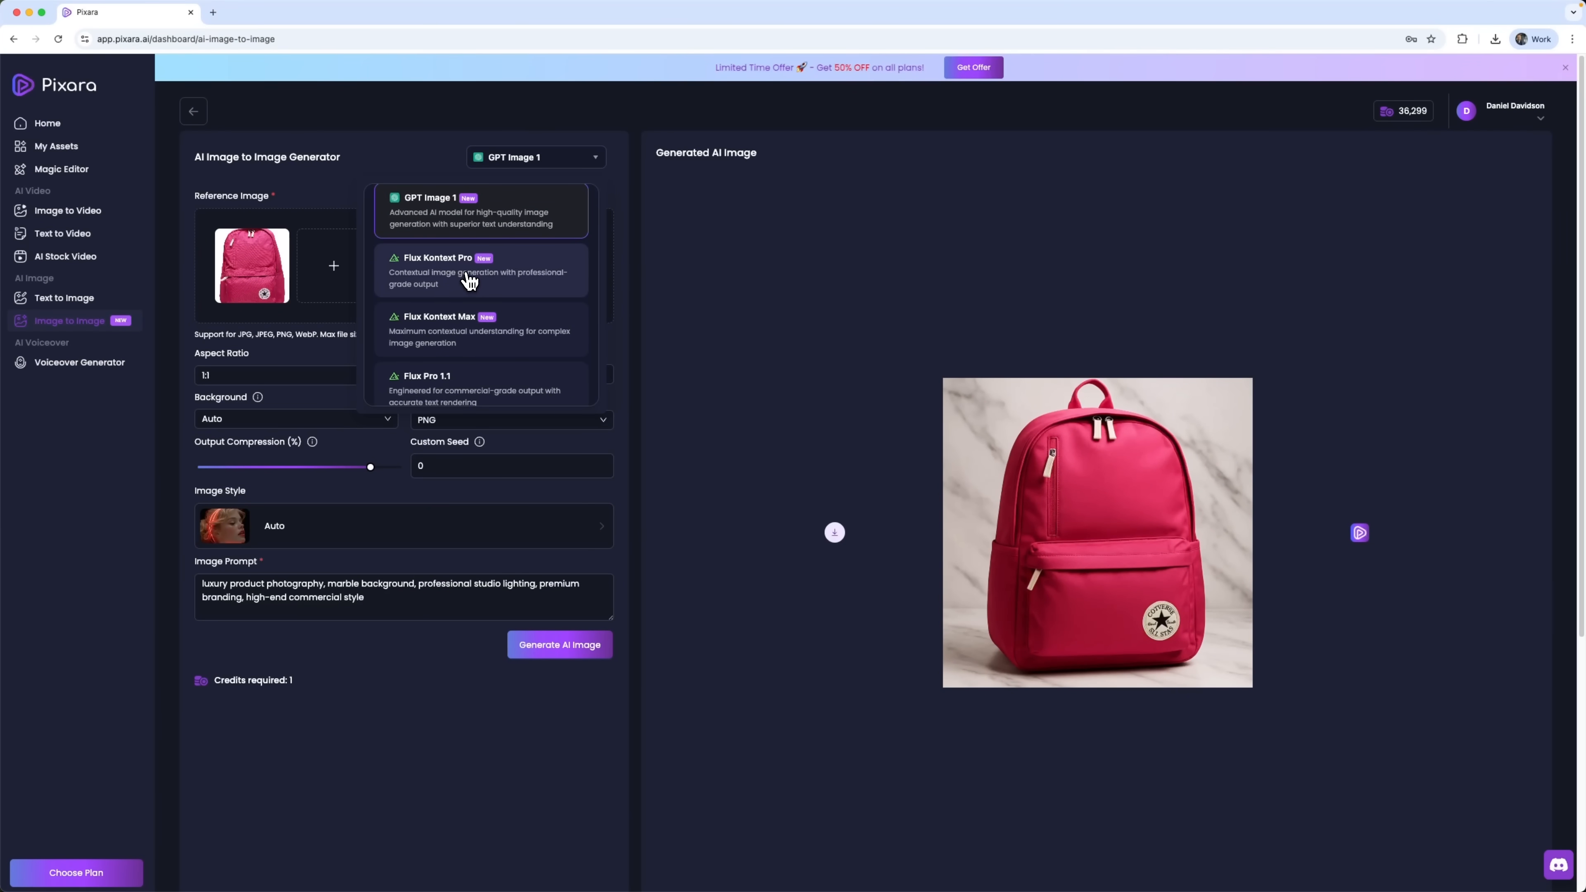
click(438, 270)
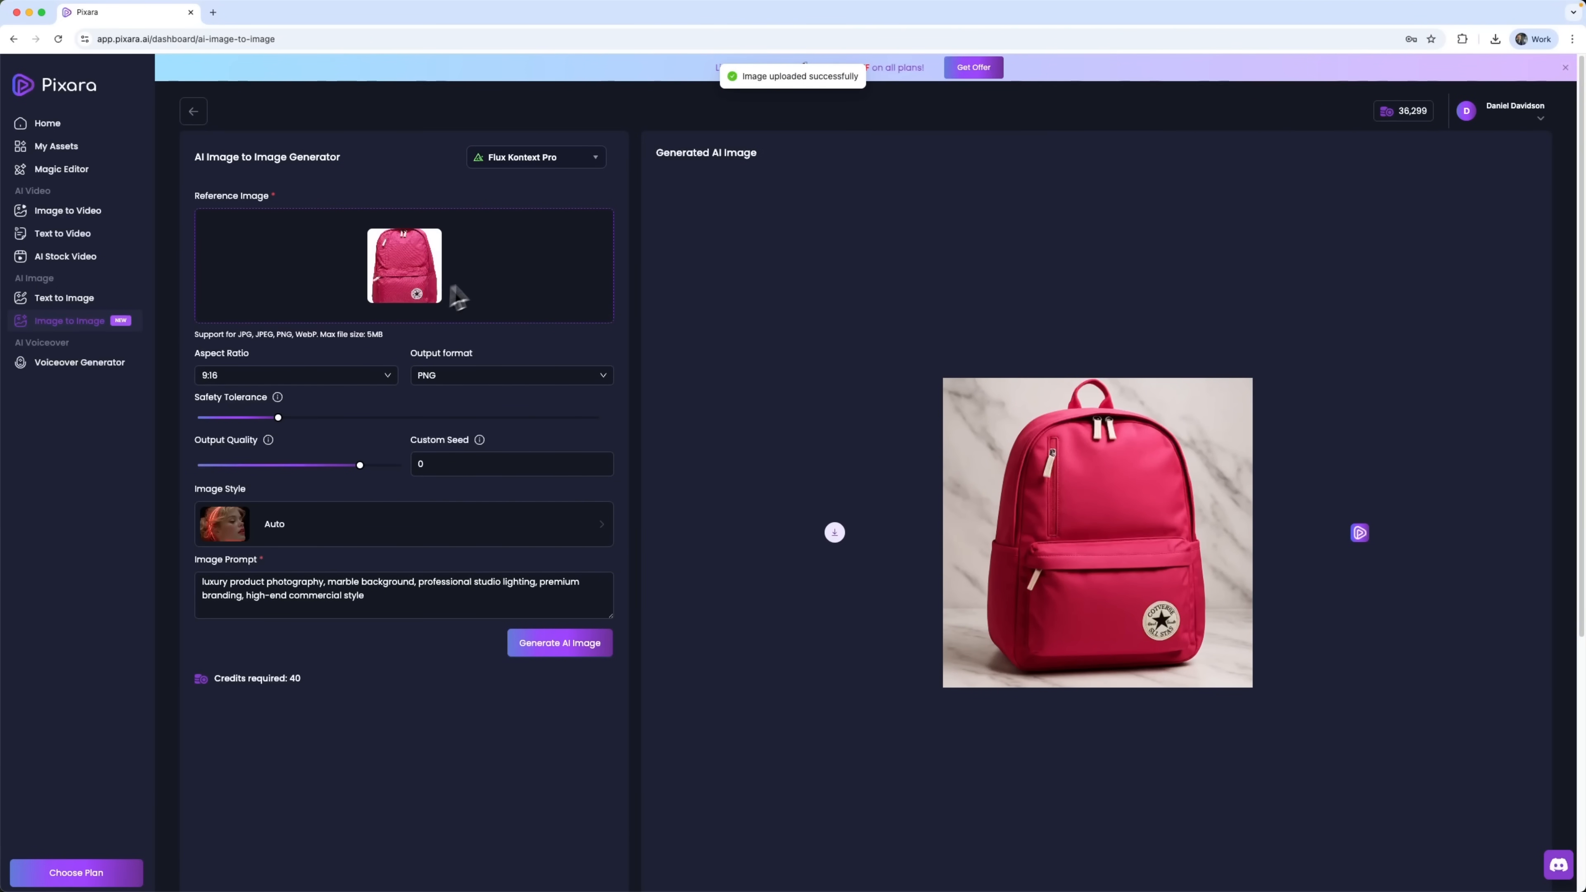
click(296, 375)
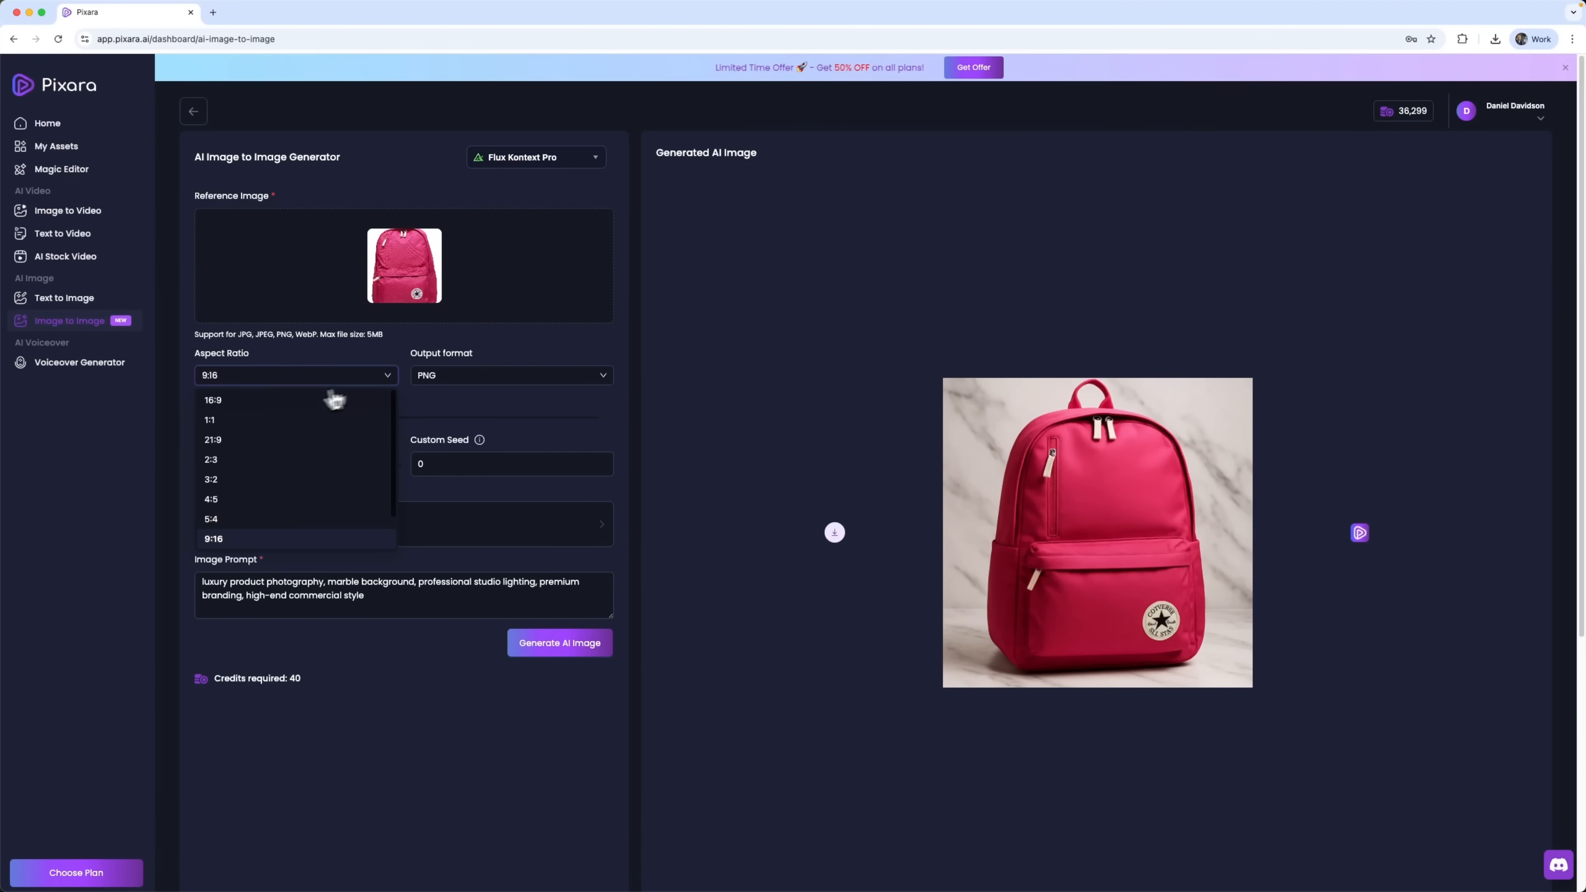
click(209, 420)
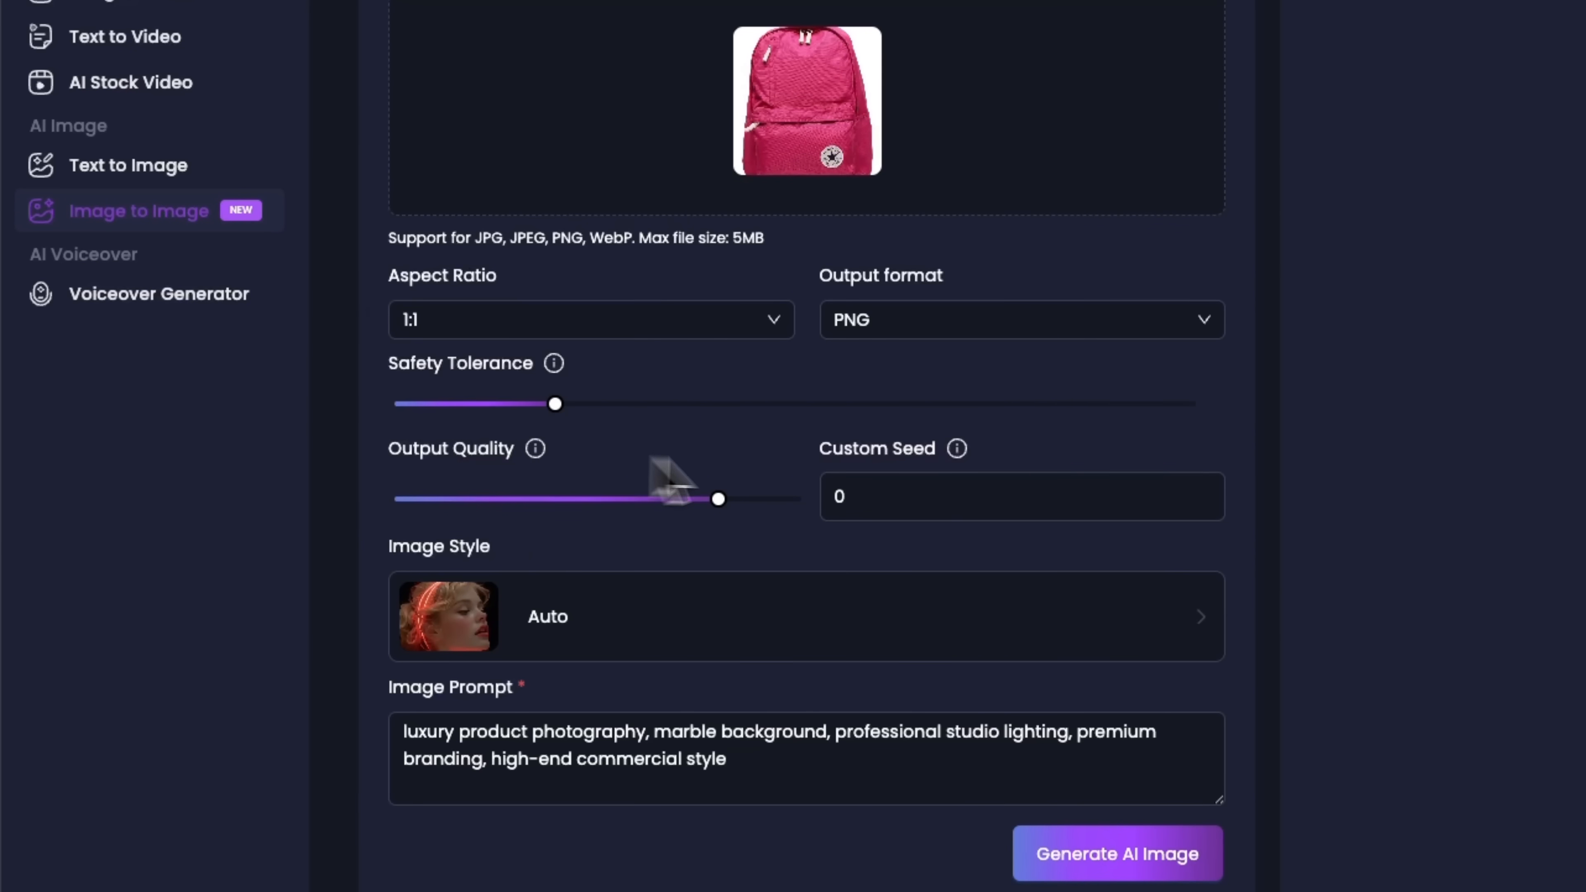
View the marble-background backpack result at full size and return to the generator
click(806, 100)
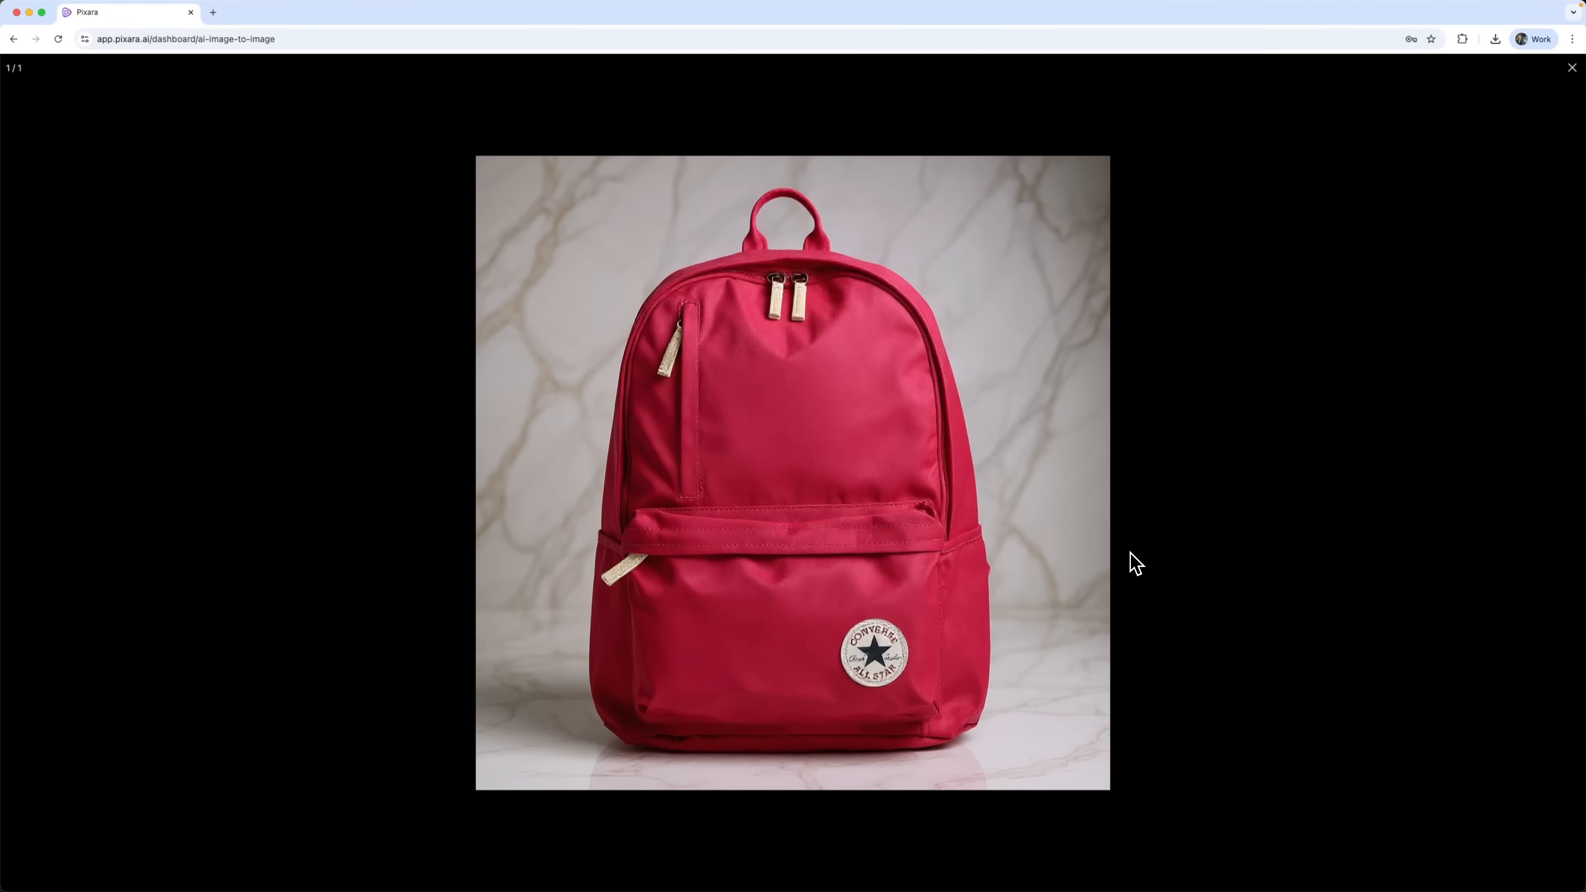
click(1571, 67)
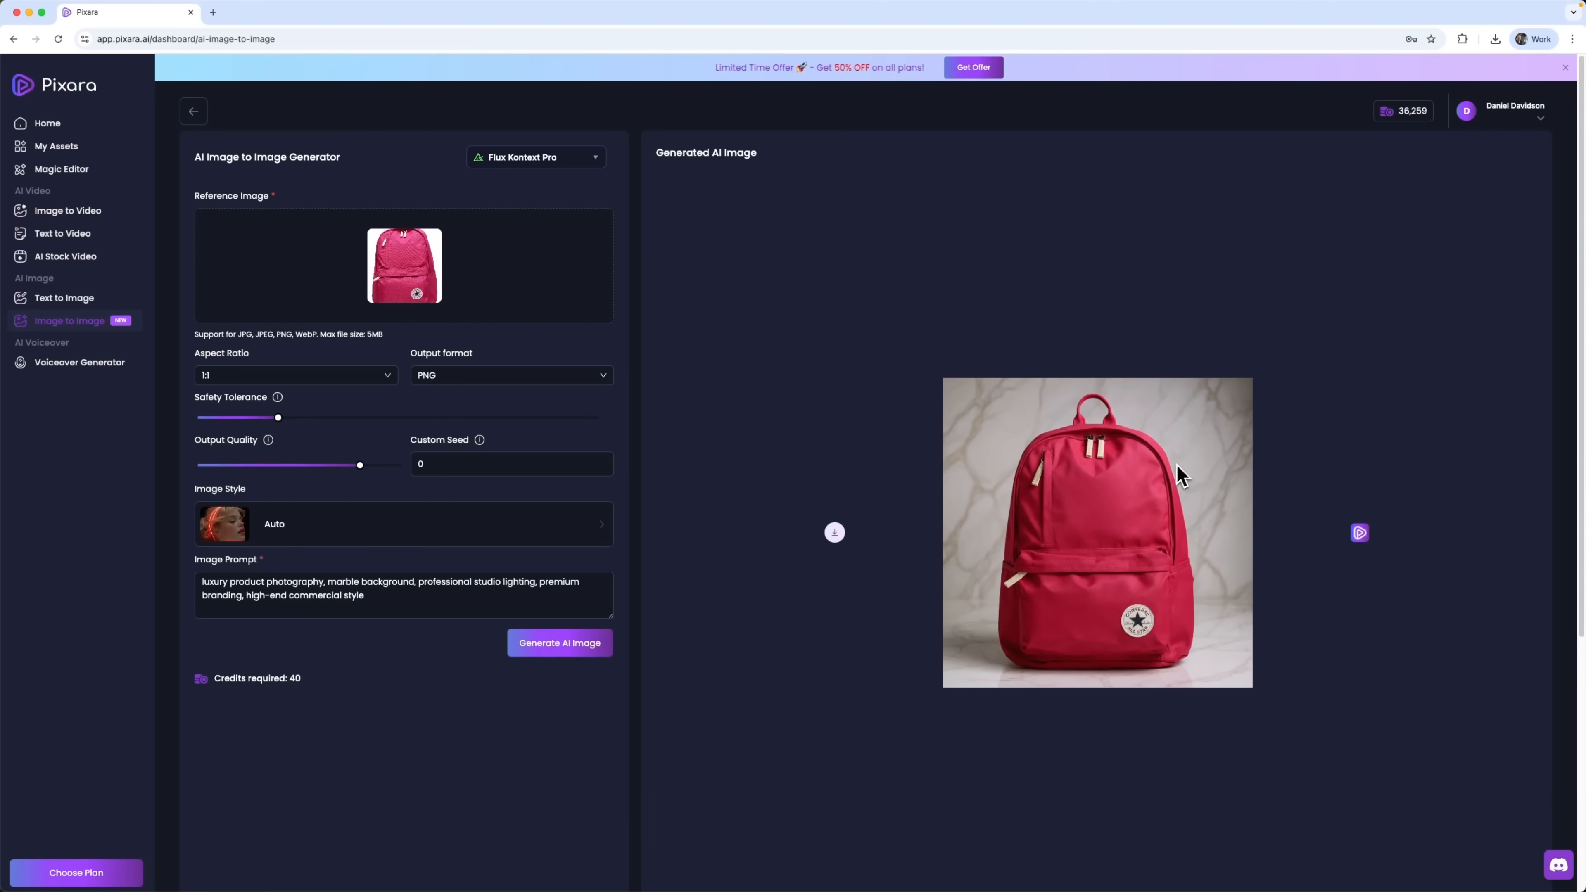
click(834, 531)
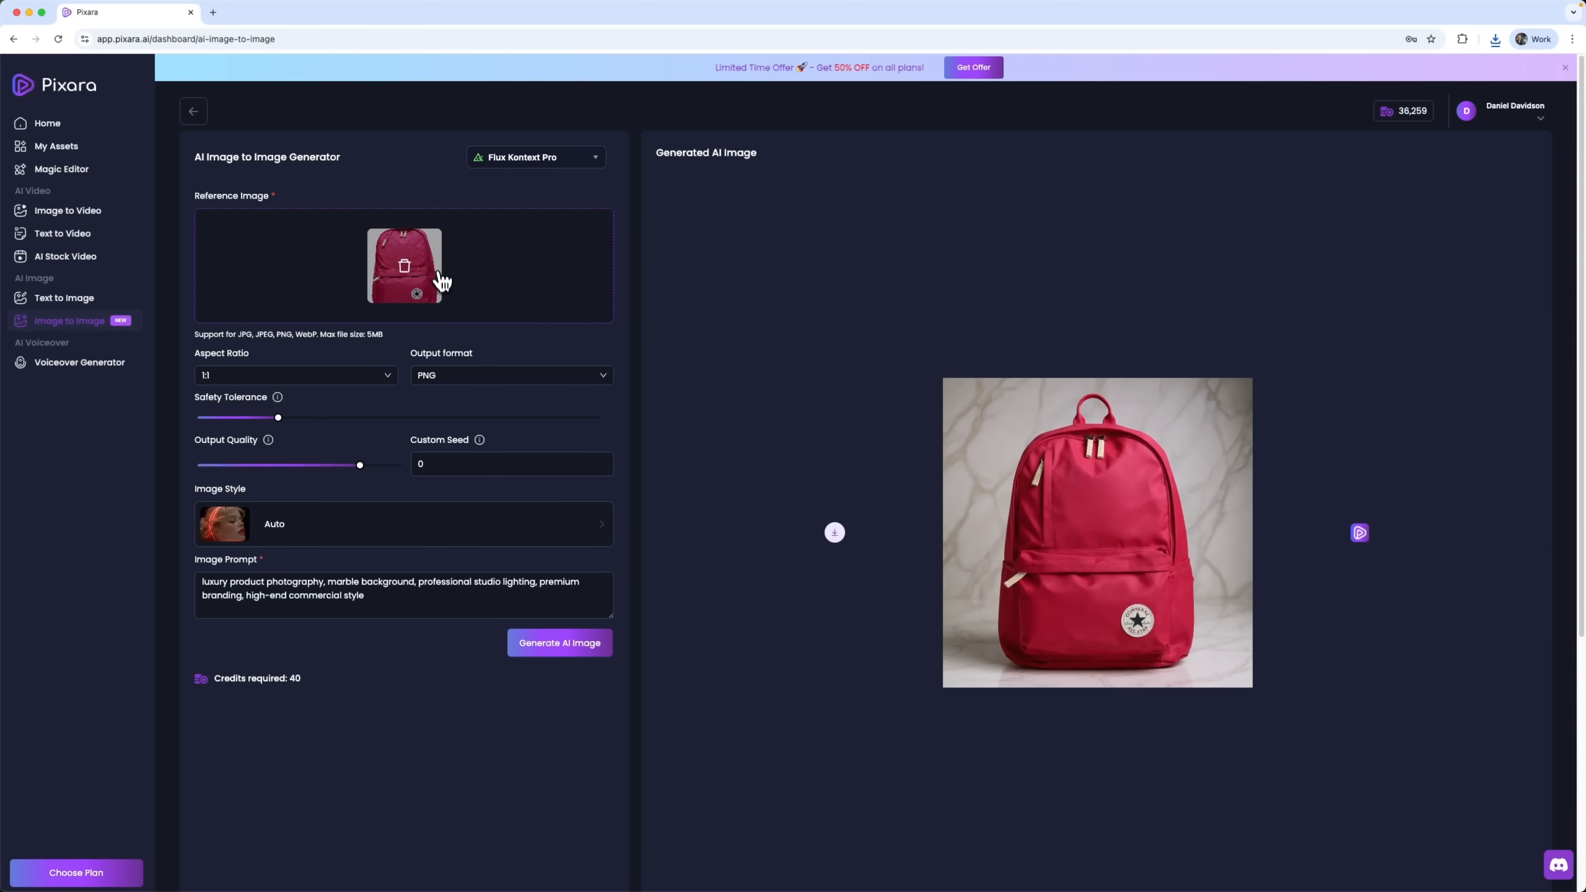
Regenerate the backpack with a 'dramatic black background, cinematic lighting, luxury brand photography' prompt
triple_click(395, 588)
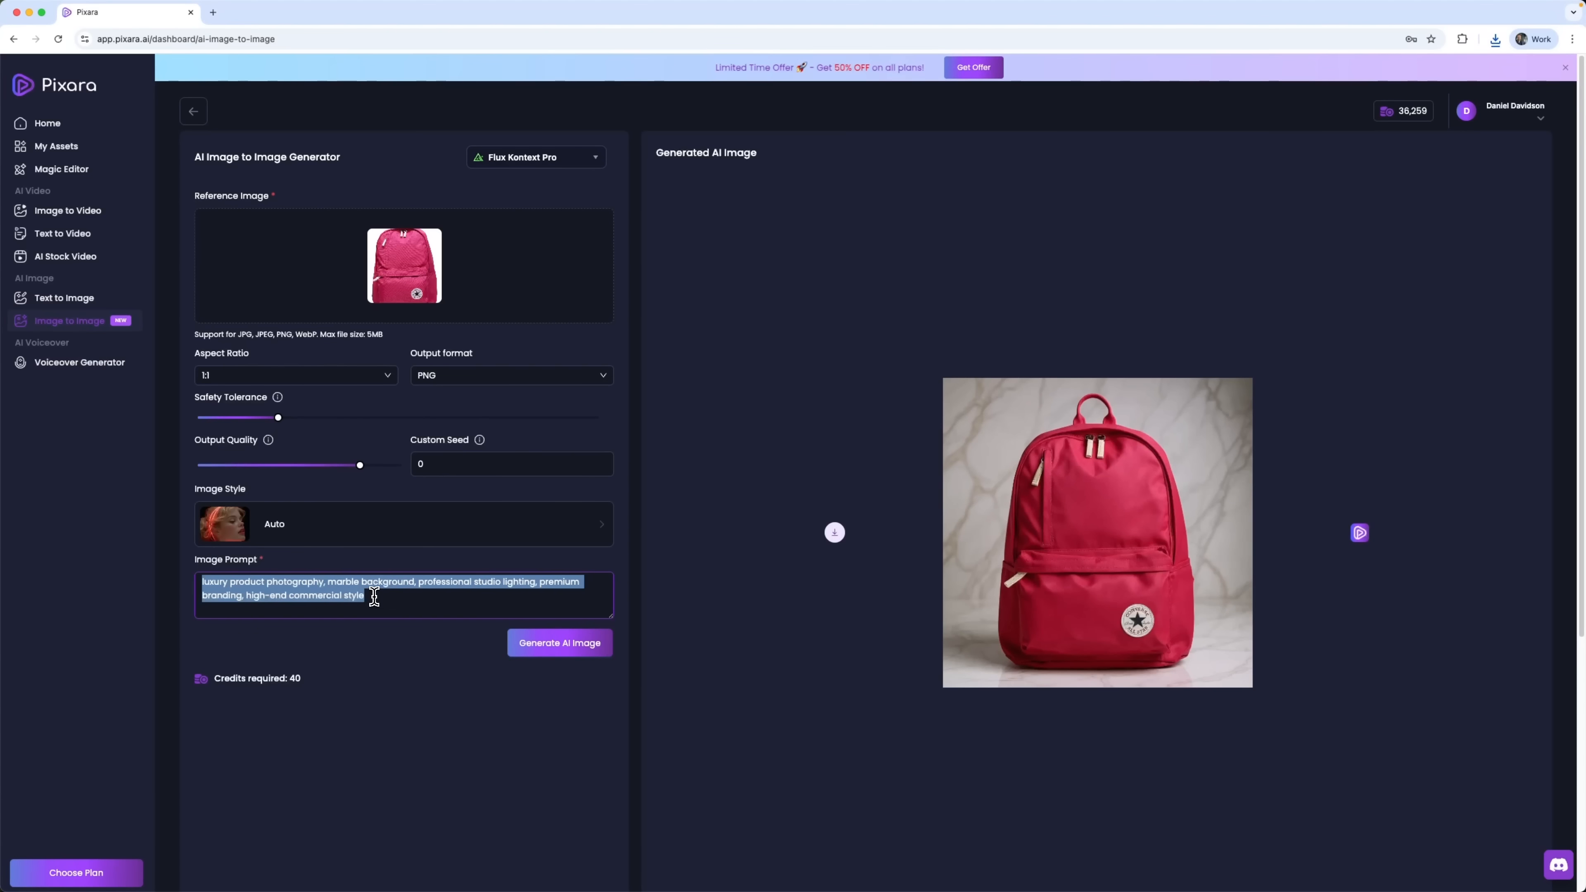
text(dramatic black background, cinematic lighting, luxury brand photography)
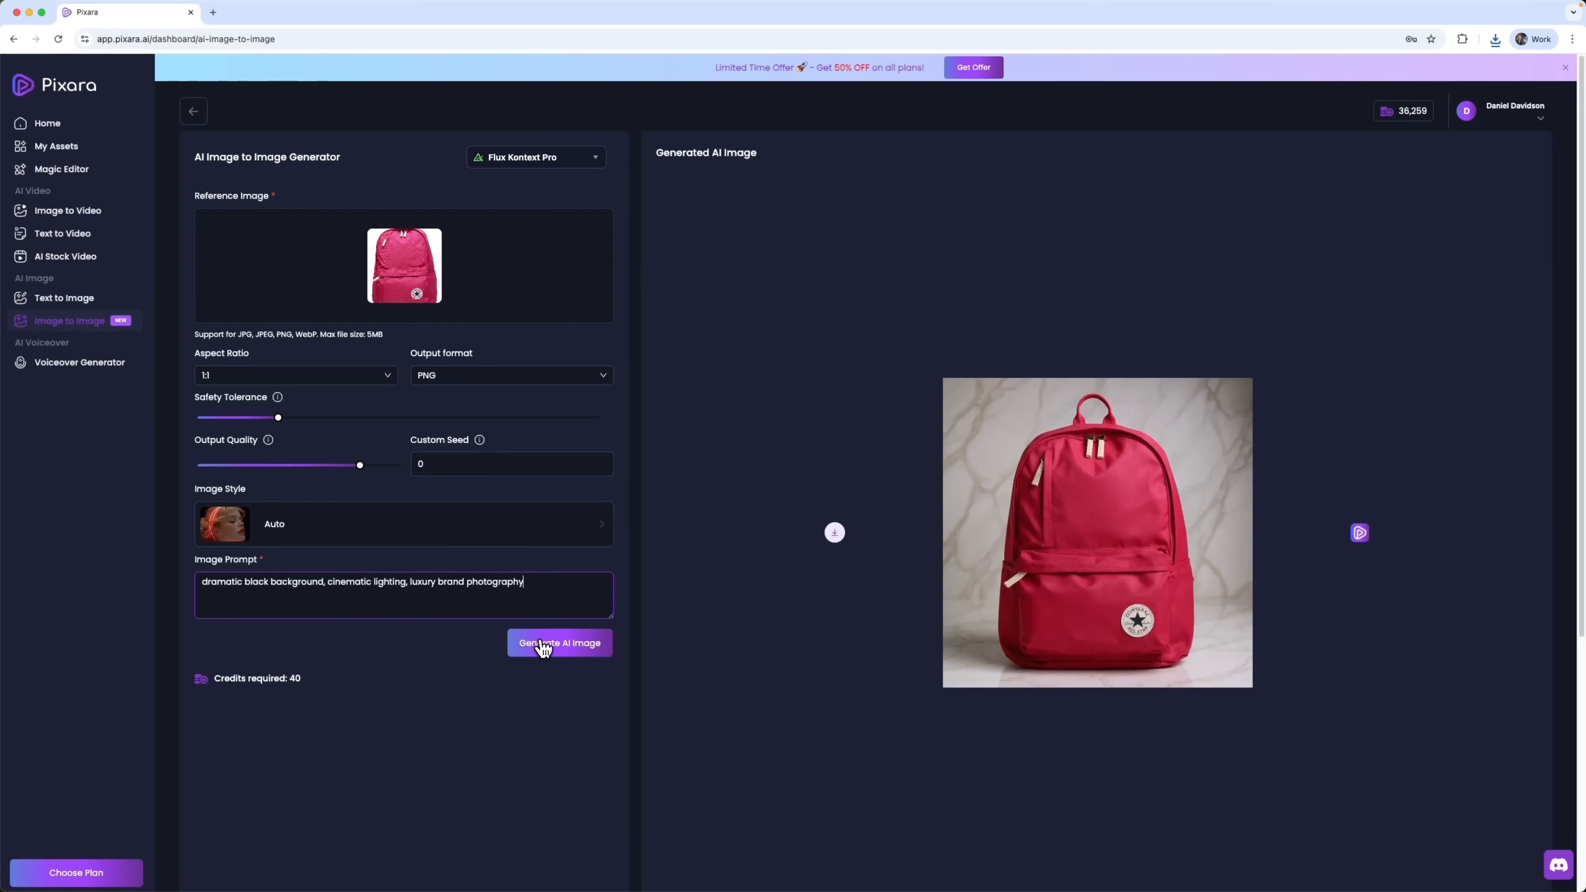
click(558, 643)
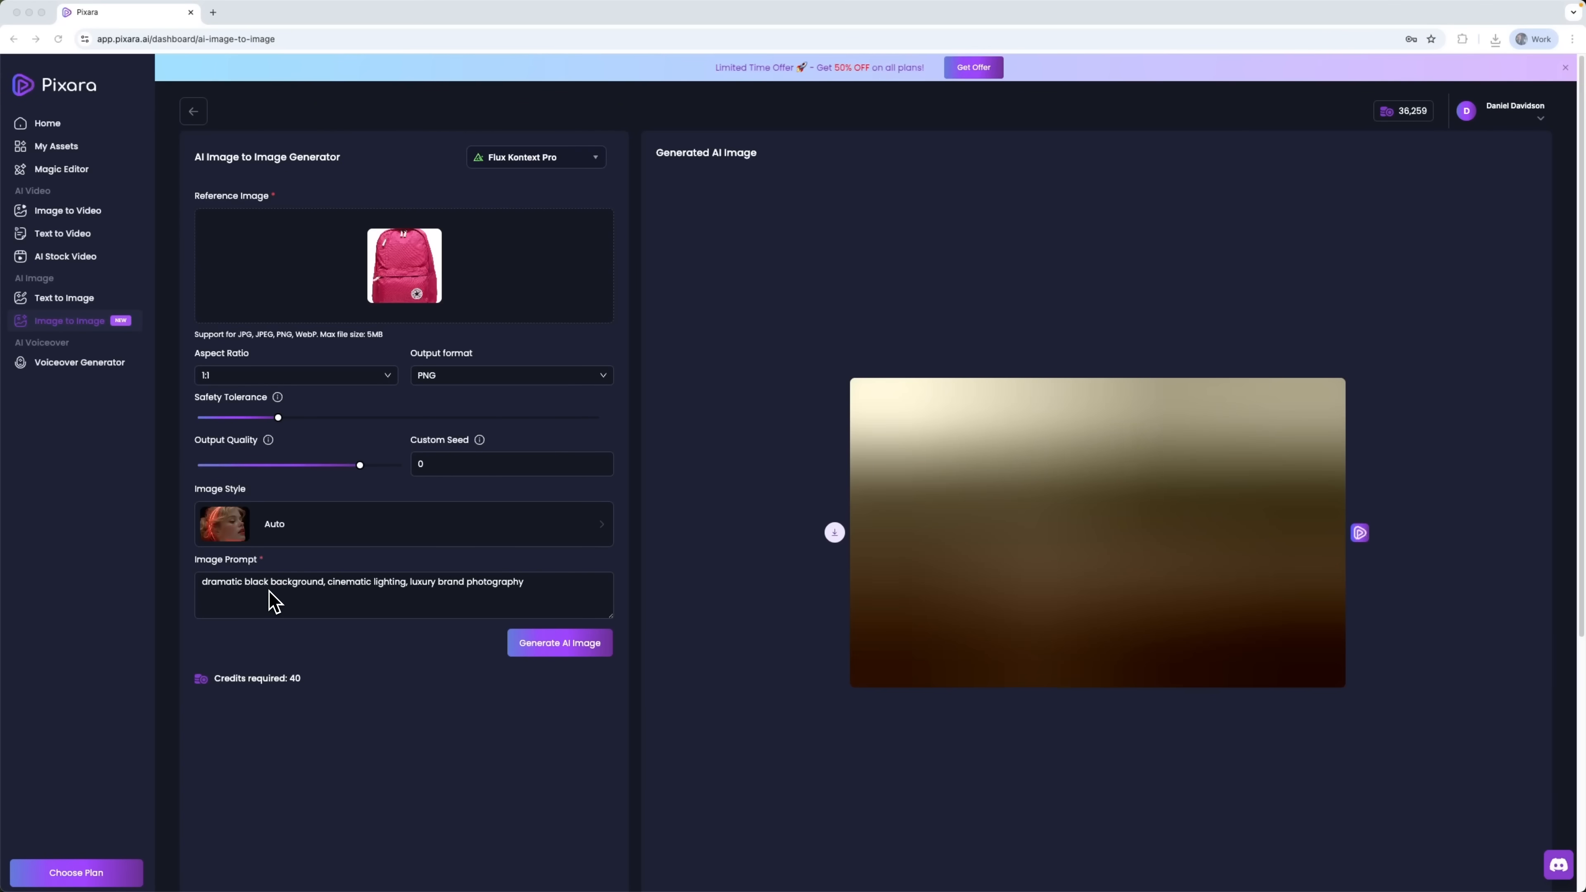
click(559, 643)
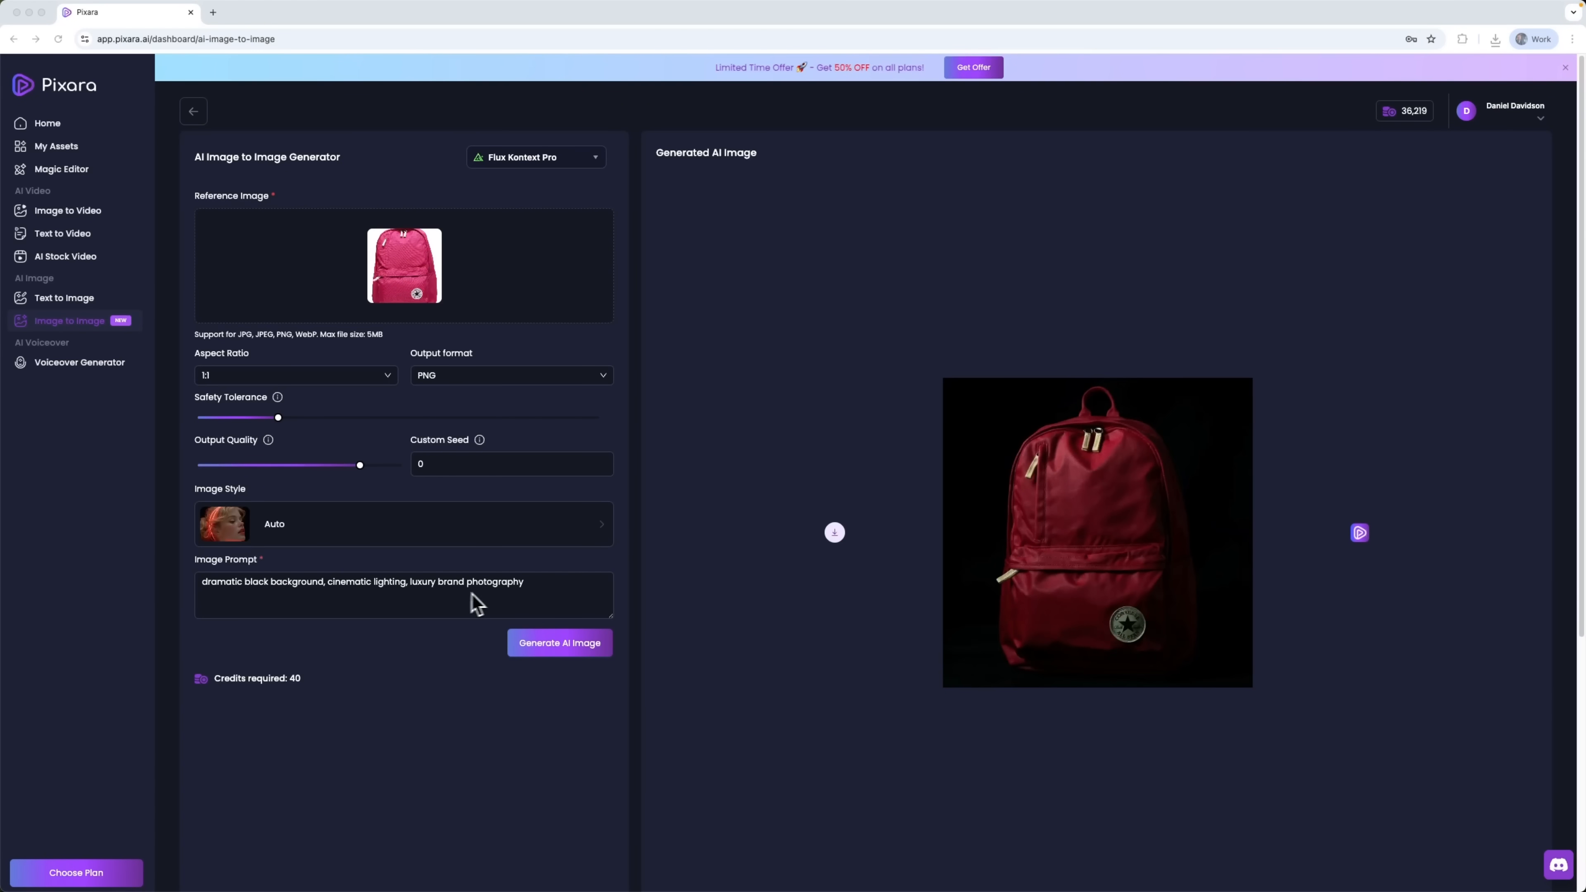
click(1096, 533)
text(colorful gradient background, modern trendy style, social media ready)
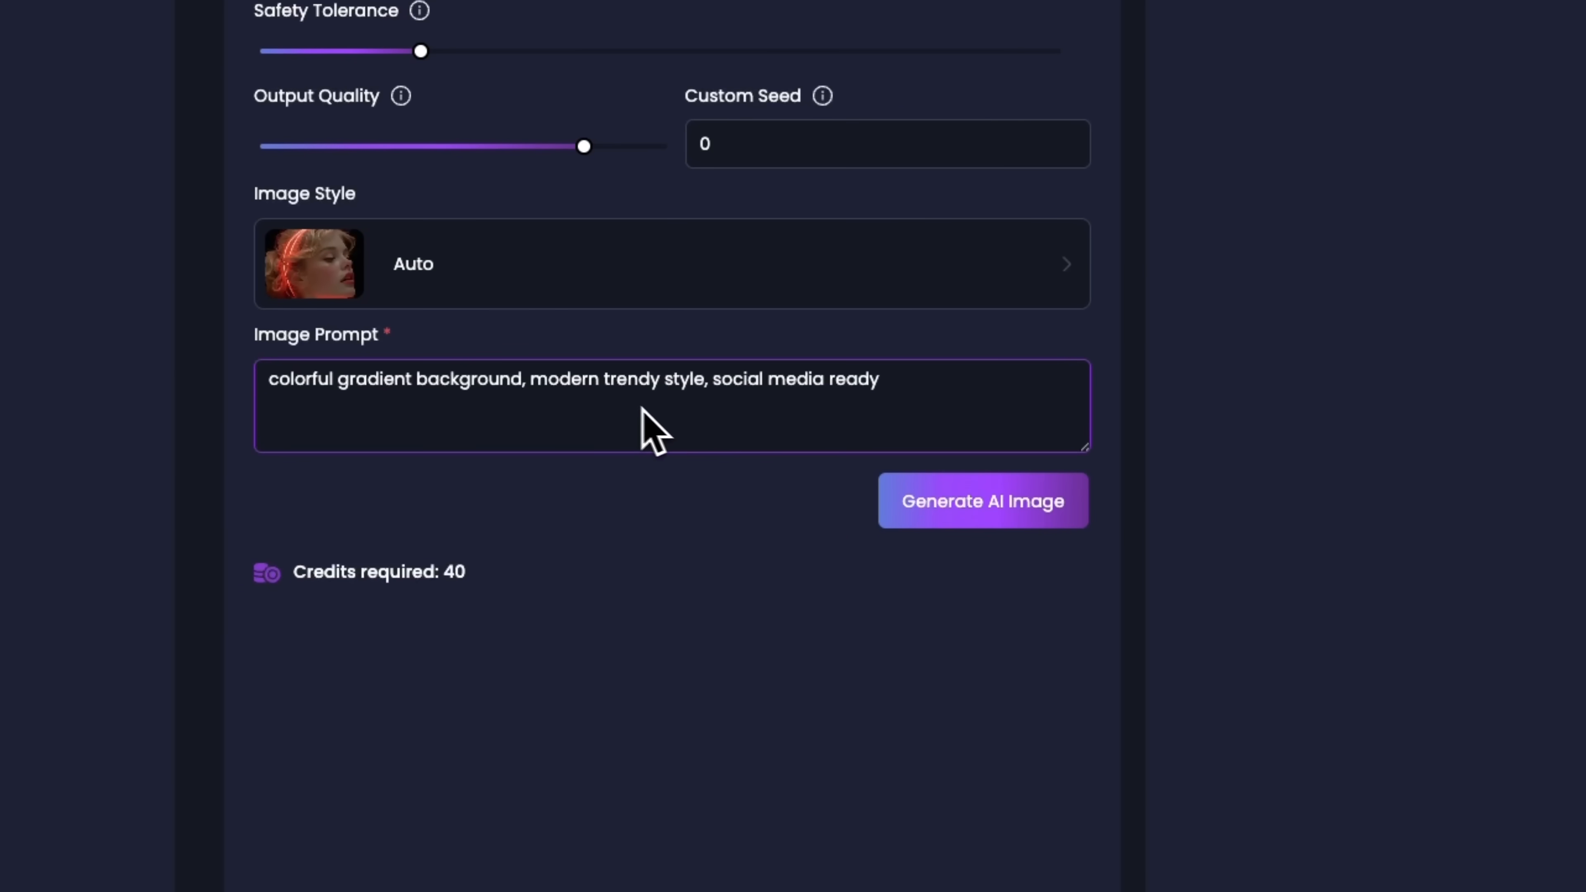
Generate colorful-gradient and minimalist white background variants and view each enlarged
click(981, 501)
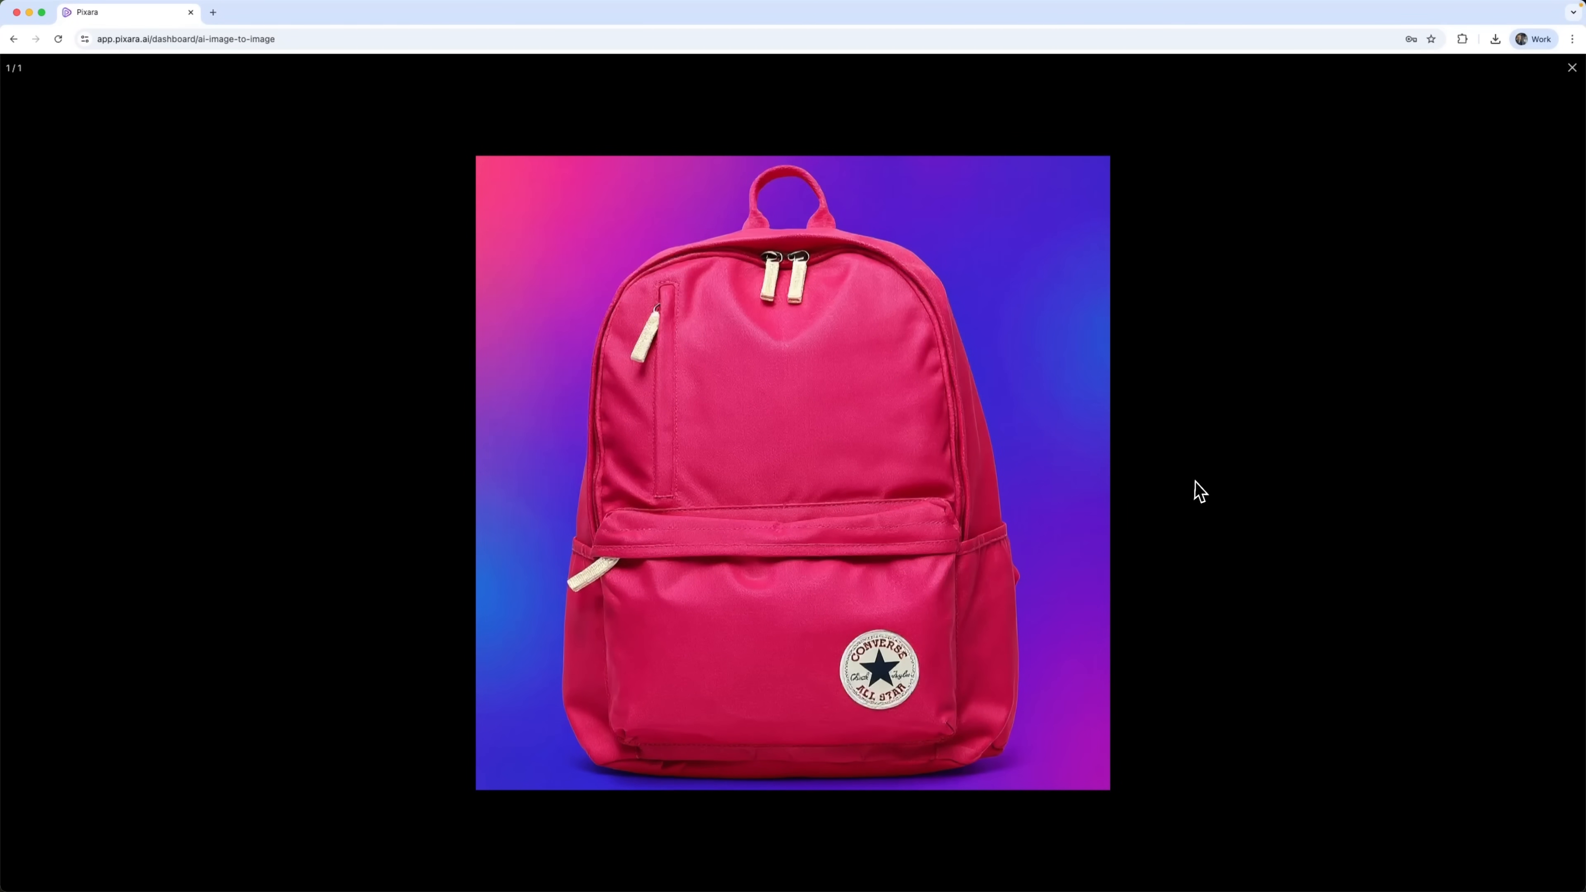
click(1572, 66)
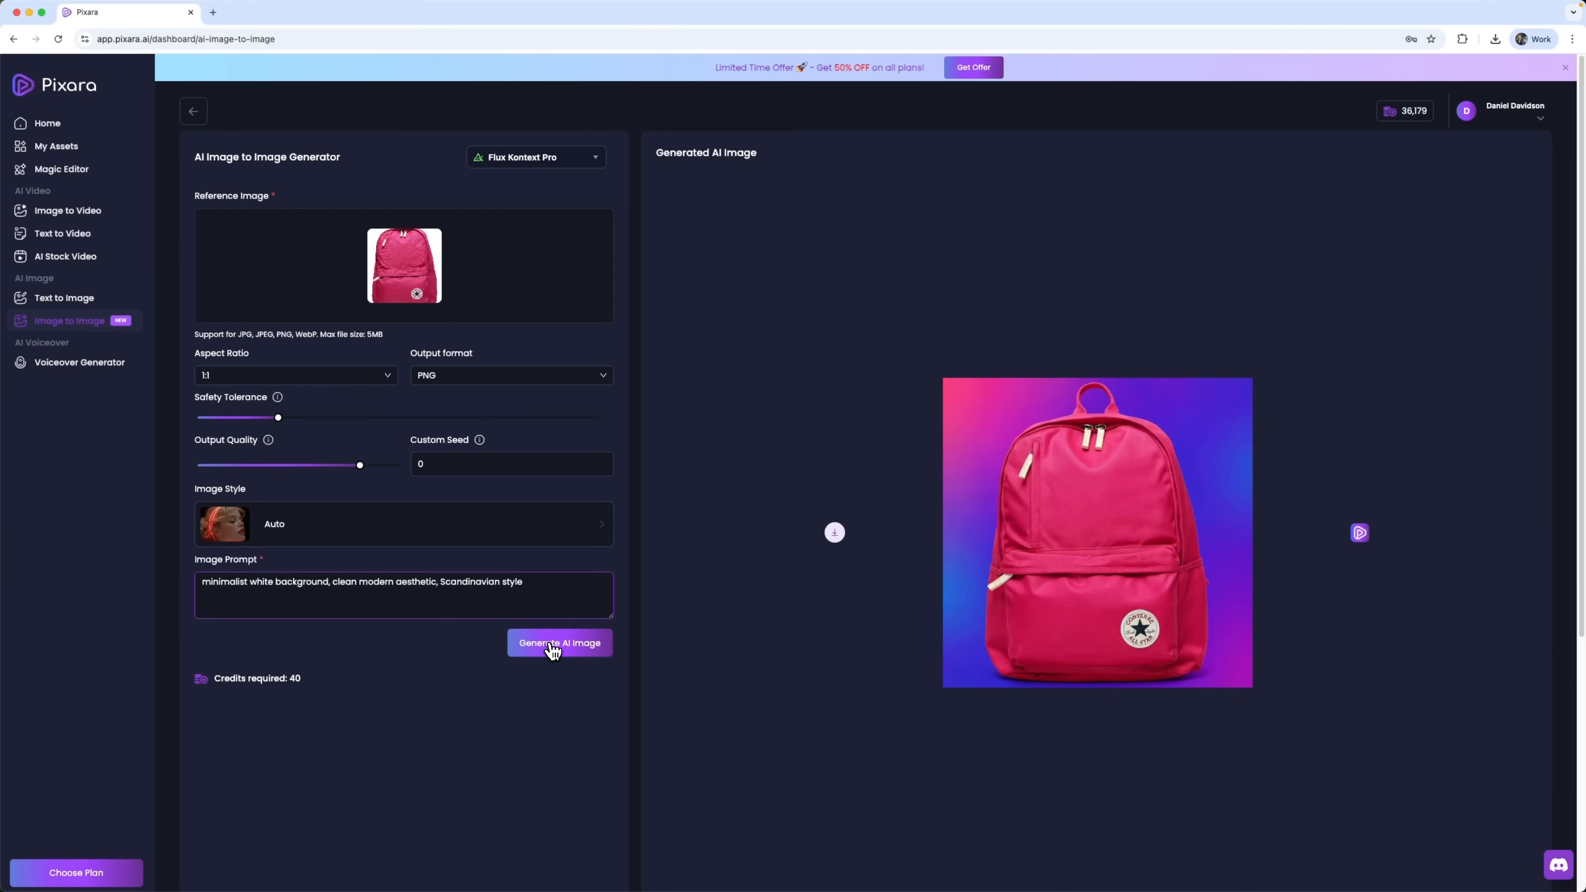
click(560, 643)
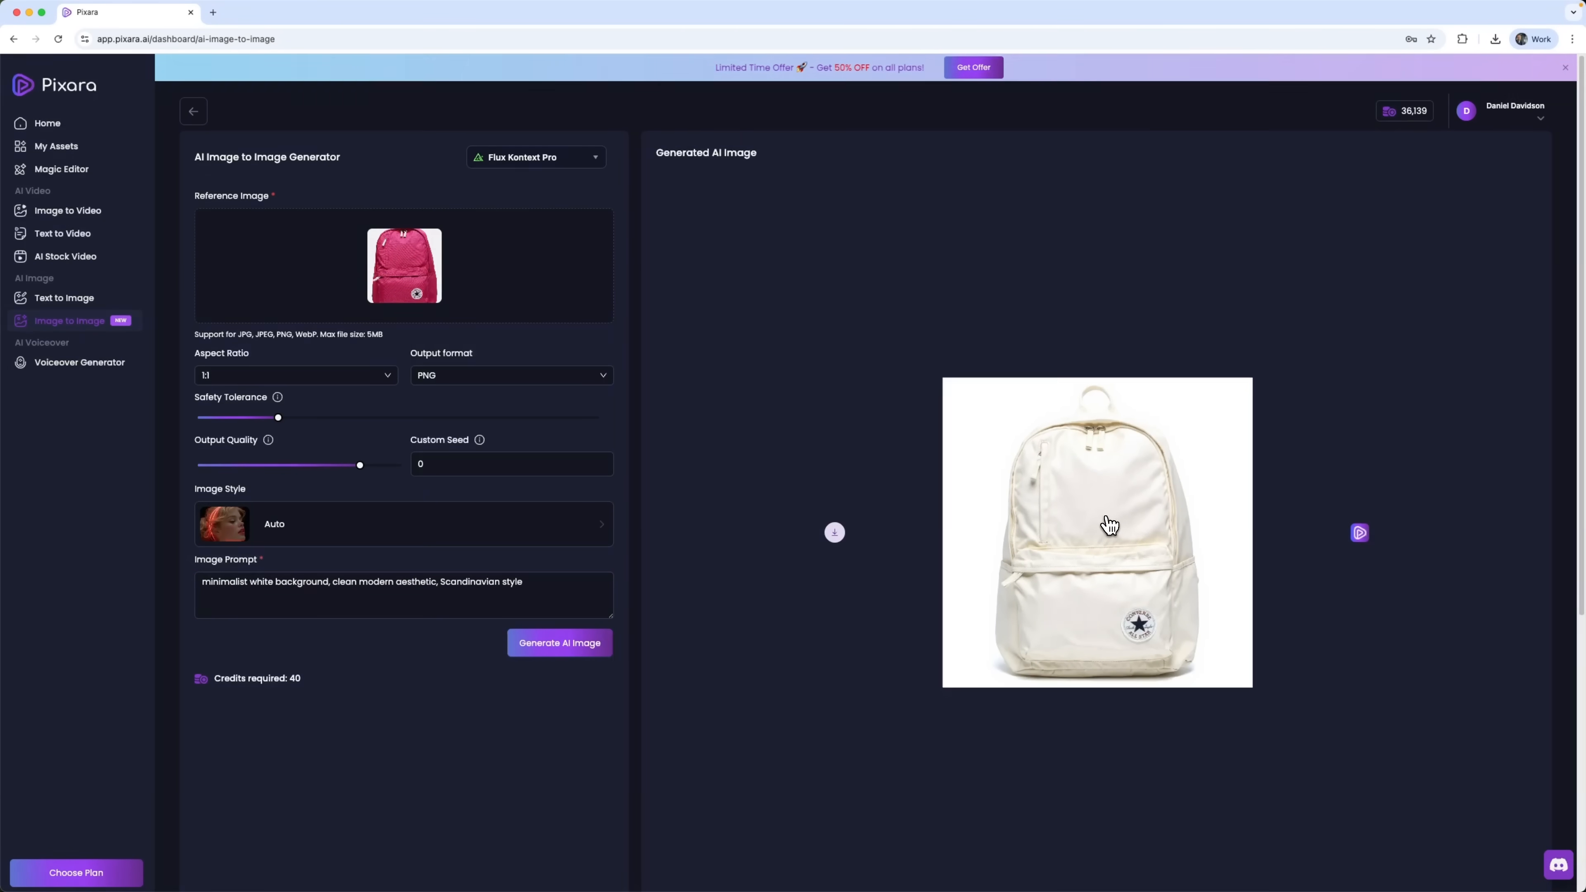
click(1097, 533)
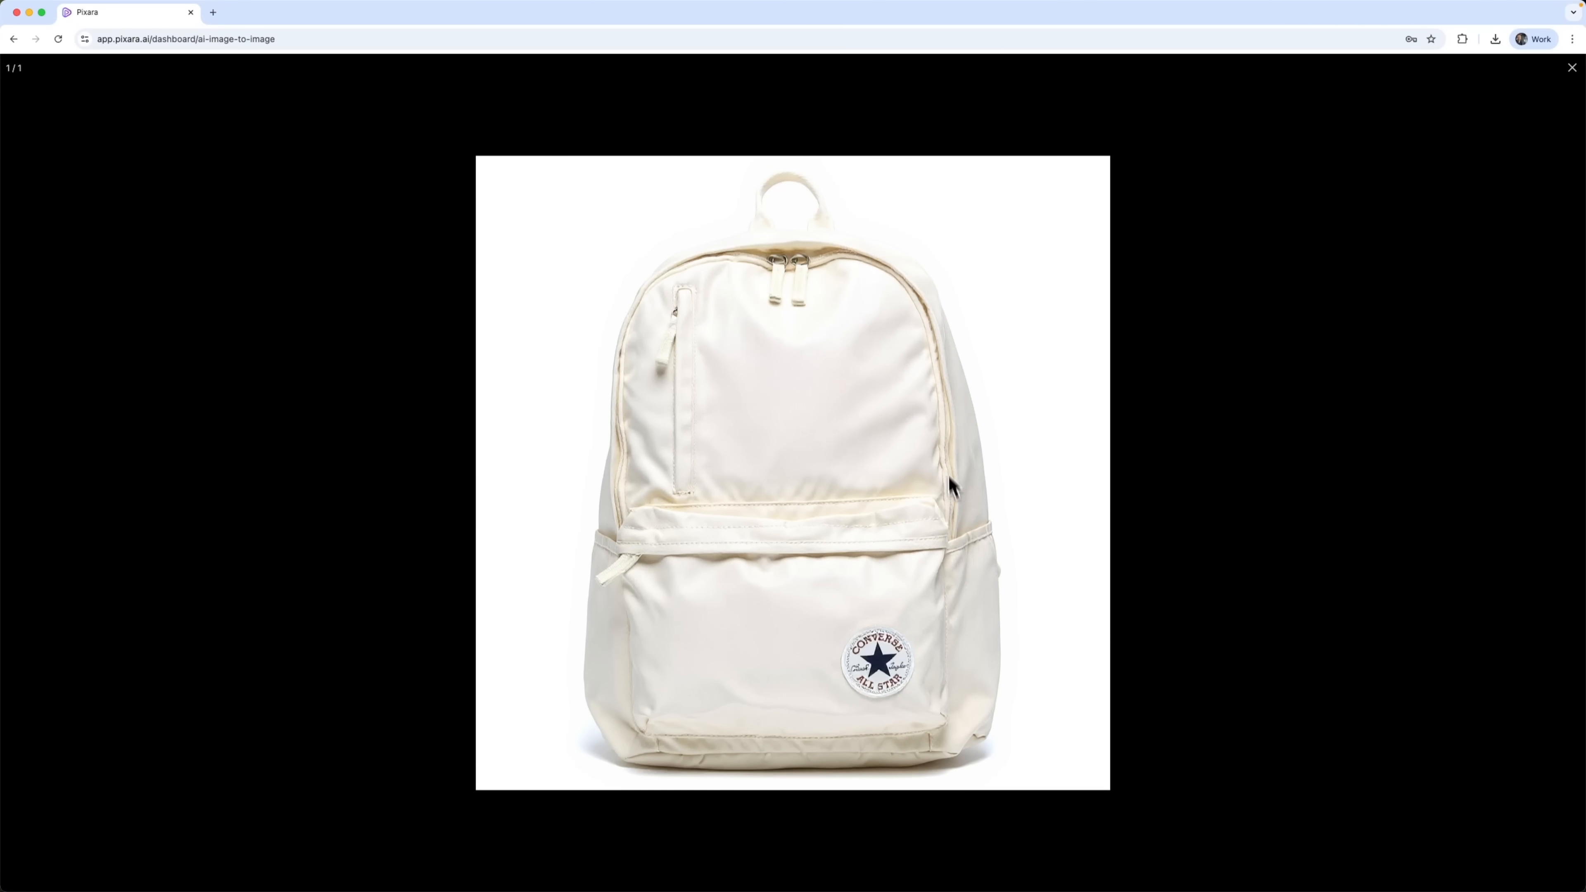
click(1572, 67)
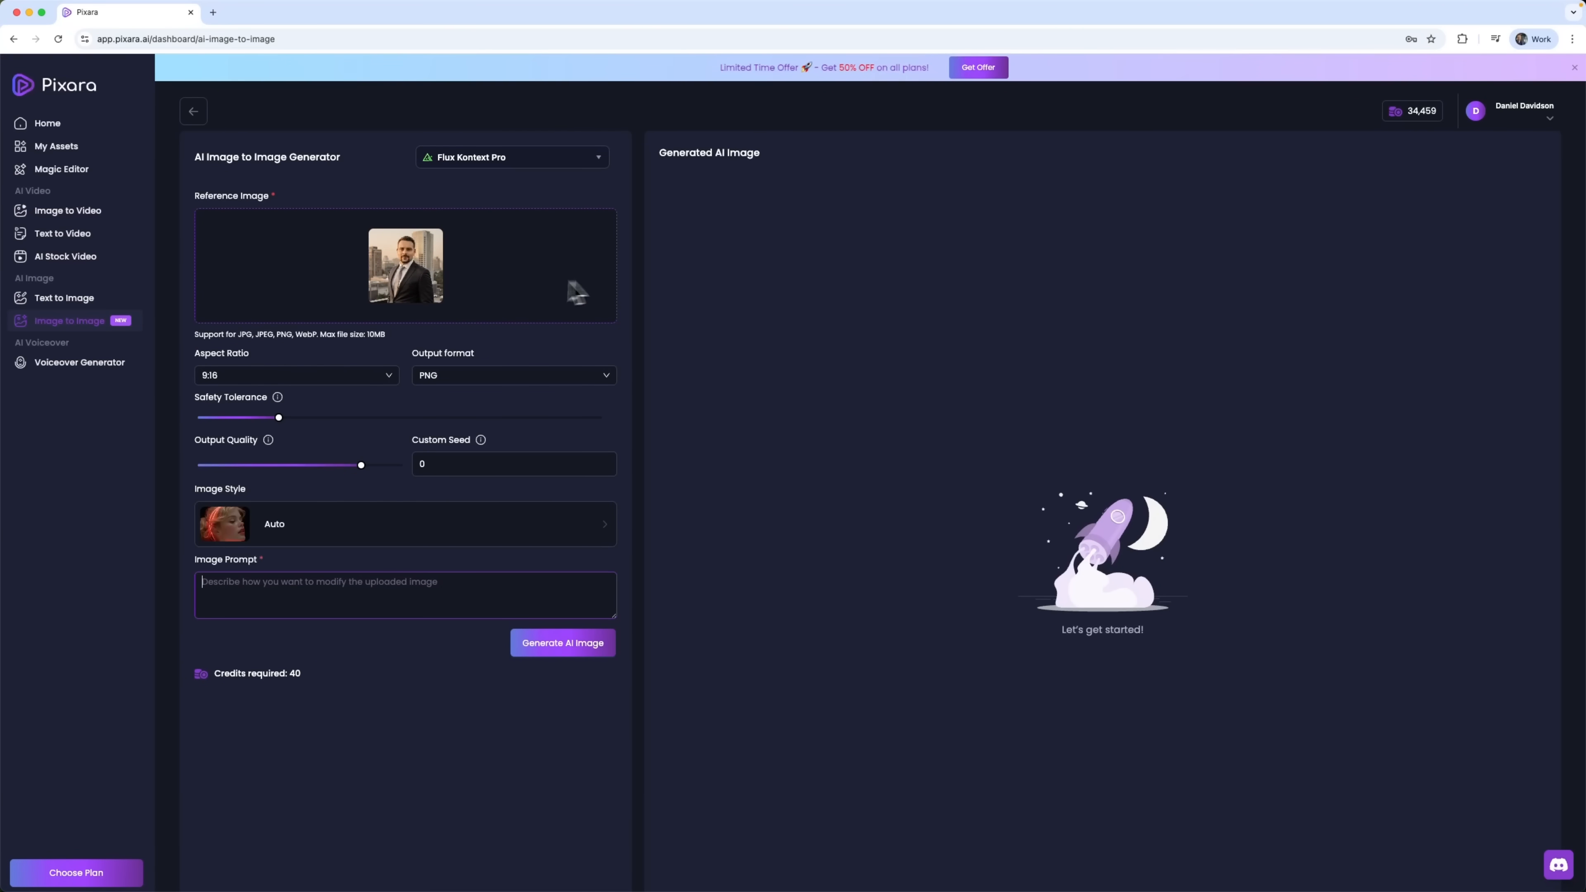
mouse_move(570, 495)
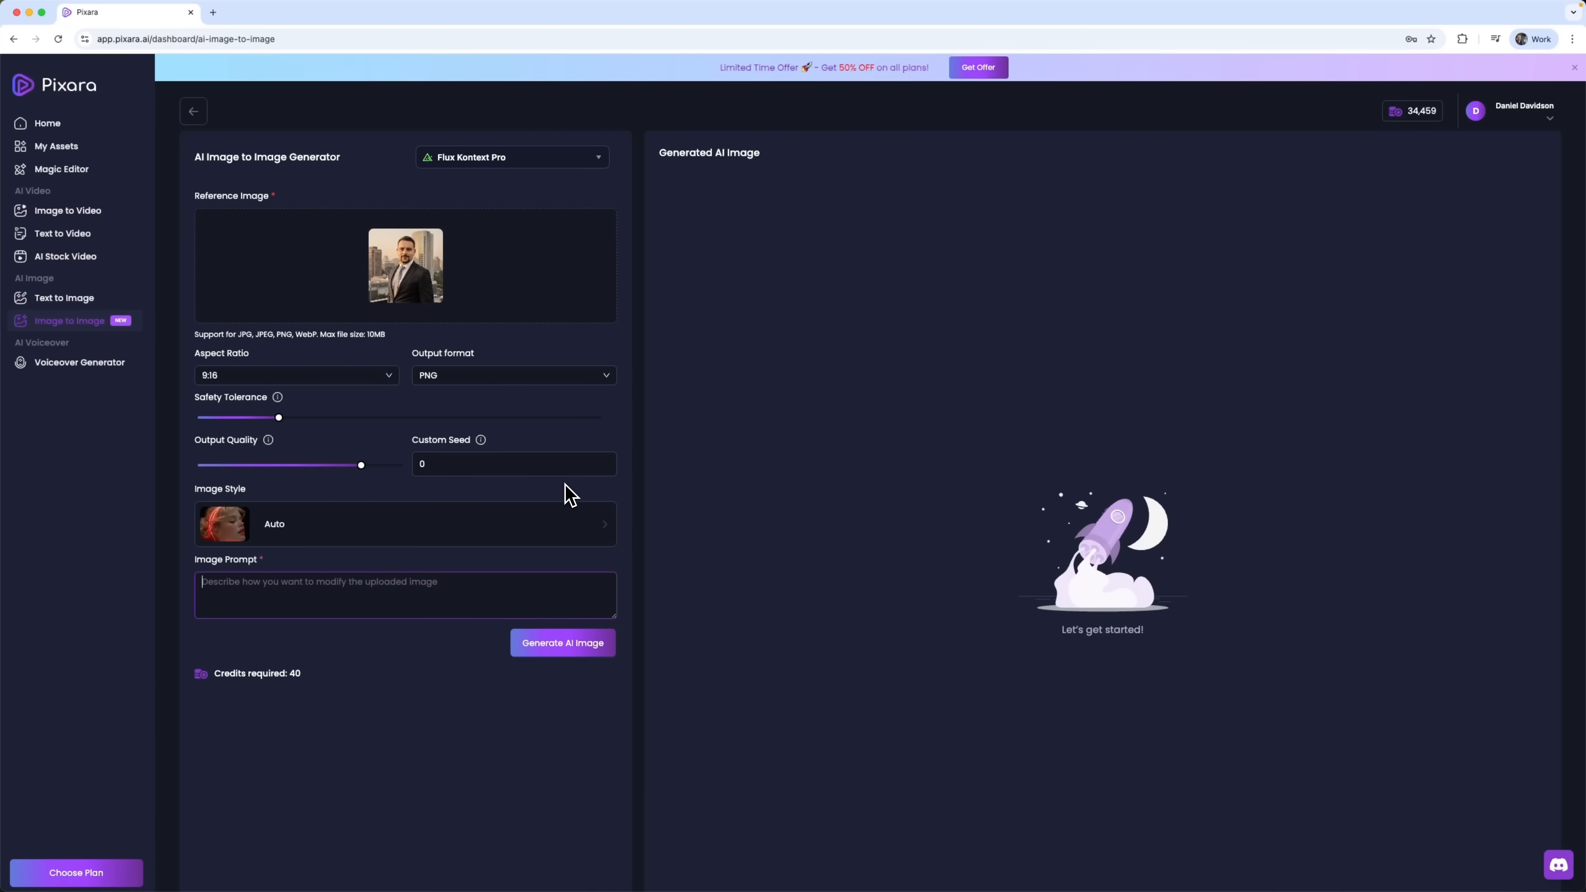
mouse_move(531, 413)
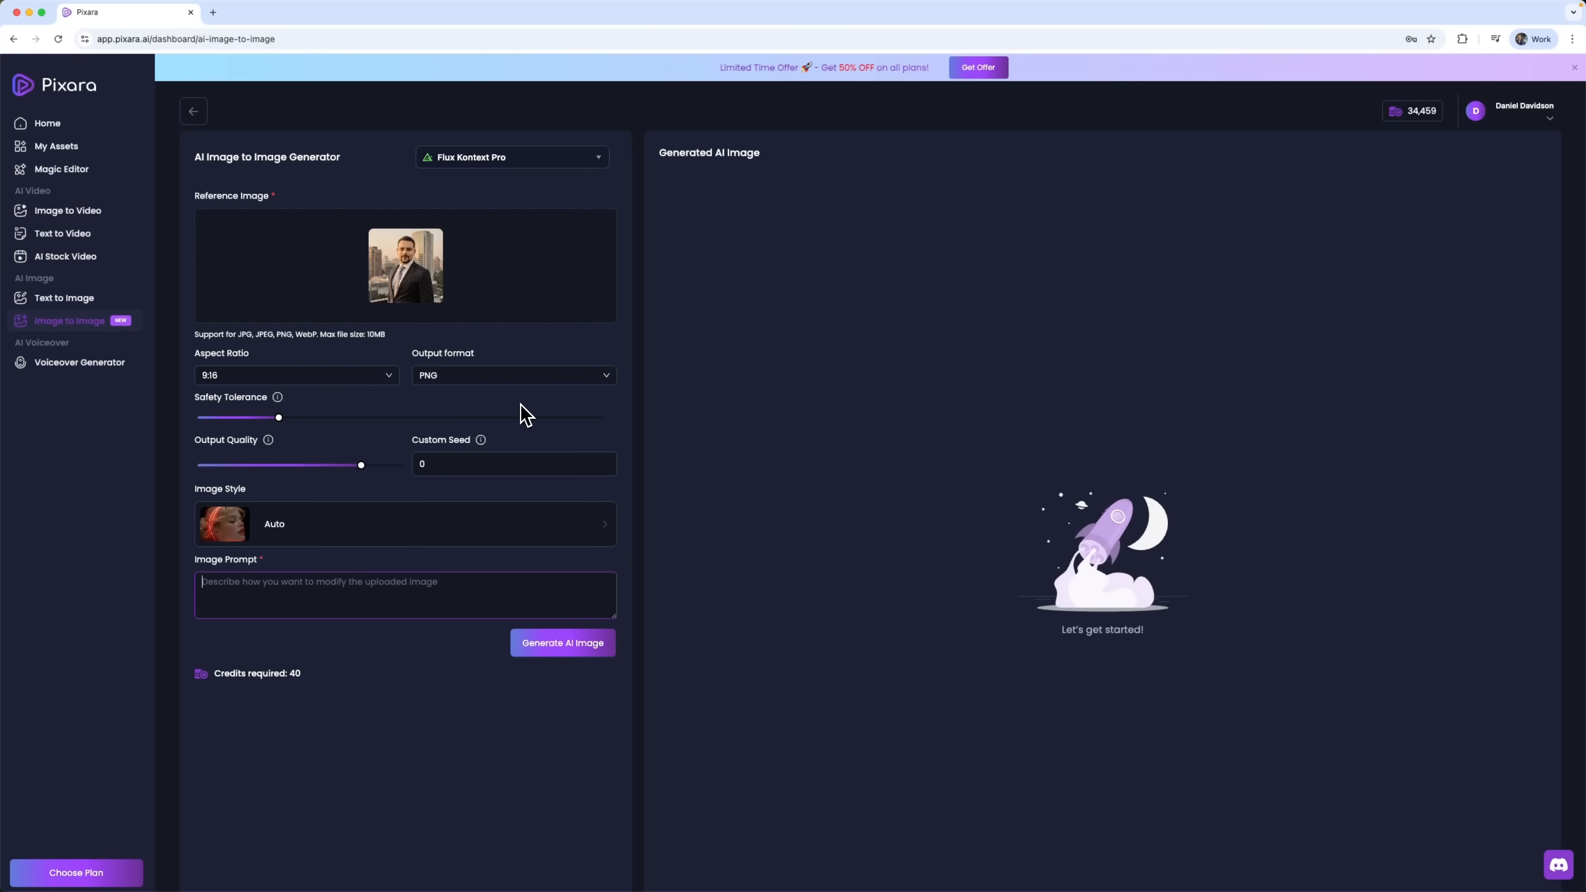
mouse_move(554, 419)
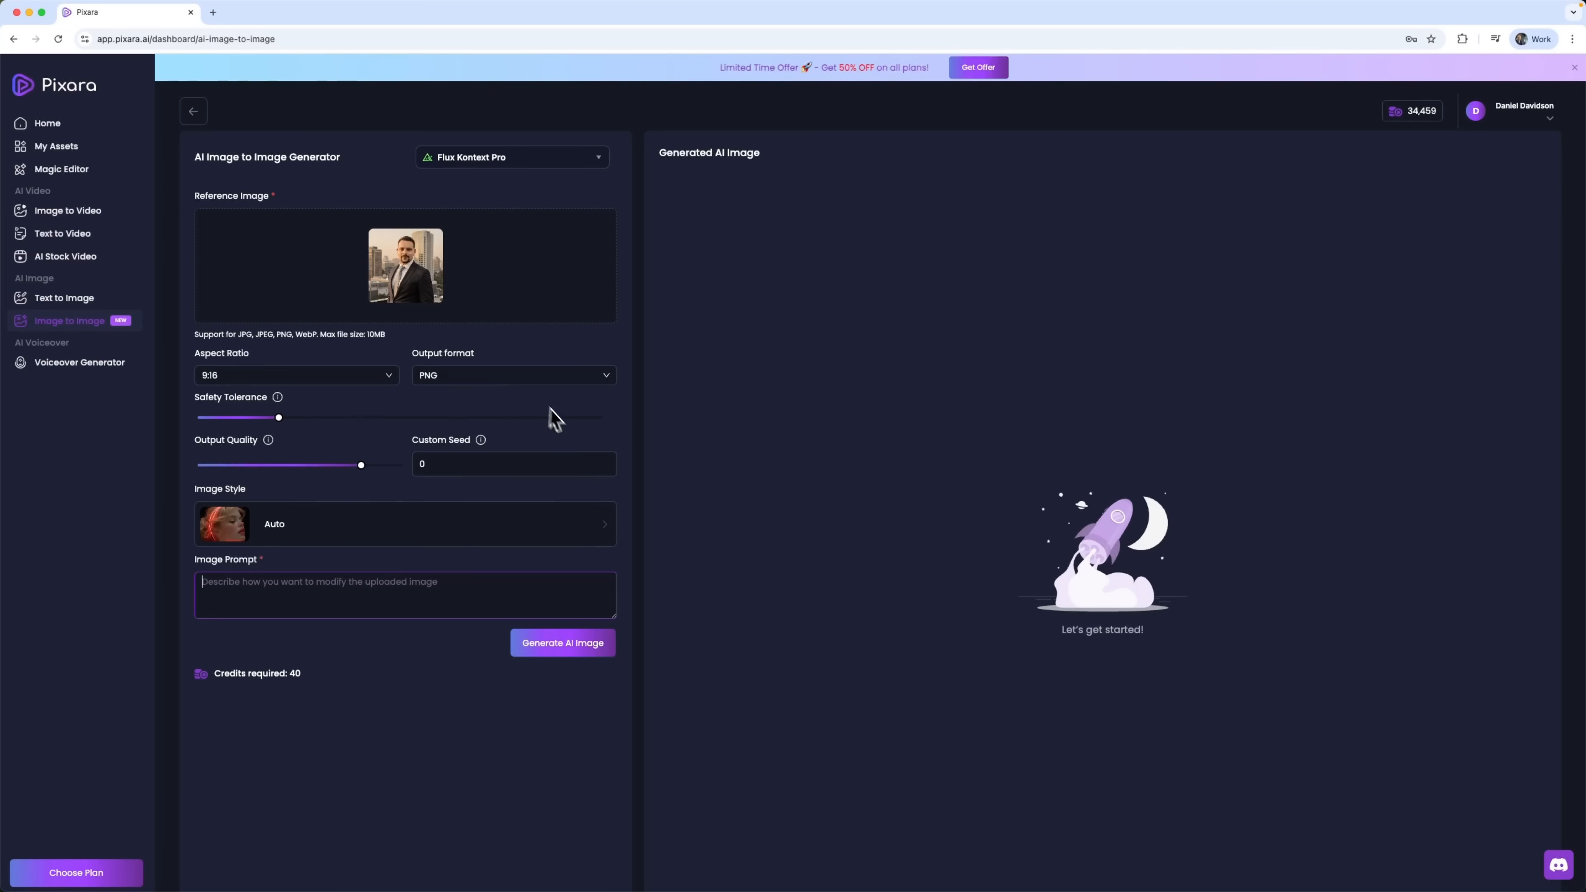
mouse_move(589, 526)
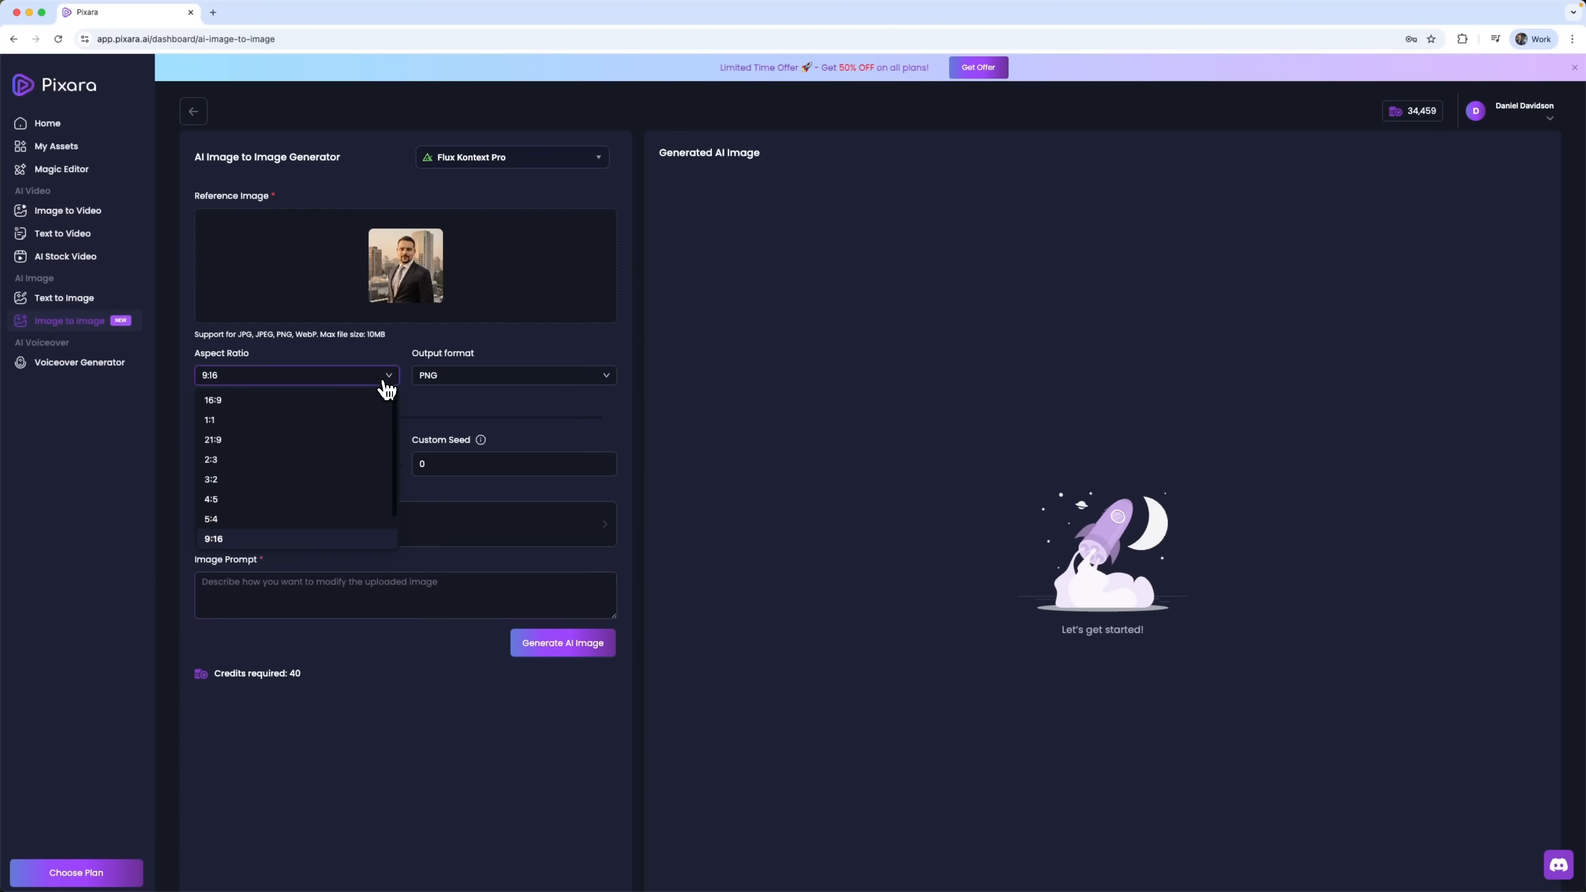
Keep the 9:16 aspect ratio and leave the image style on Auto for the suited-man portrait
click(1024, 320)
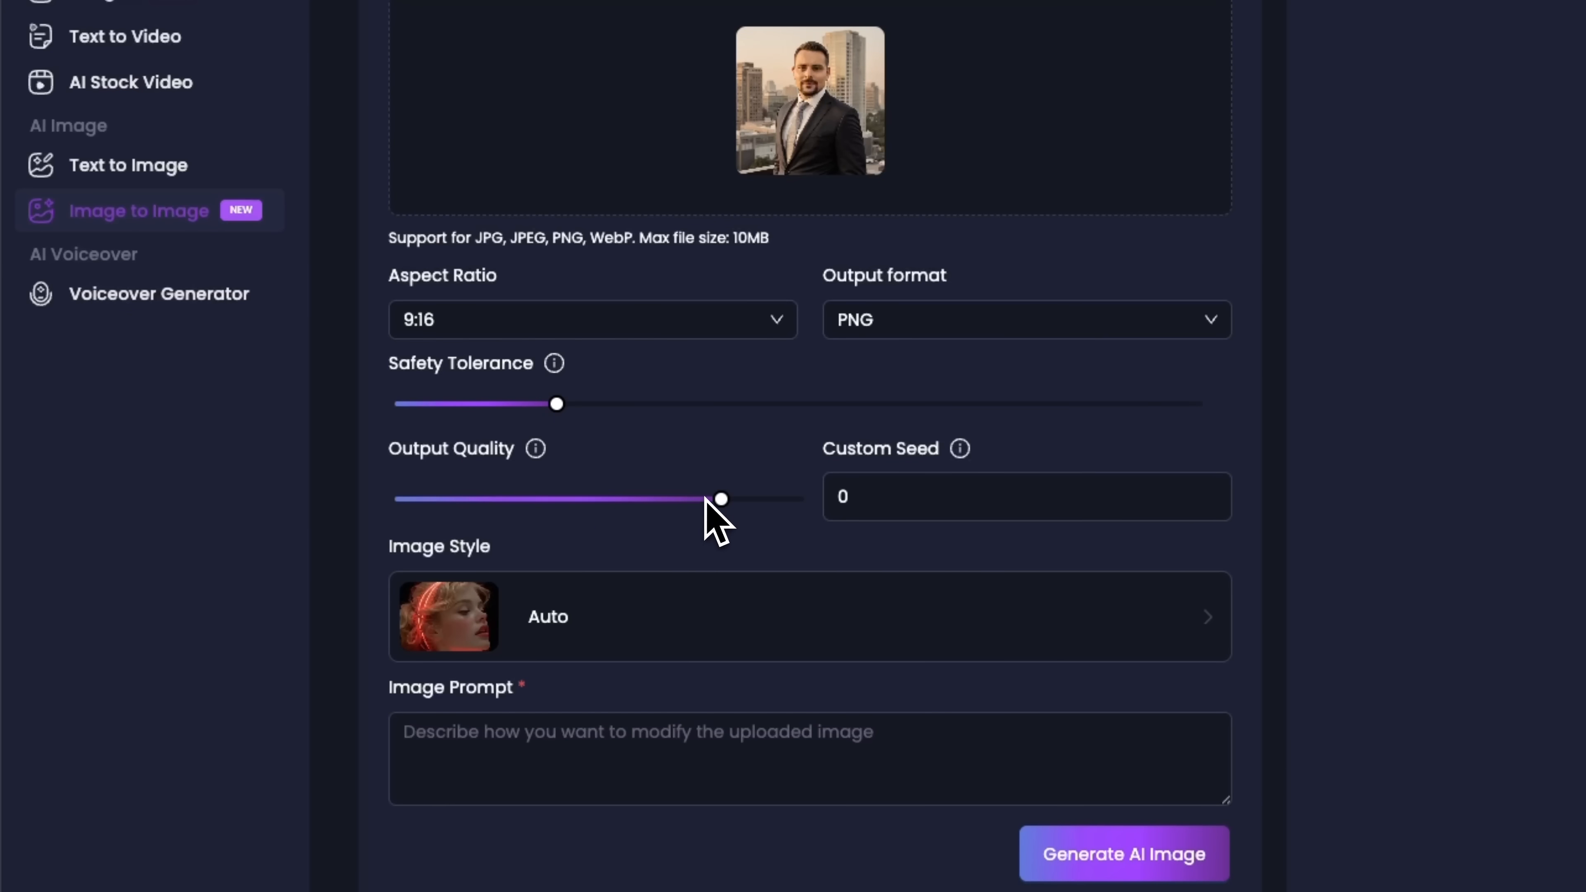
click(1011, 496)
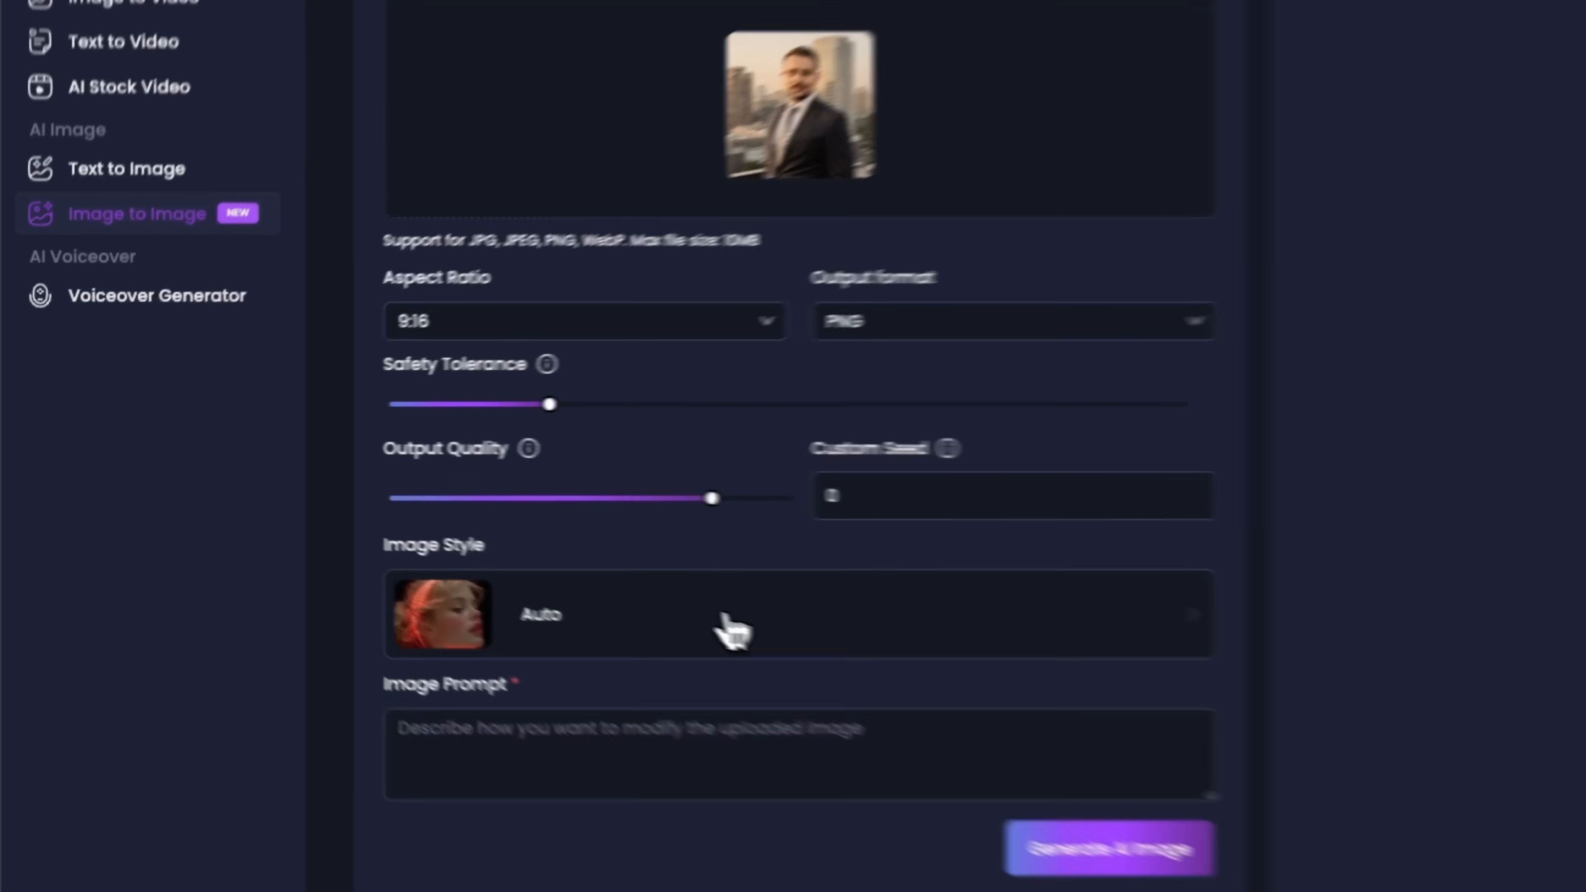
click(798, 614)
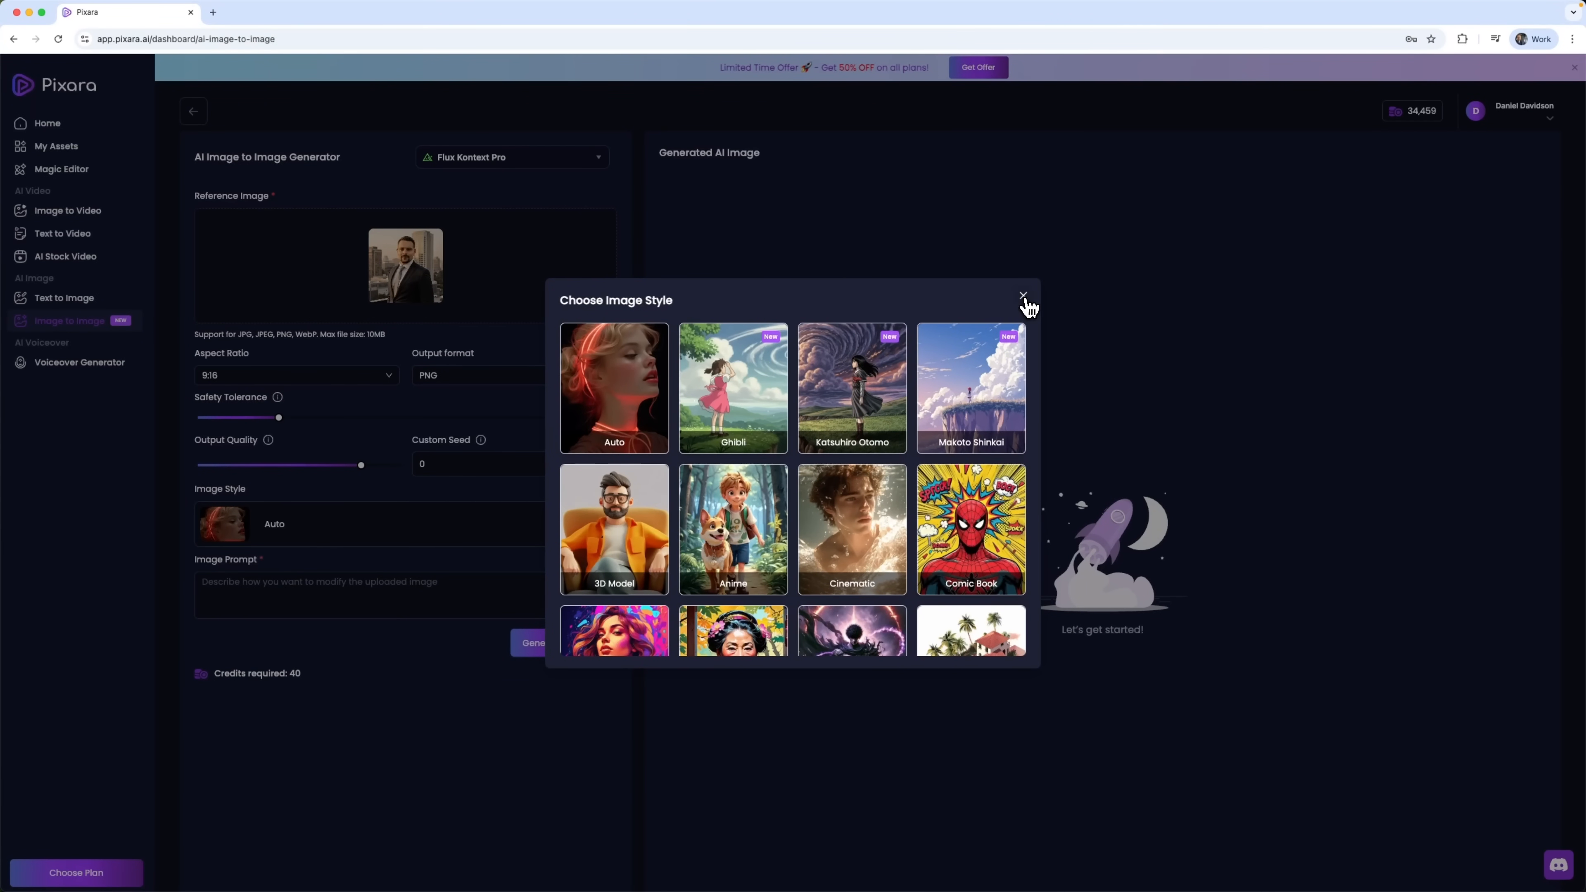
click(1023, 297)
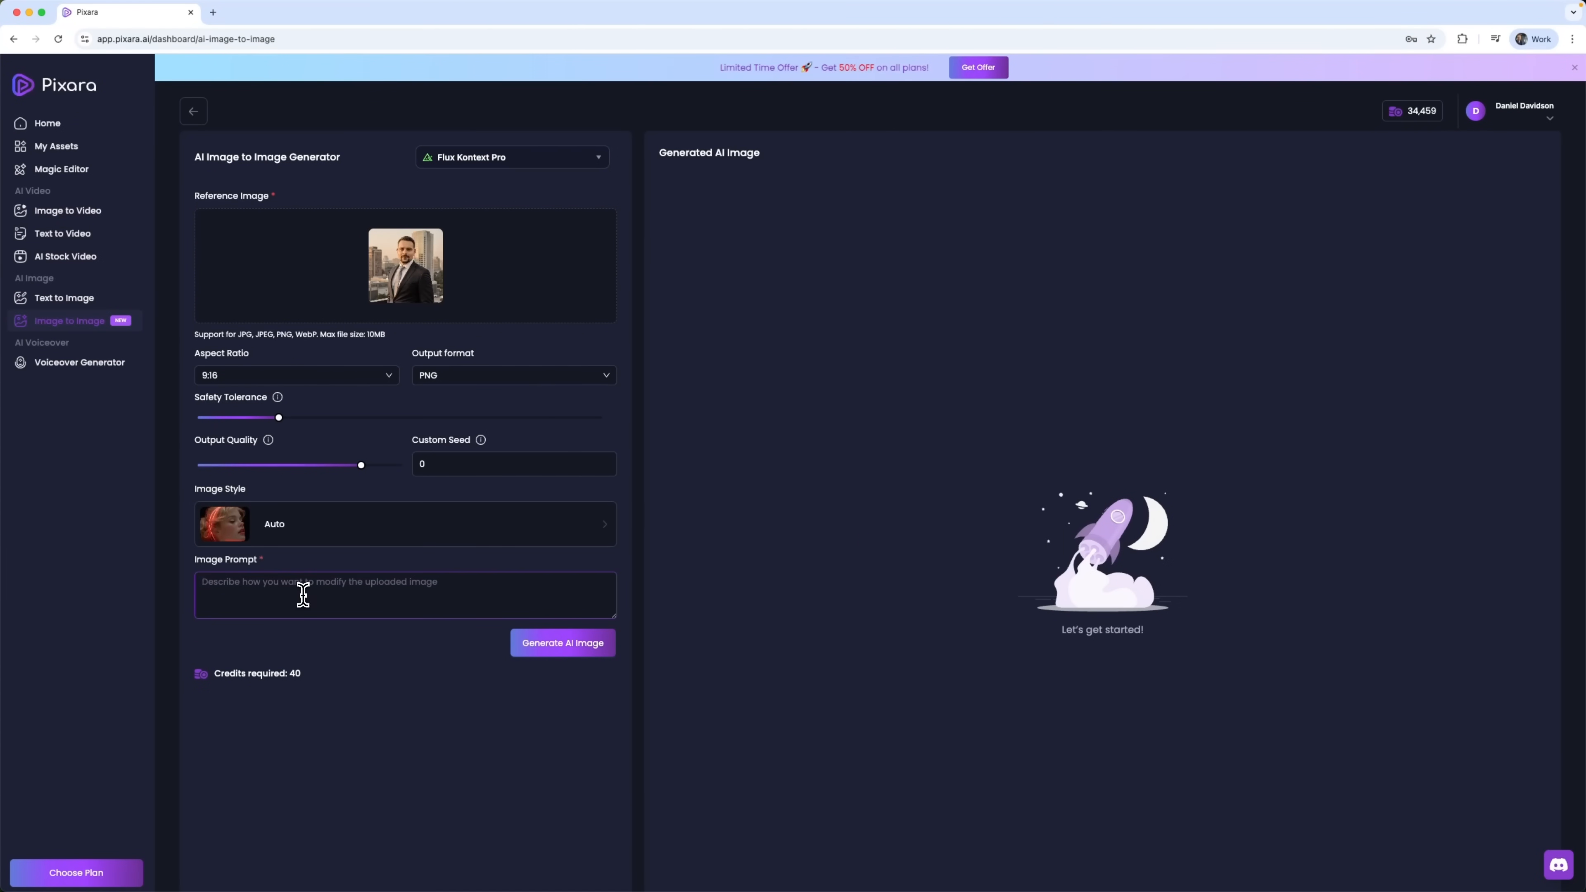
Enter a prompt keeping the same male subject and generate the Santorini beach resort version
text(Maintain the same male subject with identical posture and facial expression, change the background to standing in front of the Eiffel Tower in Paris during golden hour, romantic travel atmosphere, professional photography)
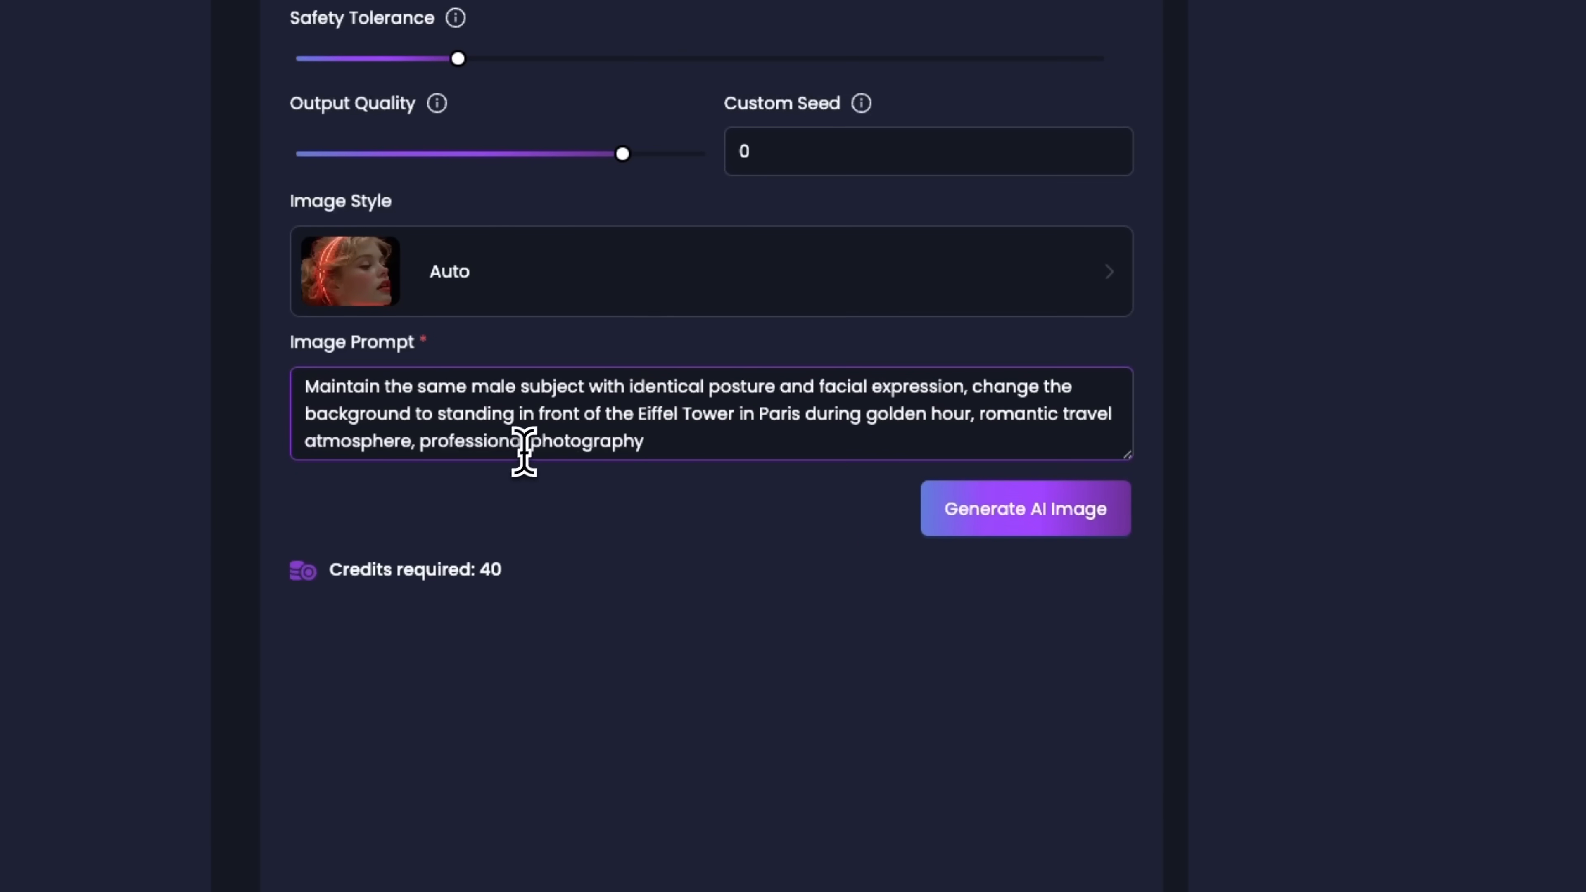
mouse_move(651, 415)
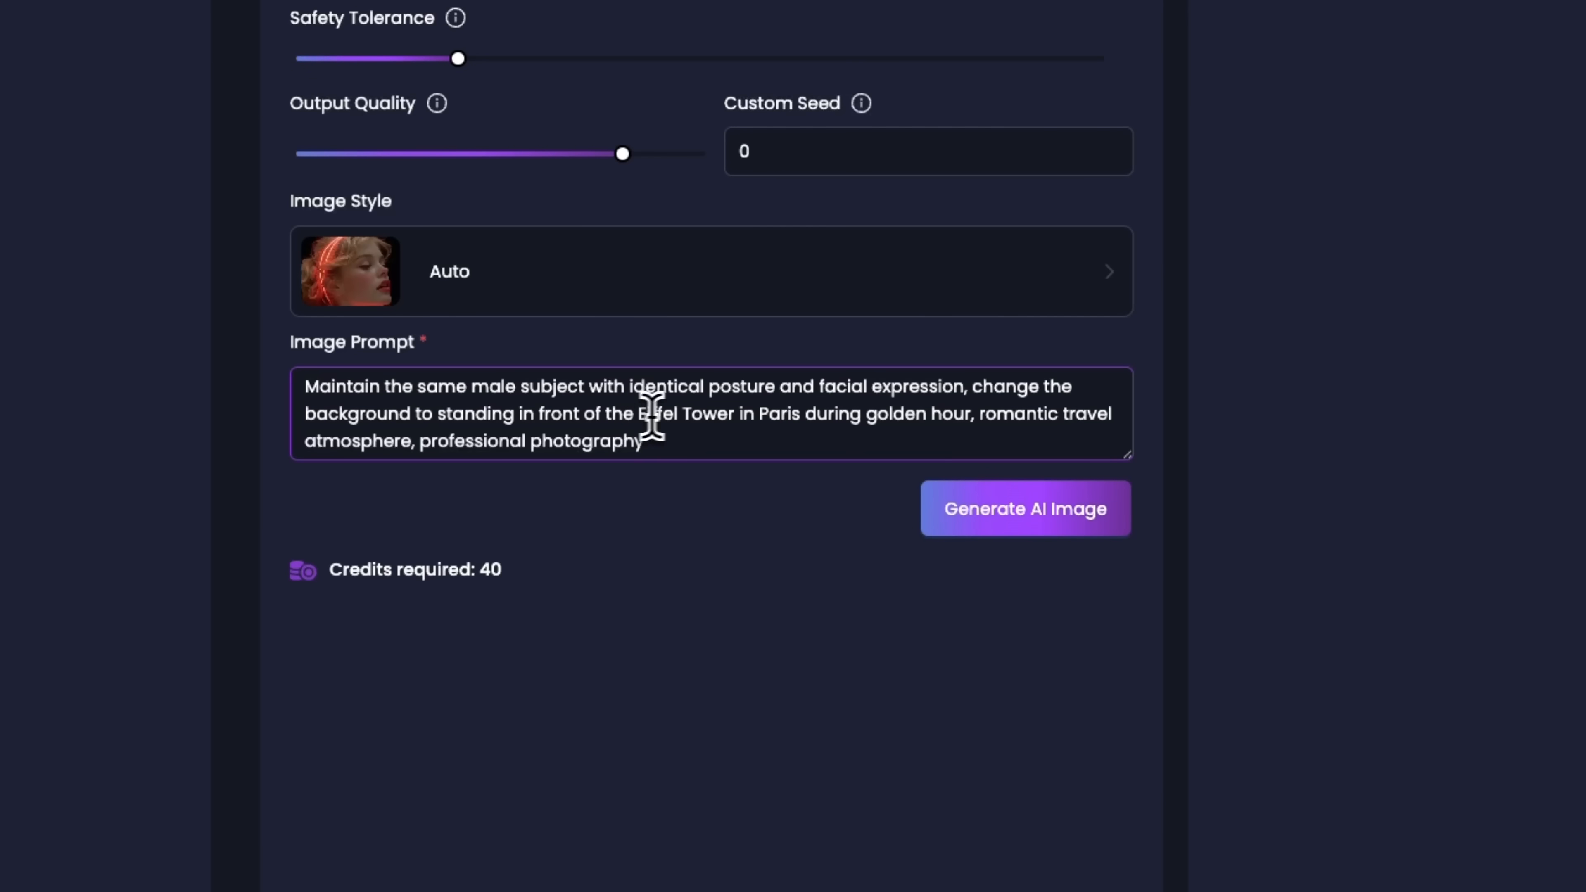
click(1024, 509)
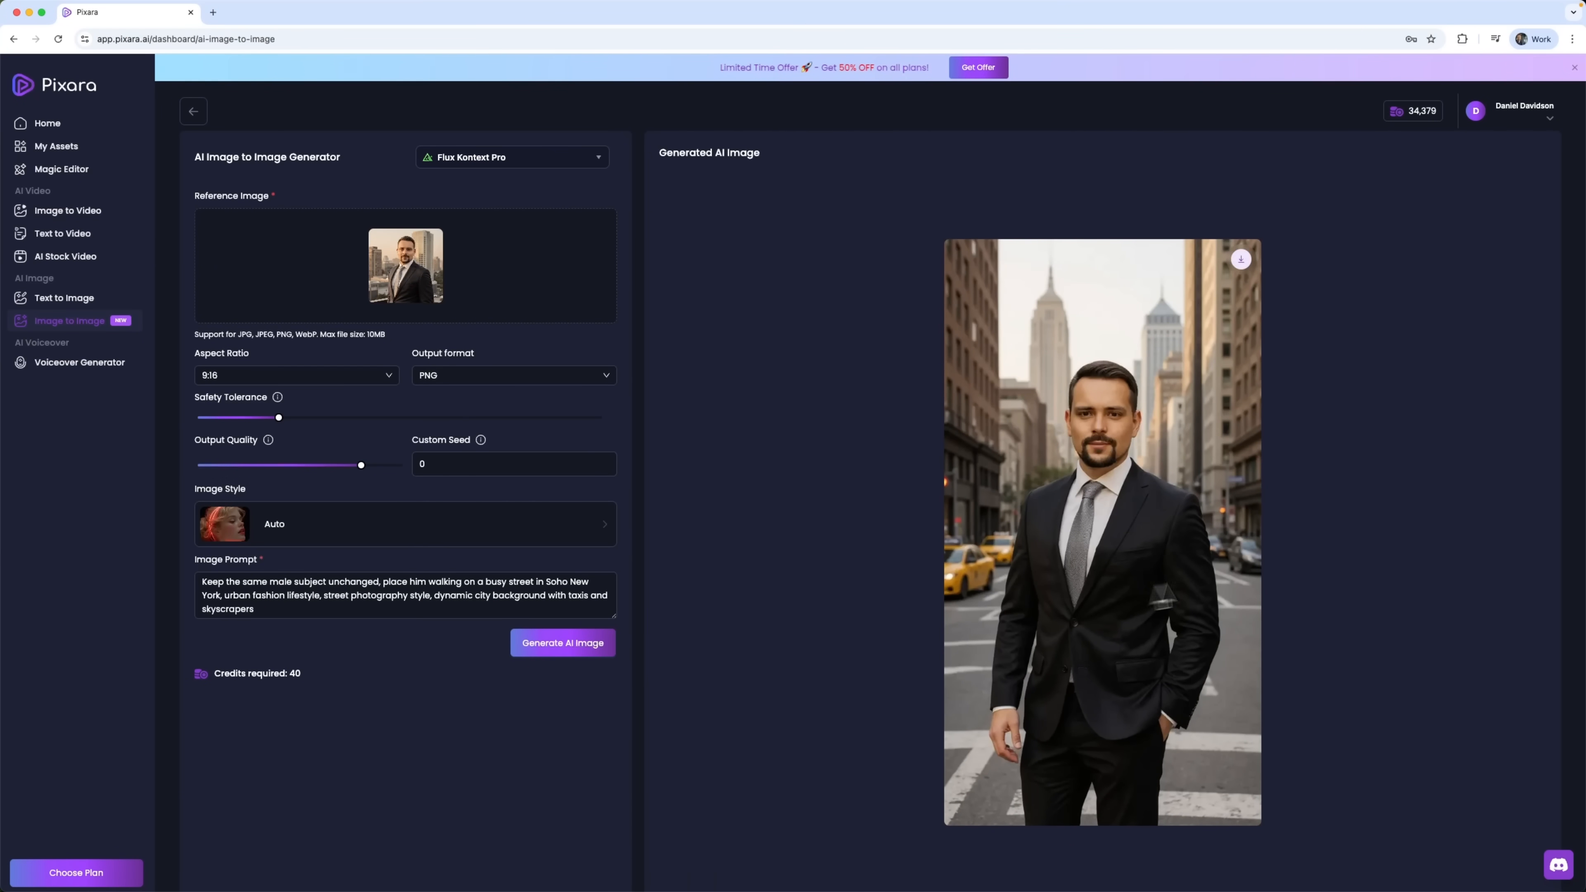
mouse_move(1172, 519)
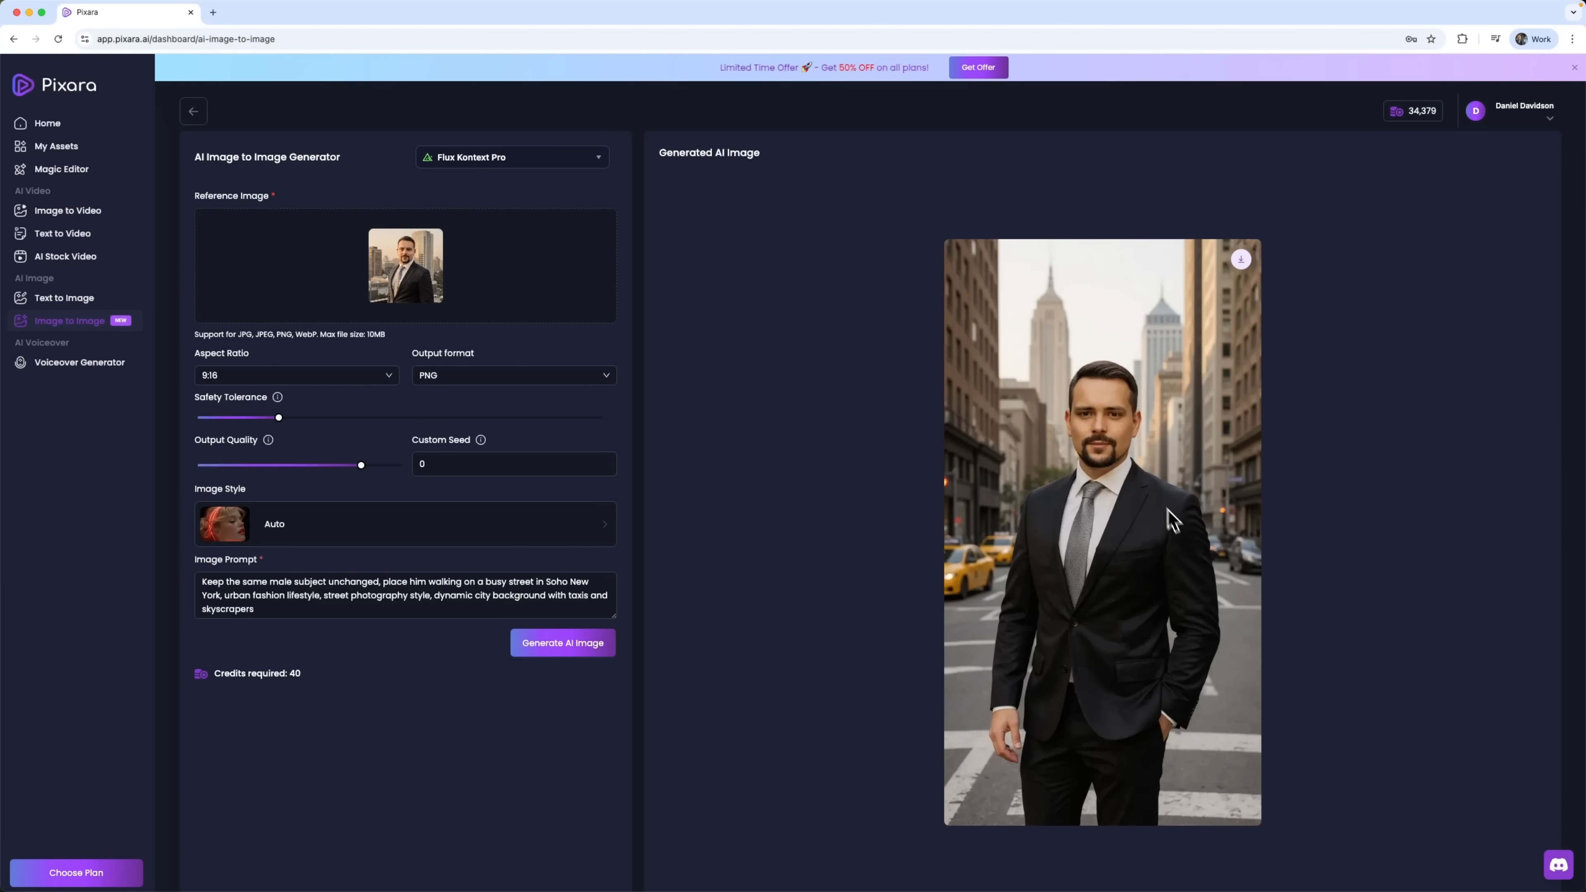
mouse_move(1258, 622)
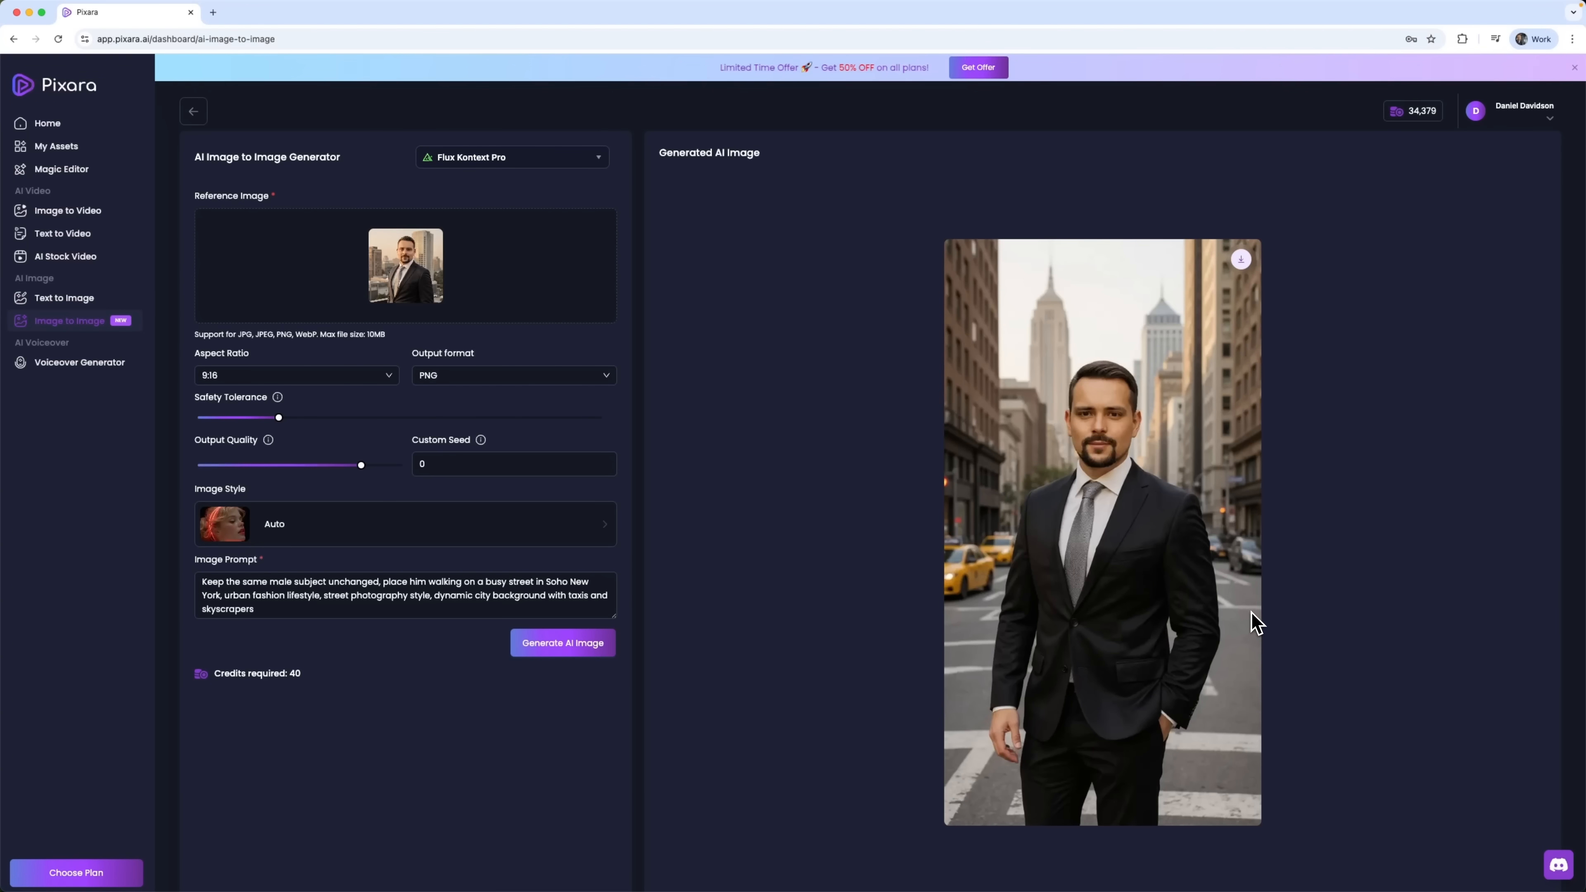
mouse_move(1027, 559)
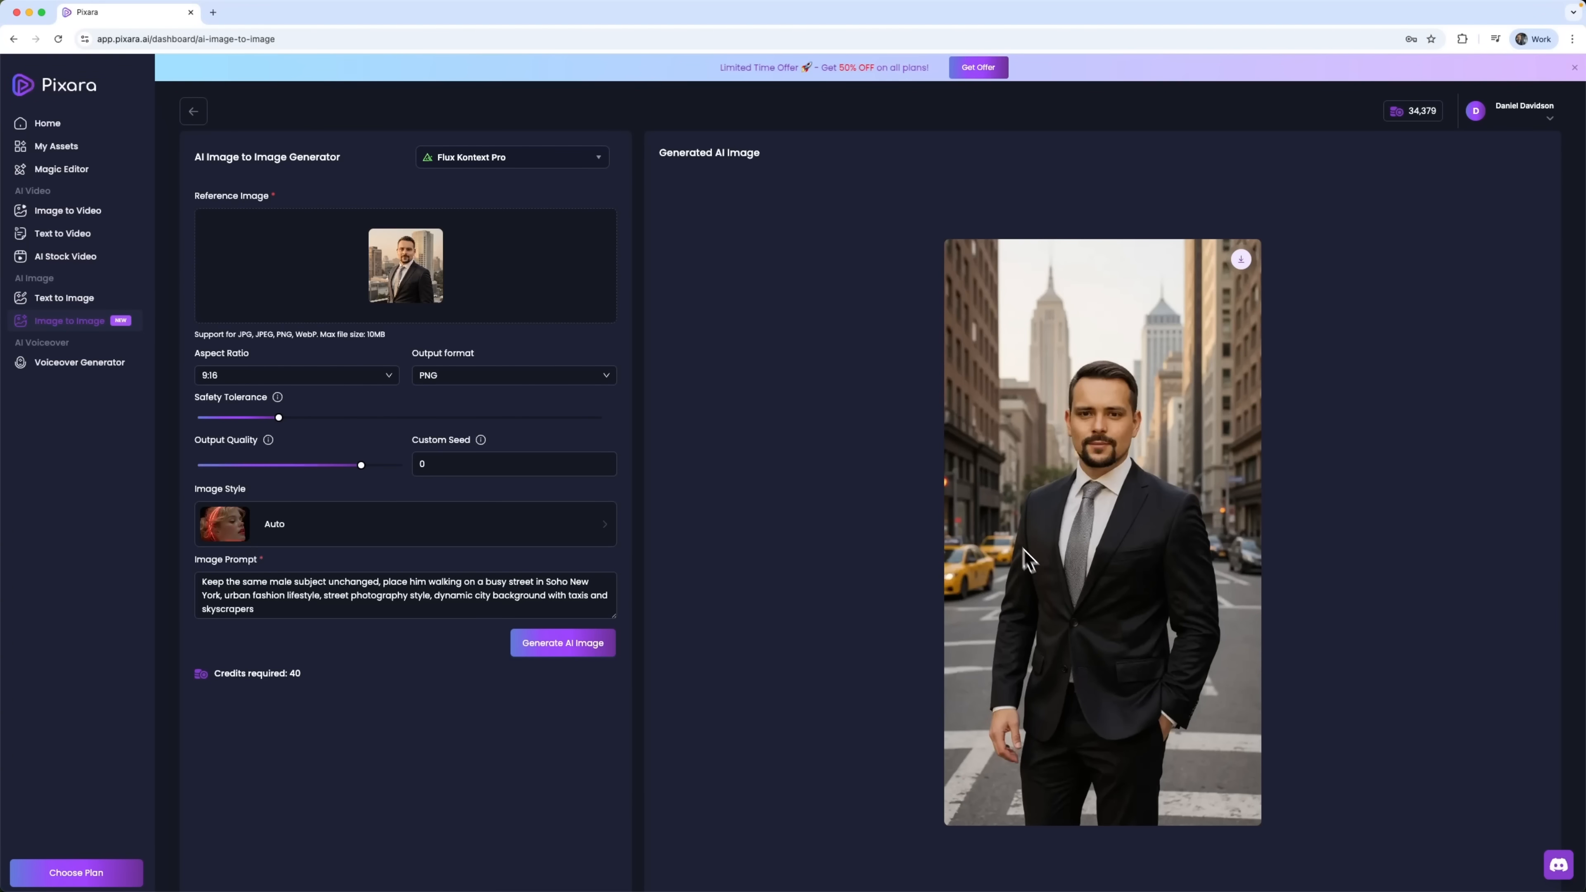
mouse_move(1225, 435)
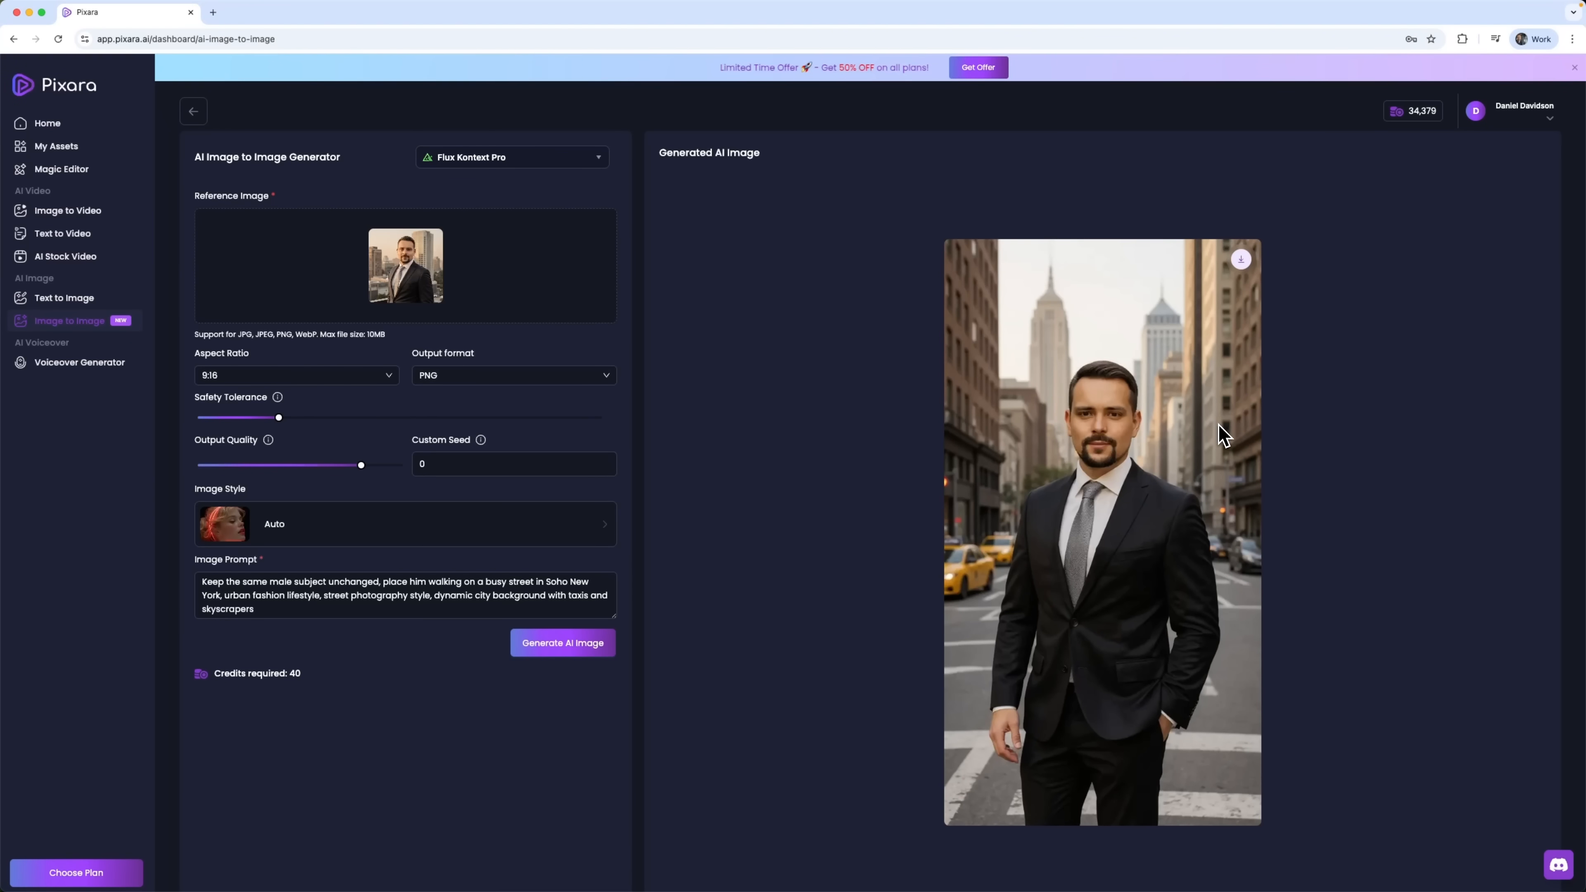
mouse_move(1064, 583)
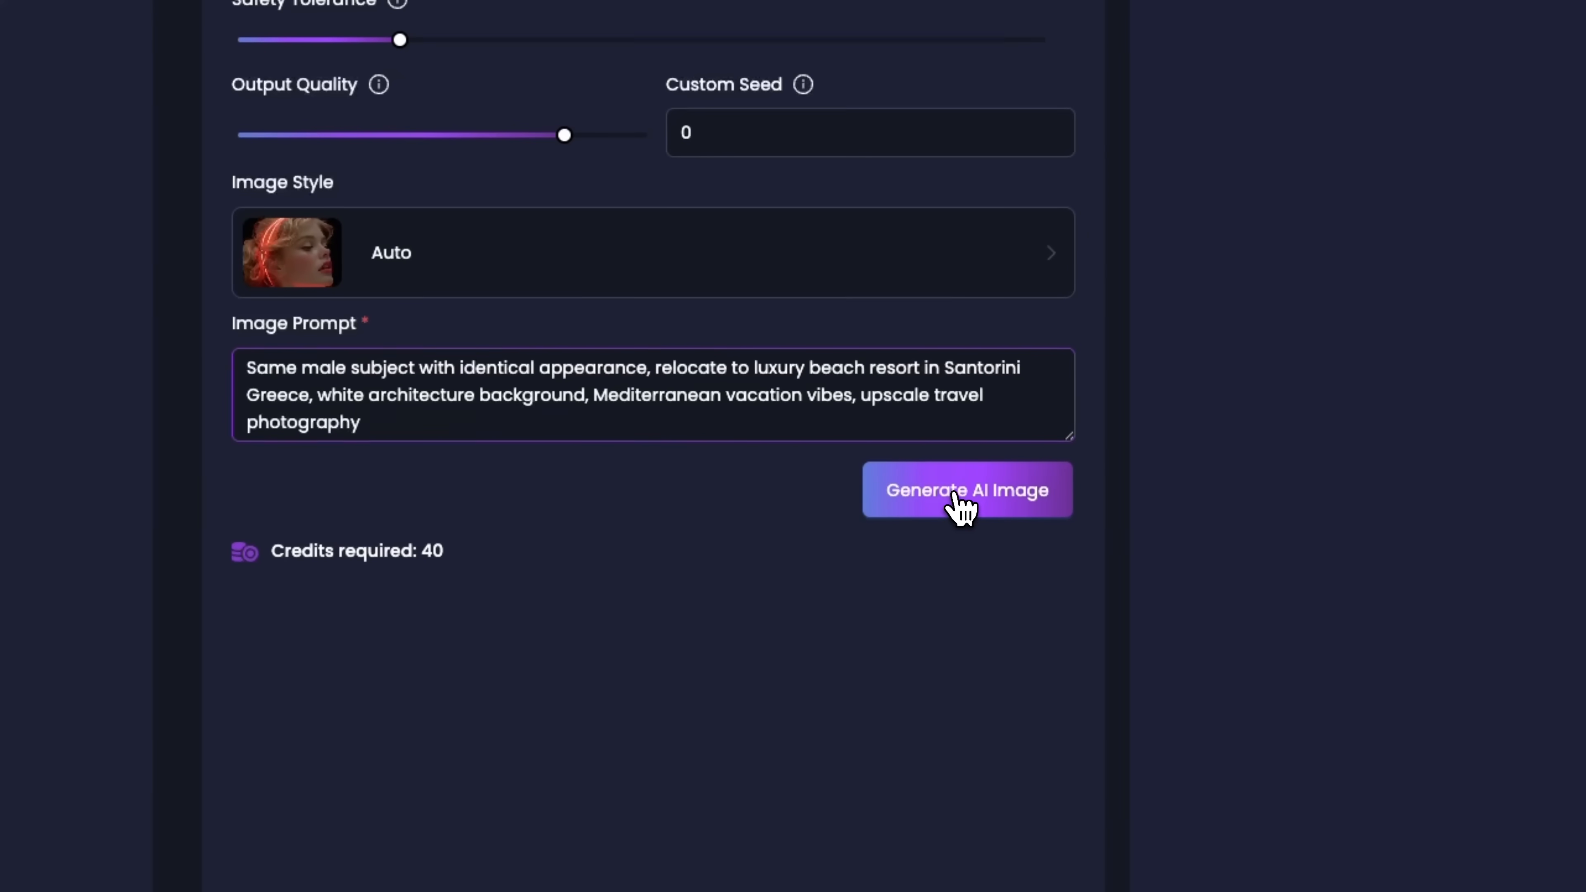
click(966, 490)
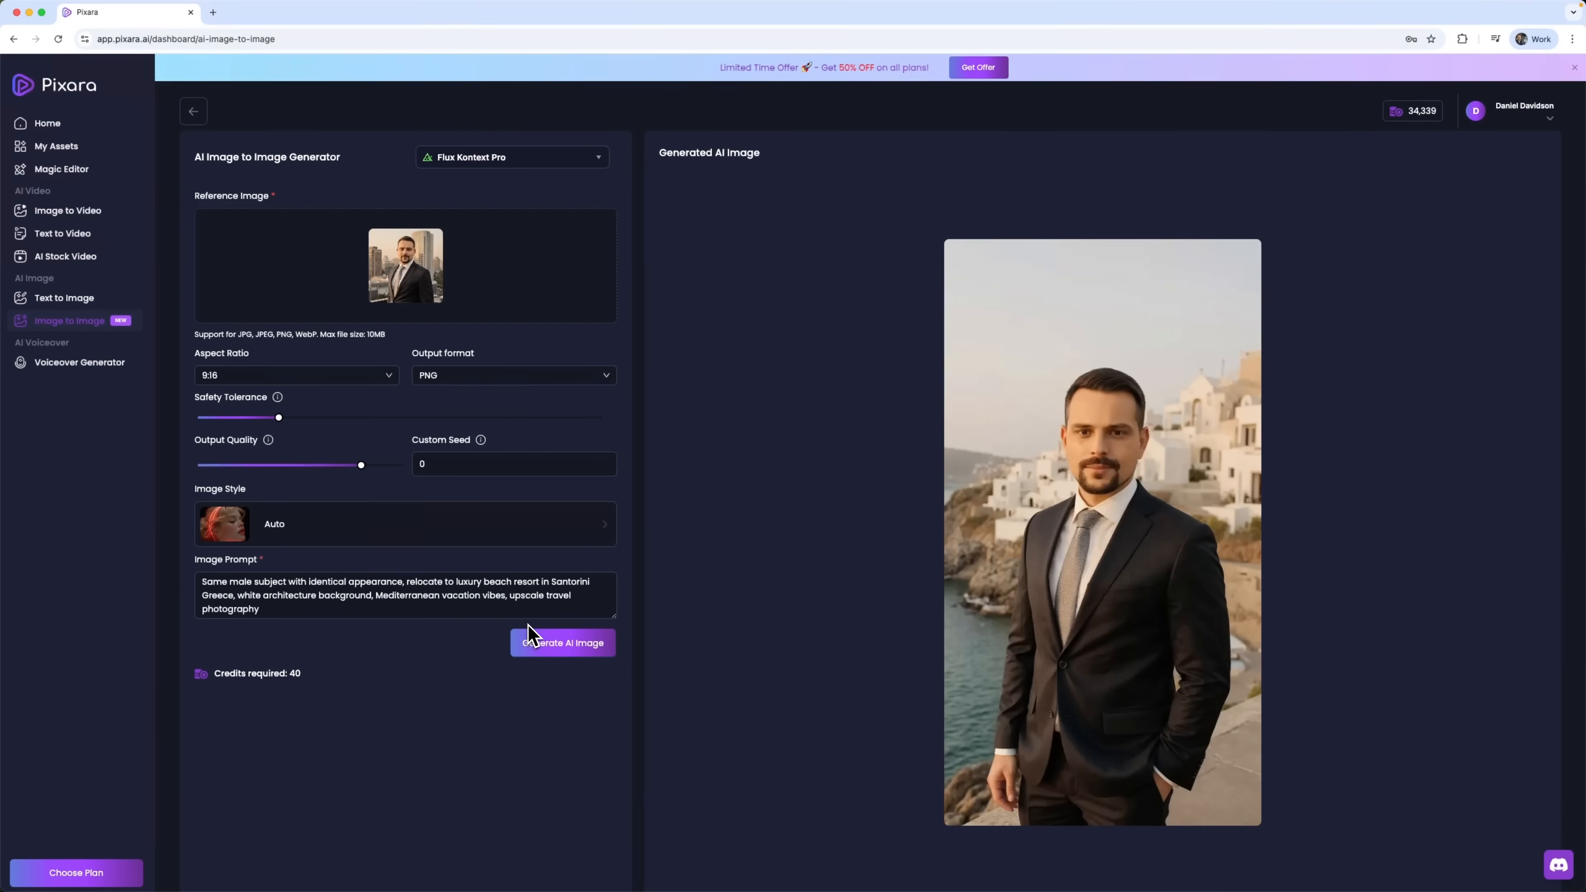
mouse_move(1359, 645)
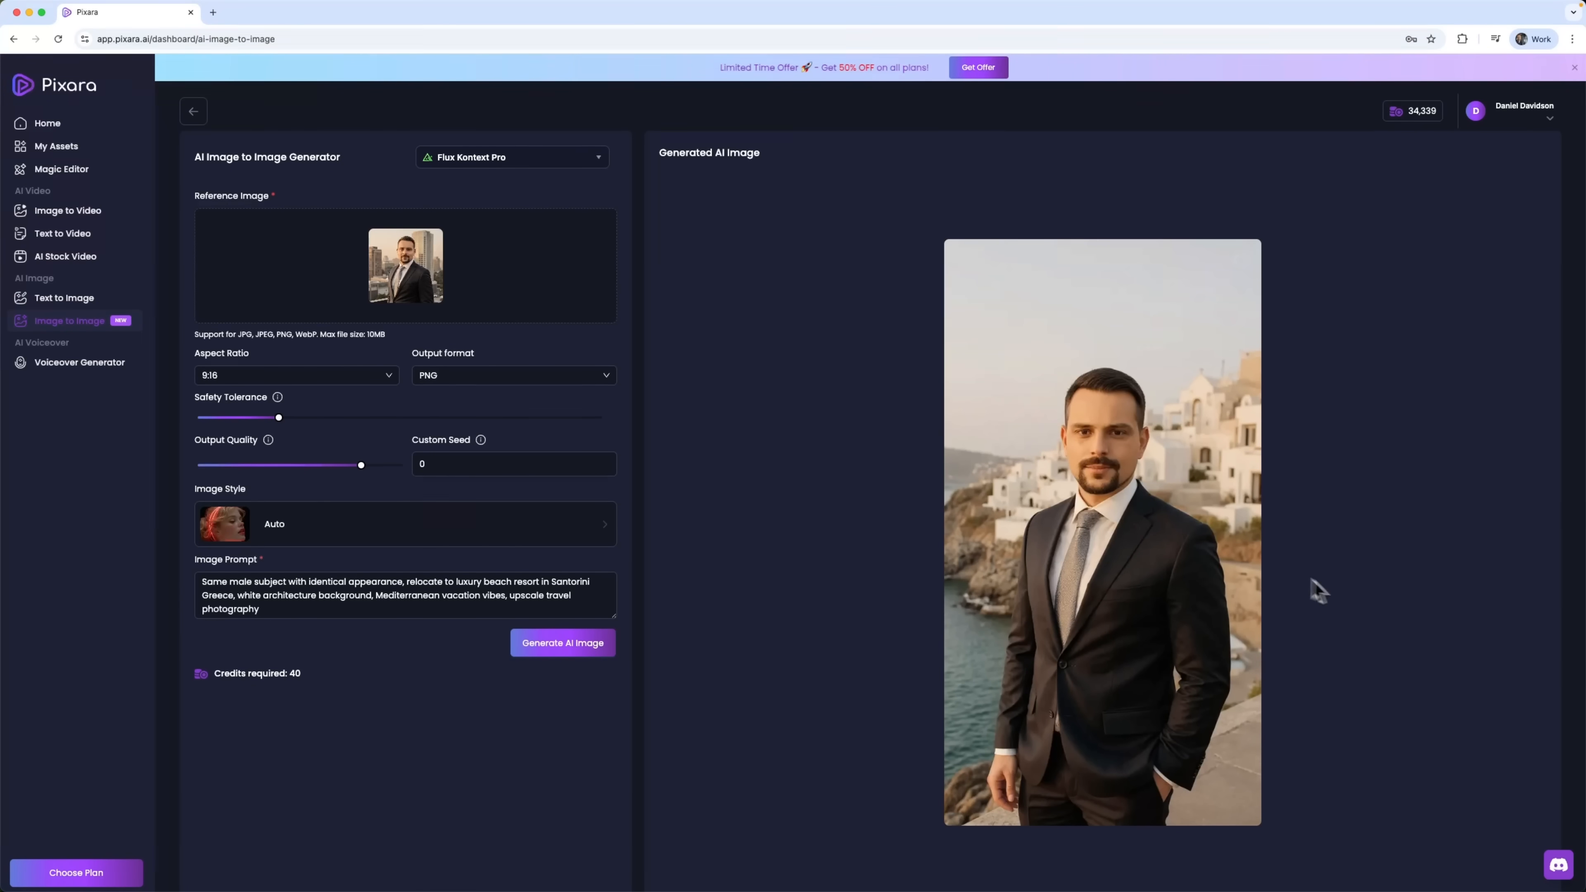
mouse_move(1212, 657)
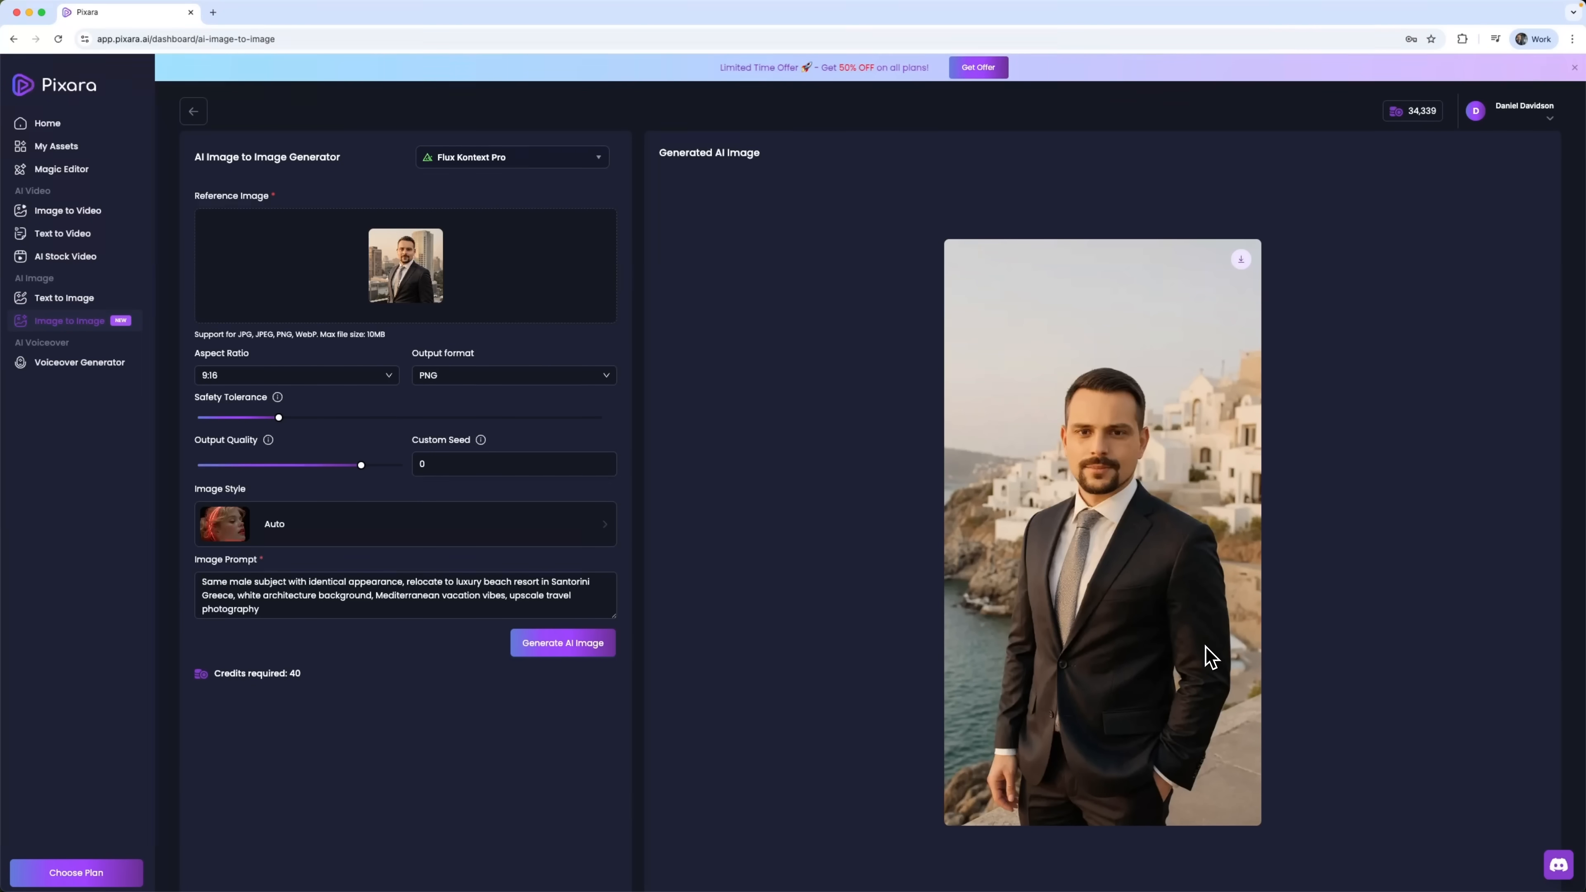
mouse_move(1145, 573)
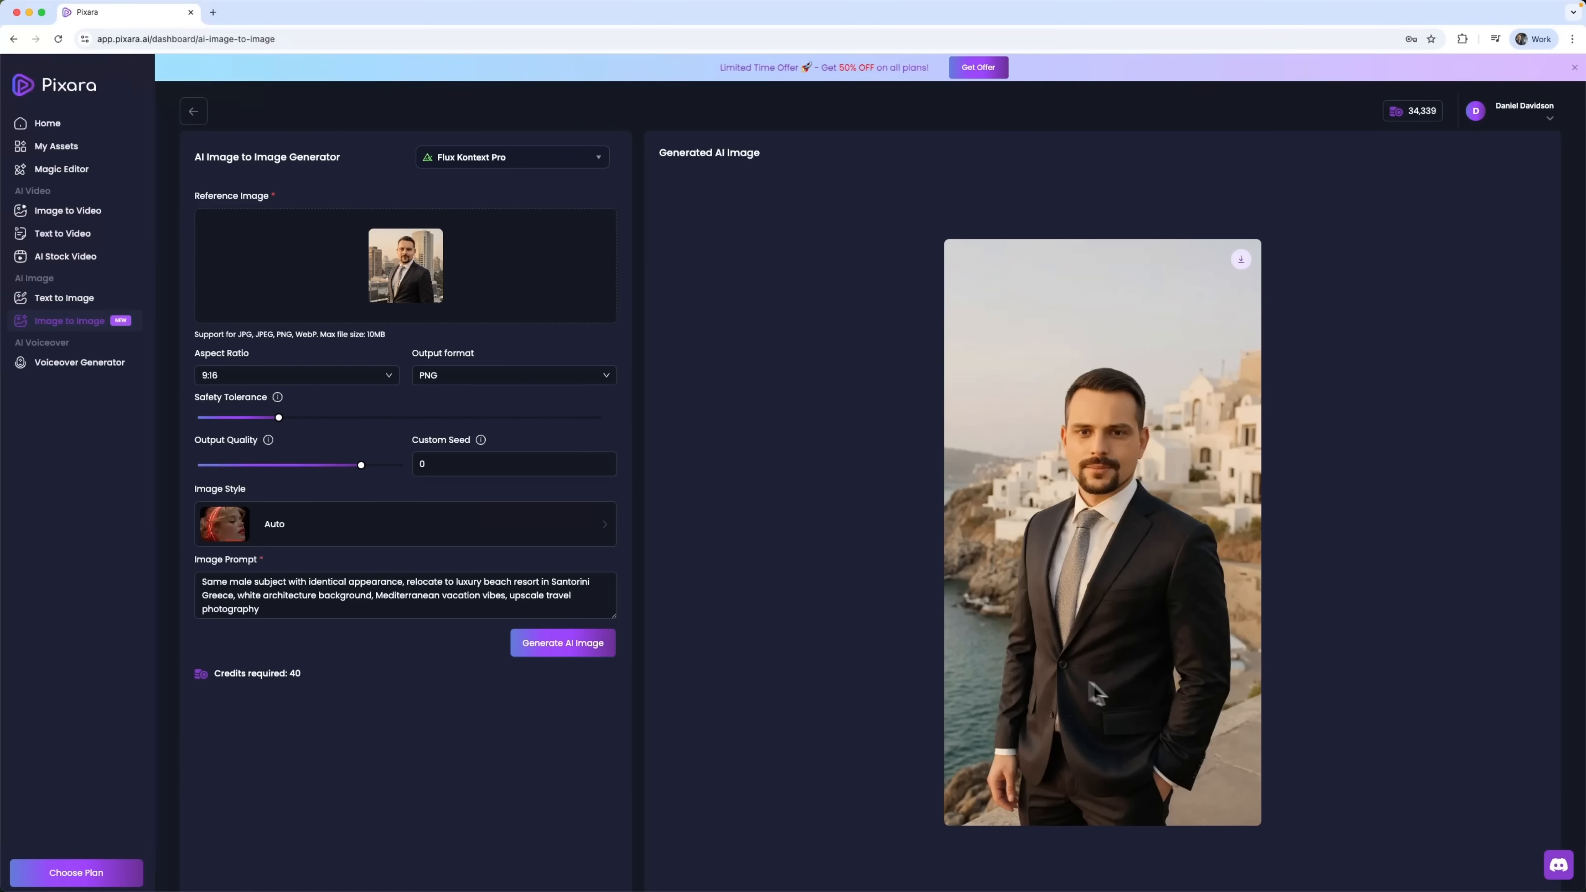
Generate office-entrance, Maldives beach and Swiss Alps winter-coat versions of the man
scroll(down, 3)
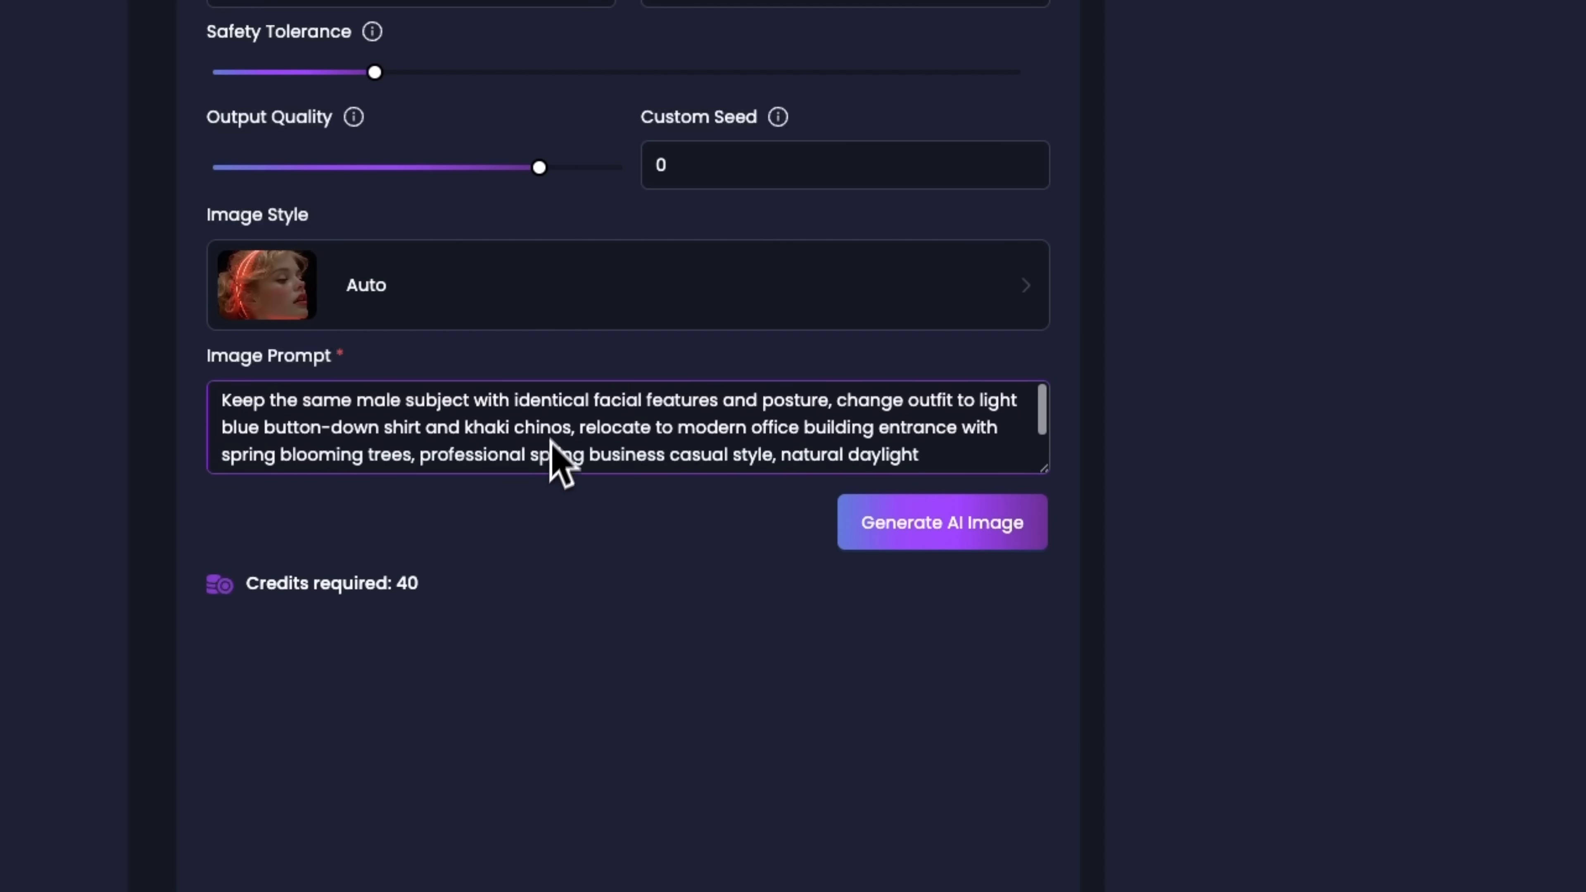
mouse_move(759, 491)
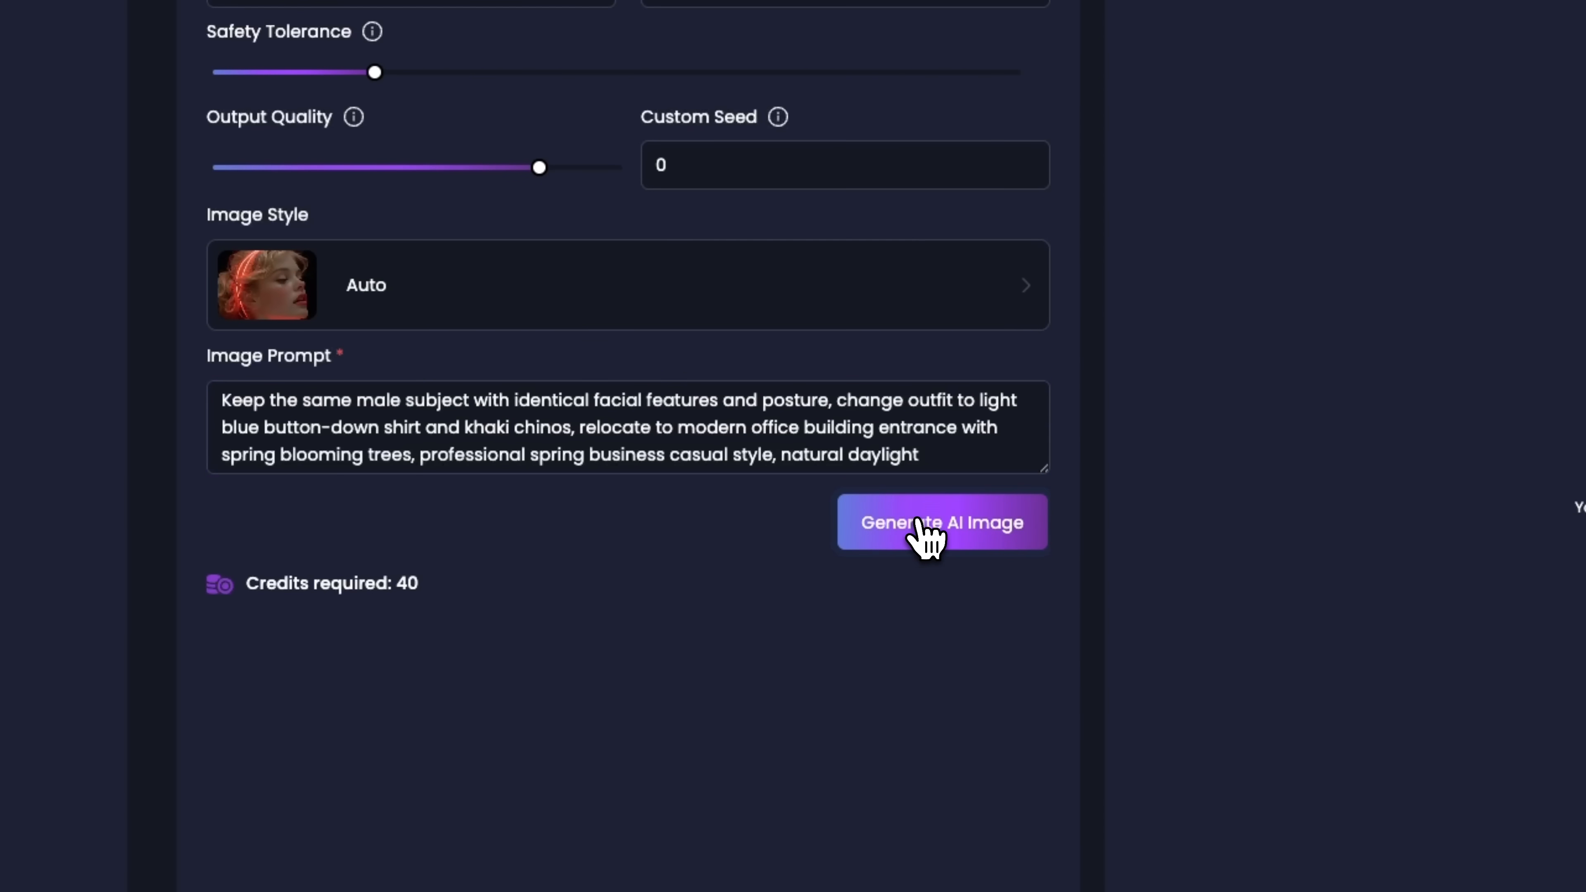
click(940, 522)
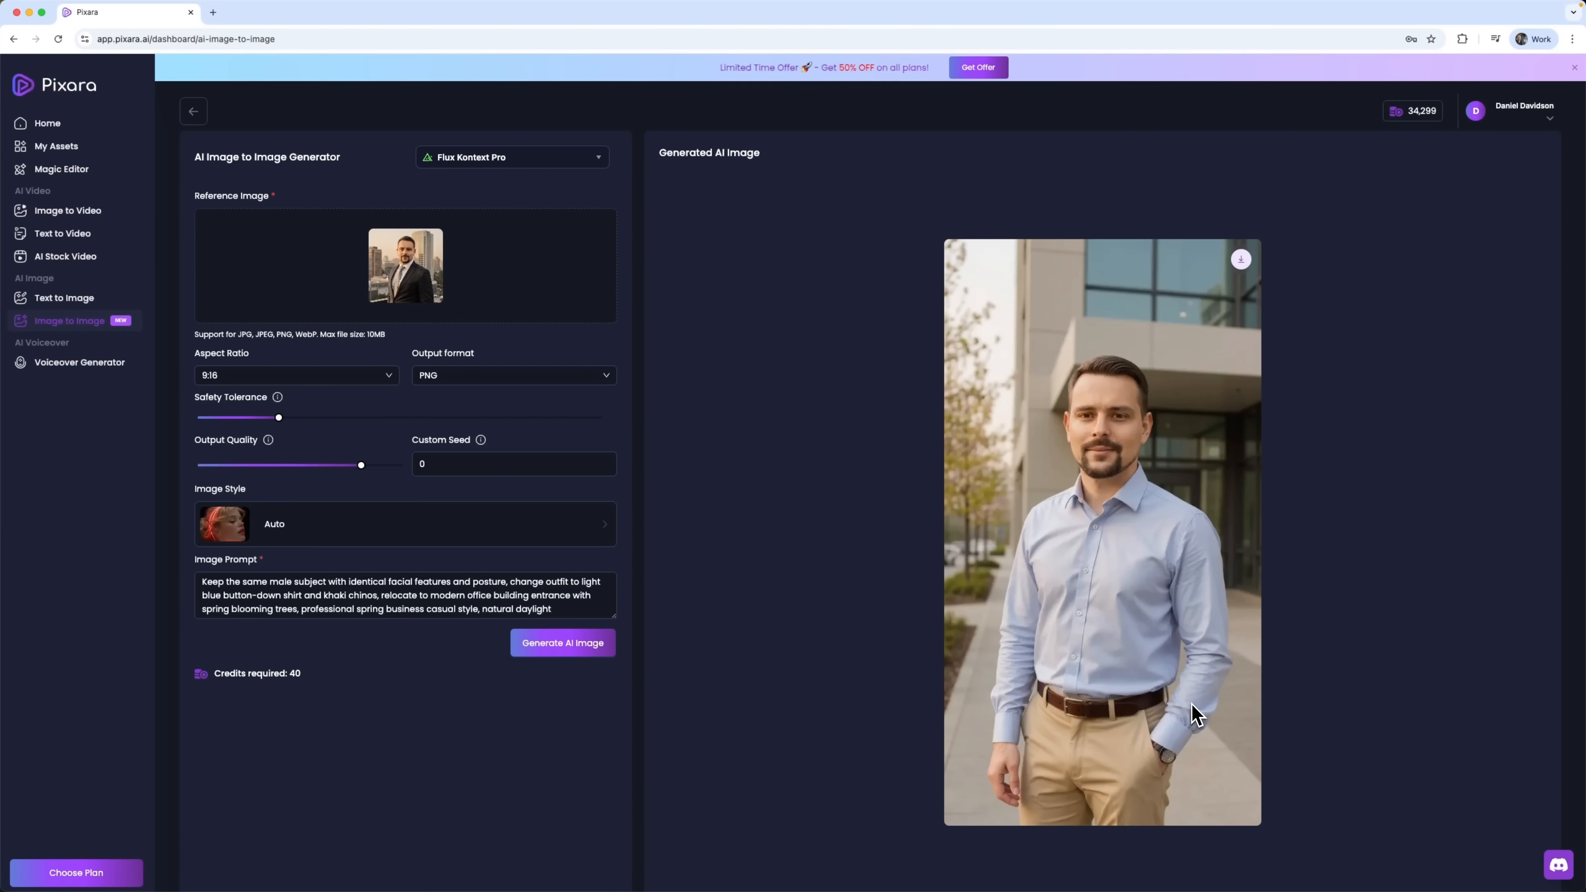
mouse_move(1153, 557)
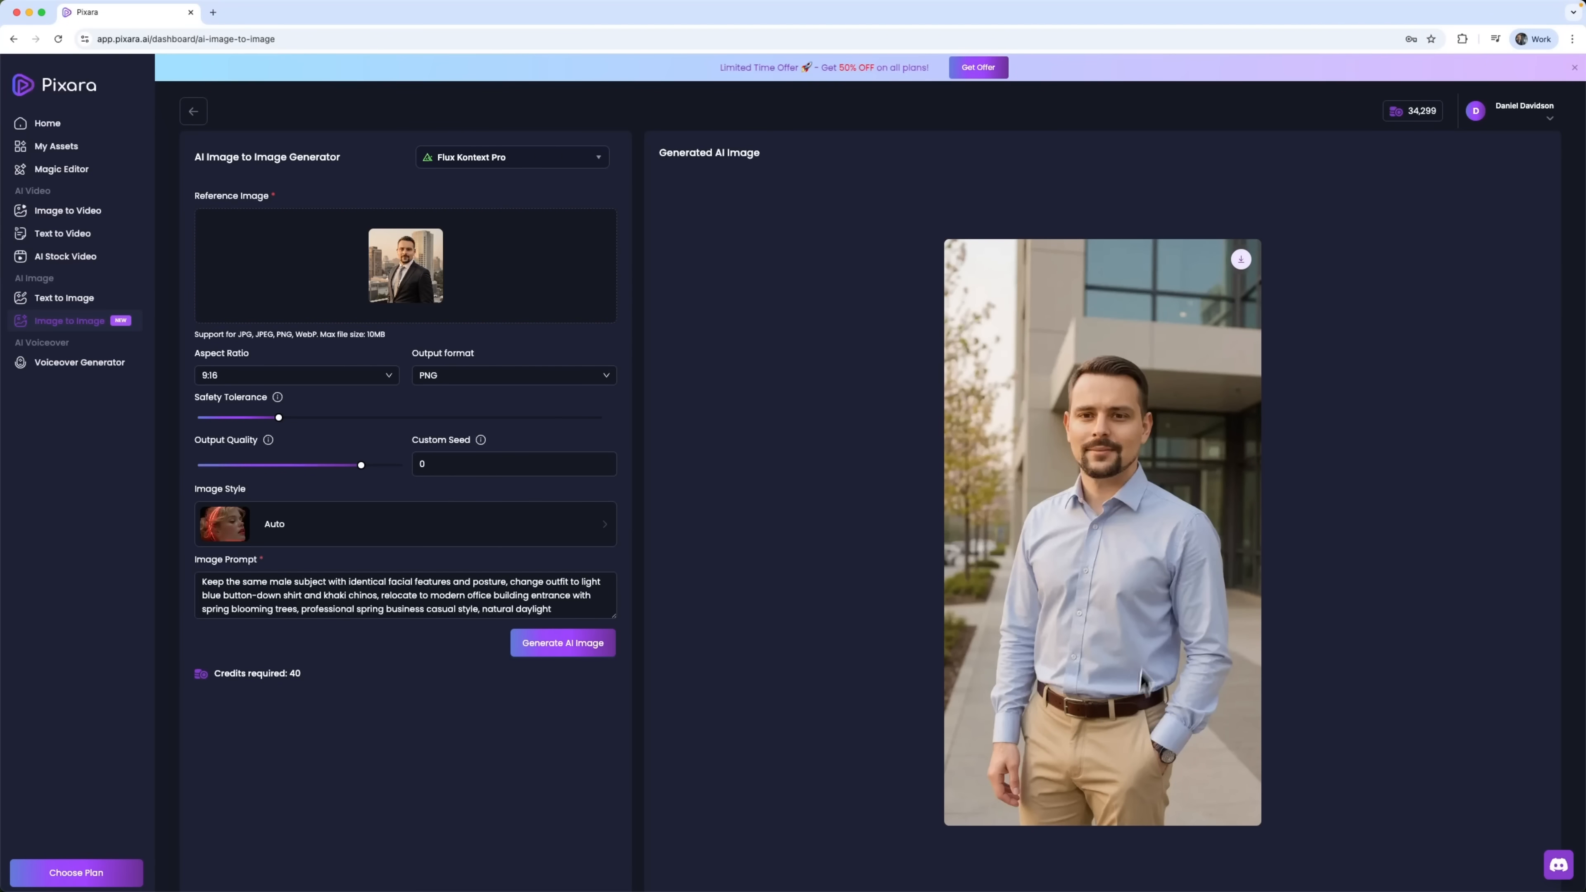
mouse_move(1098, 735)
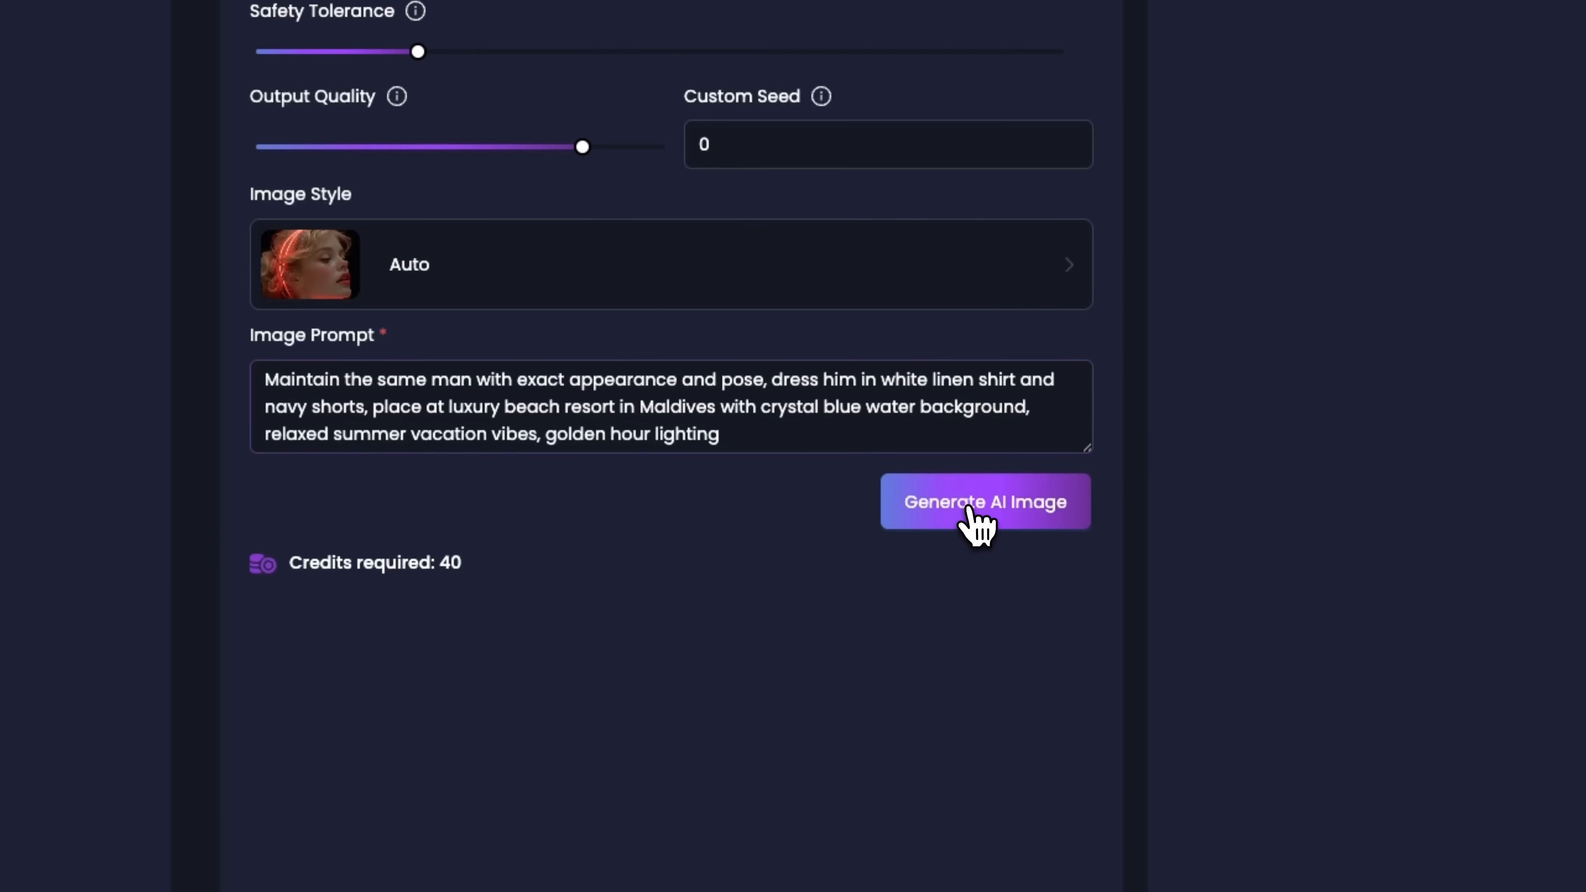
click(983, 502)
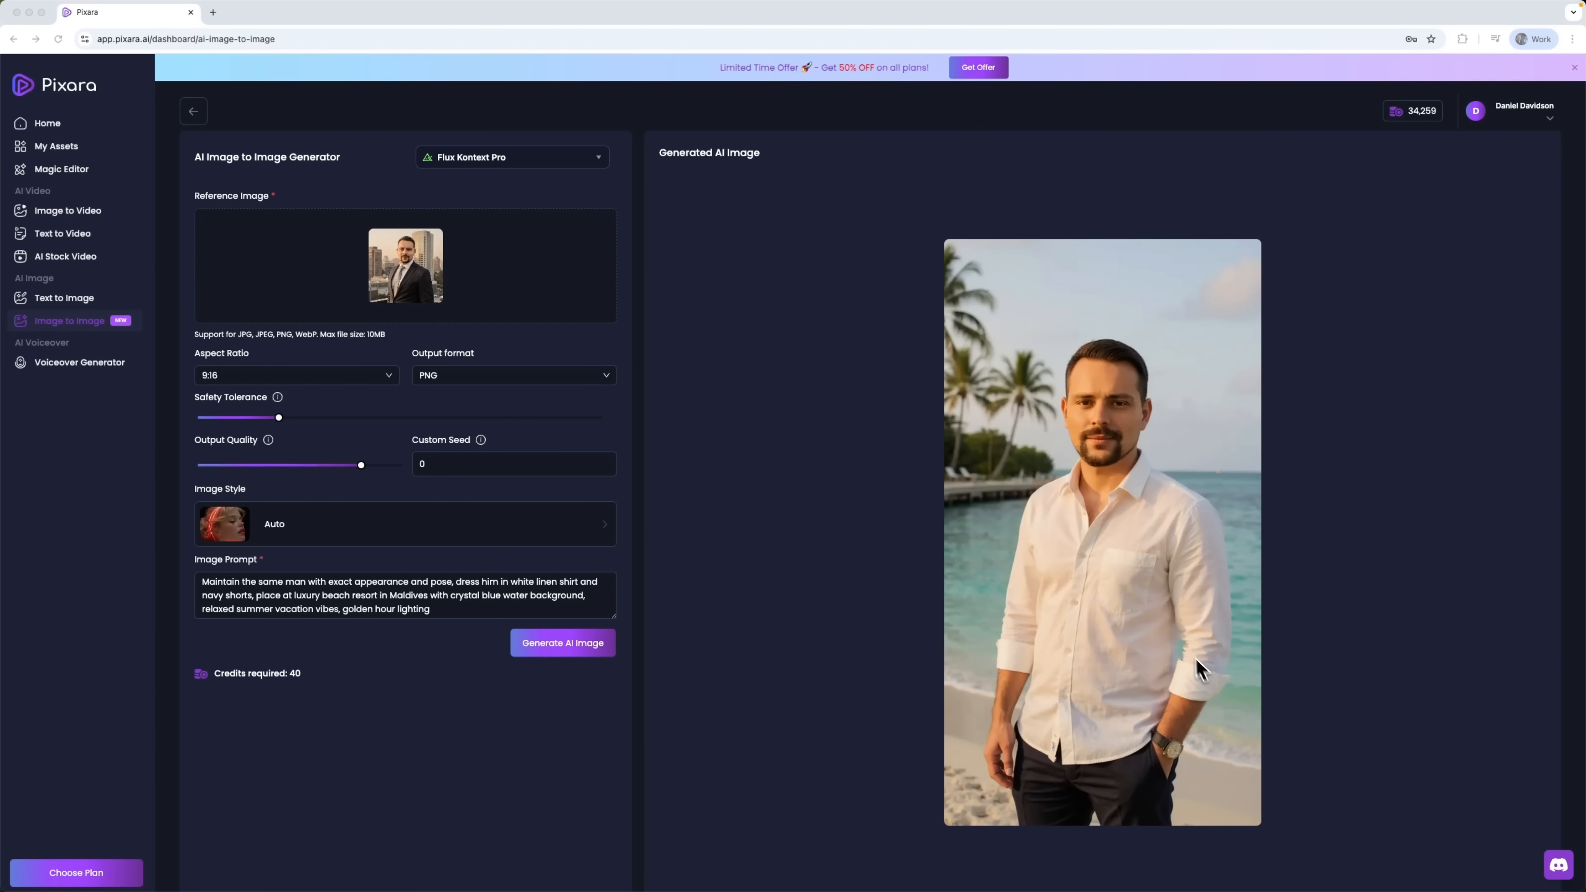
mouse_move(1113, 718)
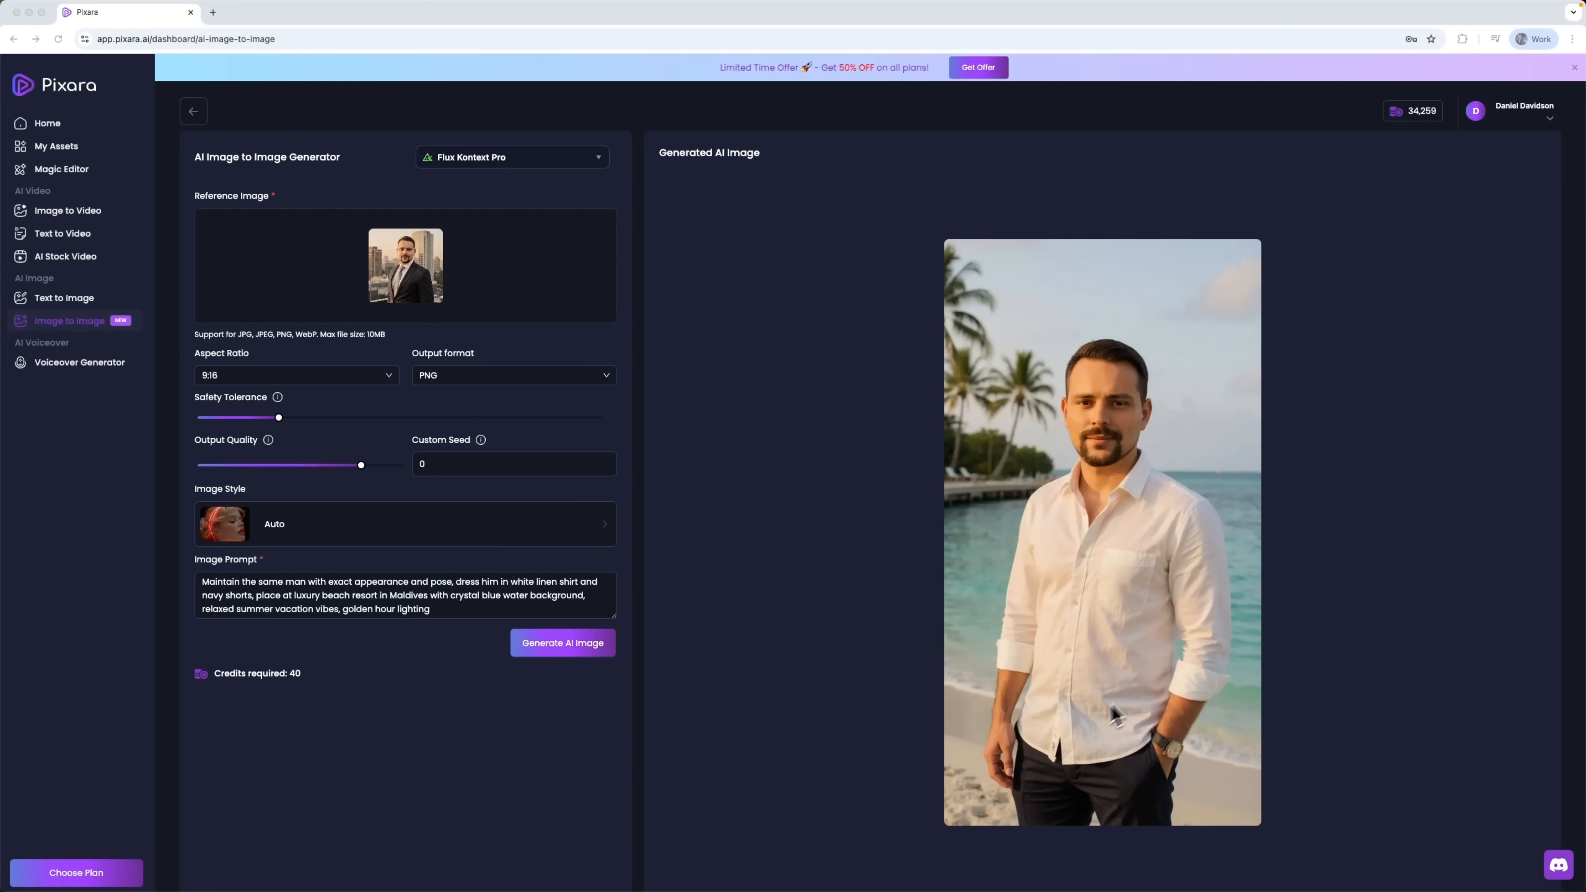
mouse_move(1030, 747)
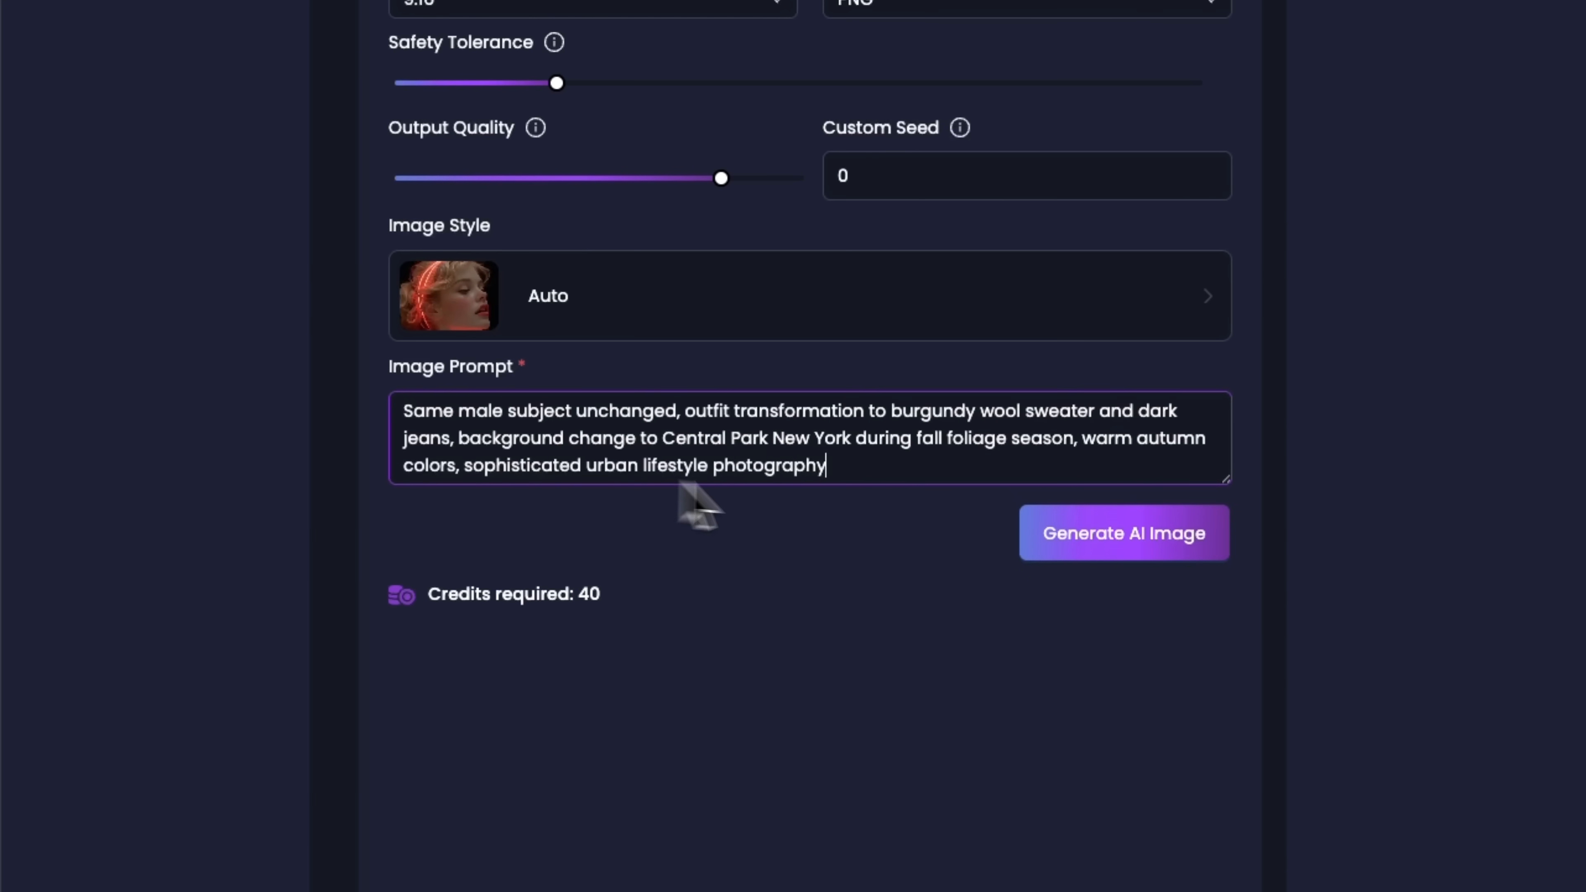
click(1123, 533)
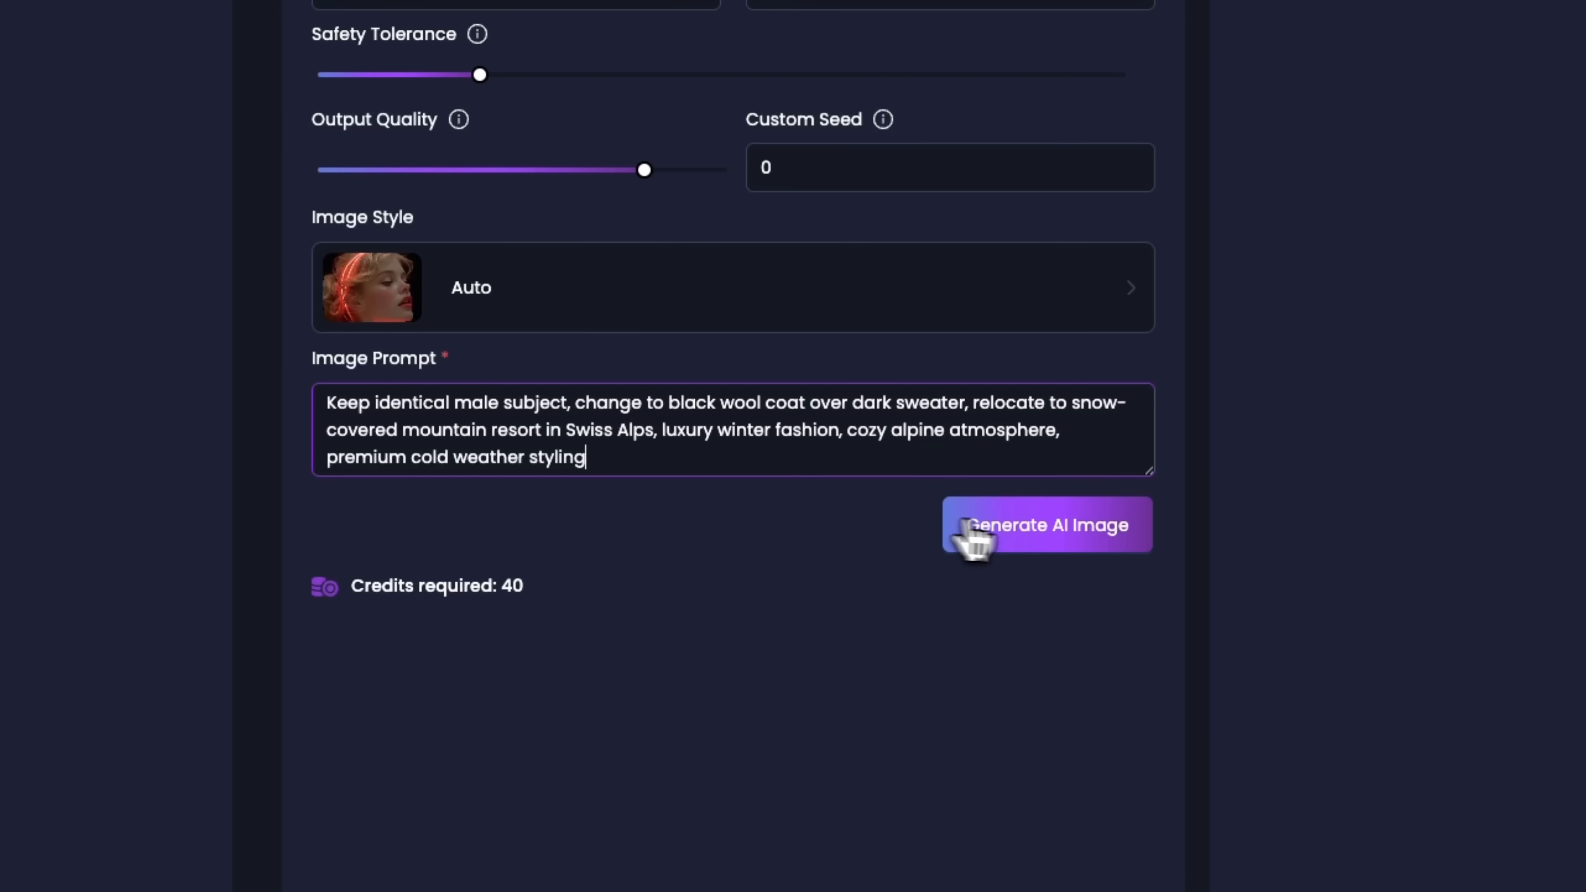
click(1046, 526)
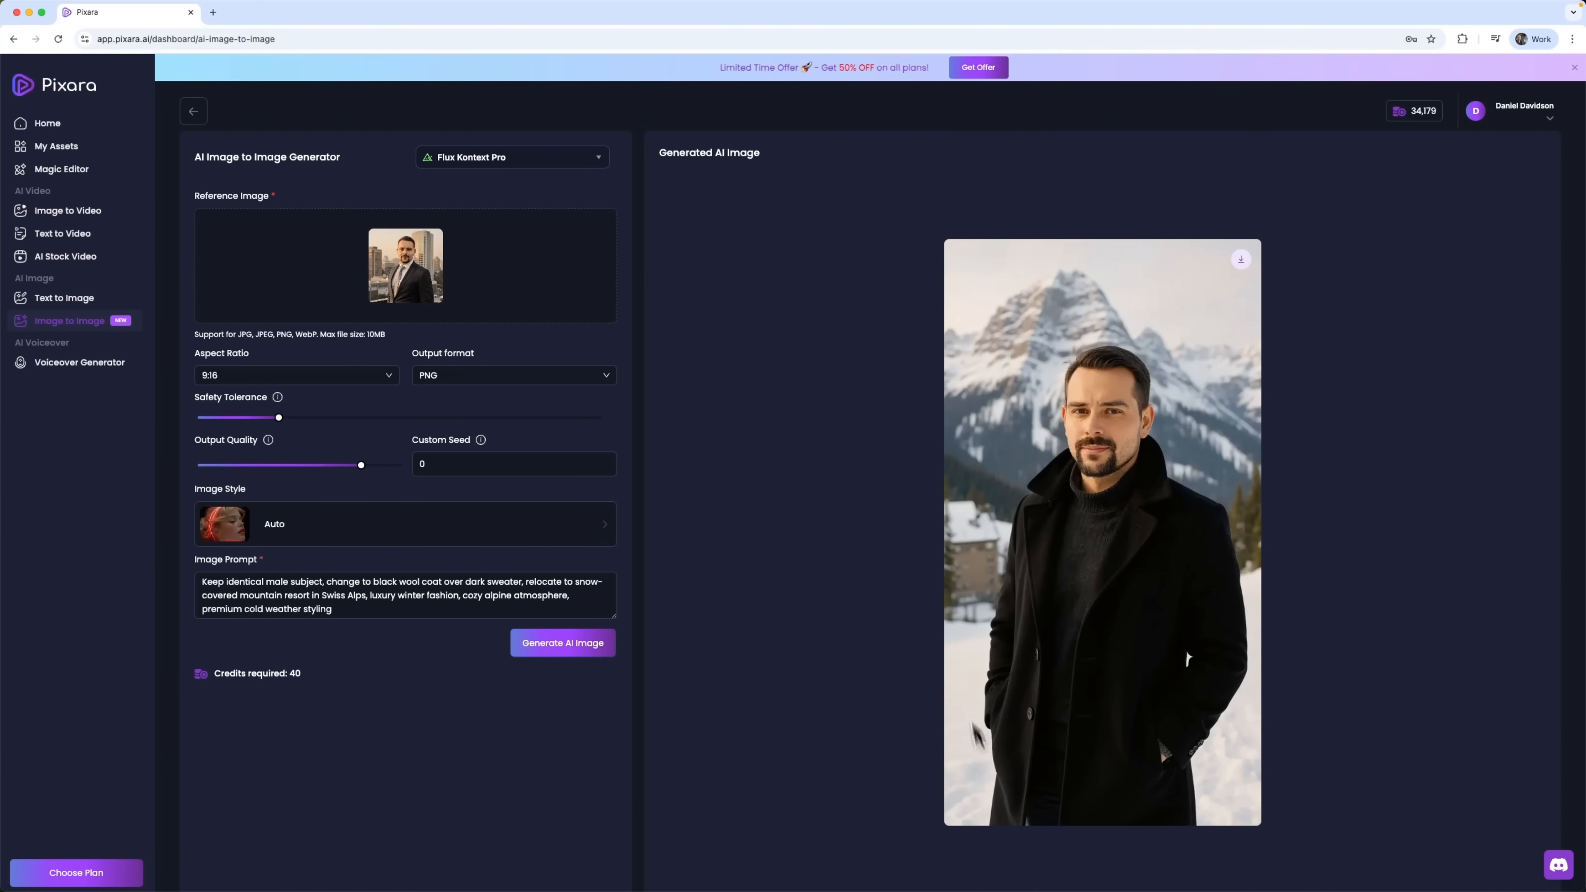
mouse_move(1199, 754)
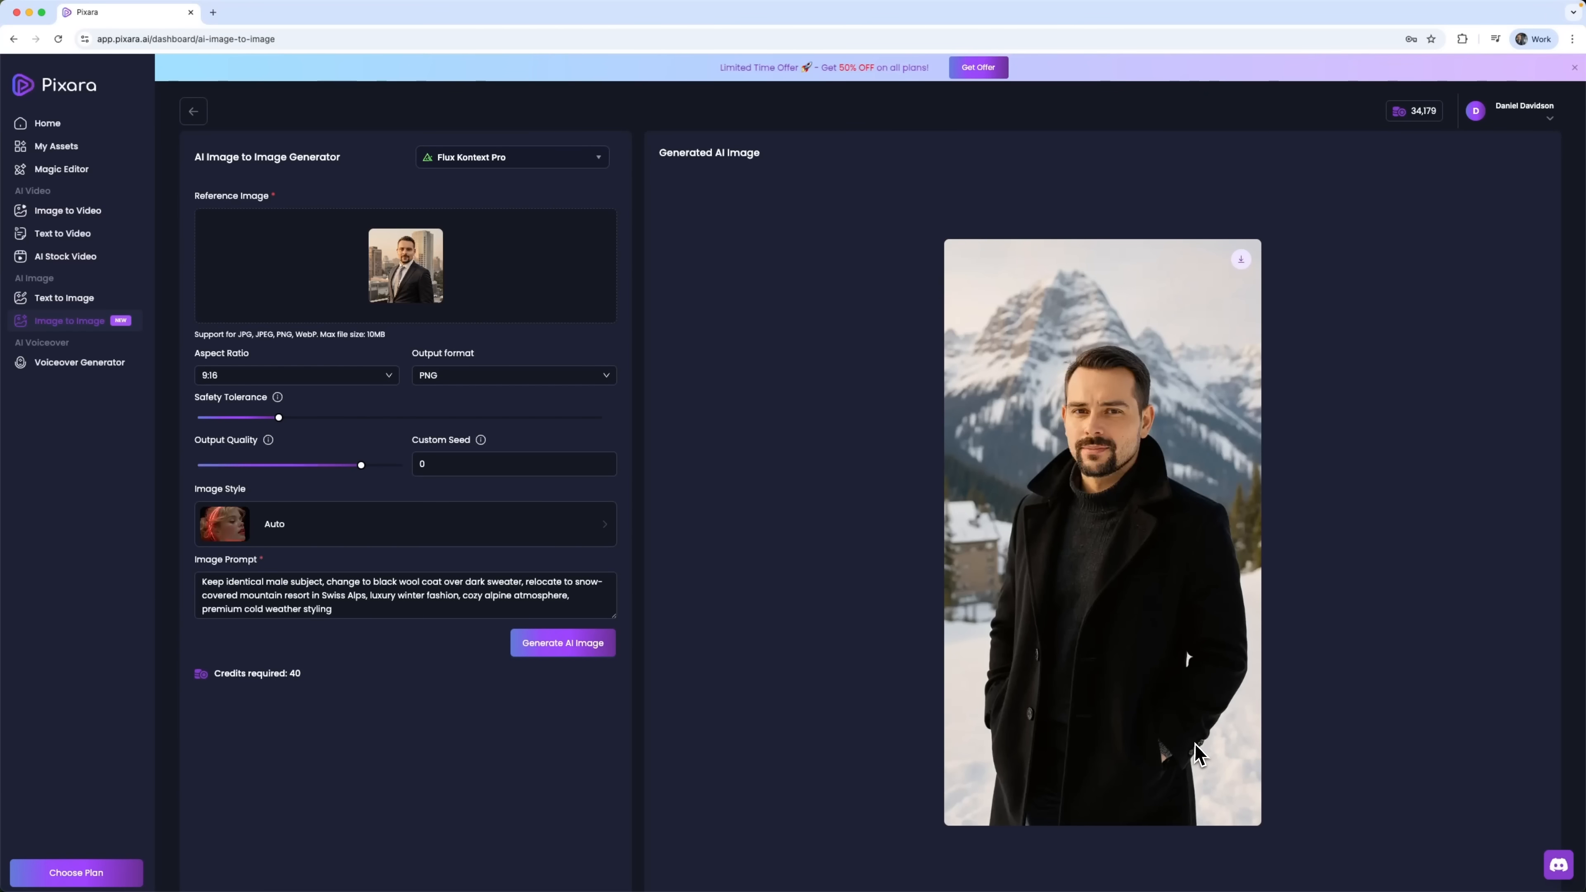
mouse_move(1076, 556)
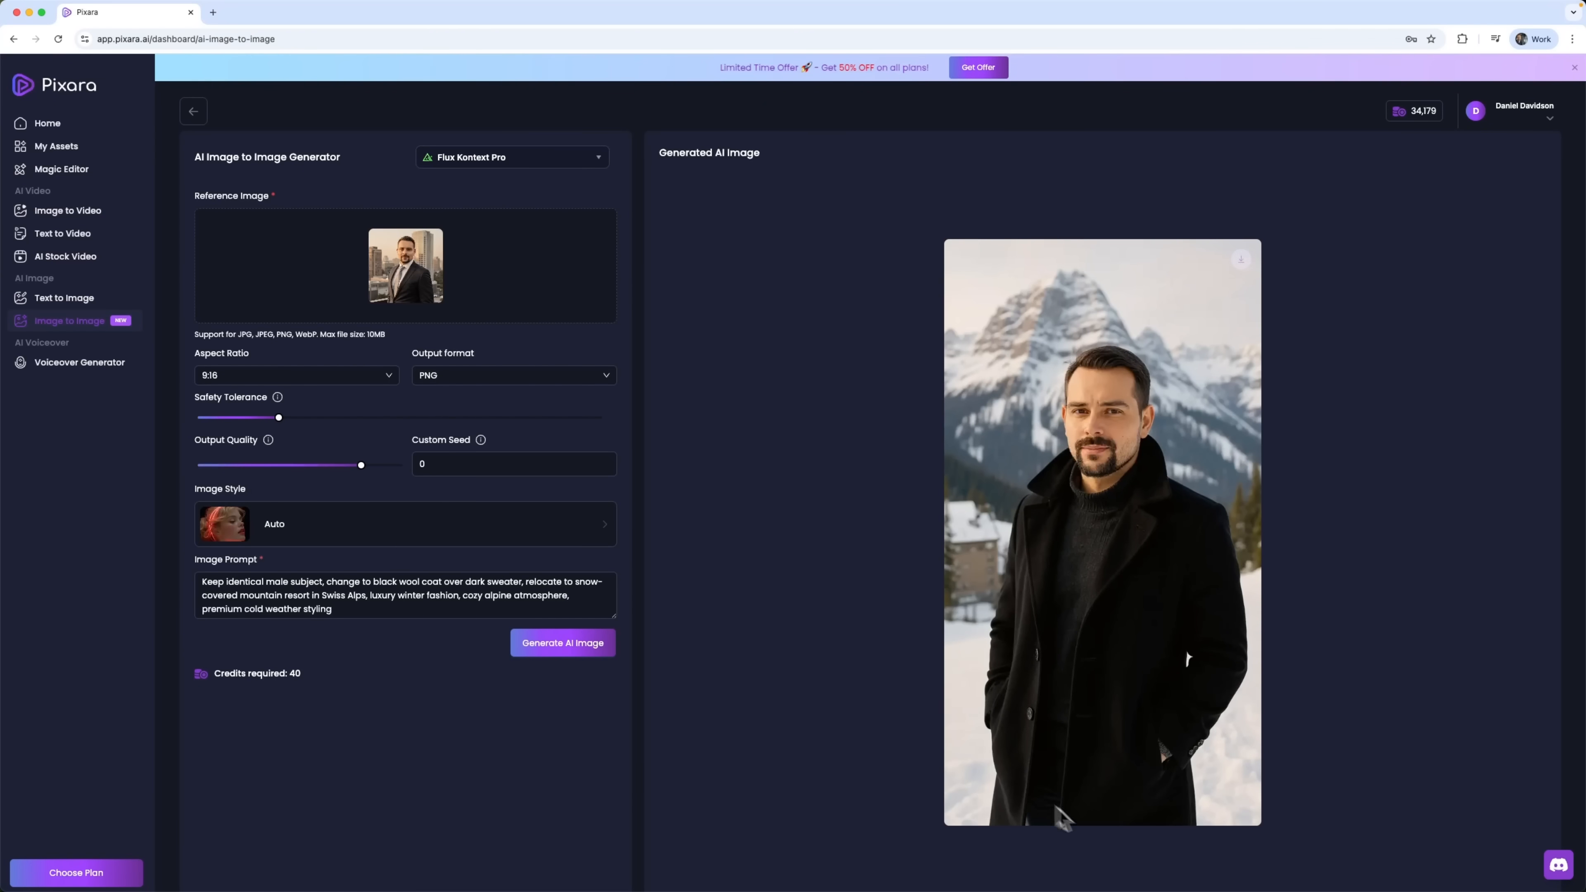
mouse_move(1203, 771)
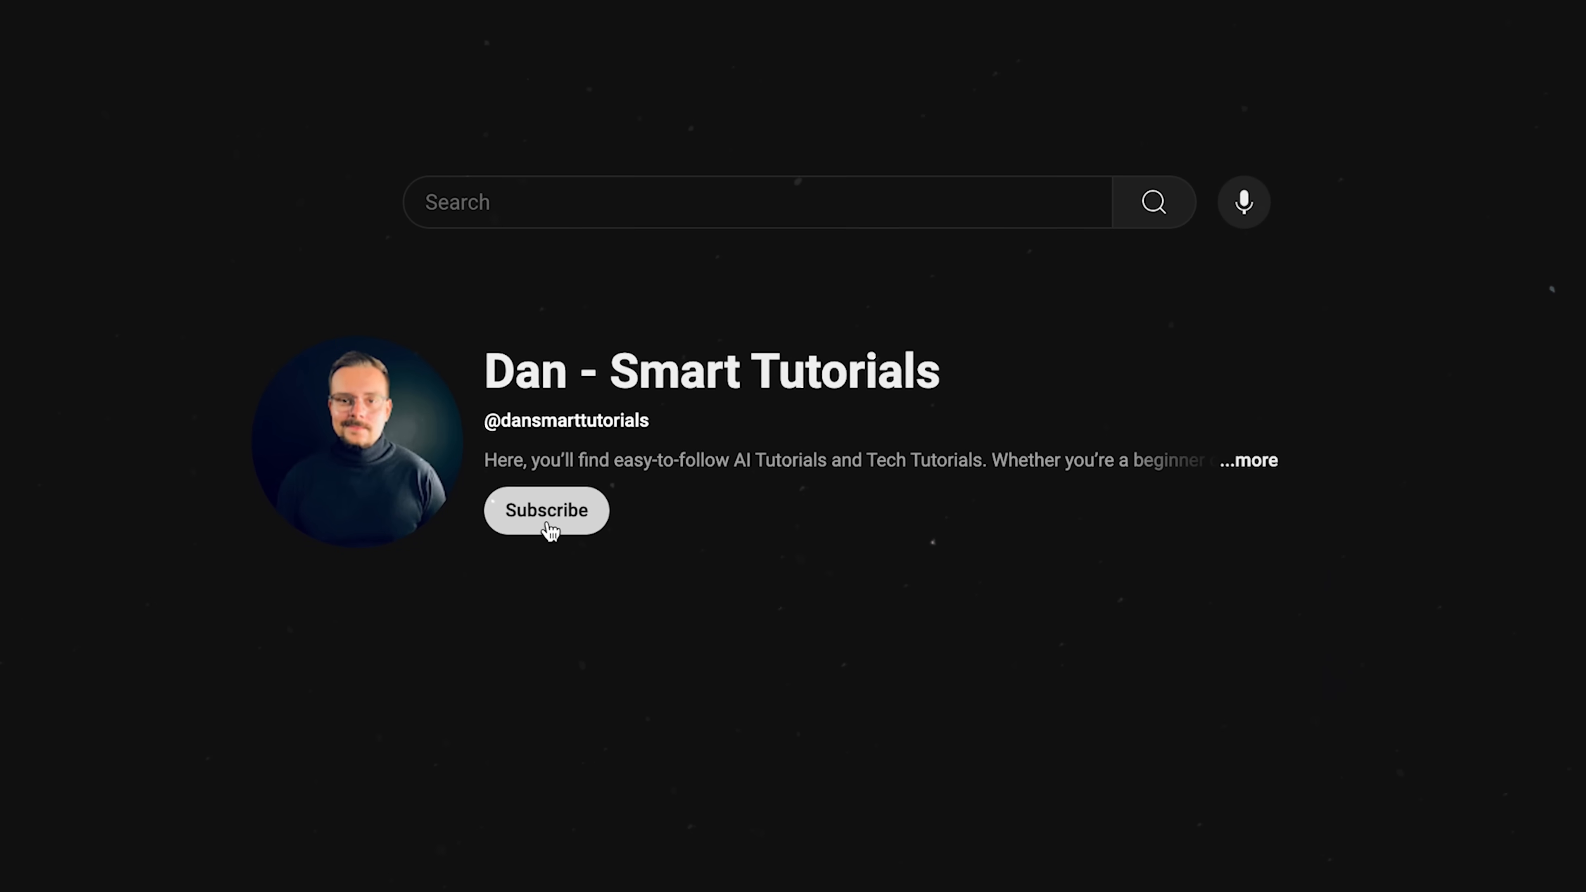
click(546, 510)
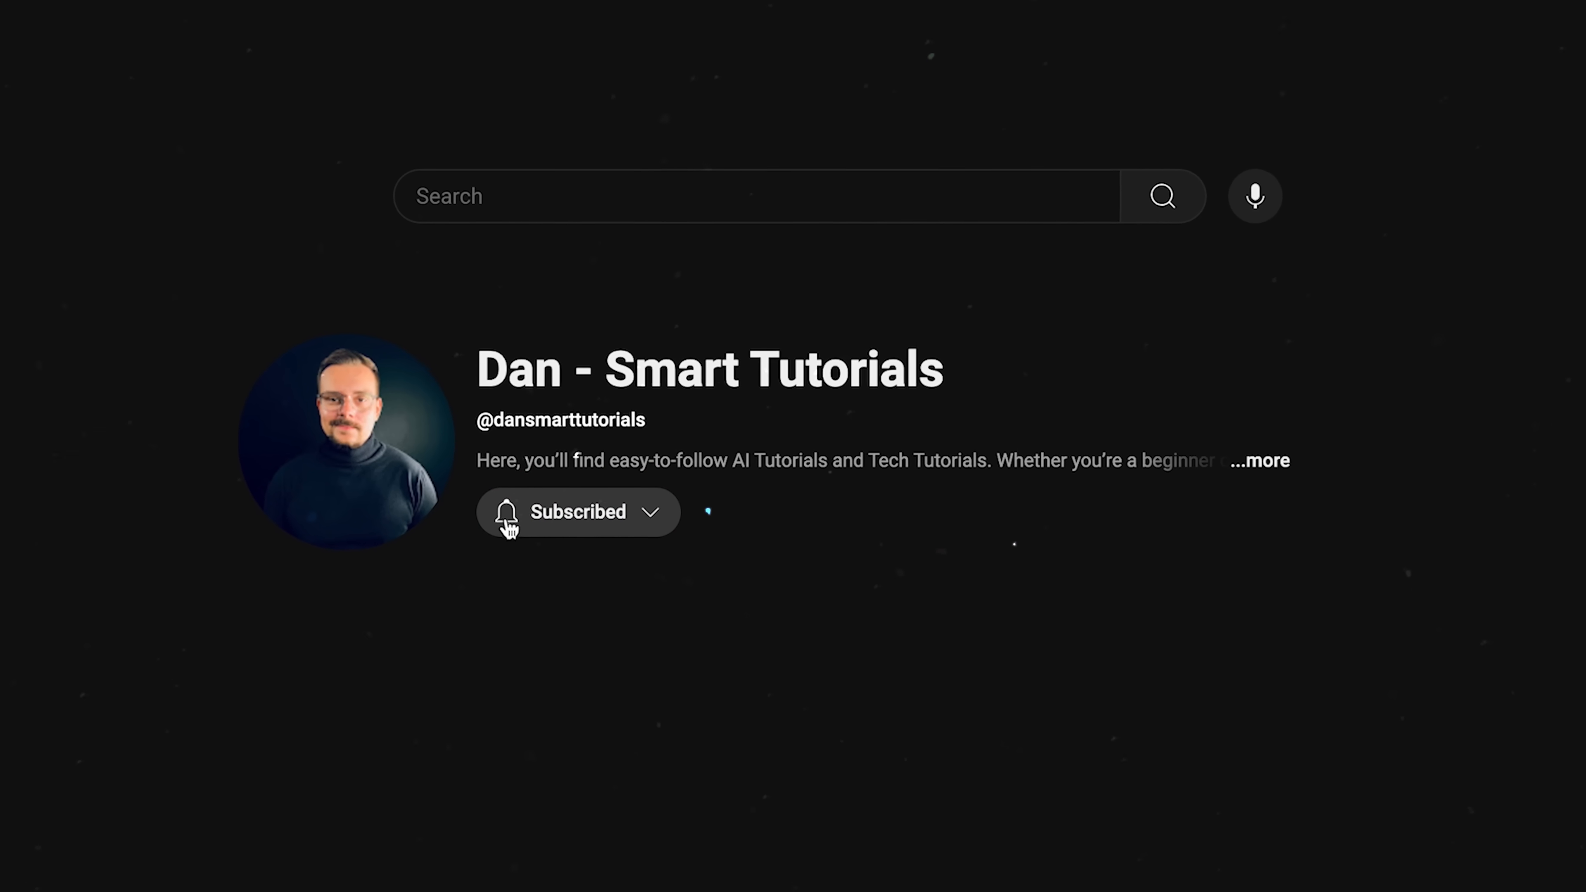
click(578, 513)
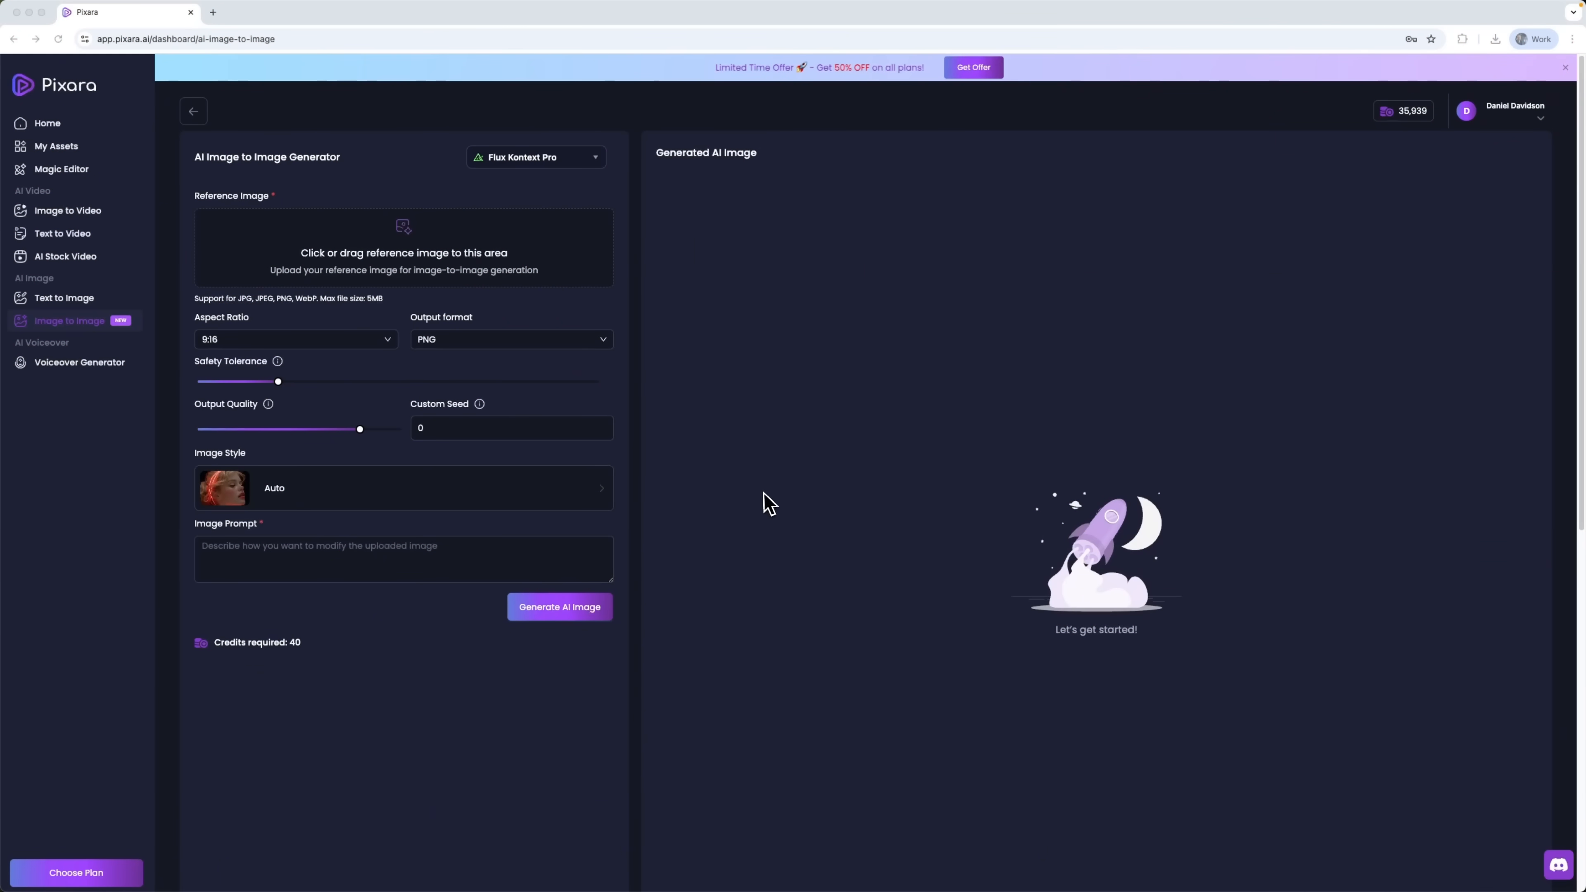
mouse_move(197, 281)
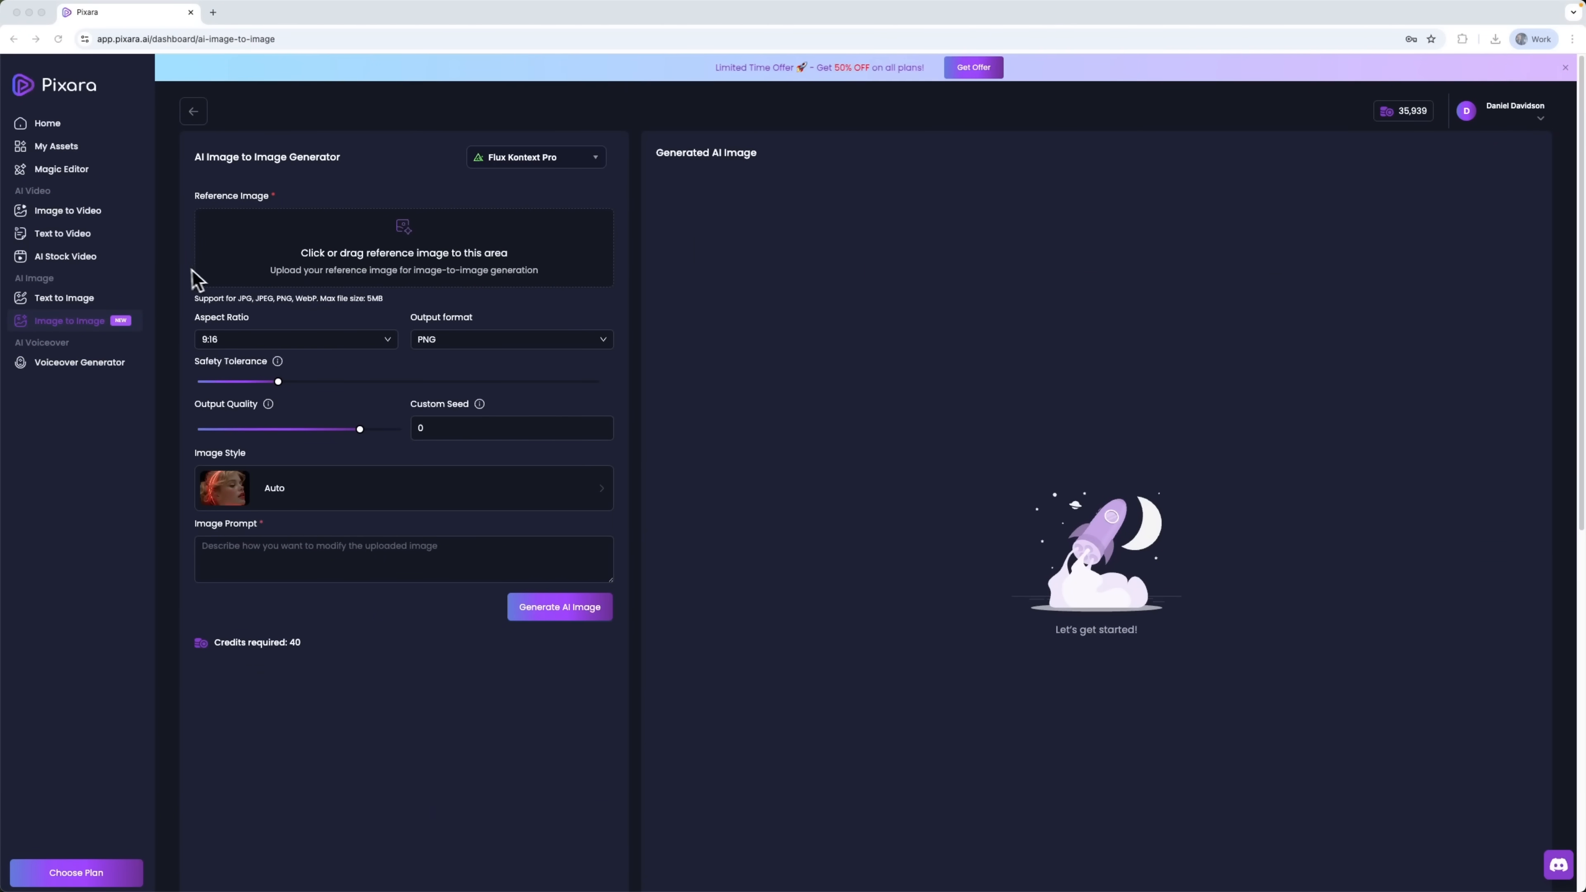
In Image to Video, enter the graceful runway-walk prompt with a 5-second length
click(68, 211)
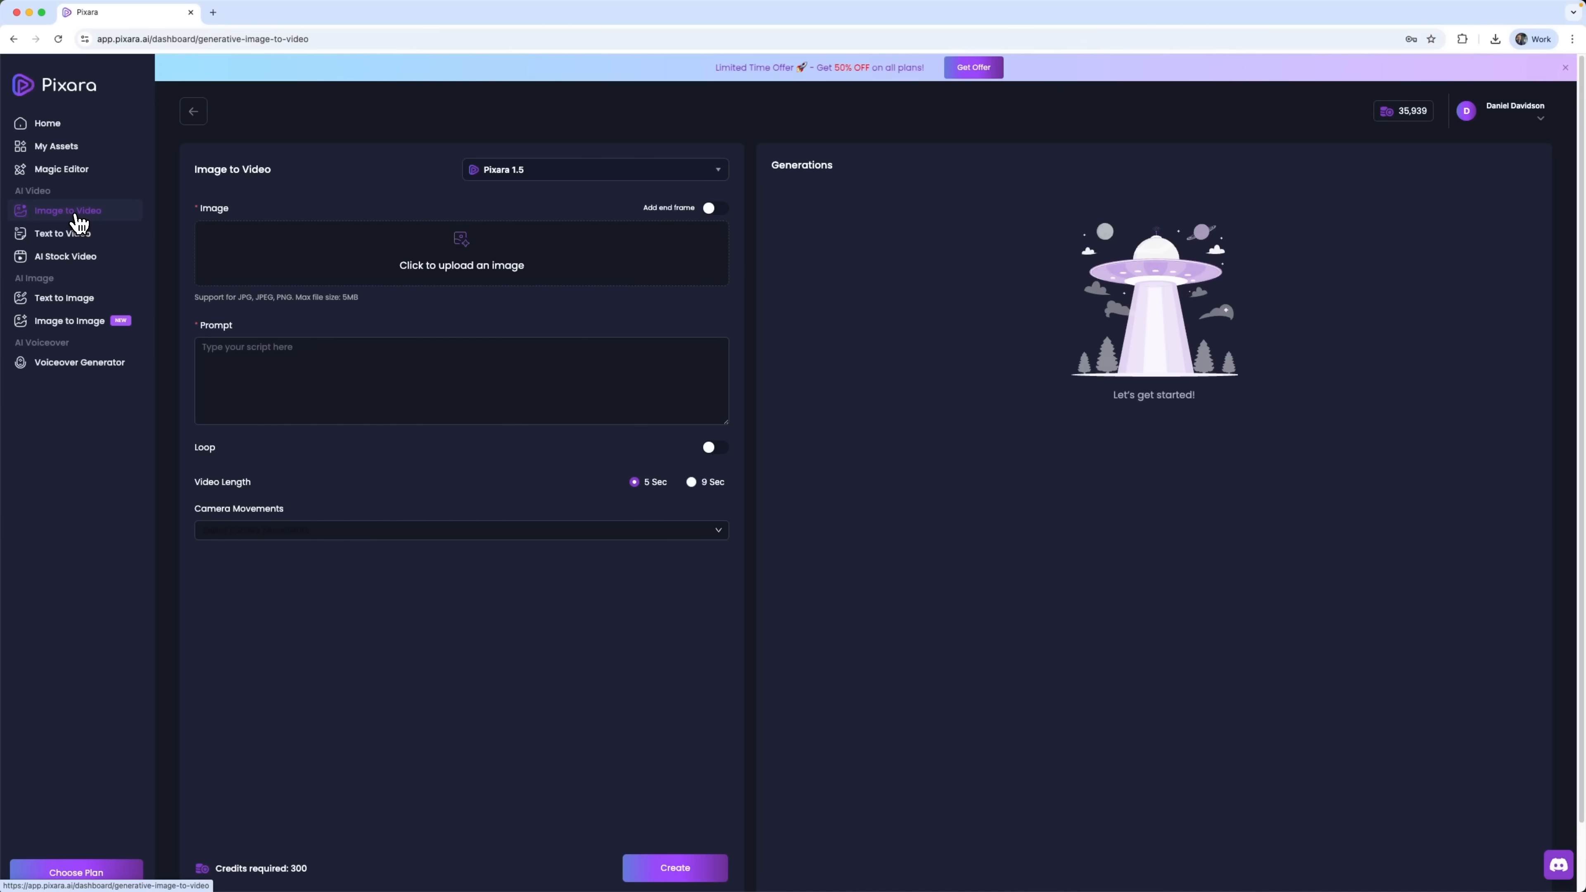
mouse_move(62, 234)
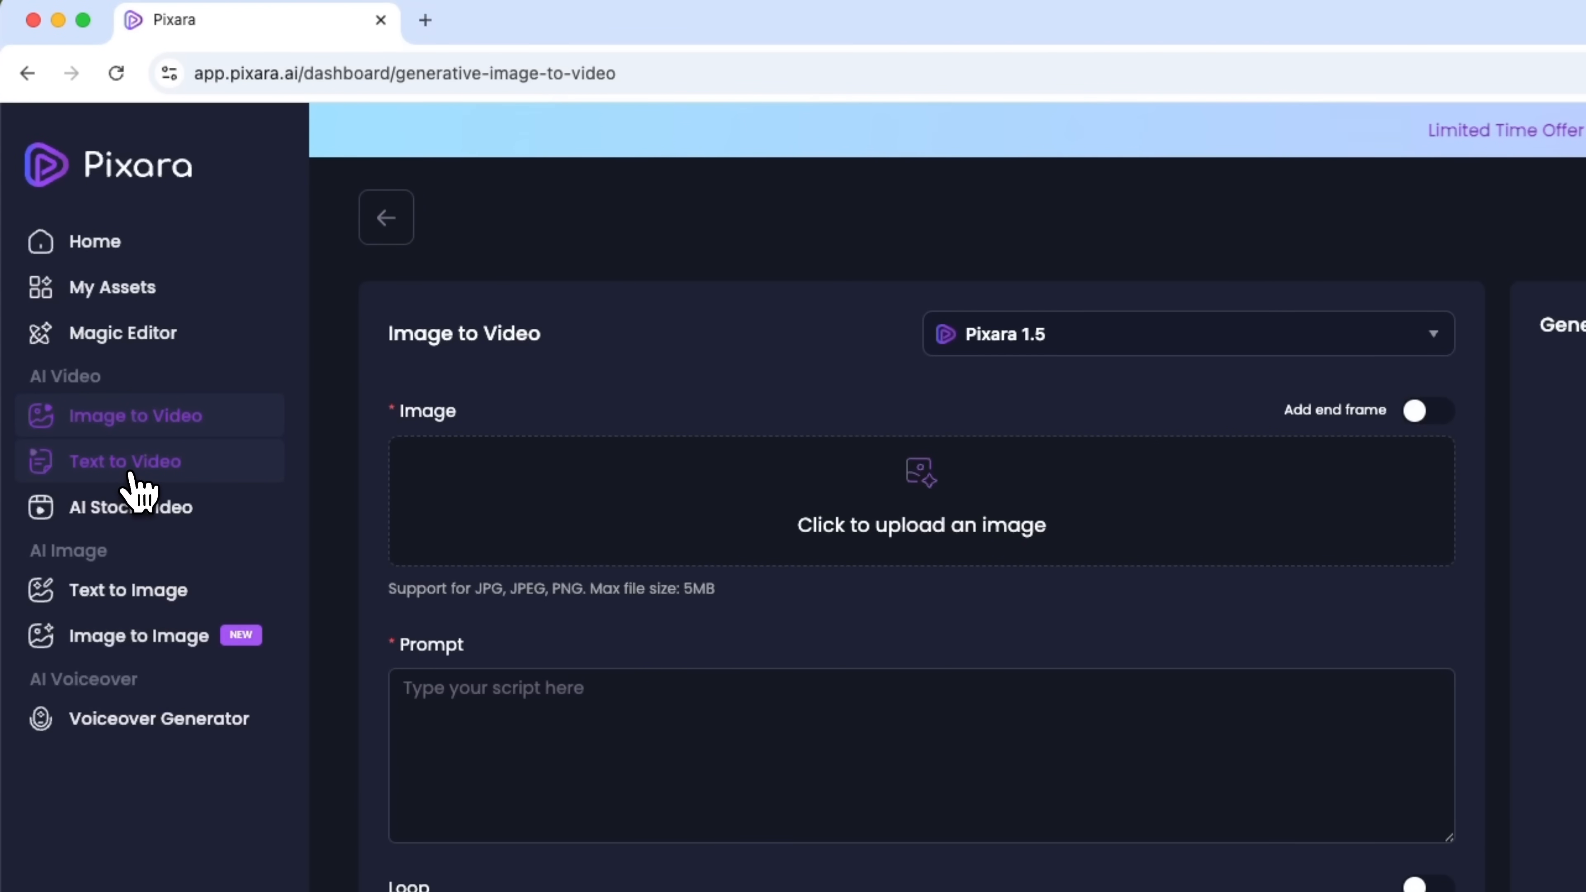
mouse_move(177, 433)
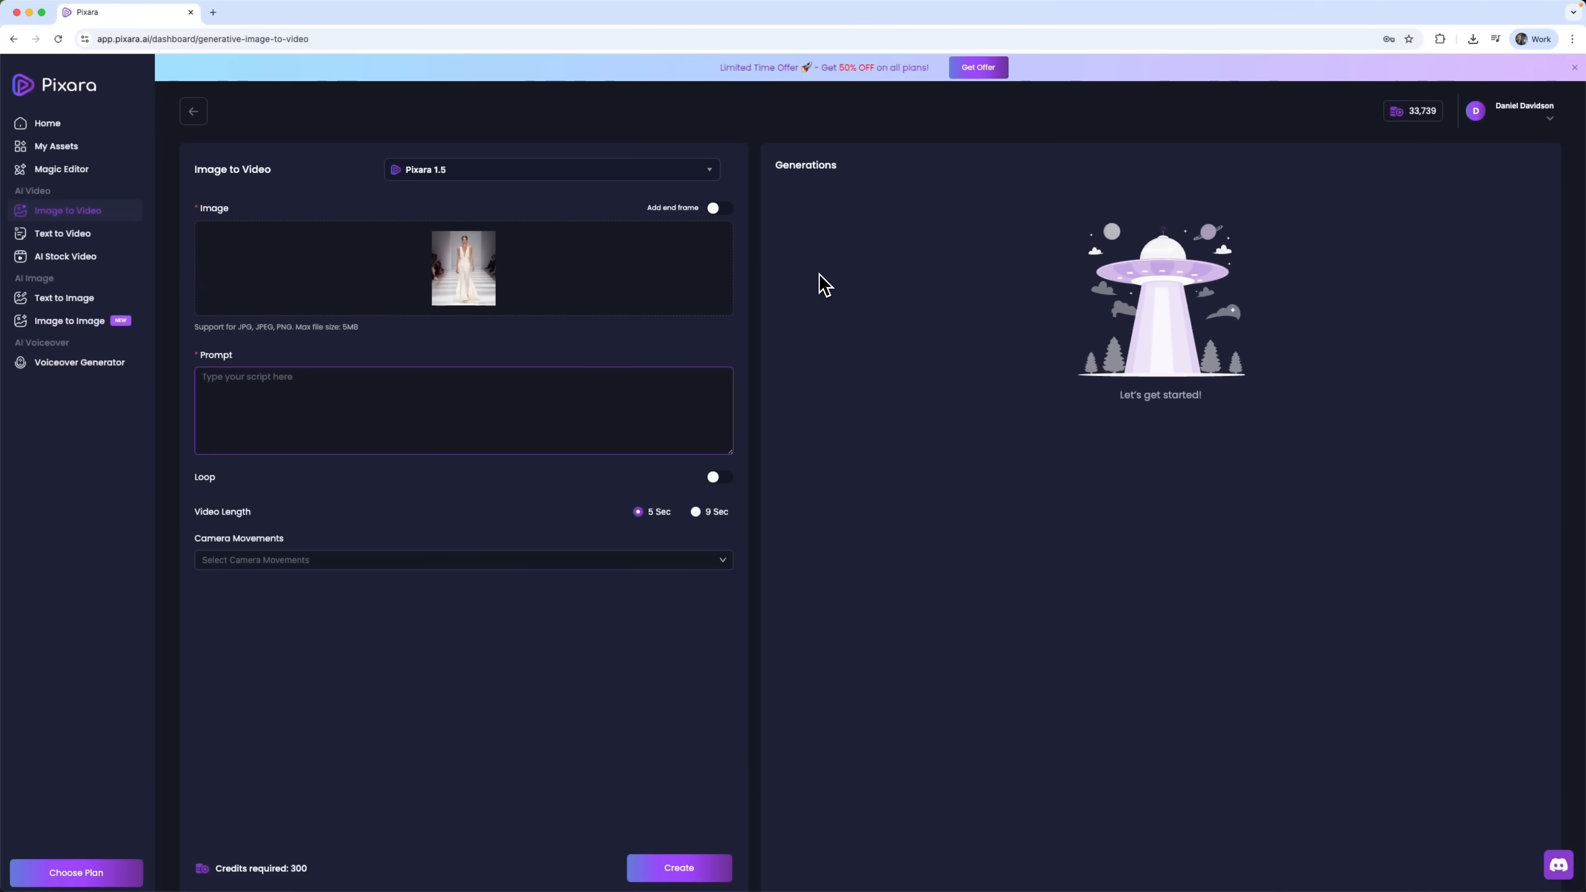
mouse_move(845, 297)
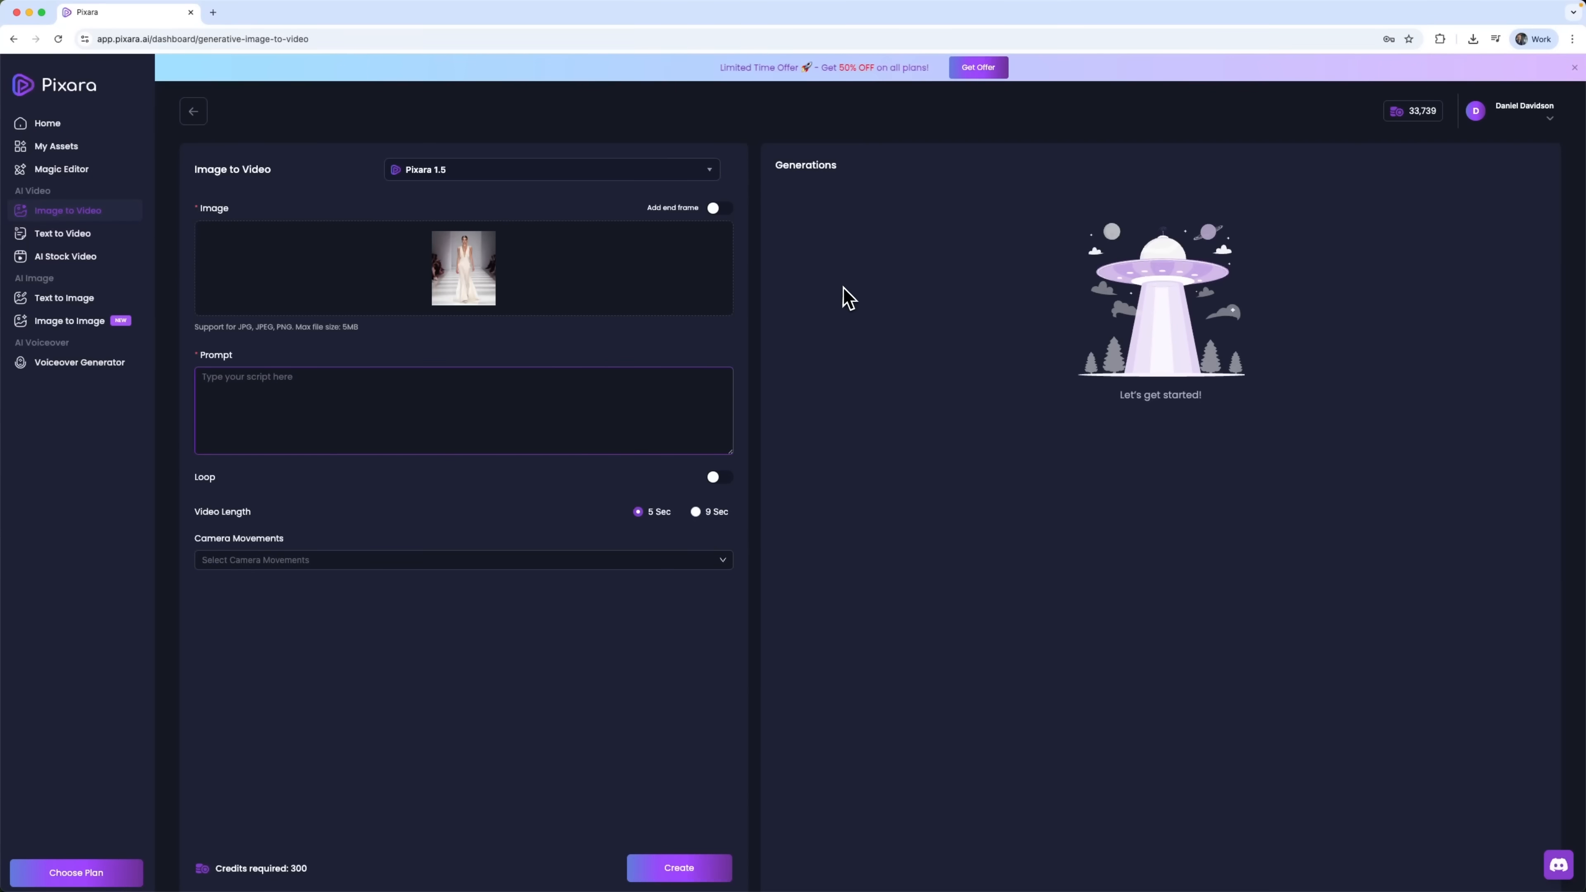
mouse_move(731, 360)
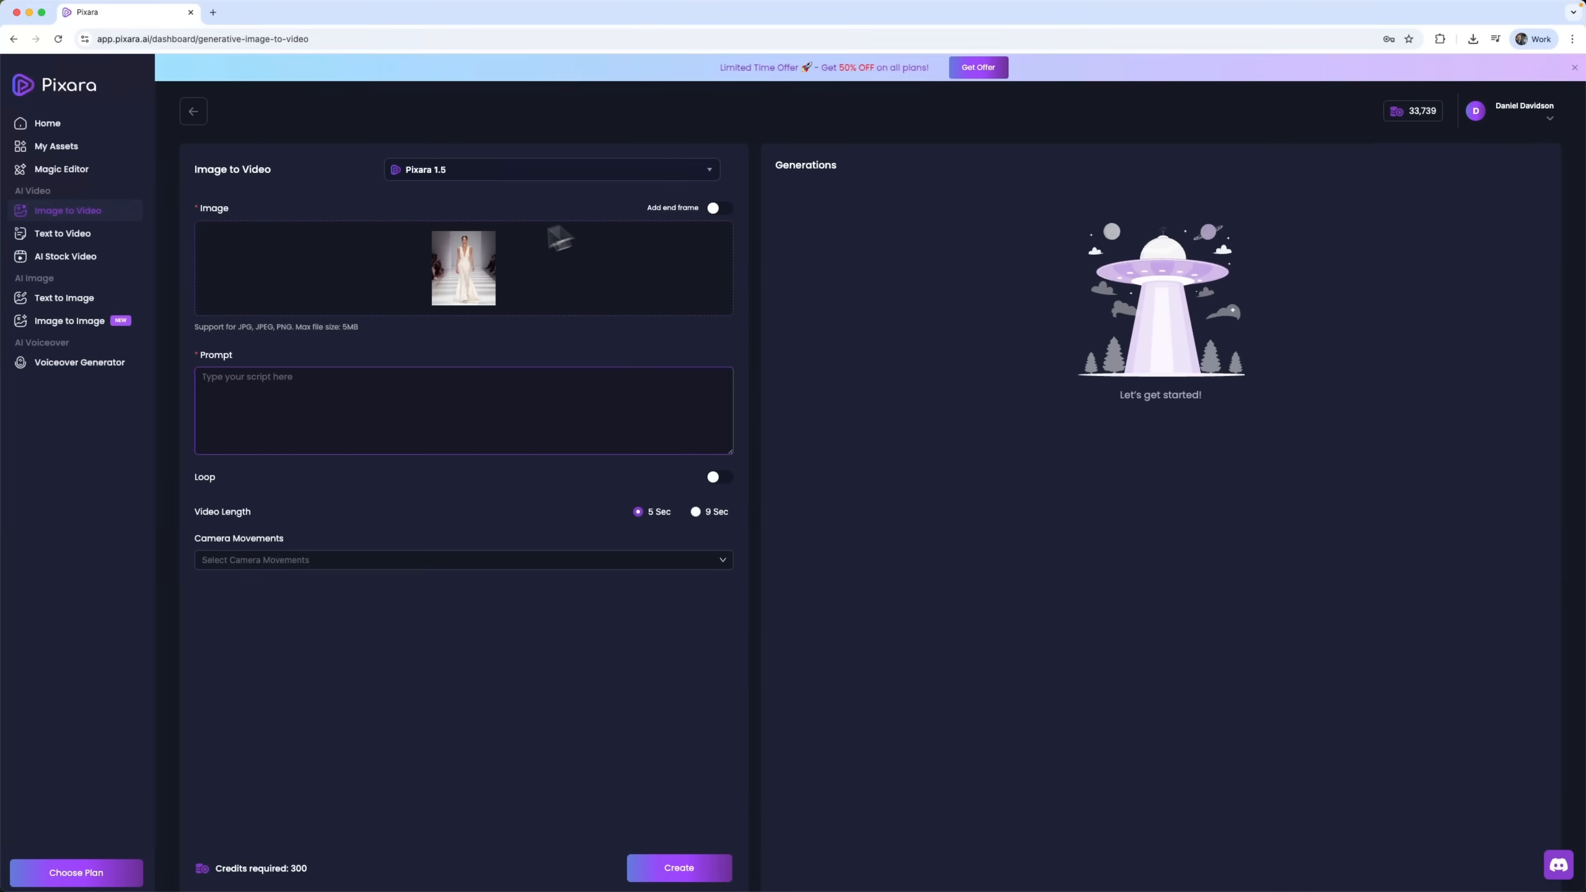
text(Fashion model walking gracefully down the runway, smooth confident stride, professional catwalk movement, high-end fashion show atmosphere)
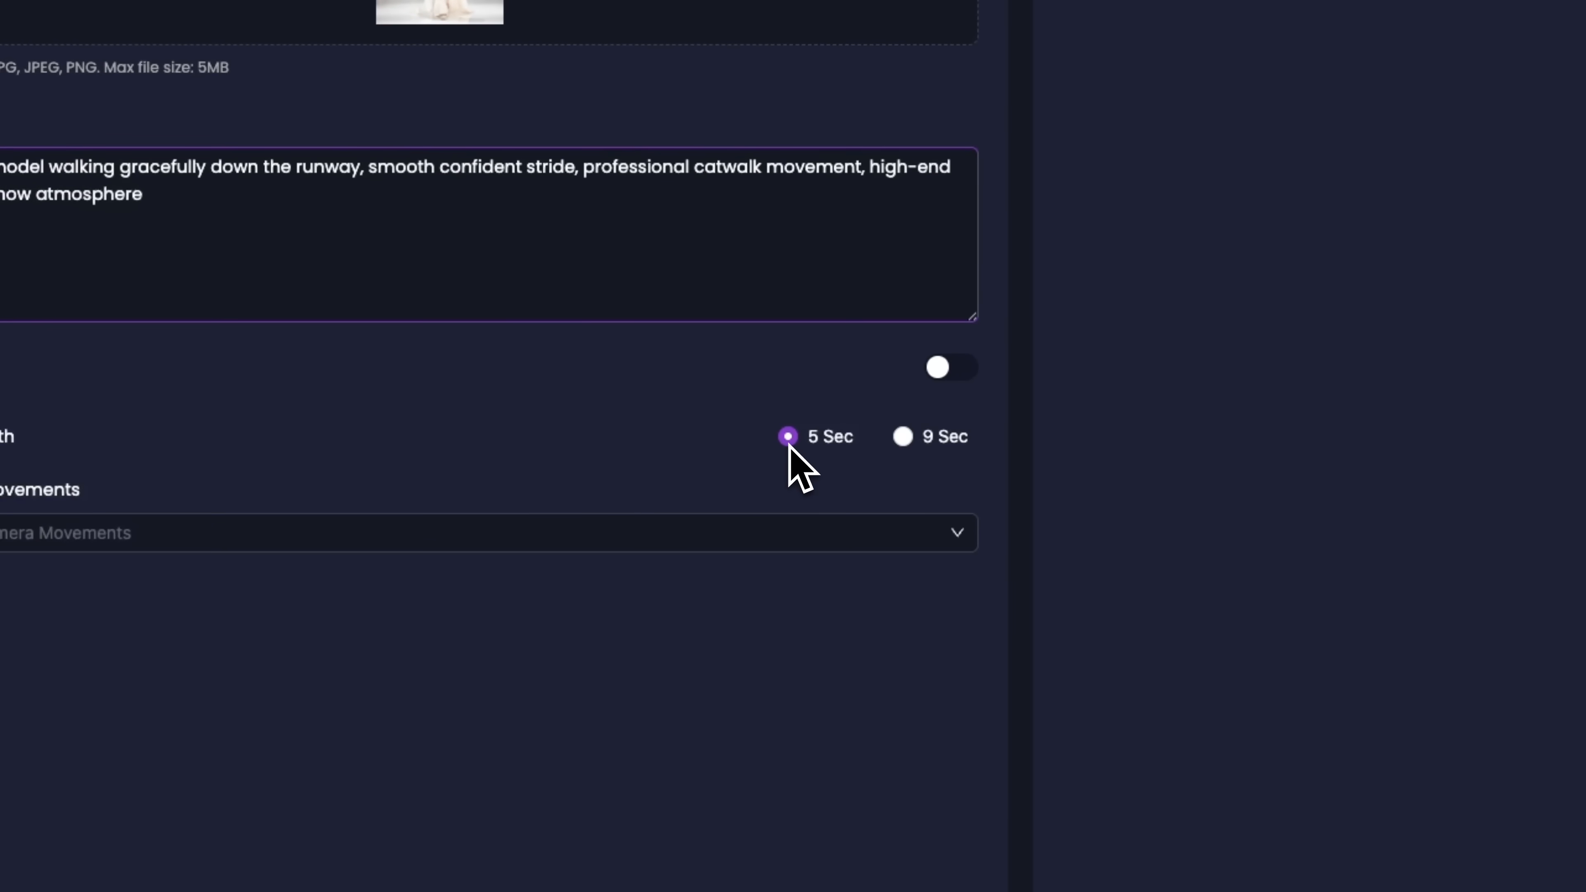
click(463, 533)
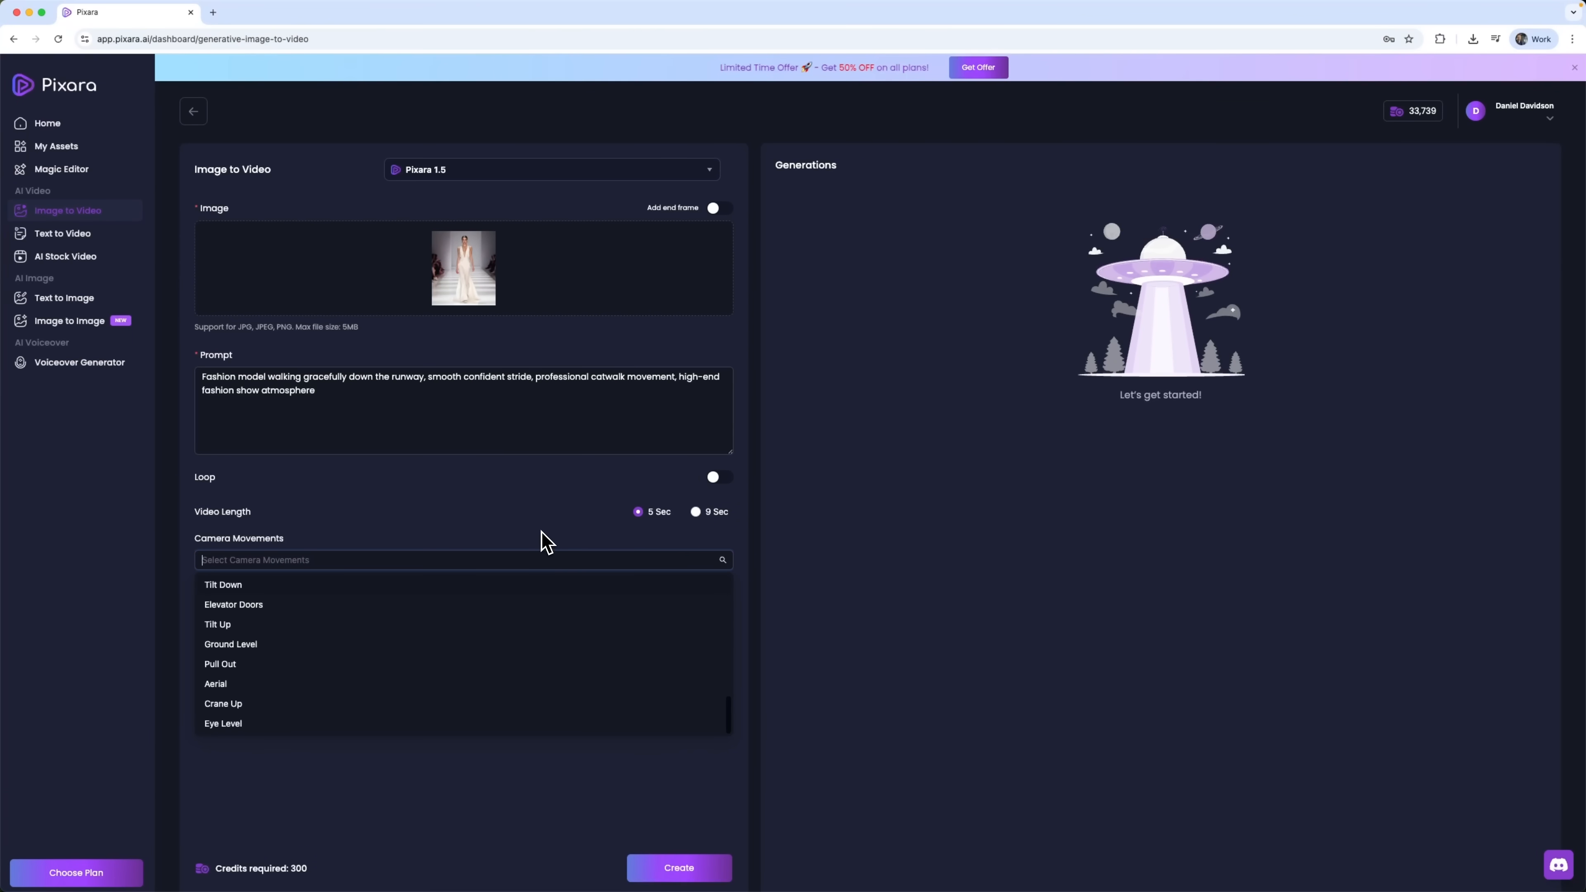
Check the camera movement options and create the runway walking video
click(587, 736)
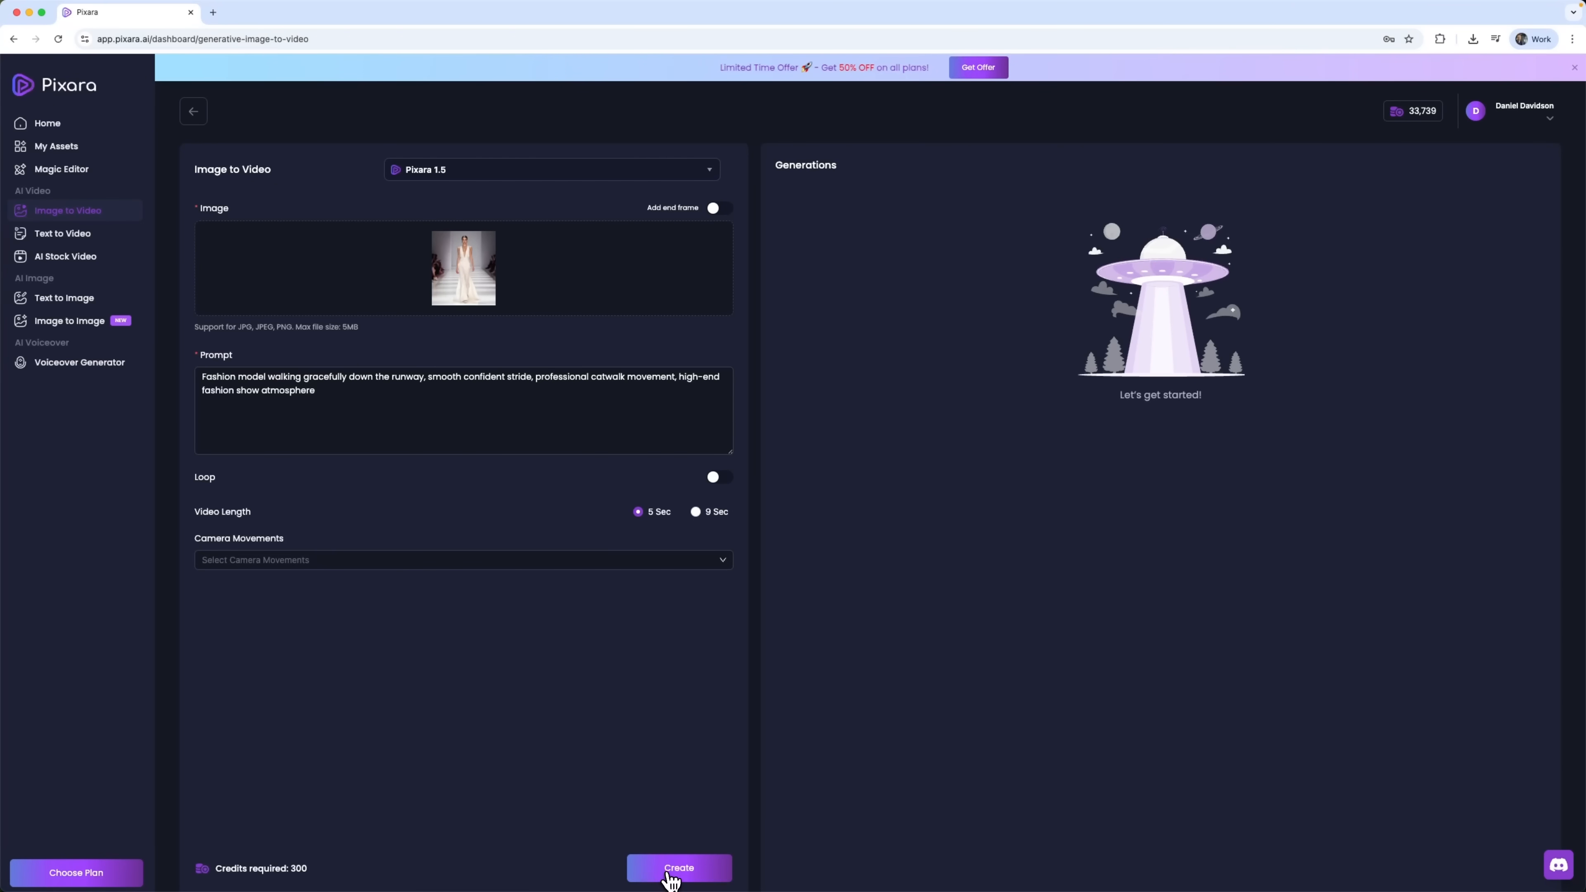
click(677, 869)
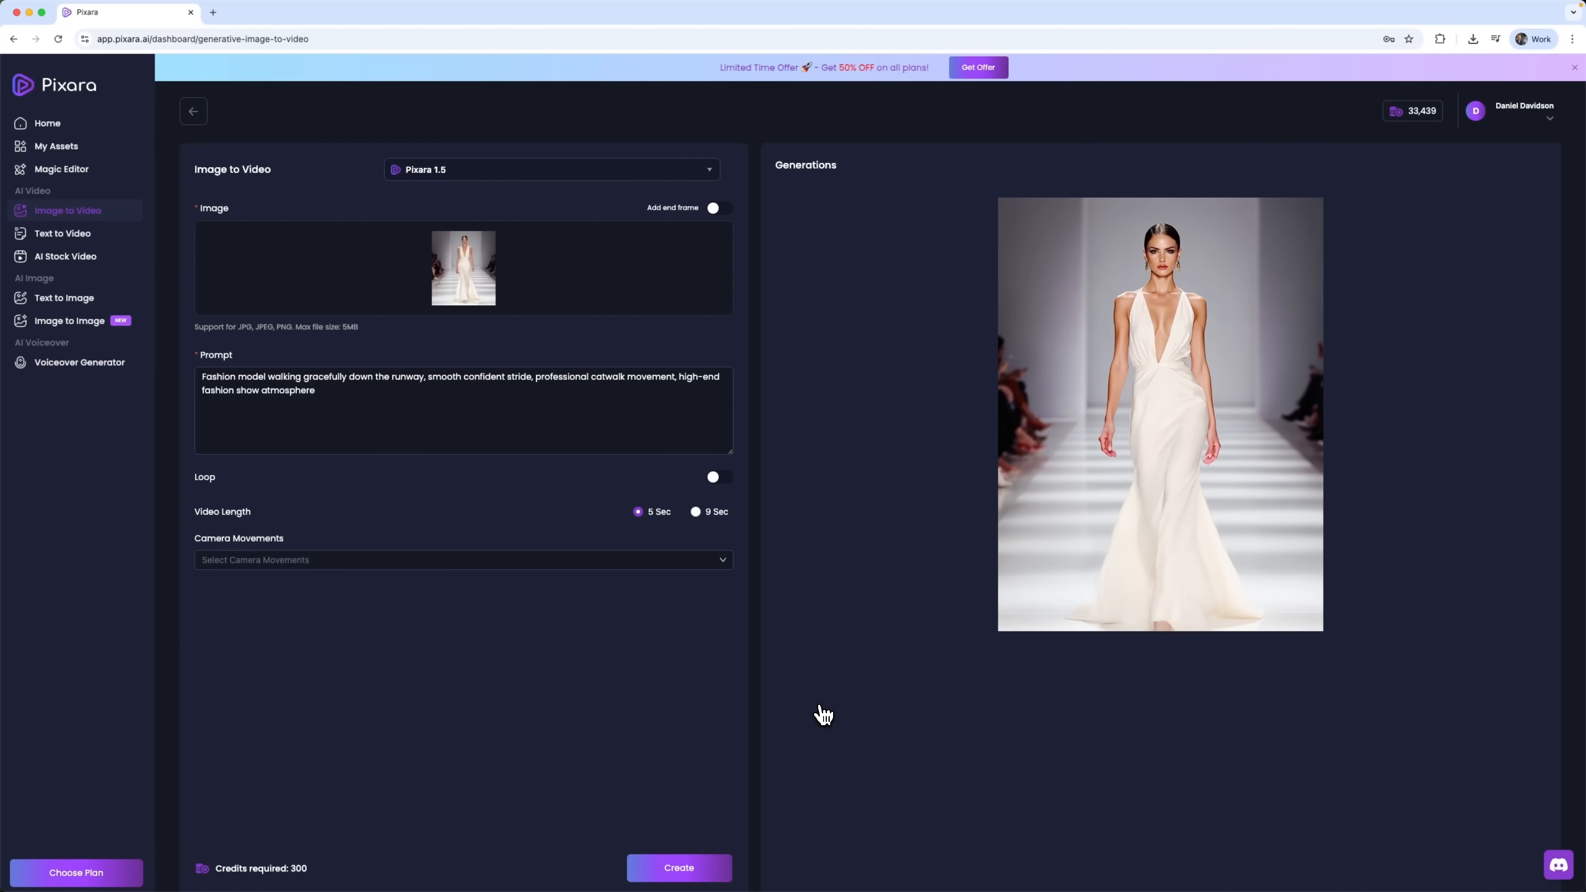
click(1159, 413)
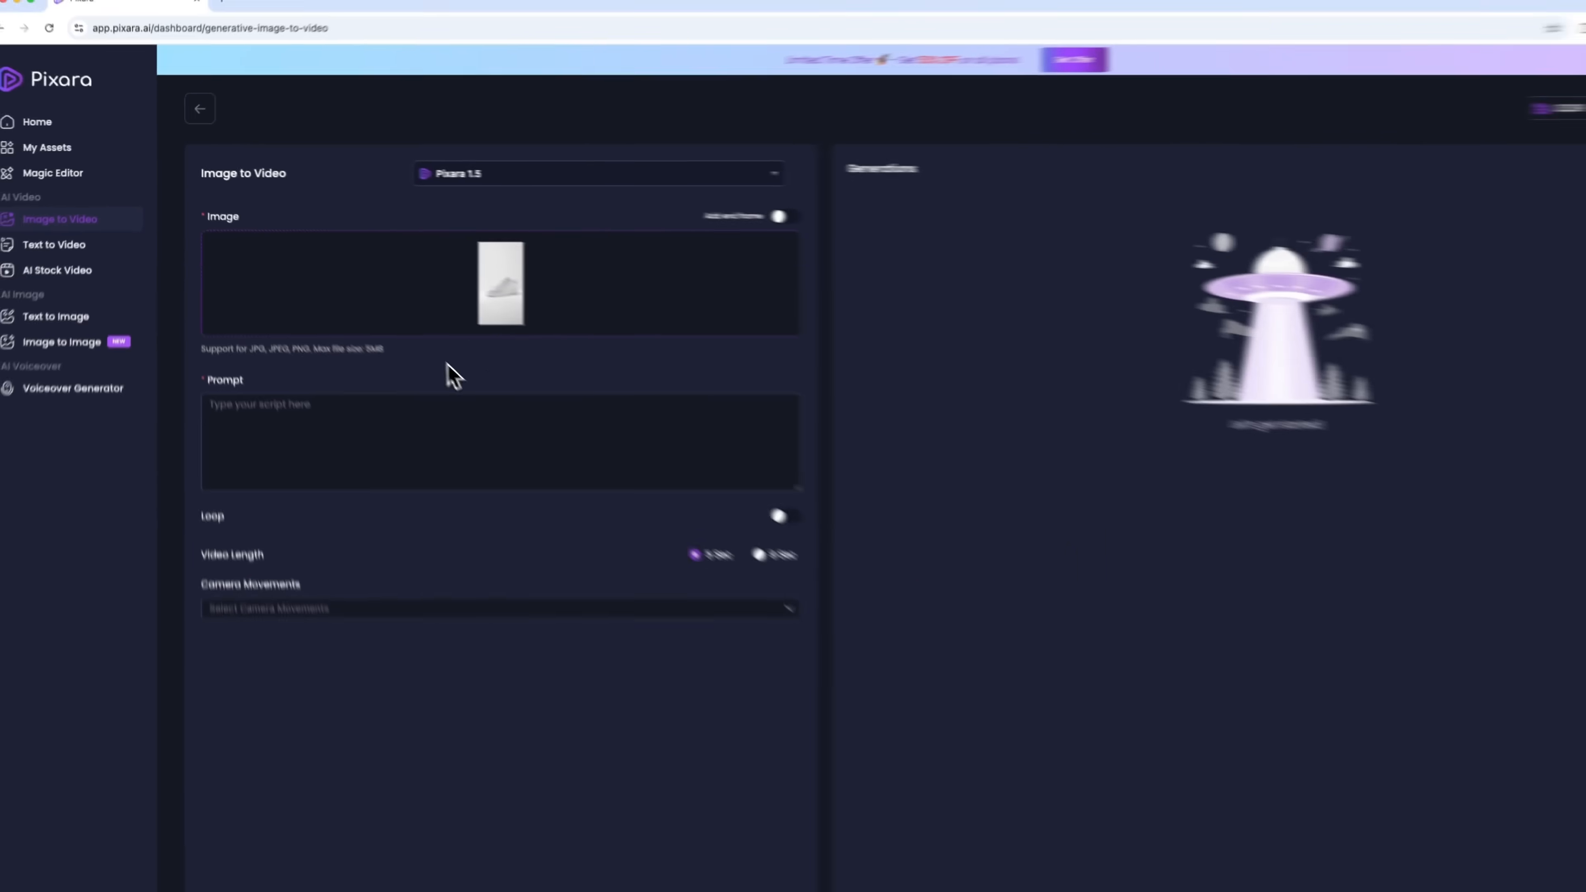
Enter the smooth 360-degree product rotation prompt, add Orbit Right, and create the 9-second sneaker video
text(Smooth 360-degree product rotation showcasing all angles, professional commercial photography style, studio lighting)
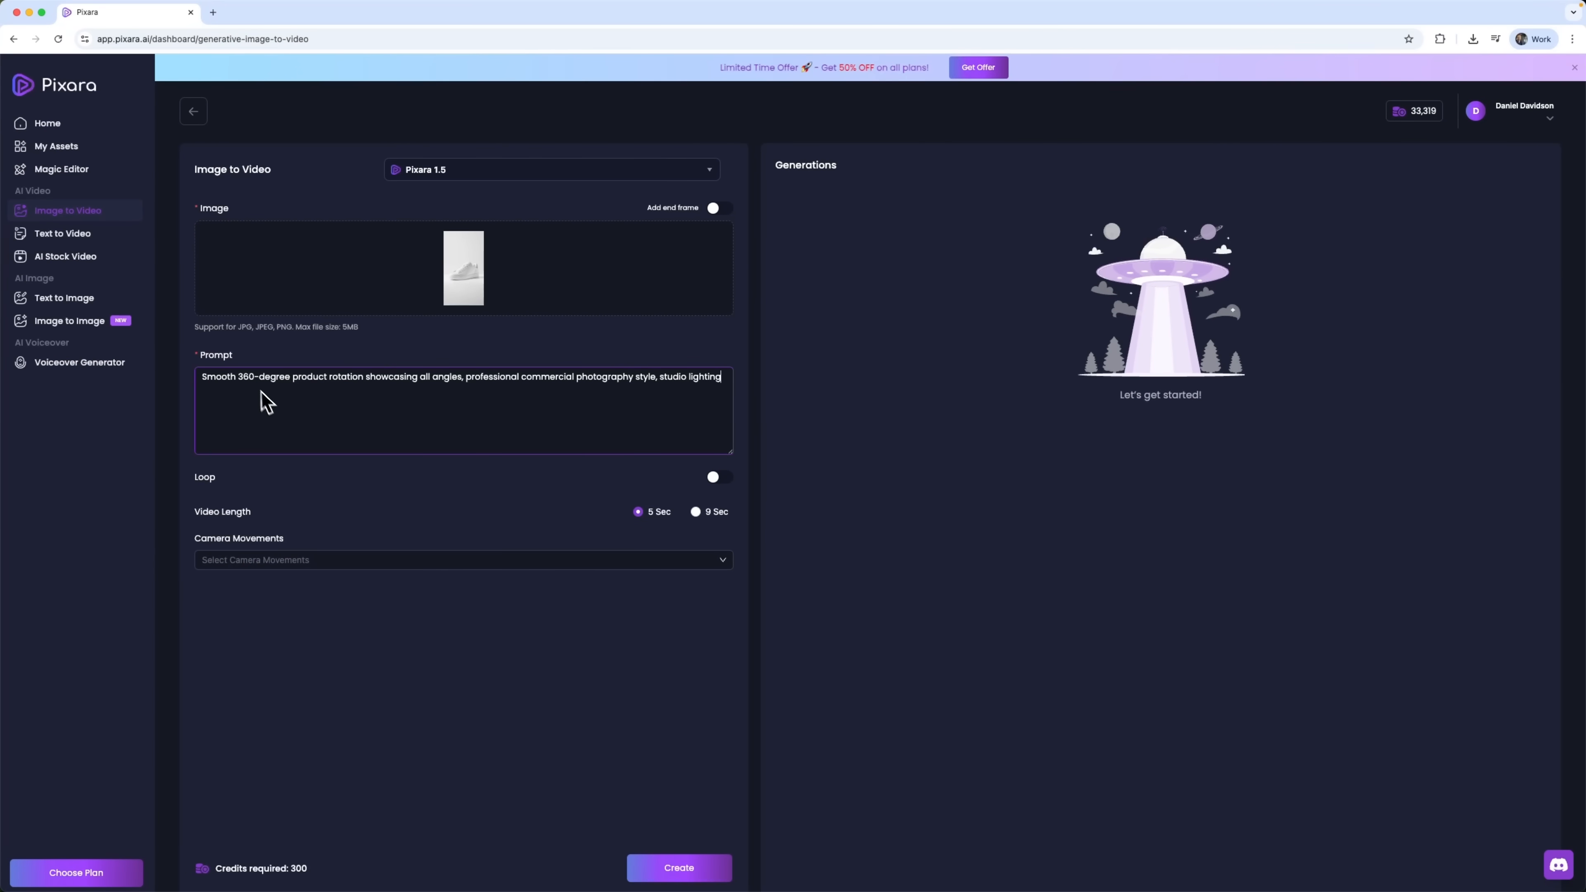
click(463, 560)
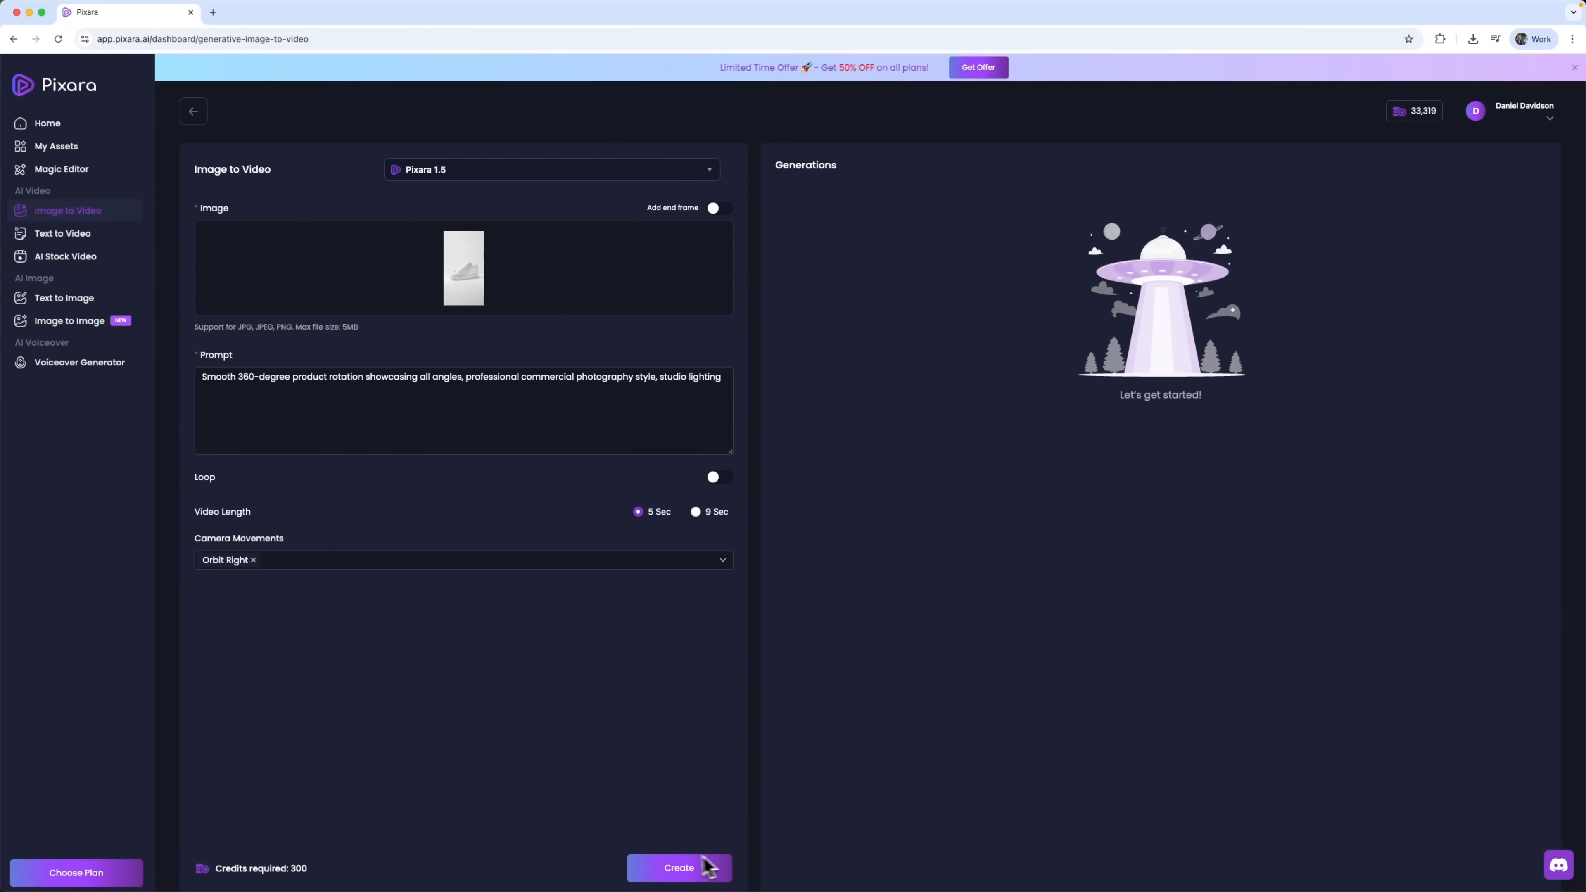
click(679, 868)
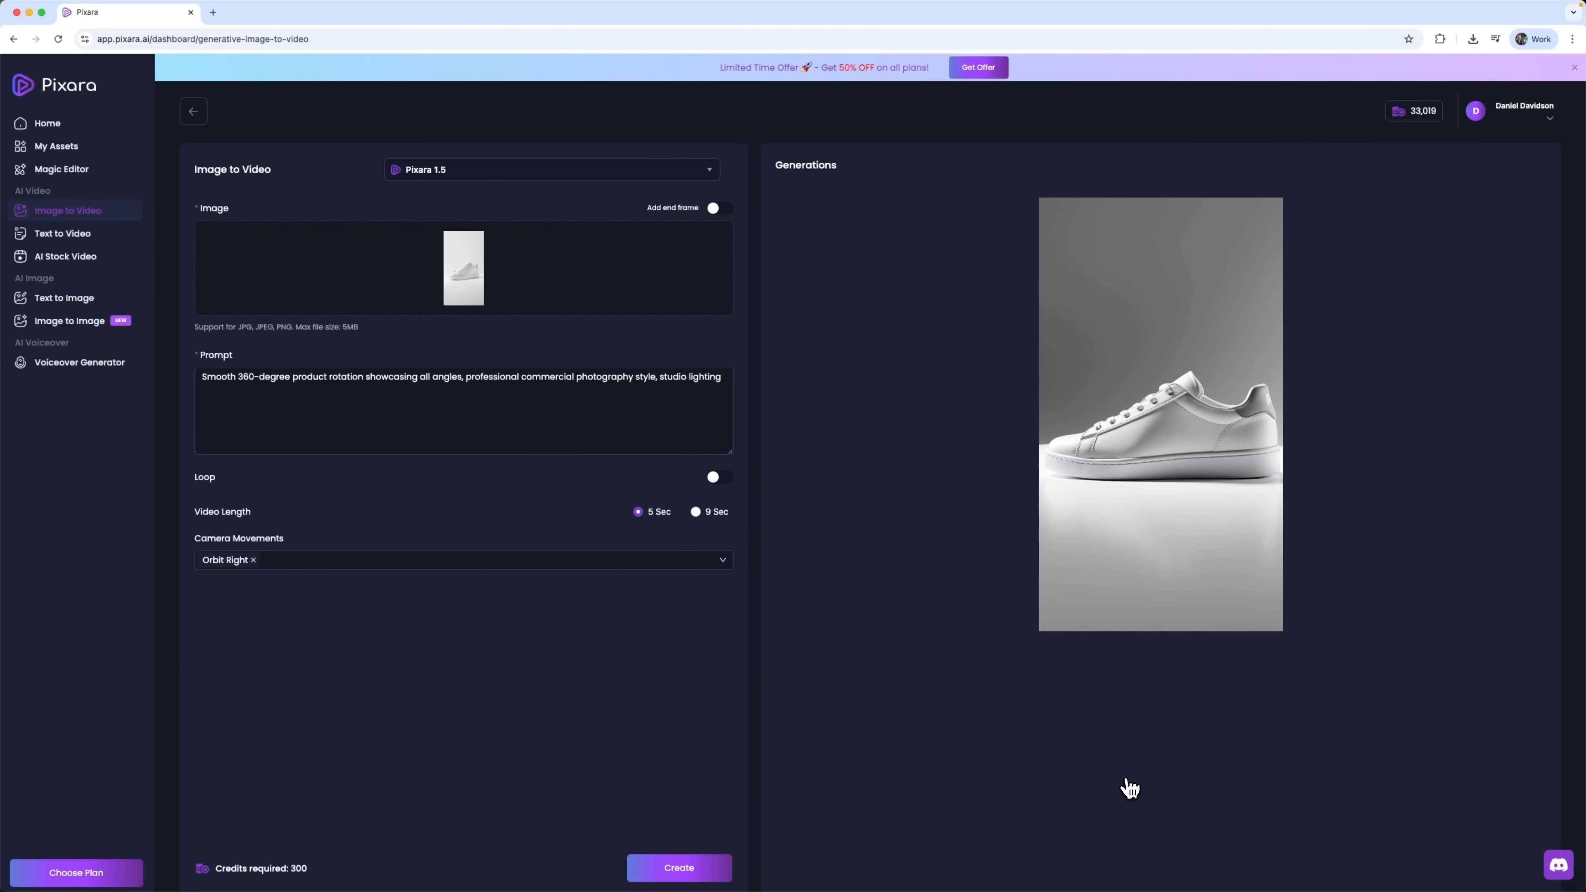
click(696, 512)
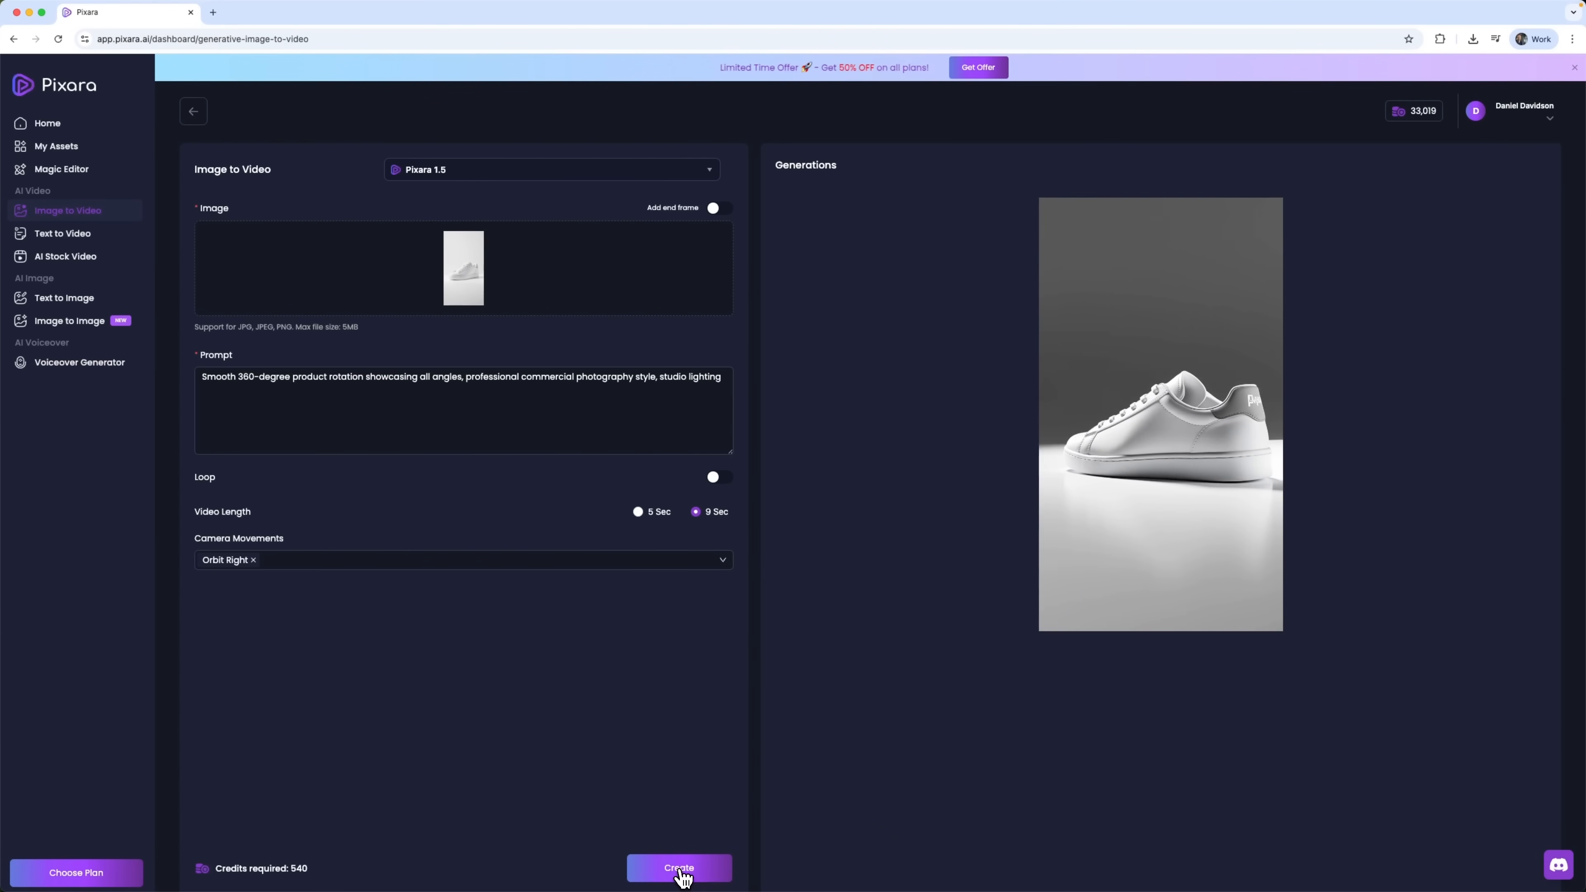
click(677, 868)
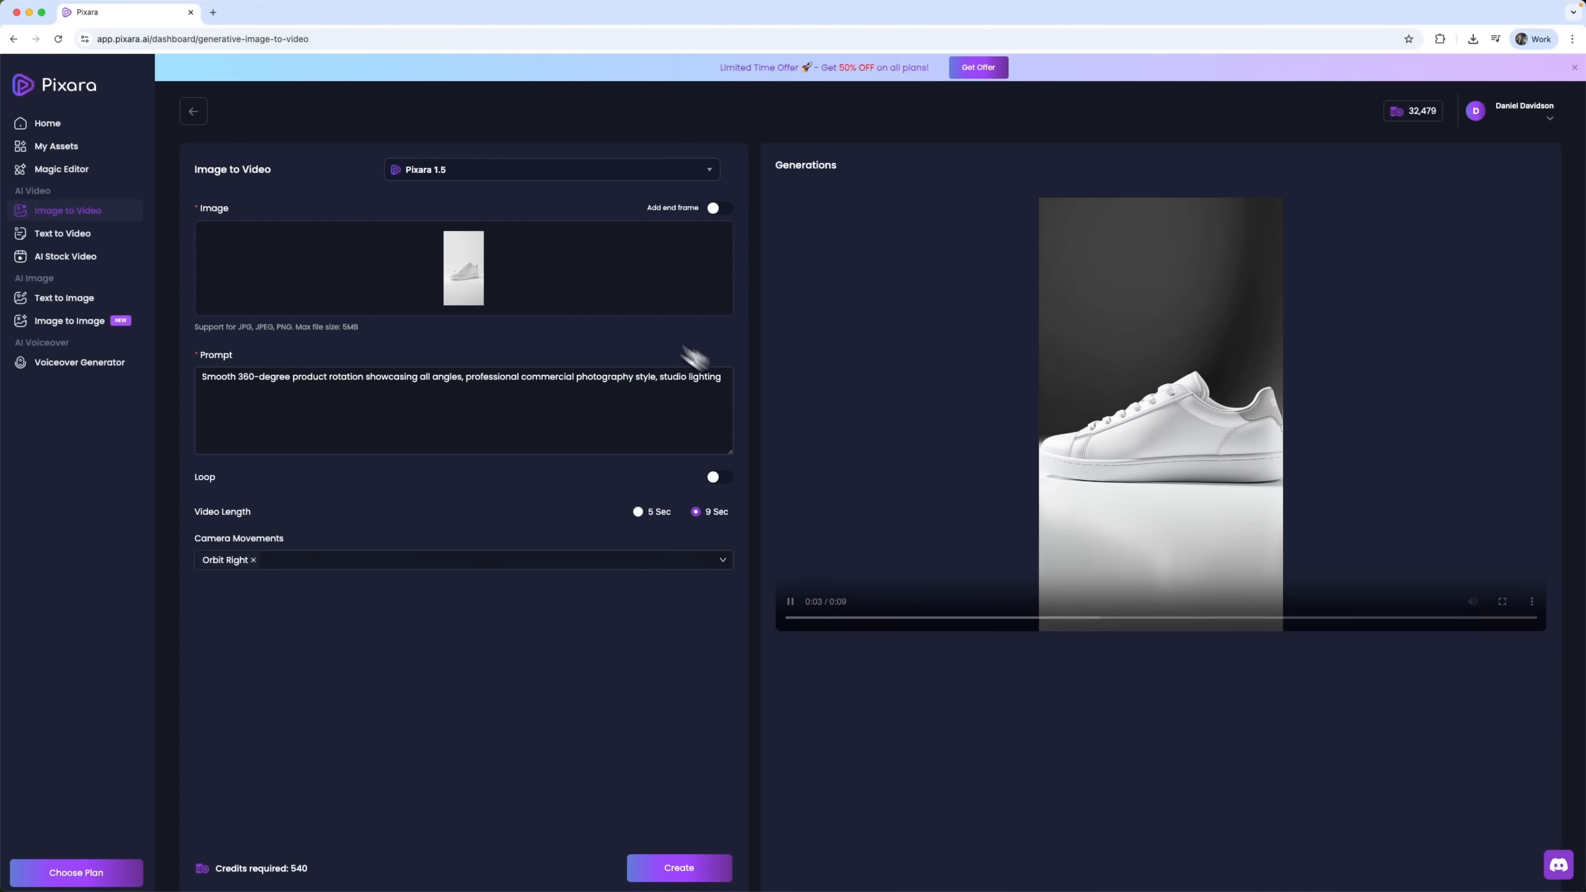
Load the watch image and add Orbit Left alongside Orbit Right in Camera Movements
click(1474, 38)
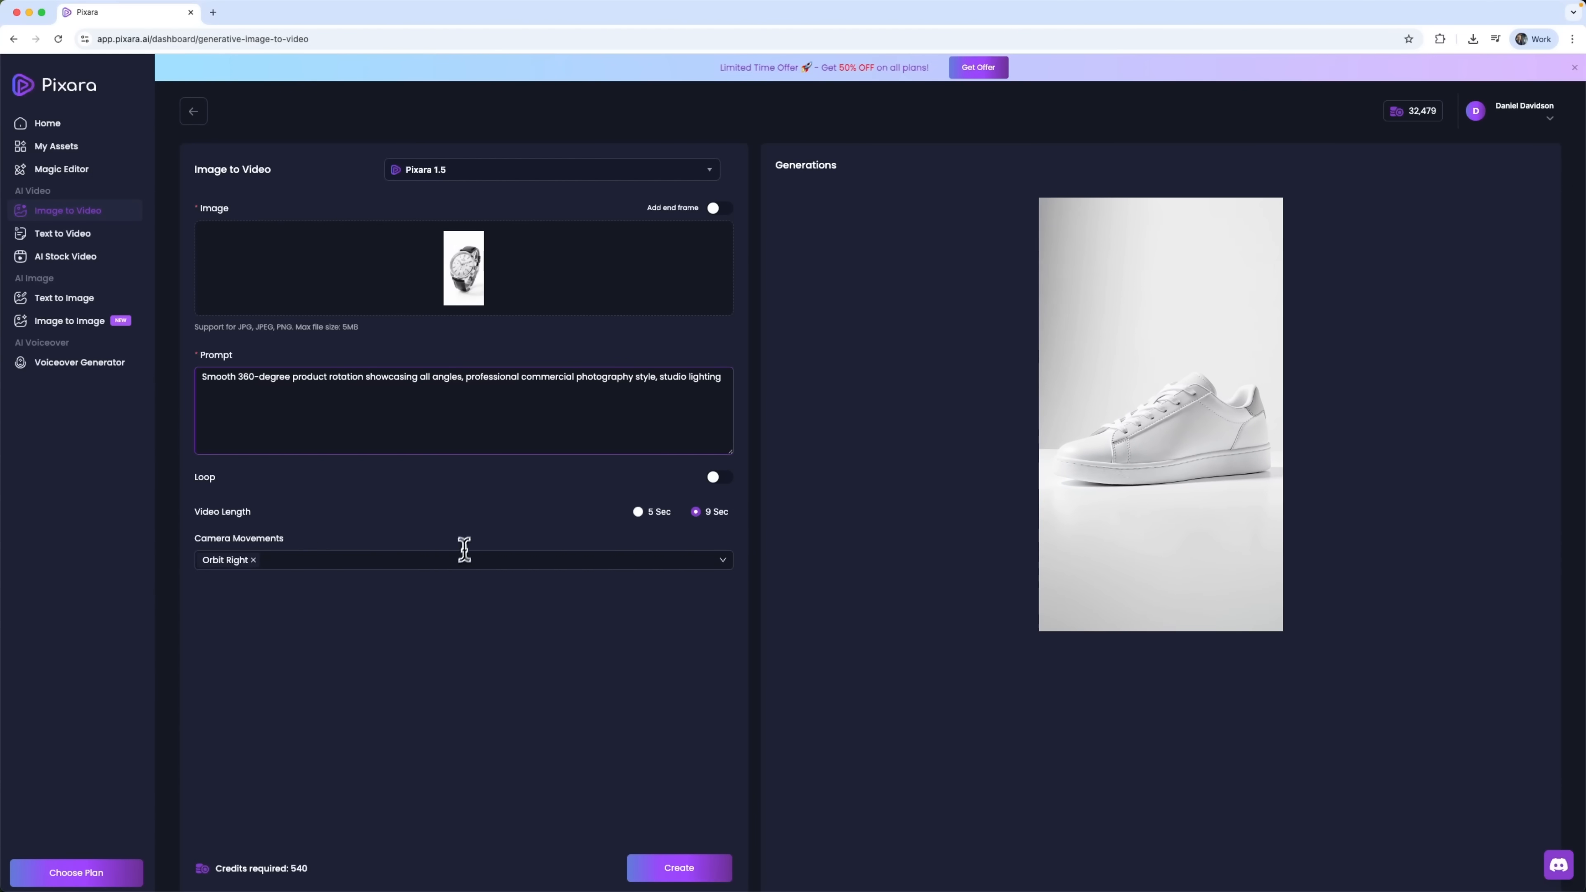
click(224, 650)
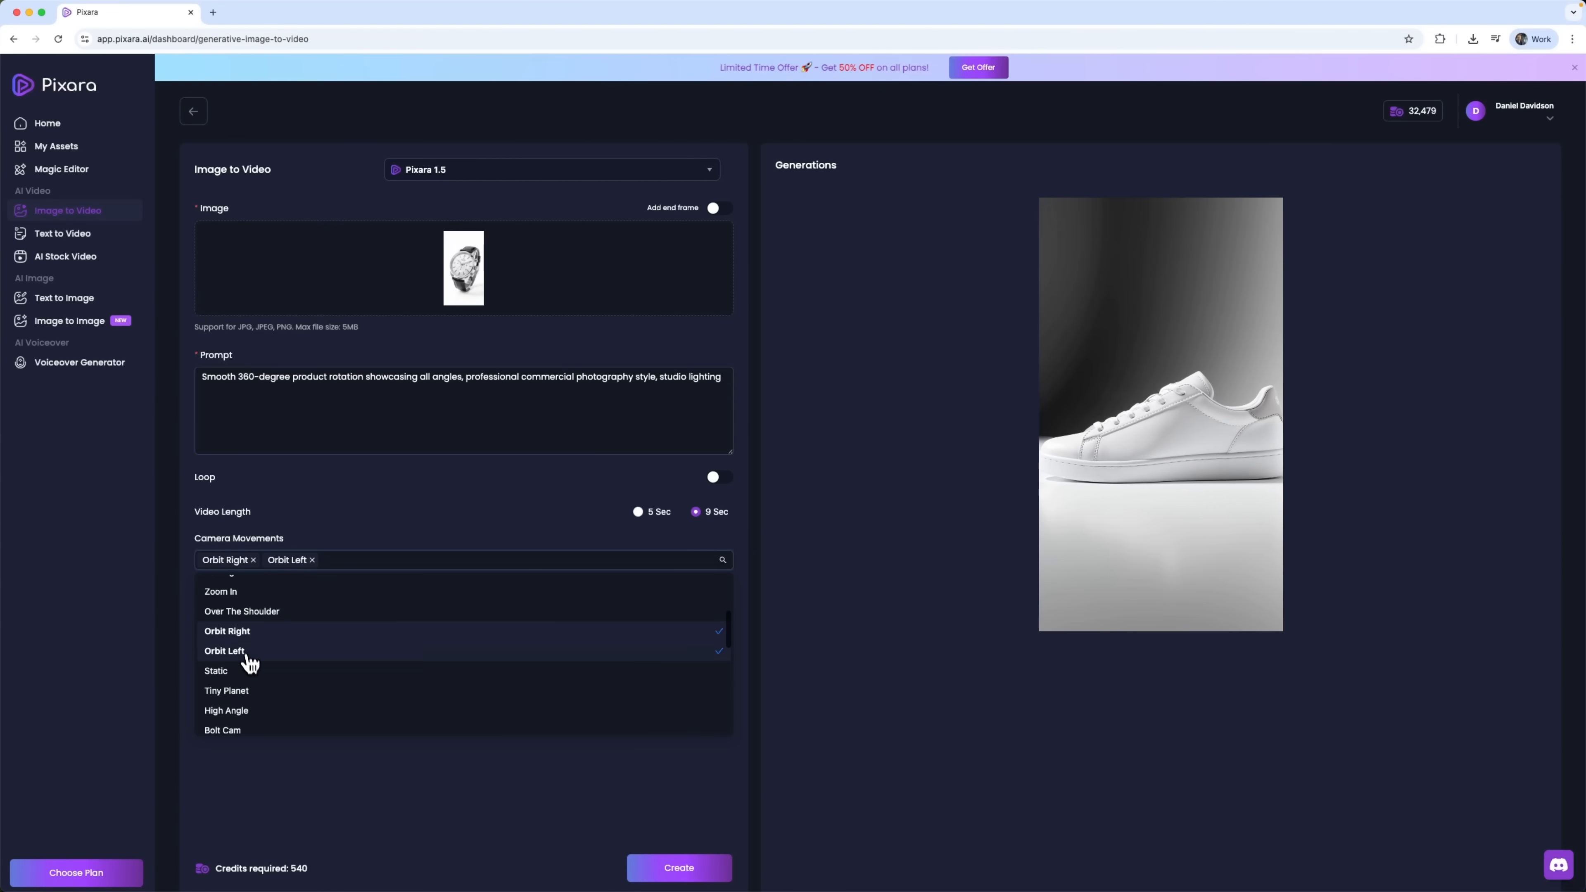
click(677, 867)
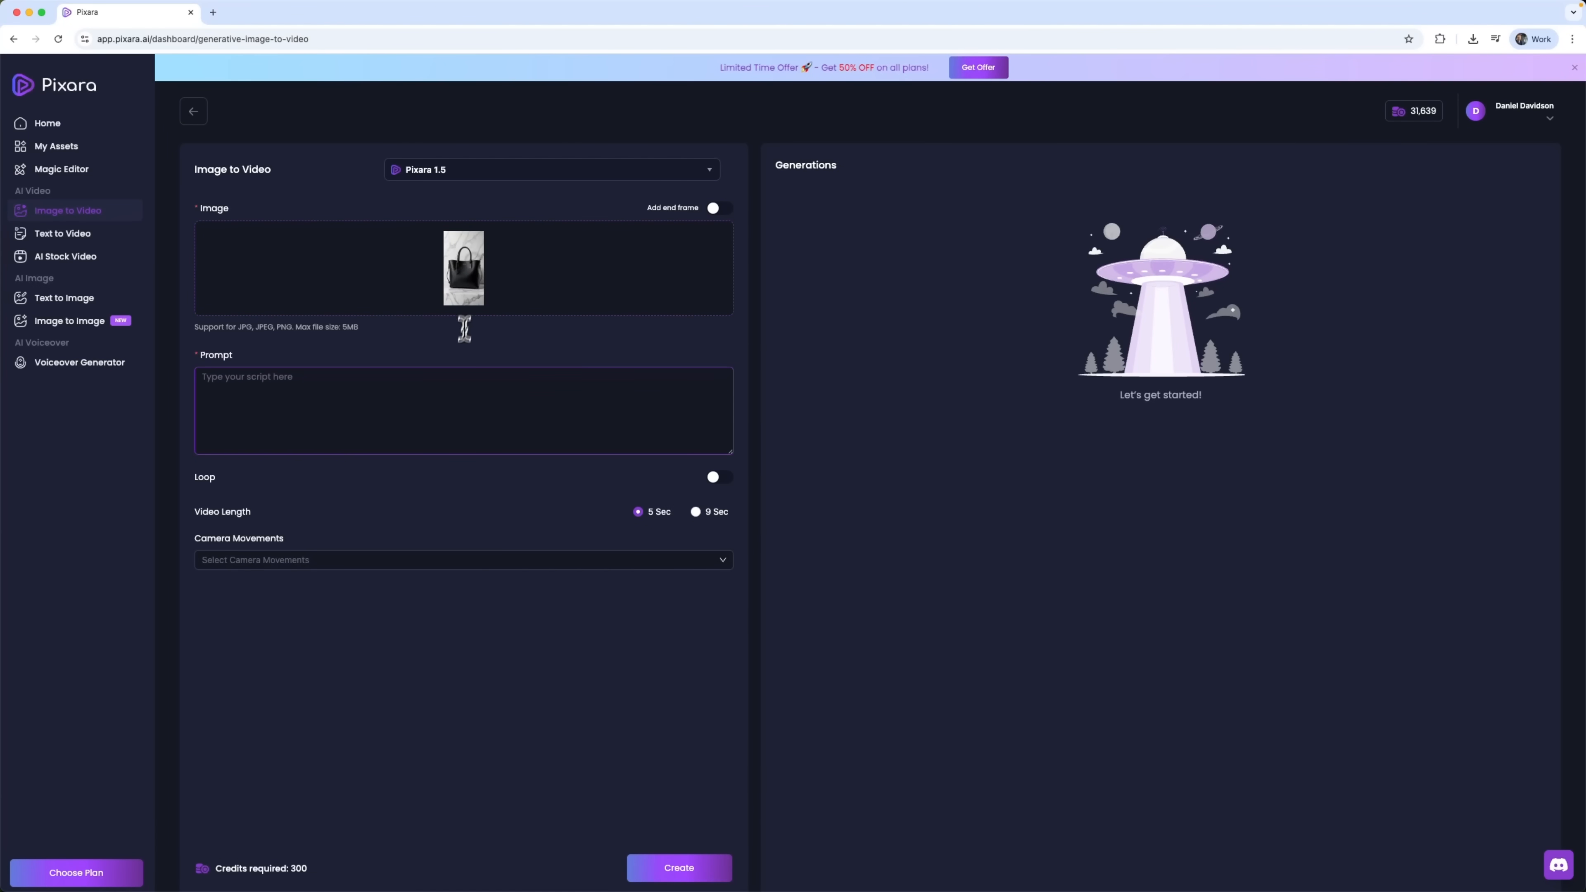
Enter the fine-details macro prompt, choose Zoom In, and create the 5-second handbag video
text(Slow rotating motion displaying fine details and textures, macro-style commercial presentation, precision craftsmanship focus)
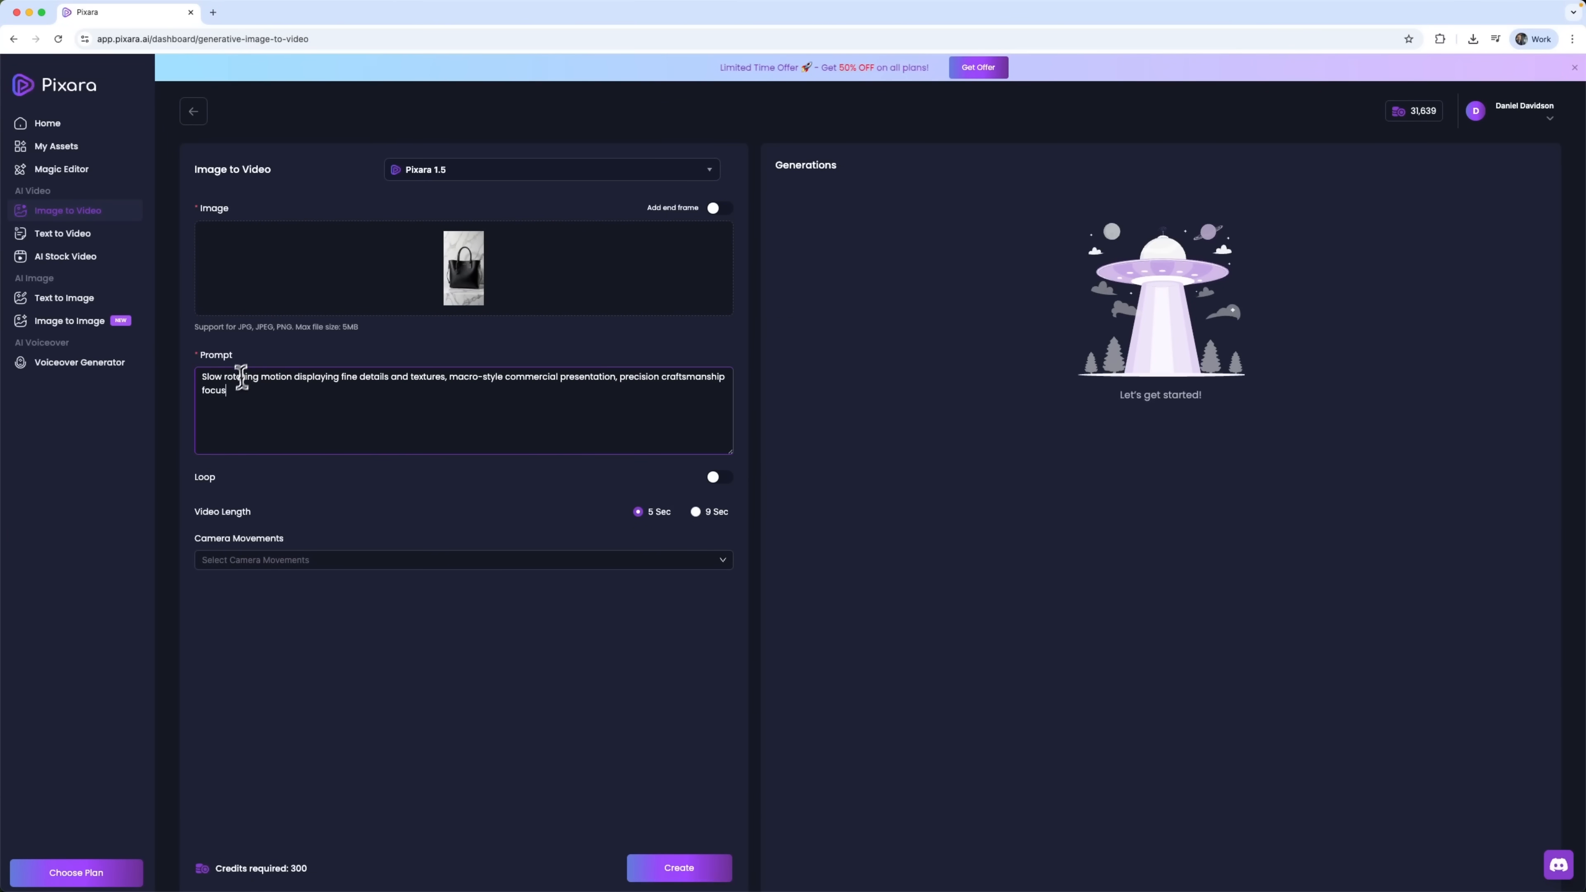
click(462, 560)
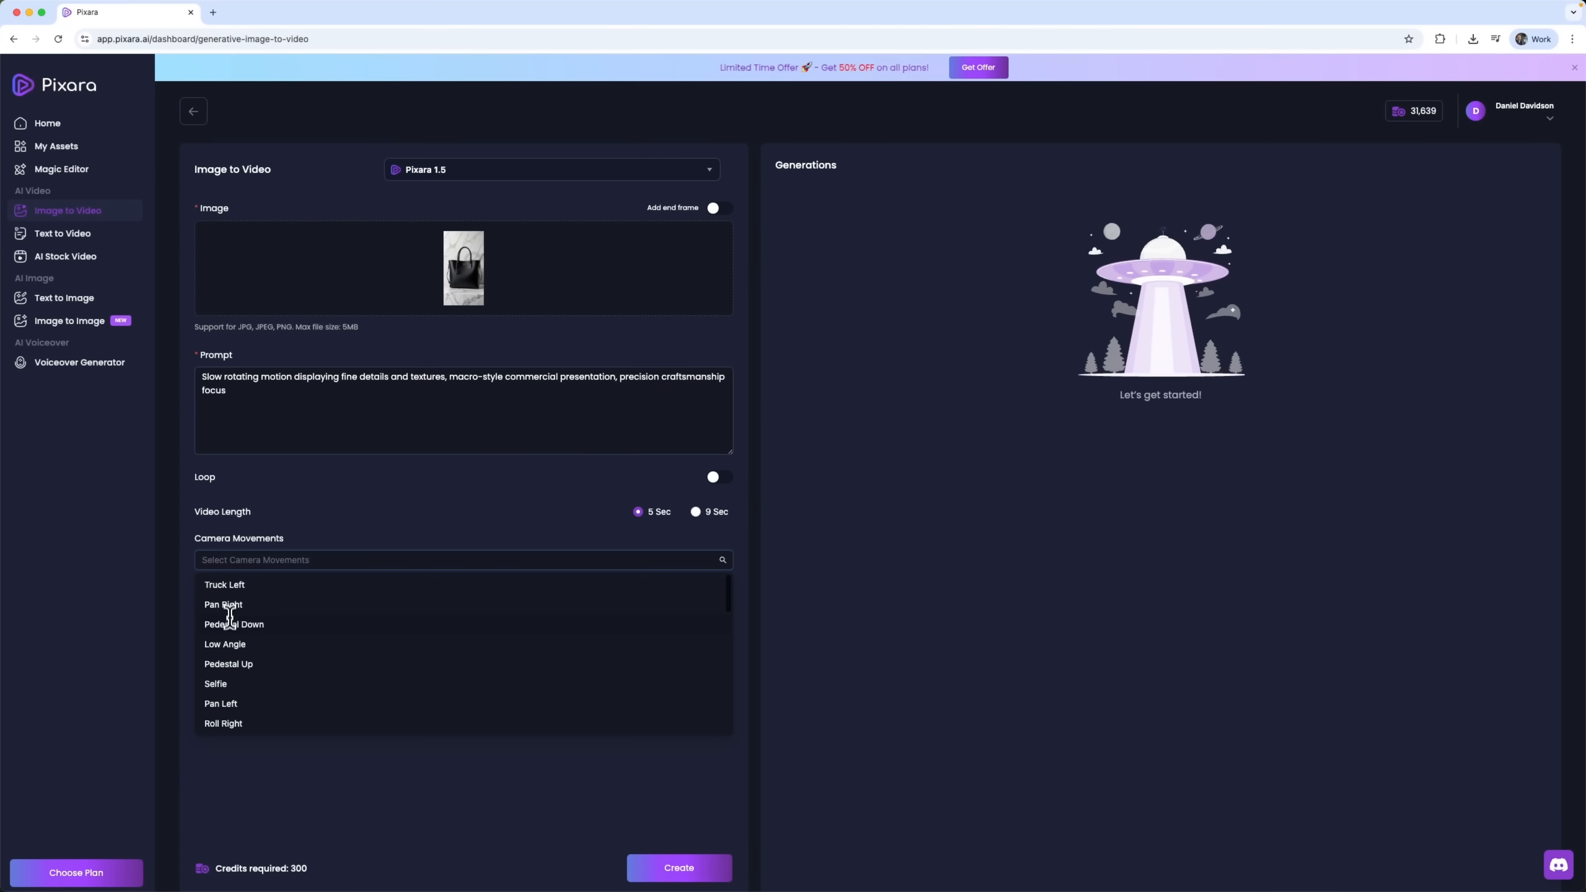
click(220, 662)
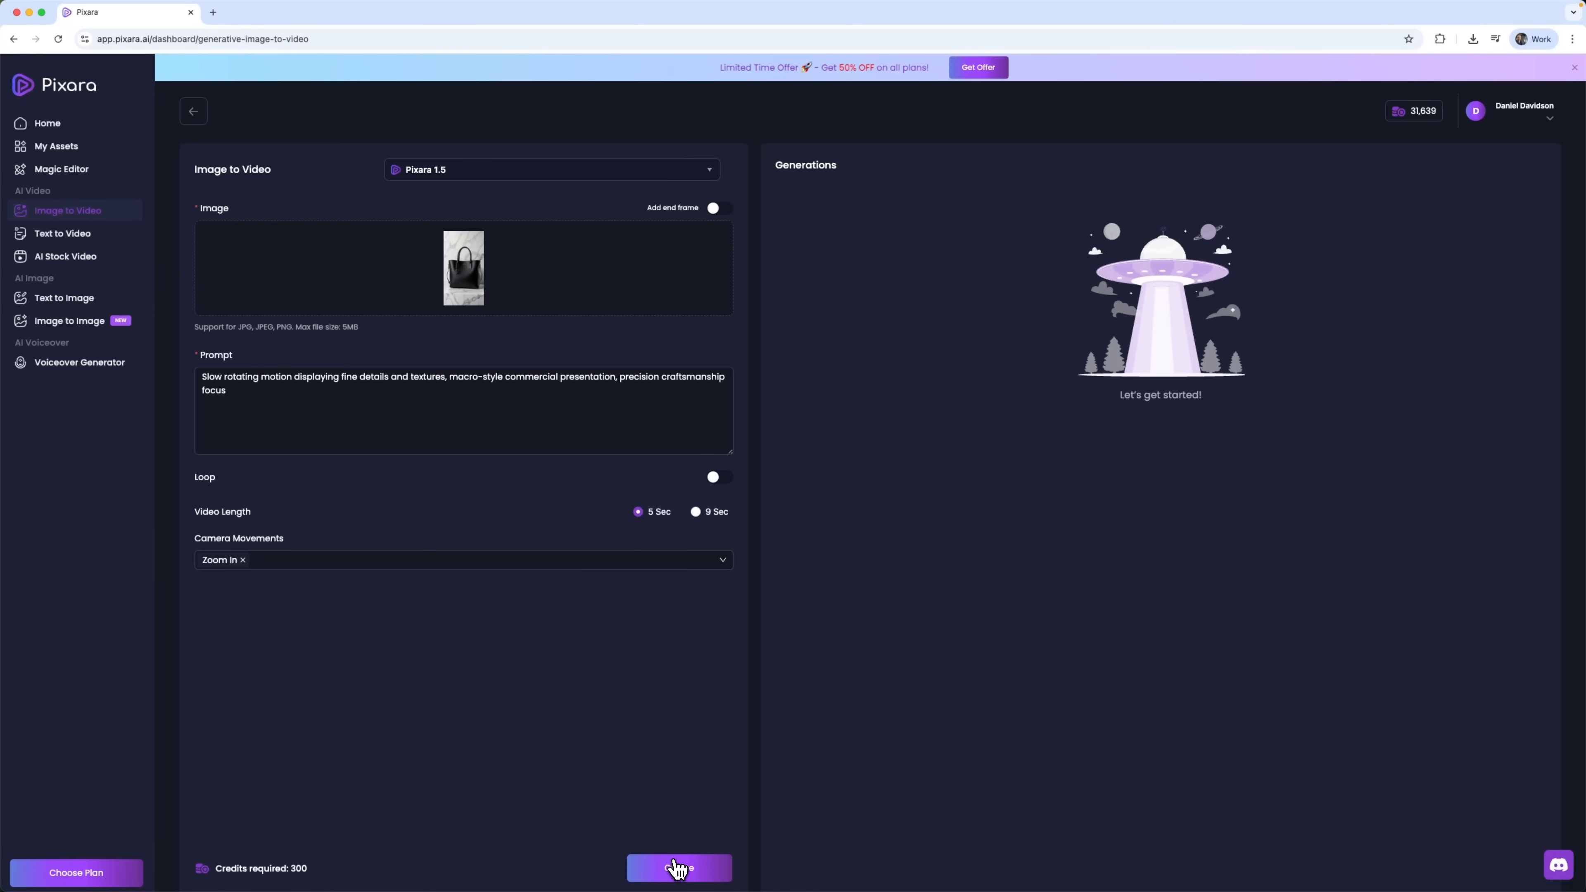
click(678, 869)
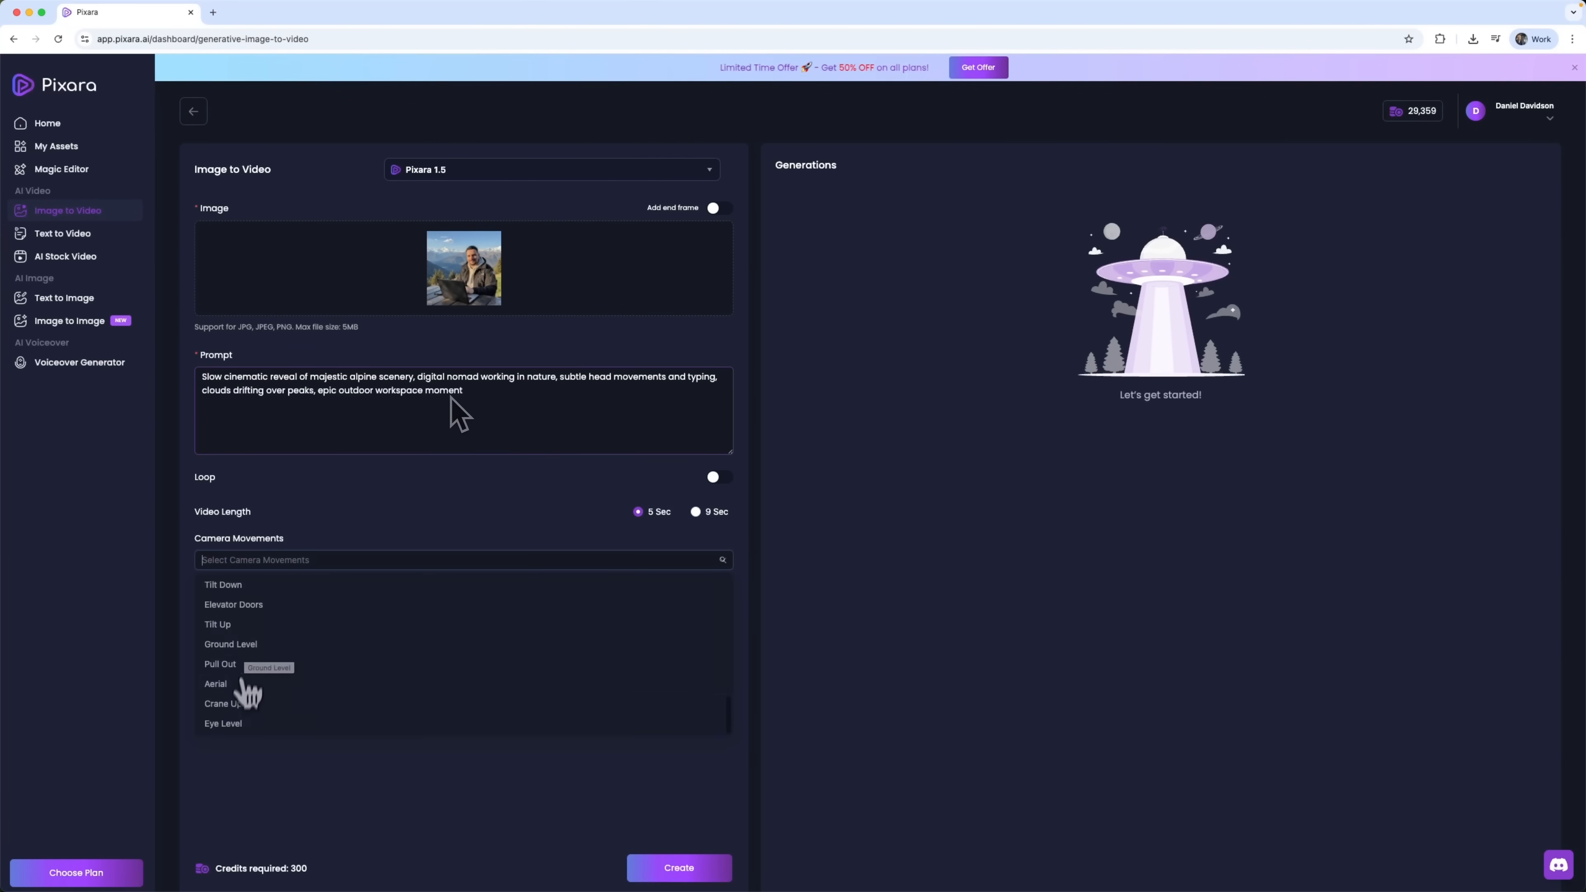
Choose Crane Up and create the alpine laptop portrait video, then move to Text to Video
click(218, 703)
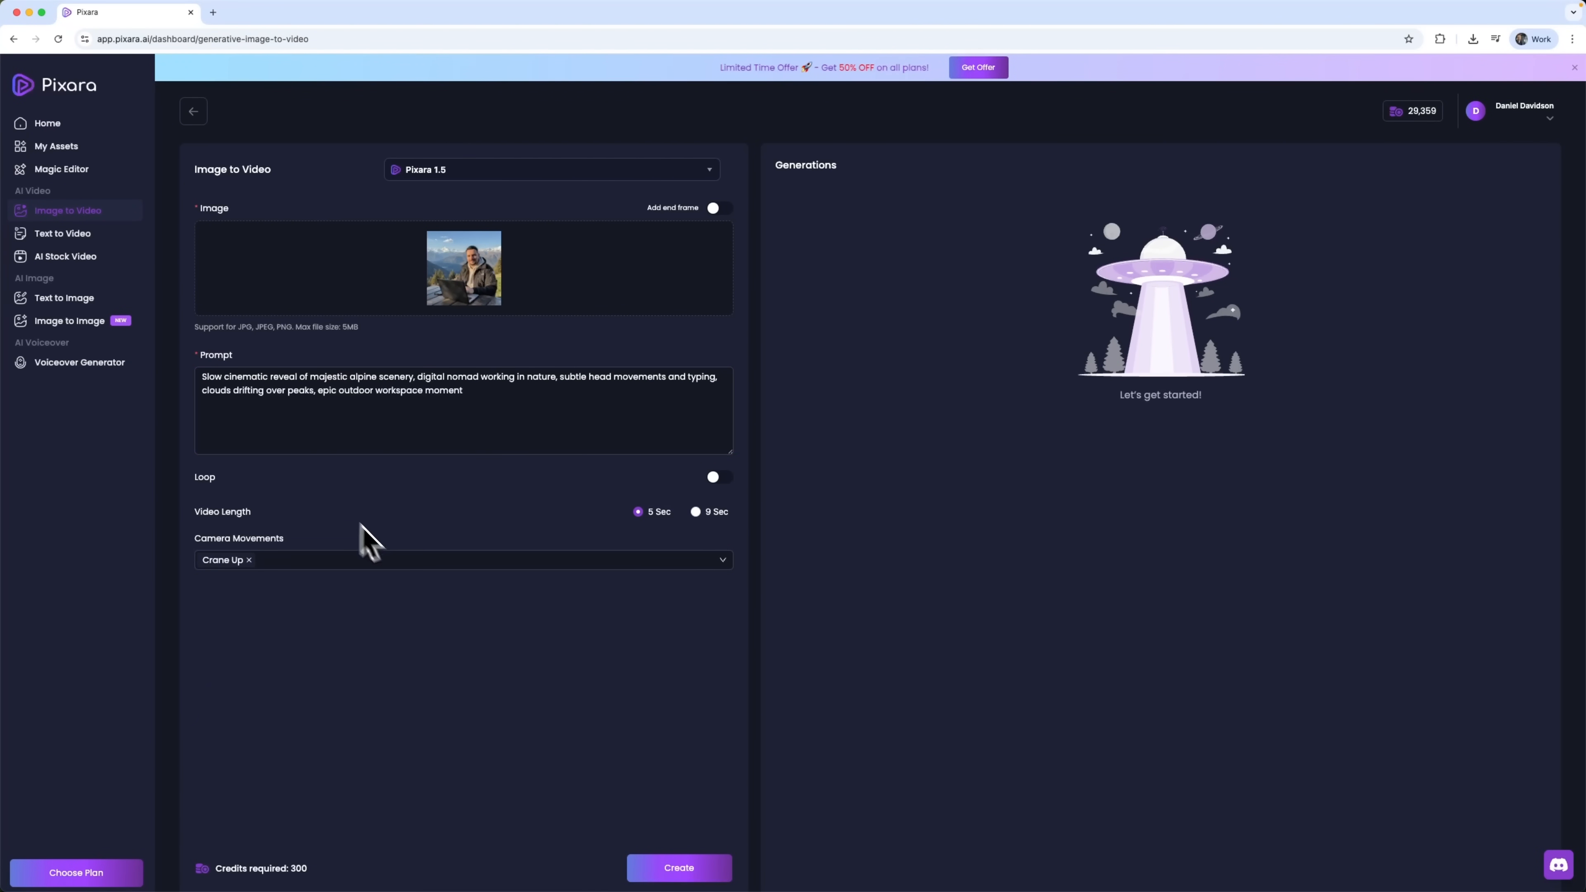
click(677, 868)
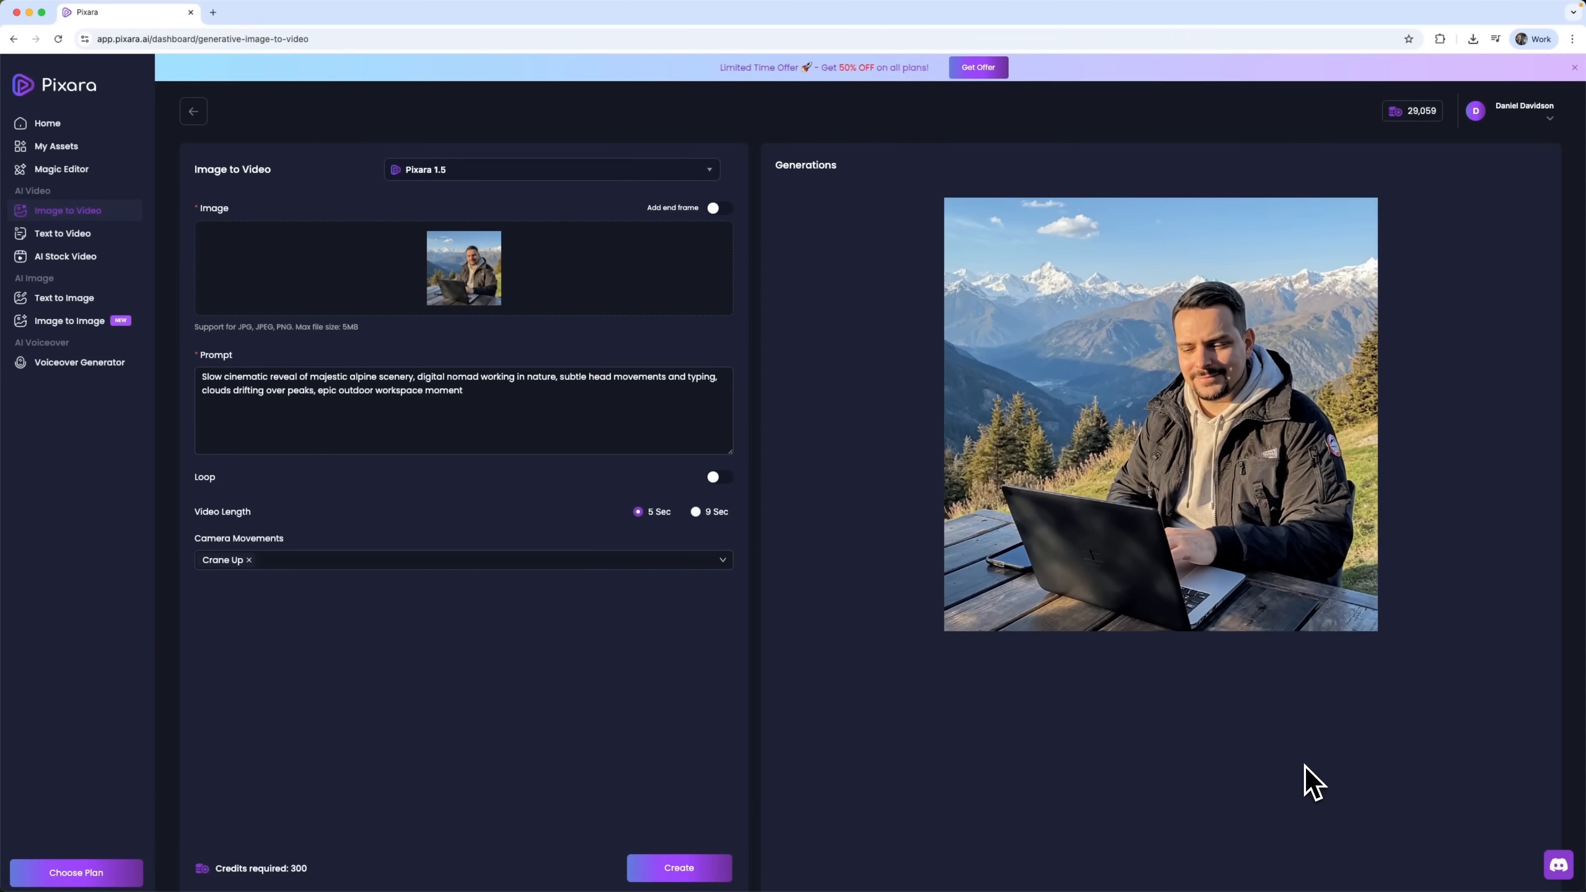
click(62, 233)
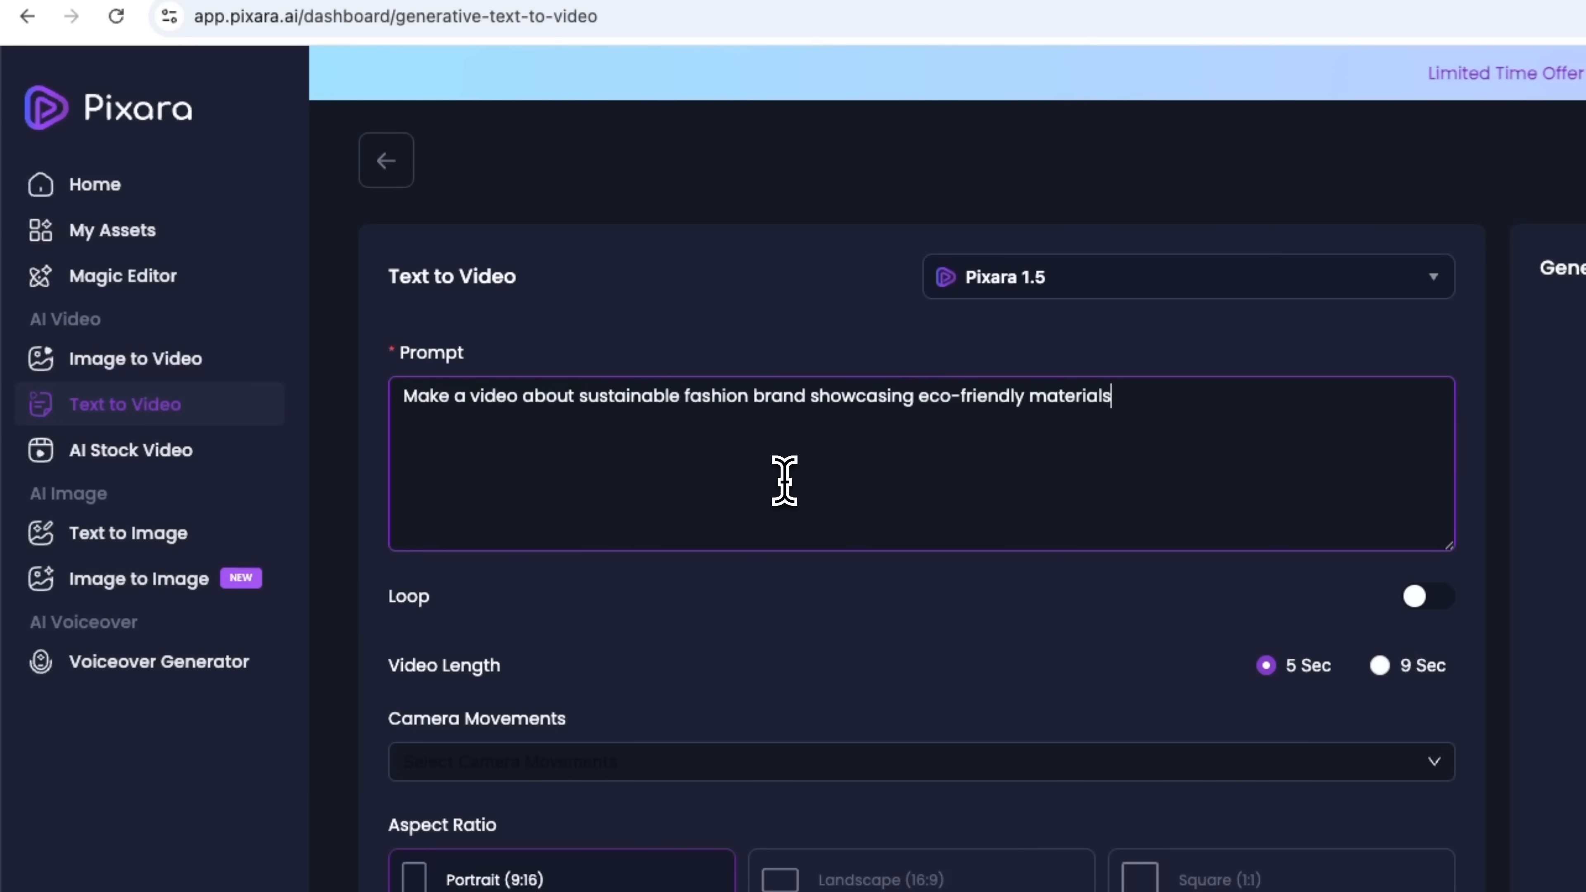
mouse_move(860, 456)
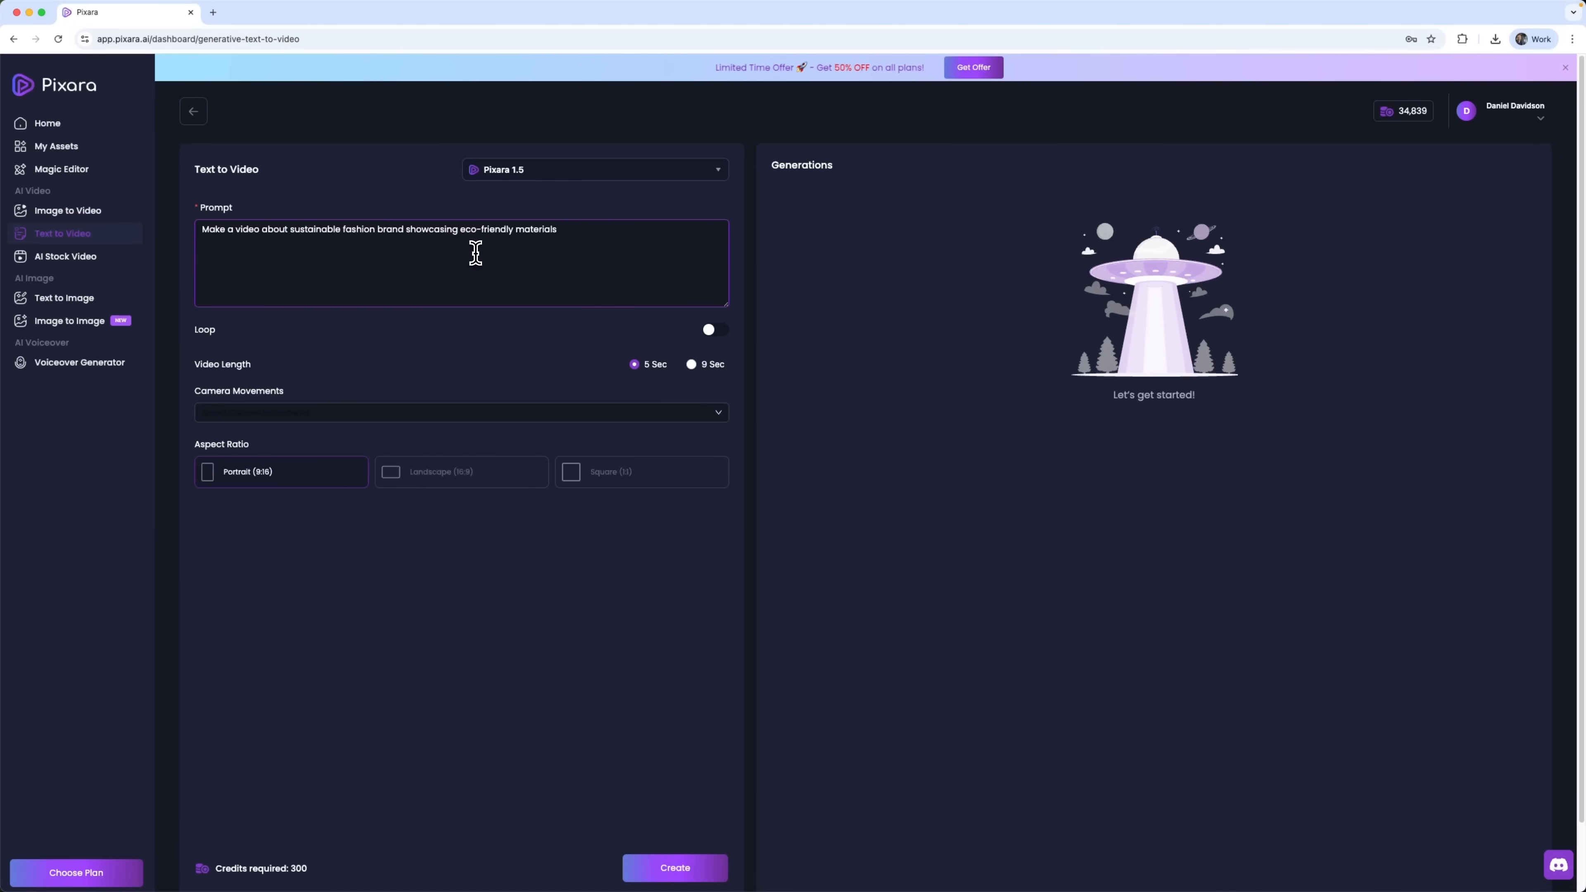
mouse_move(515, 253)
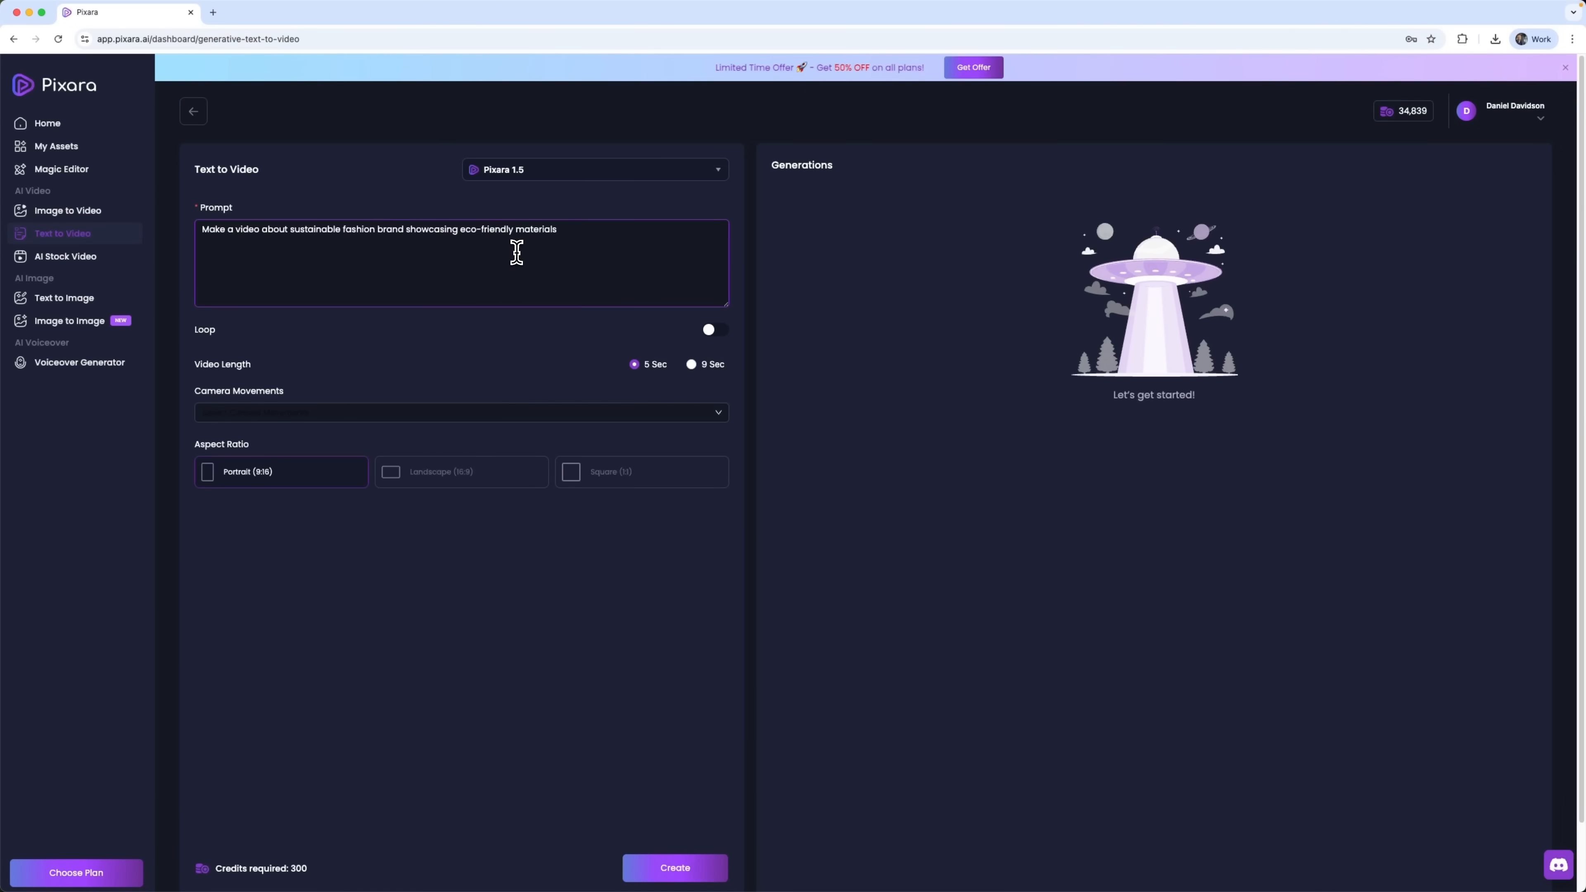
mouse_move(294, 419)
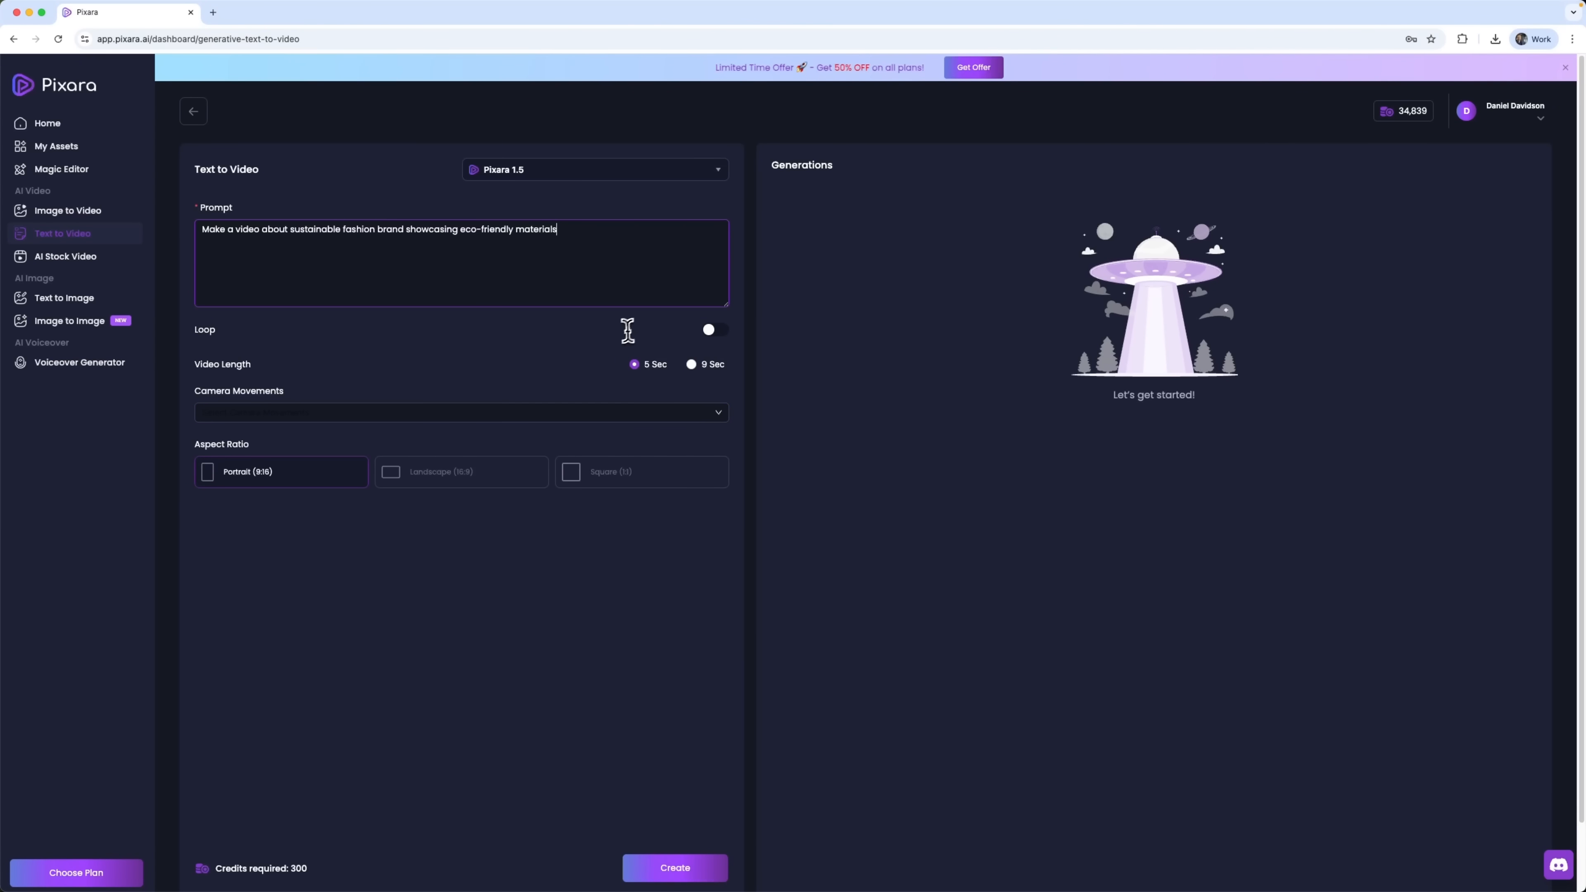
Turn Loop on and set Landscape (16:9) for the sustainable-fashion text-to-video
click(714, 329)
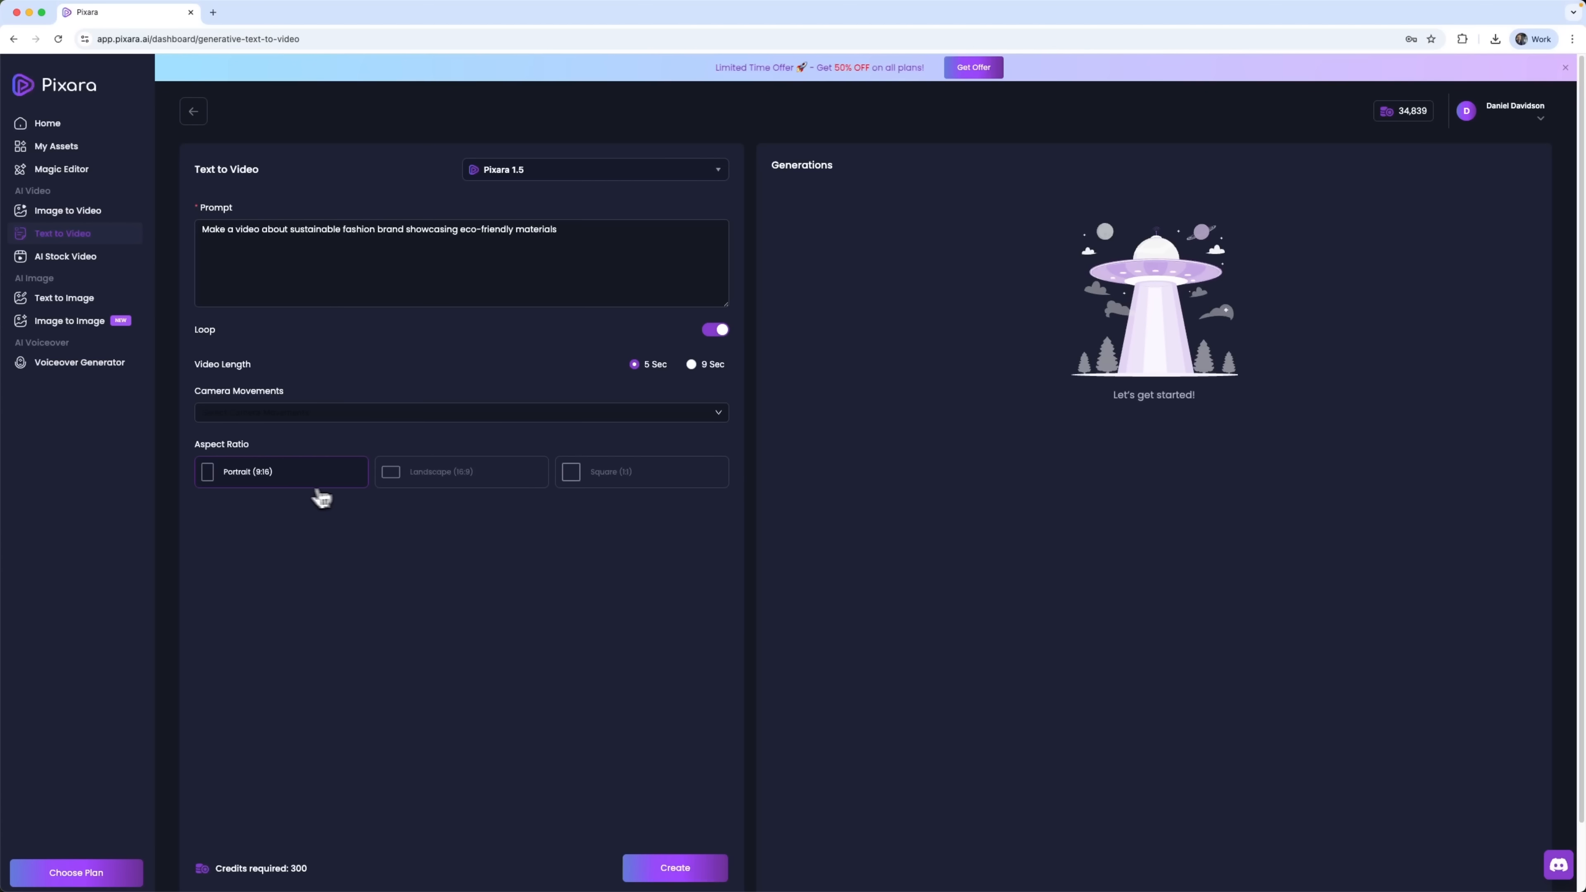
click(674, 868)
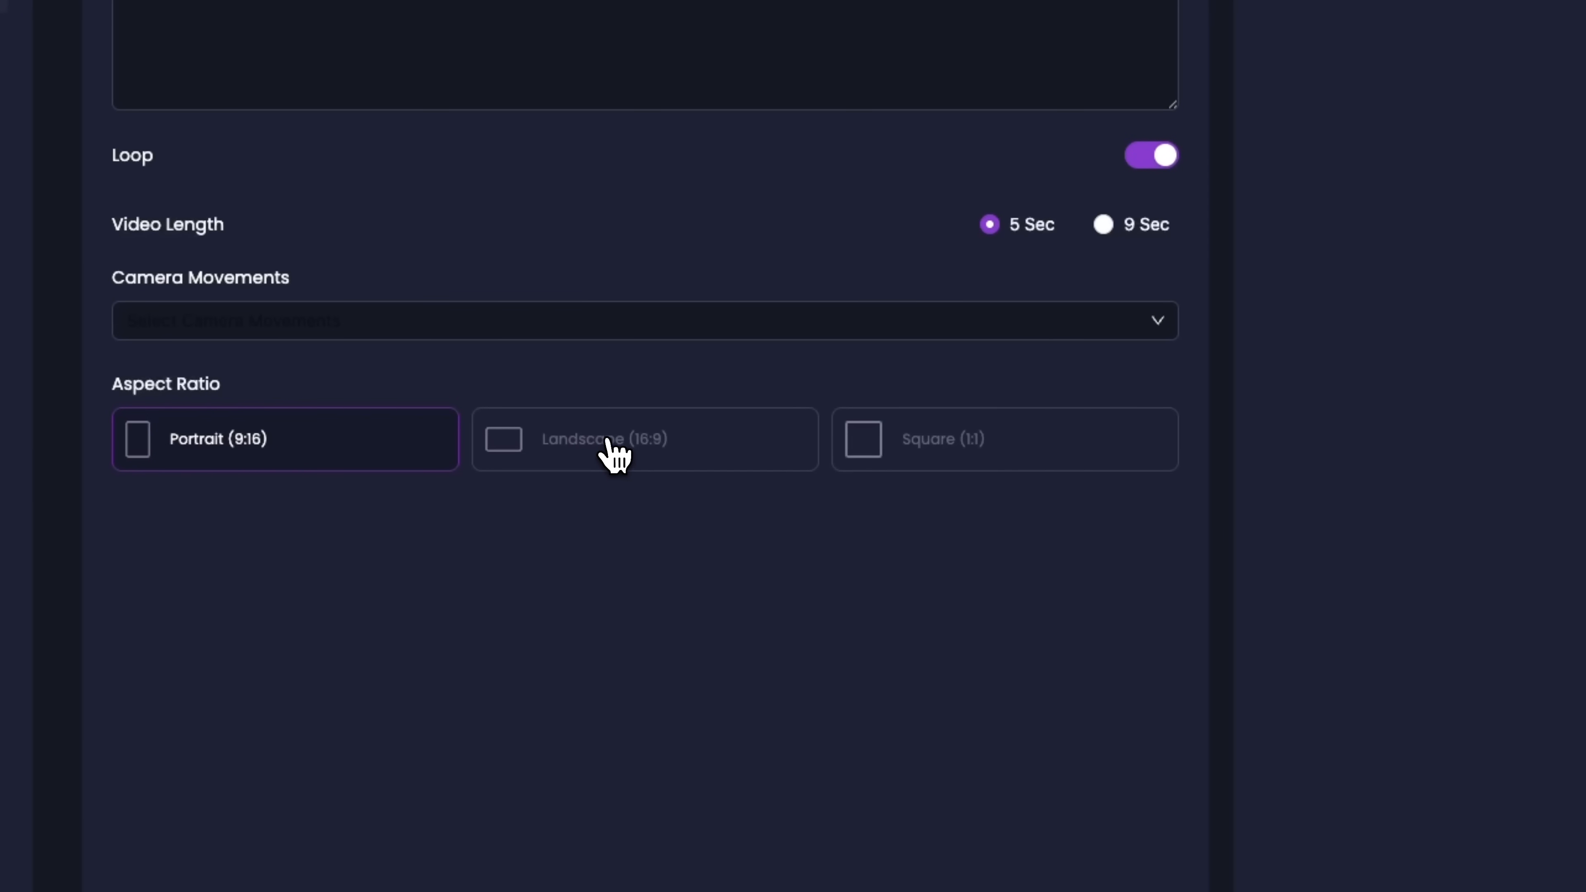
click(644, 439)
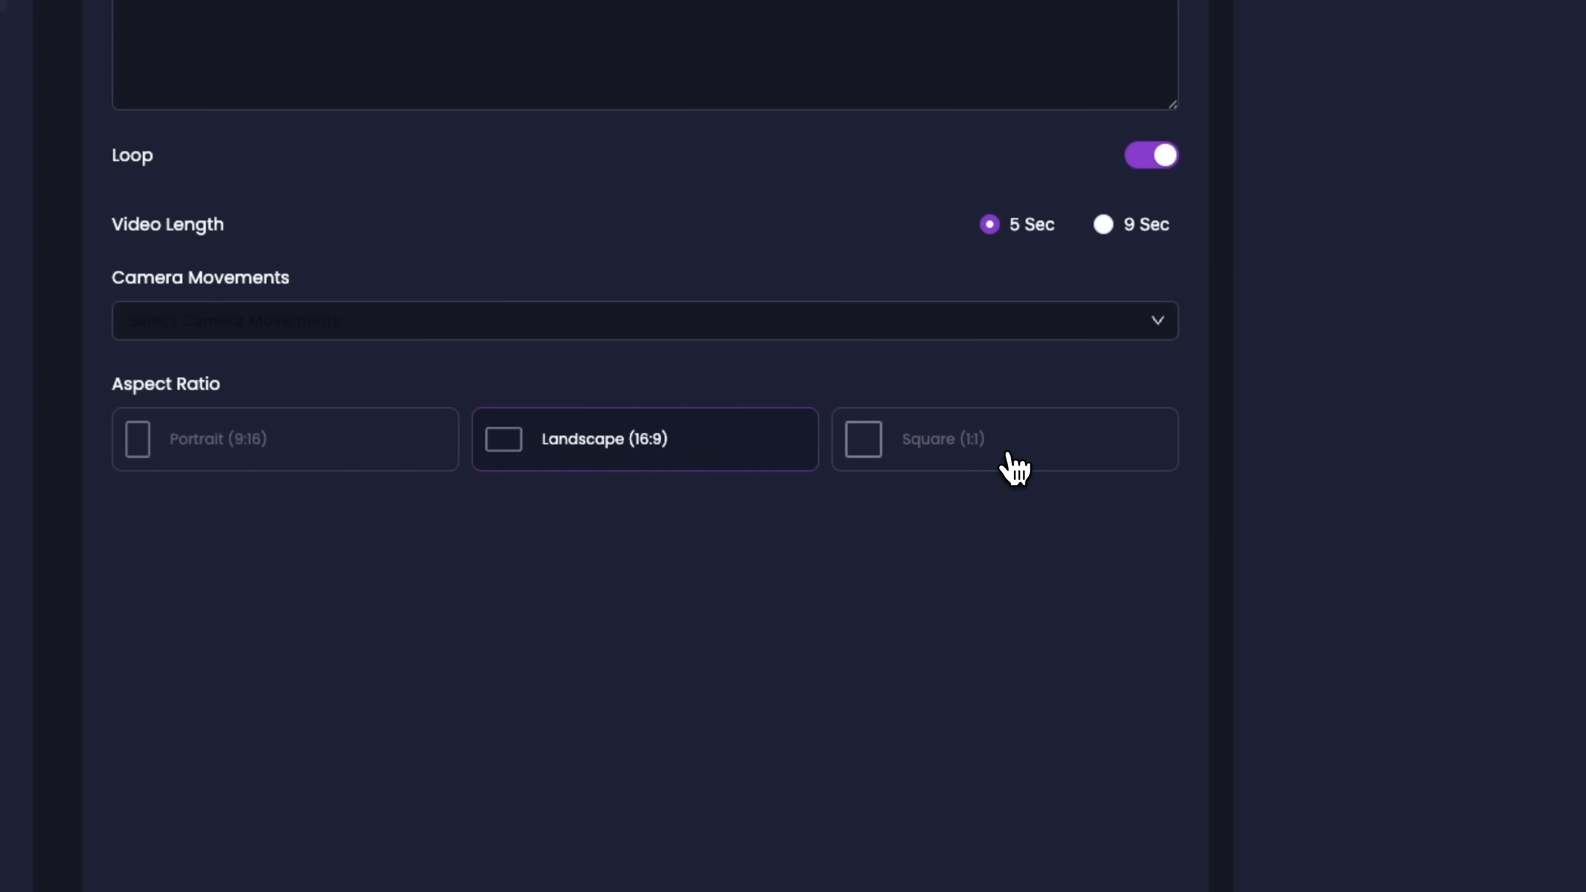
click(1004, 439)
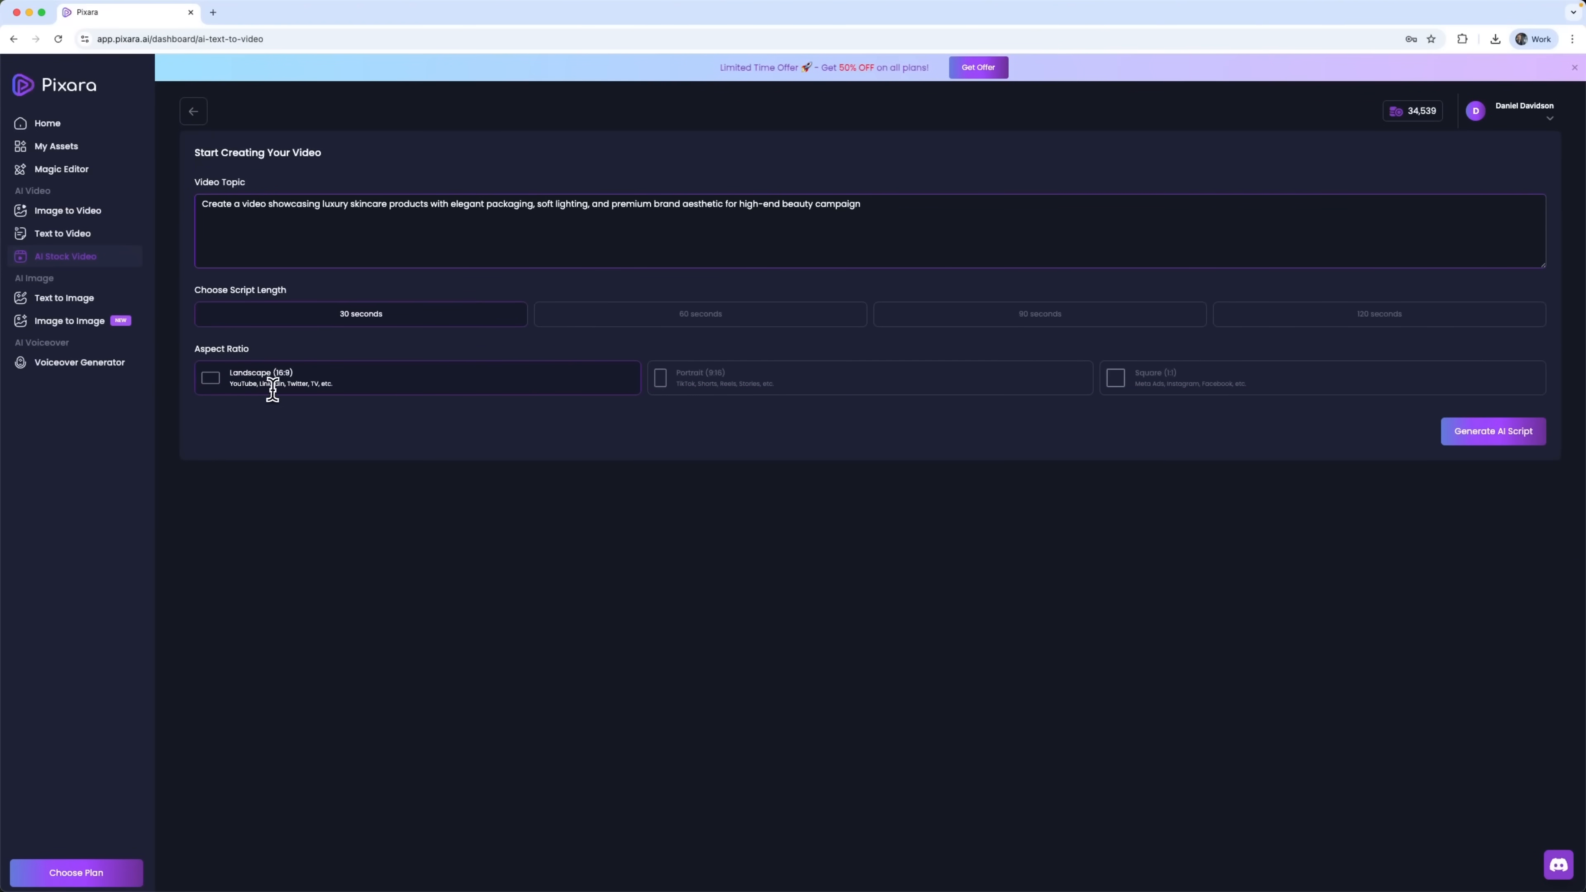
Set Landscape 16:9 and generate the 30-second luxury skincare stock video with Resonate - Male voice
click(1493, 431)
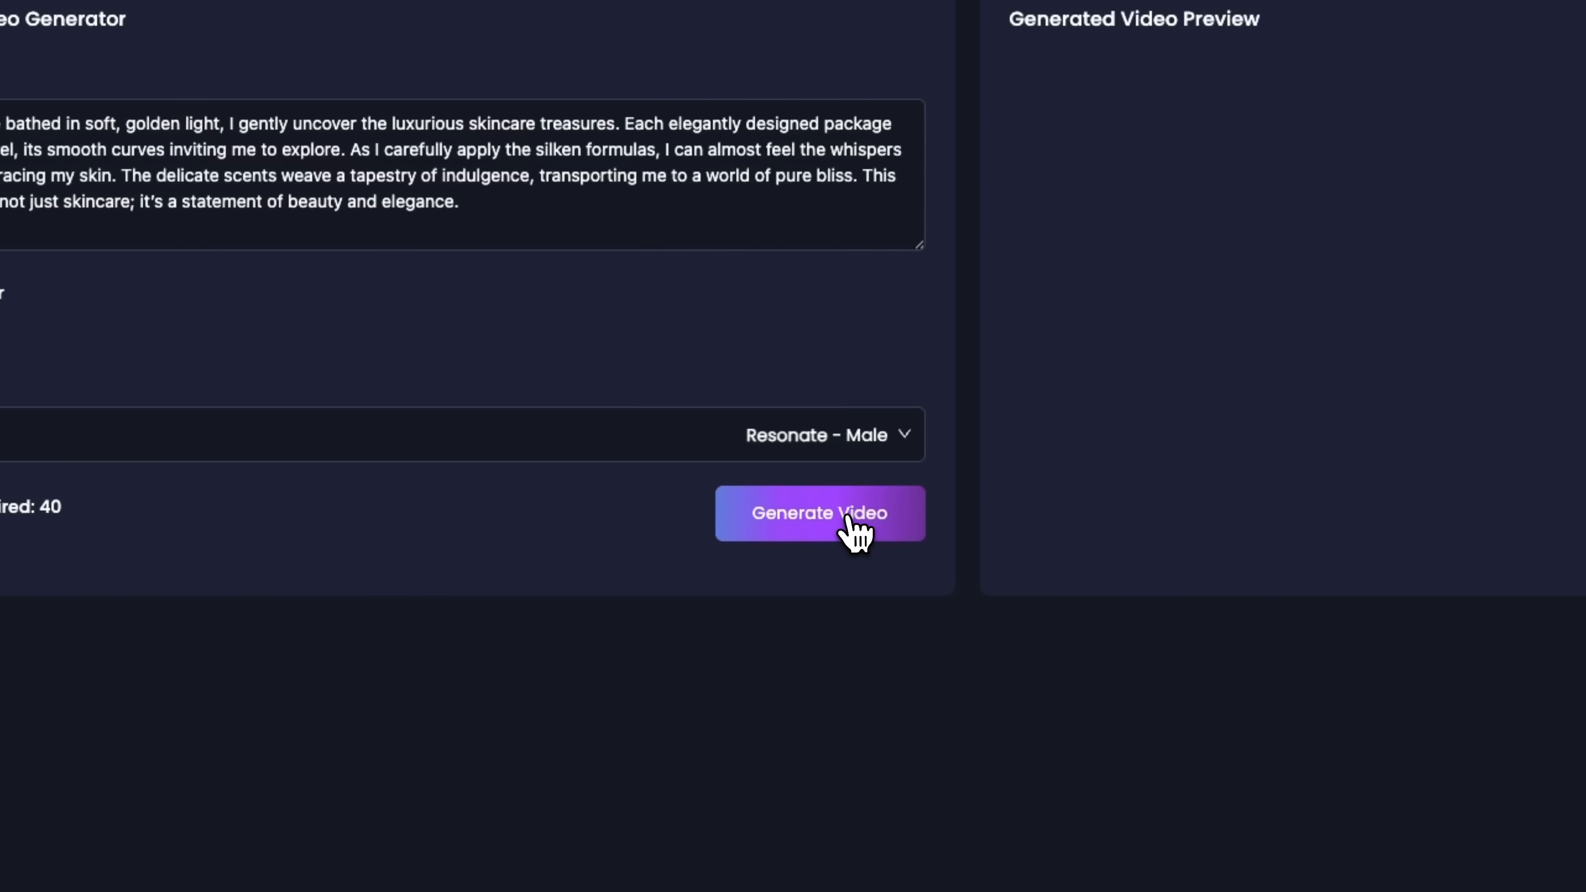
click(819, 513)
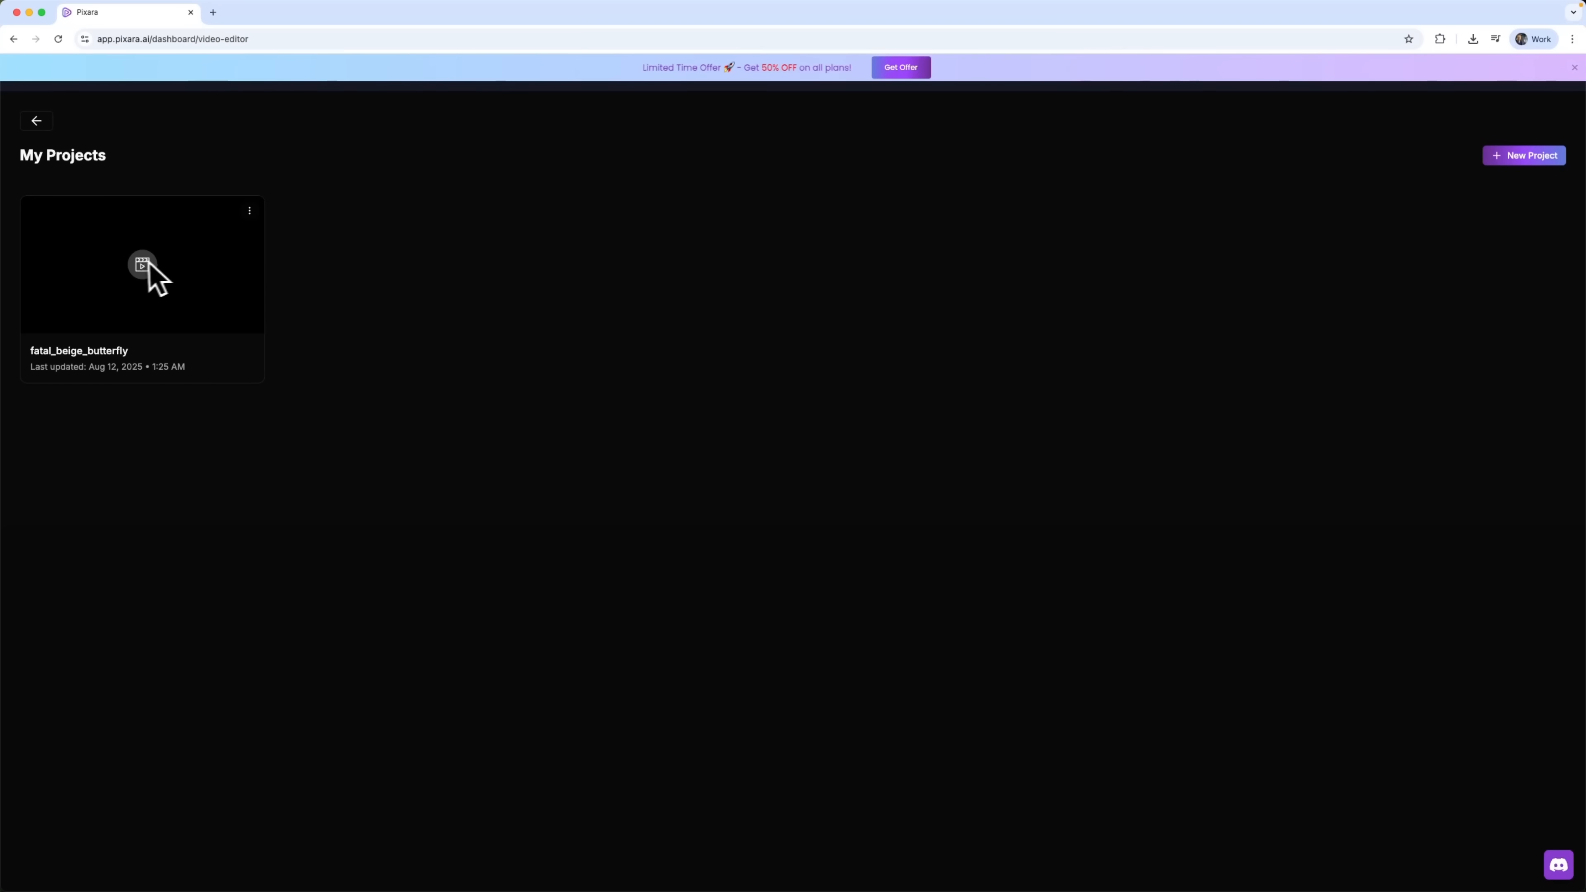
mouse_move(215, 304)
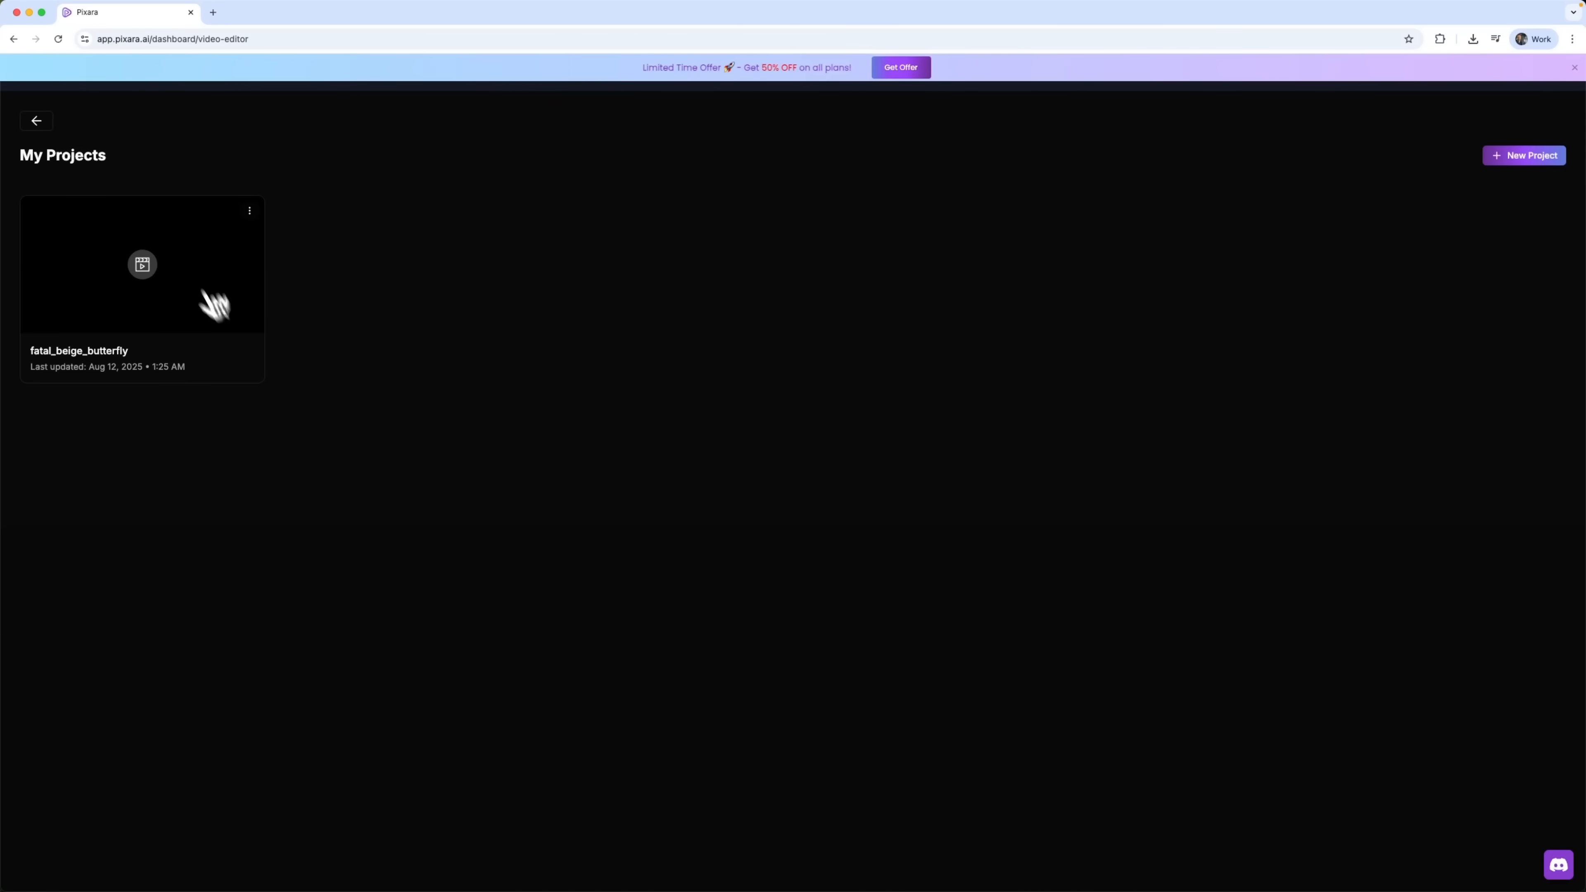
Open fatal_beige_butterfly, browse its Clips and Sounds panels, and play the timeline preview
click(141, 264)
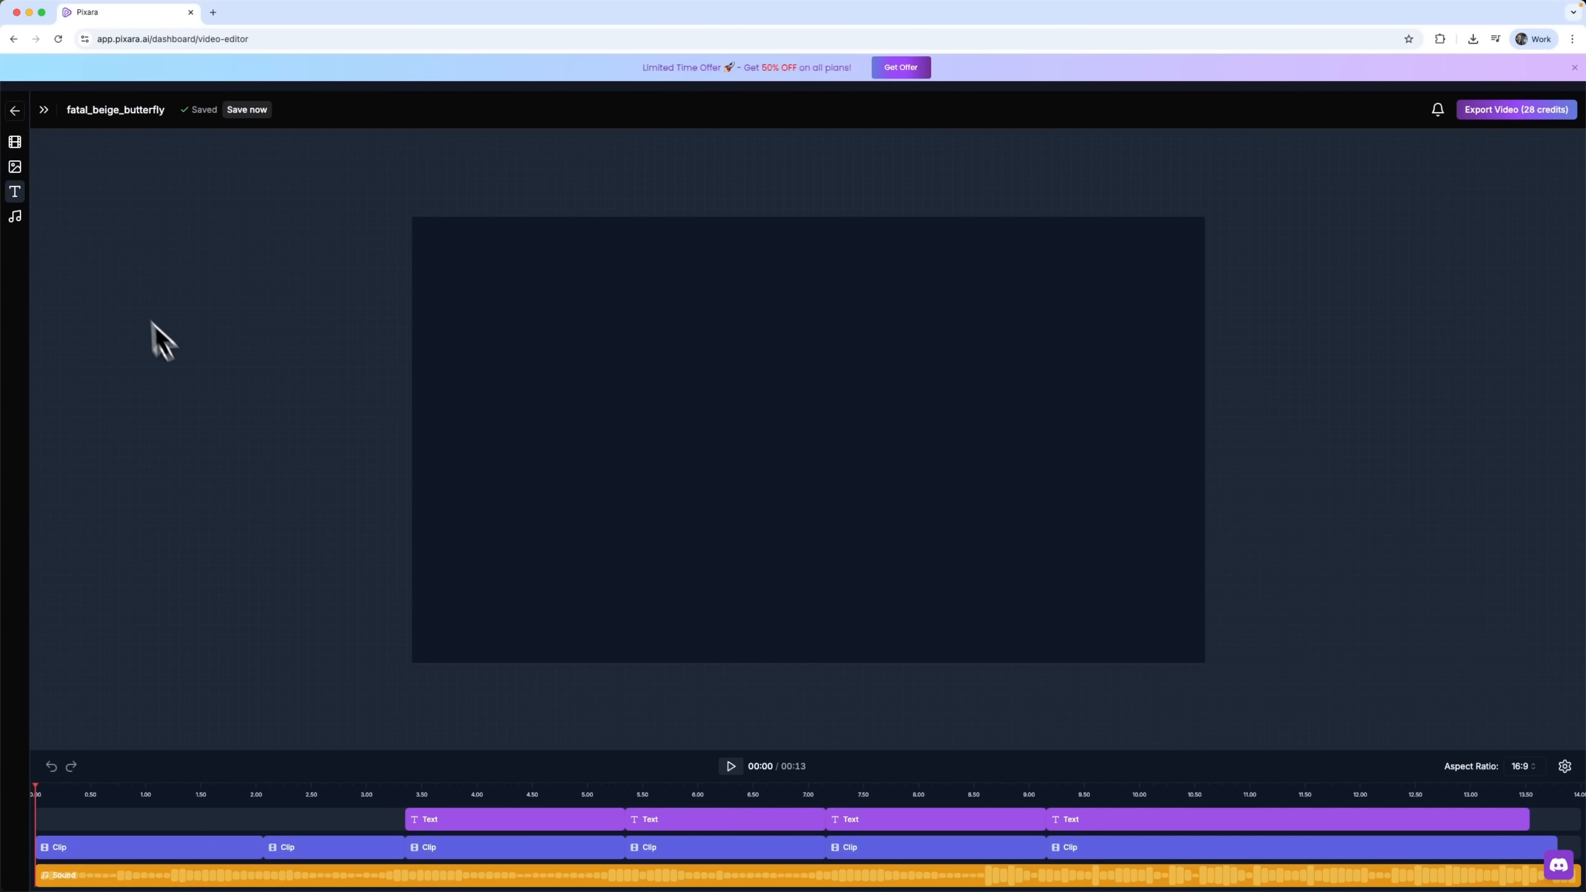
mouse_move(207, 314)
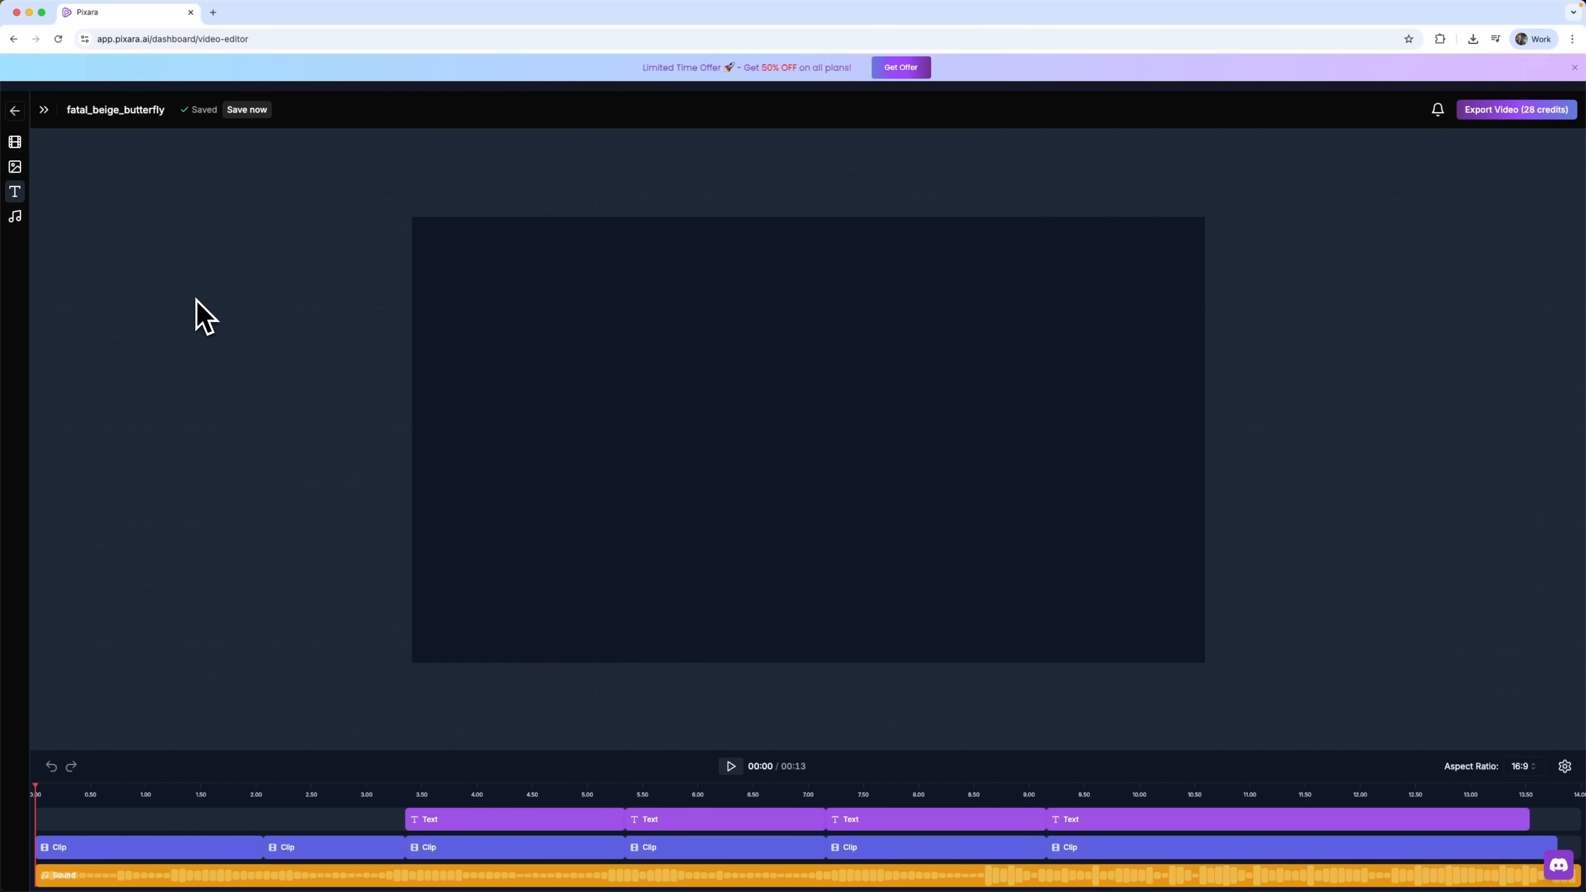
mouse_move(179, 411)
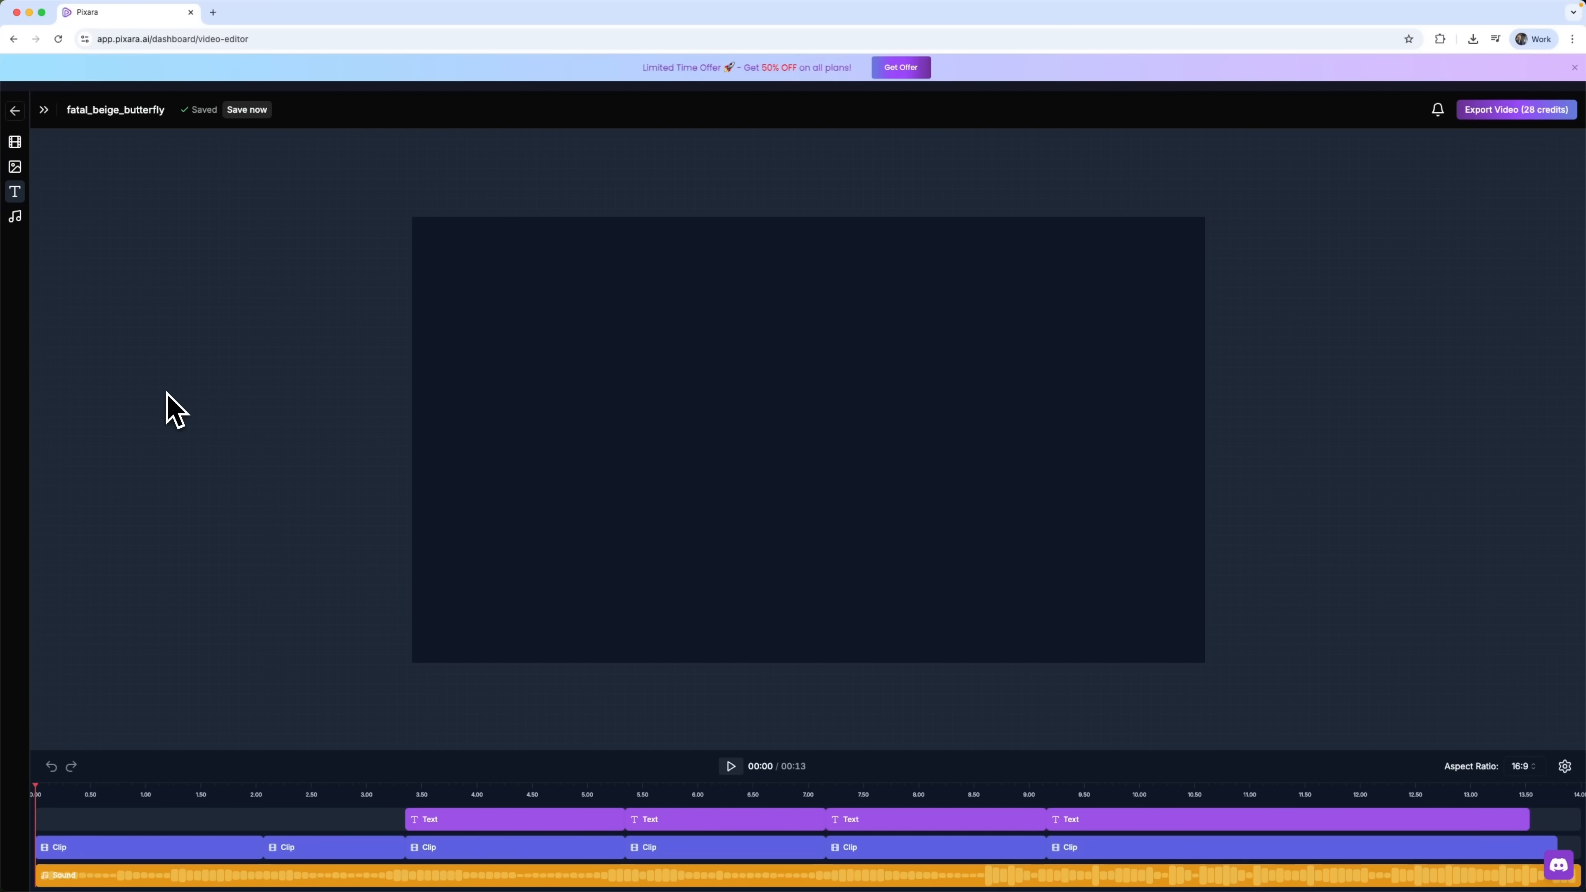
mouse_move(42, 273)
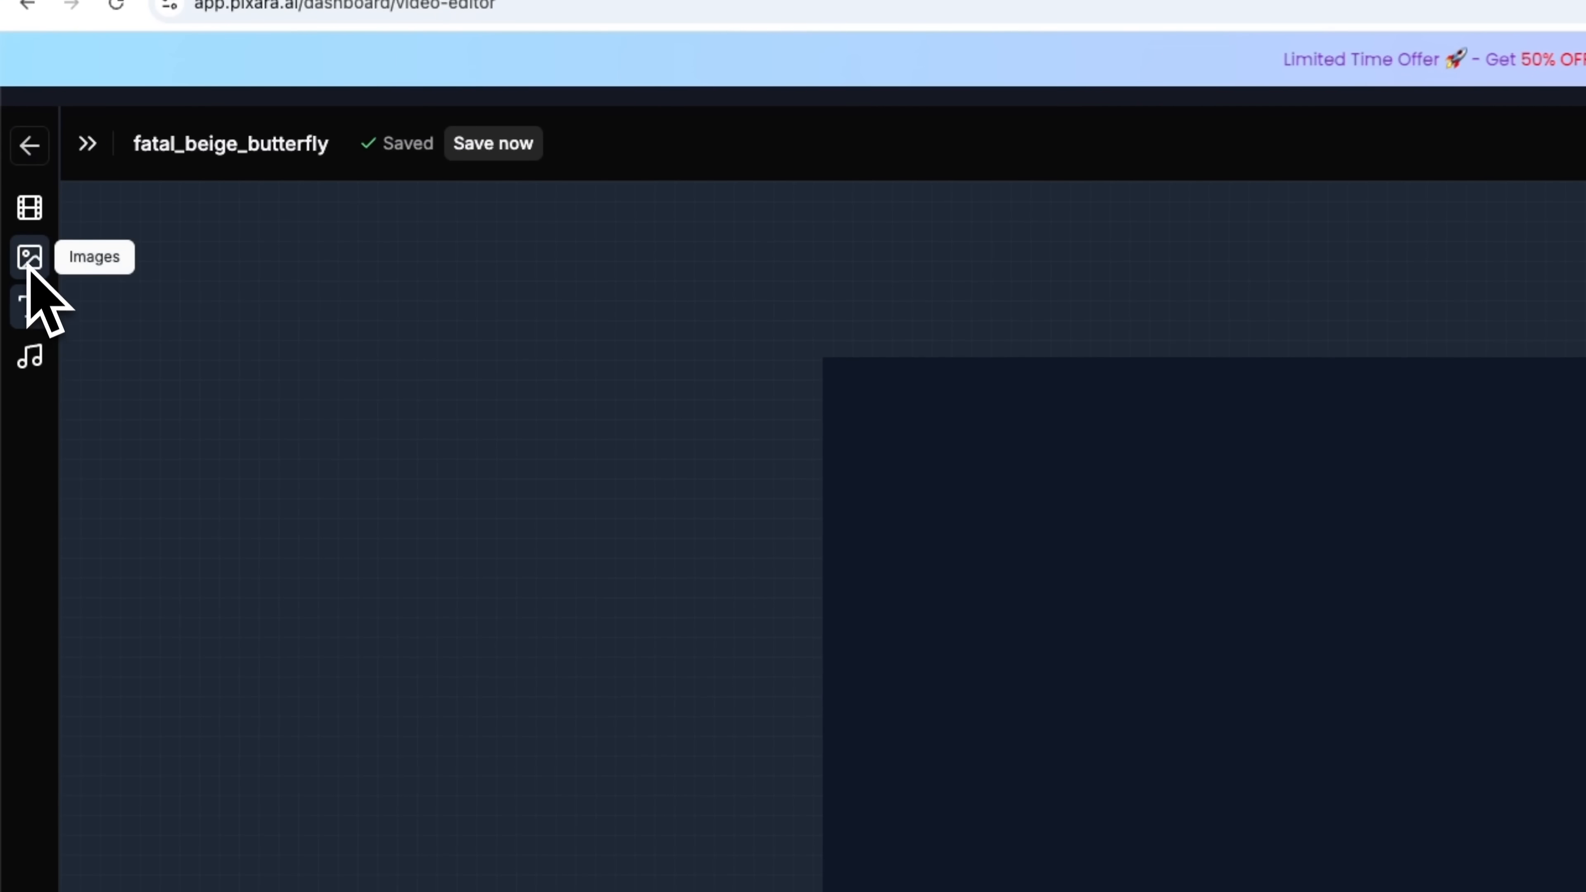
click(30, 208)
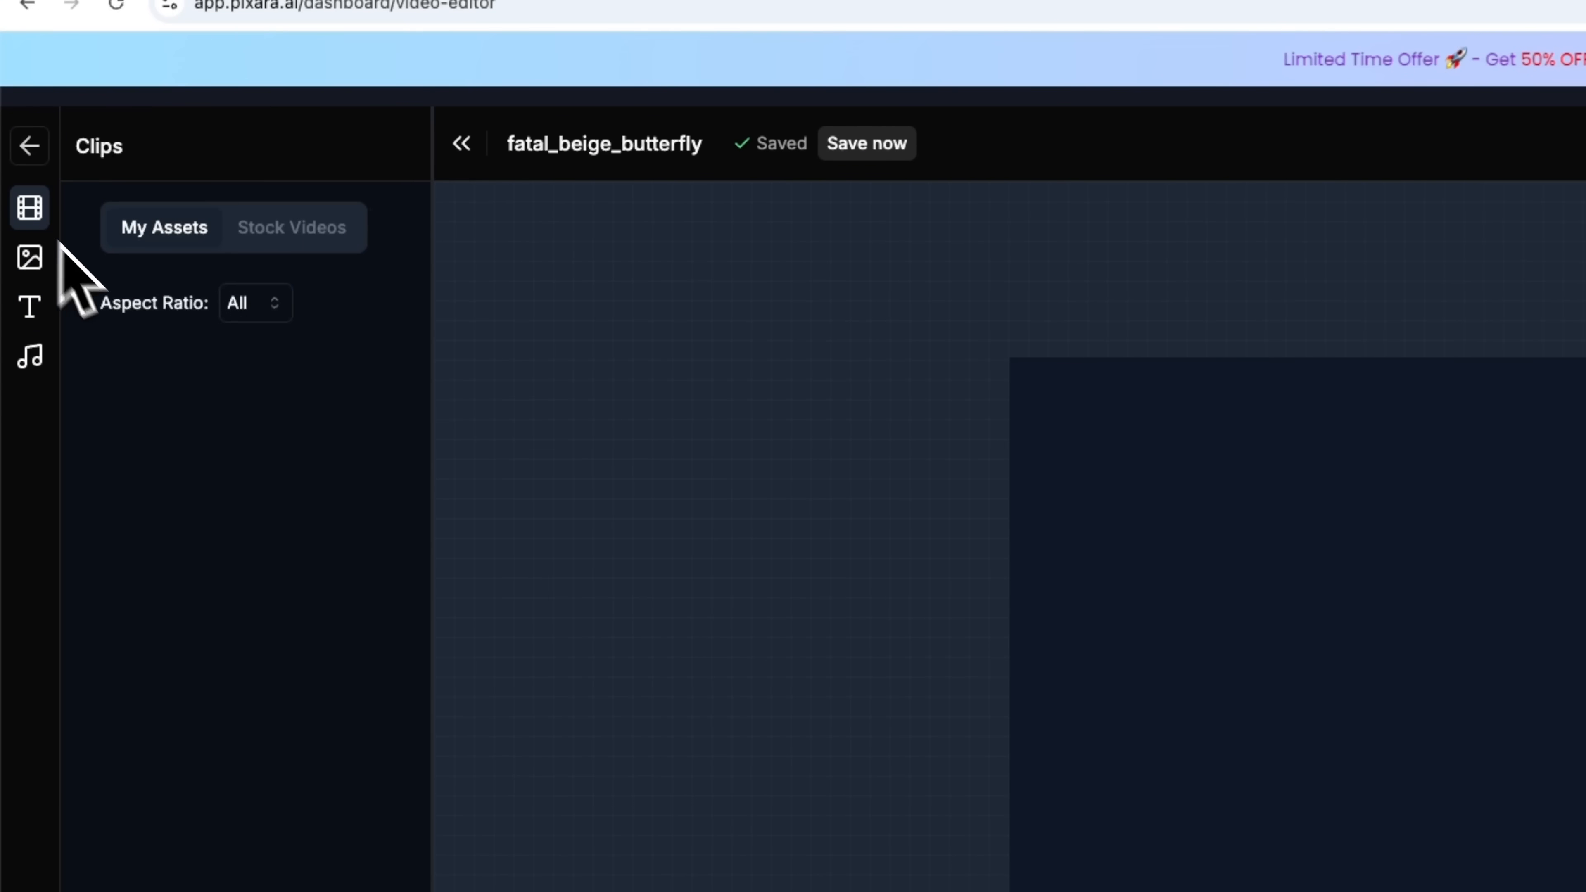
click(30, 257)
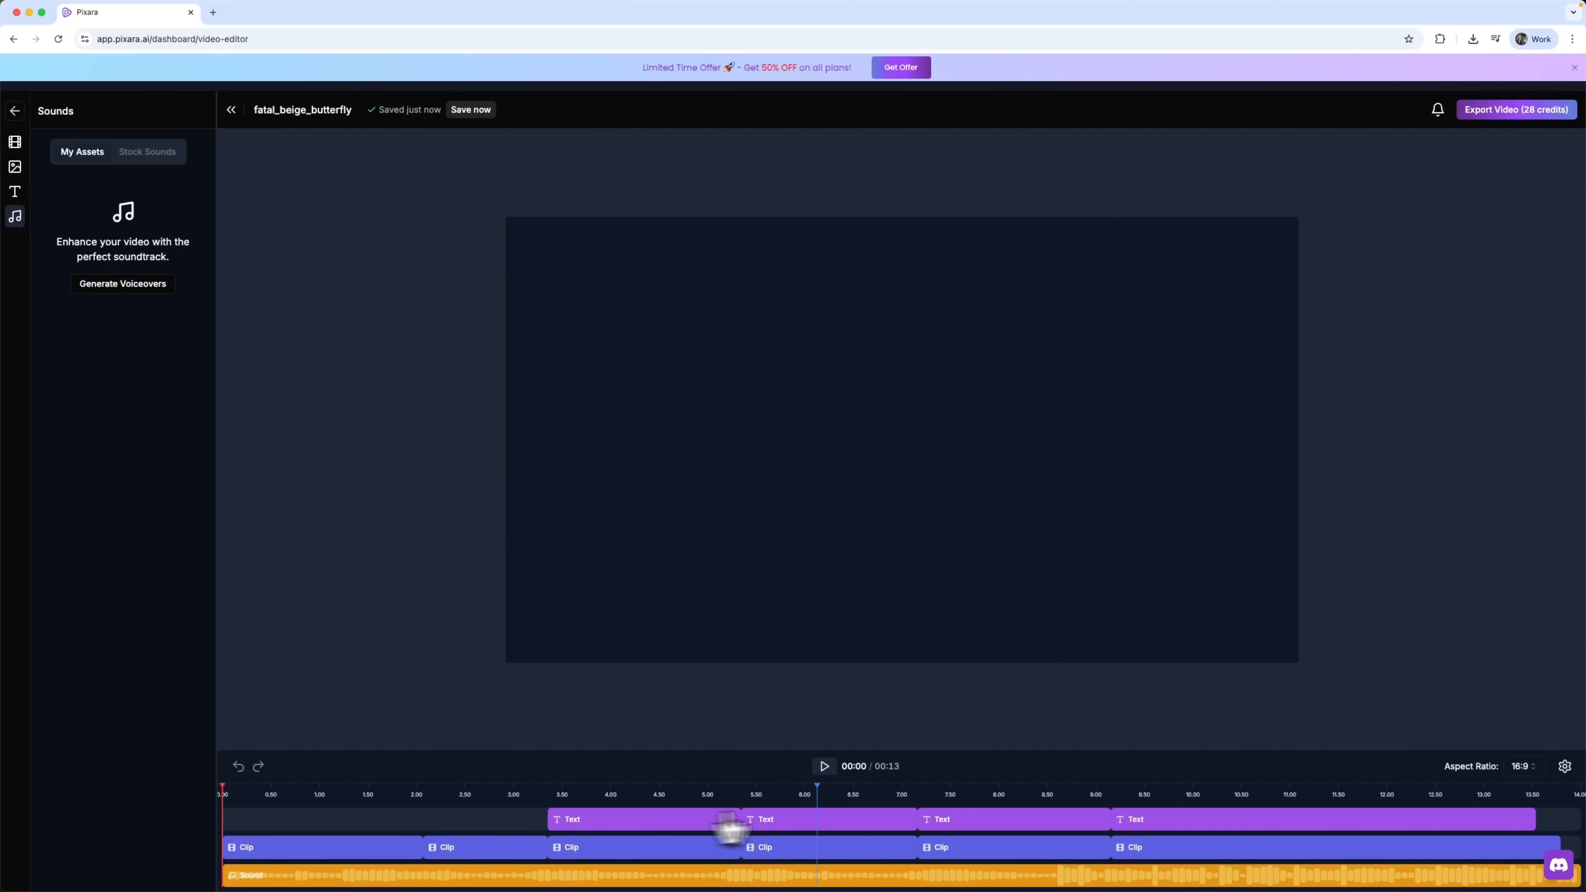
click(824, 766)
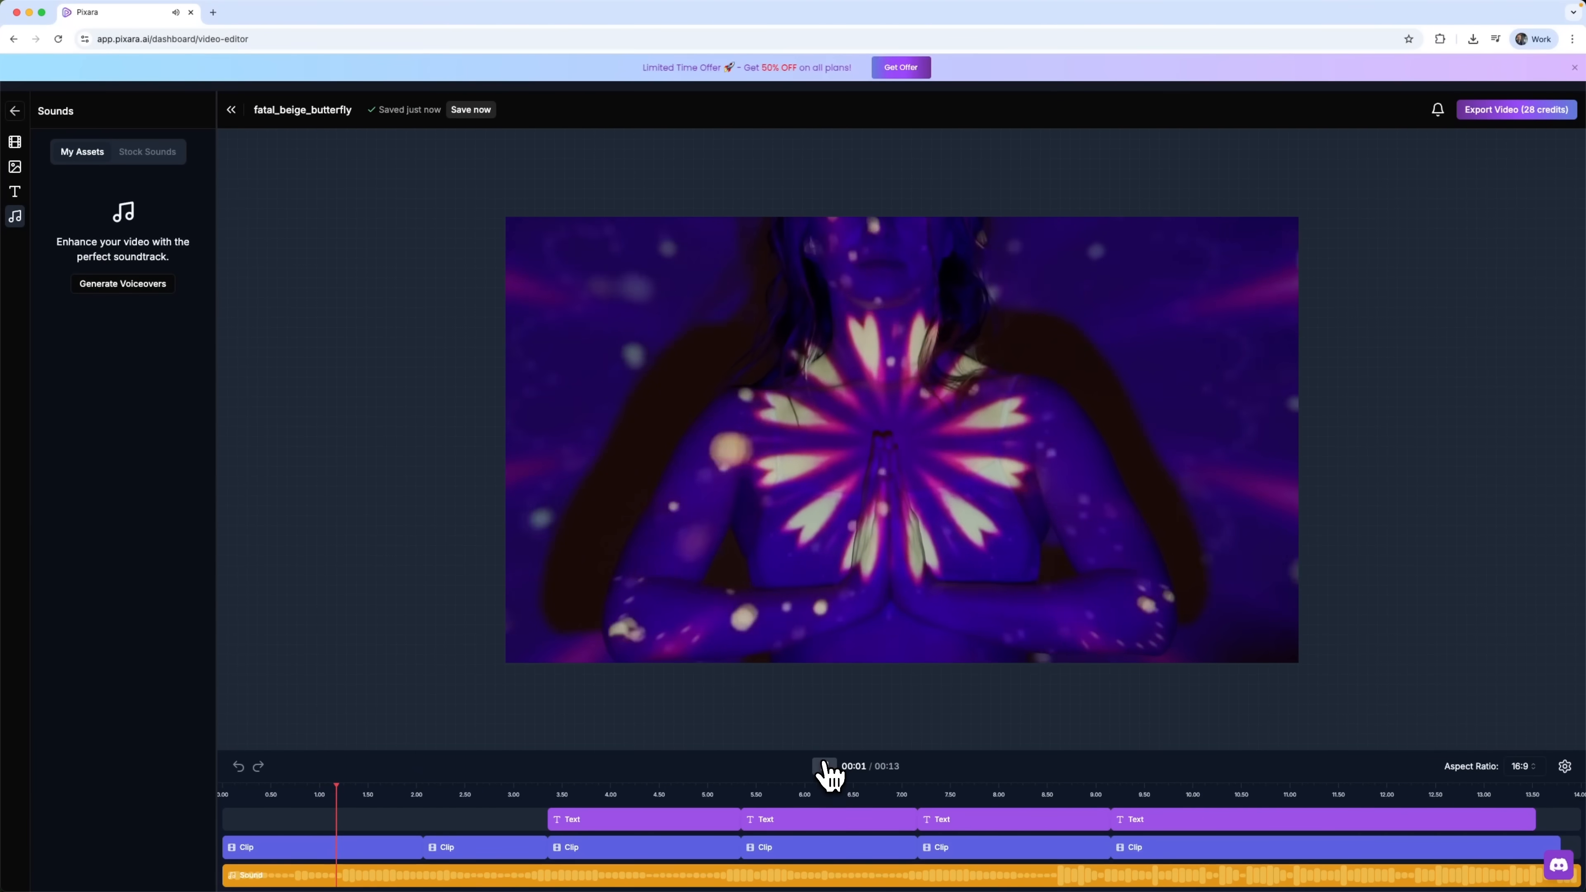
click(821, 766)
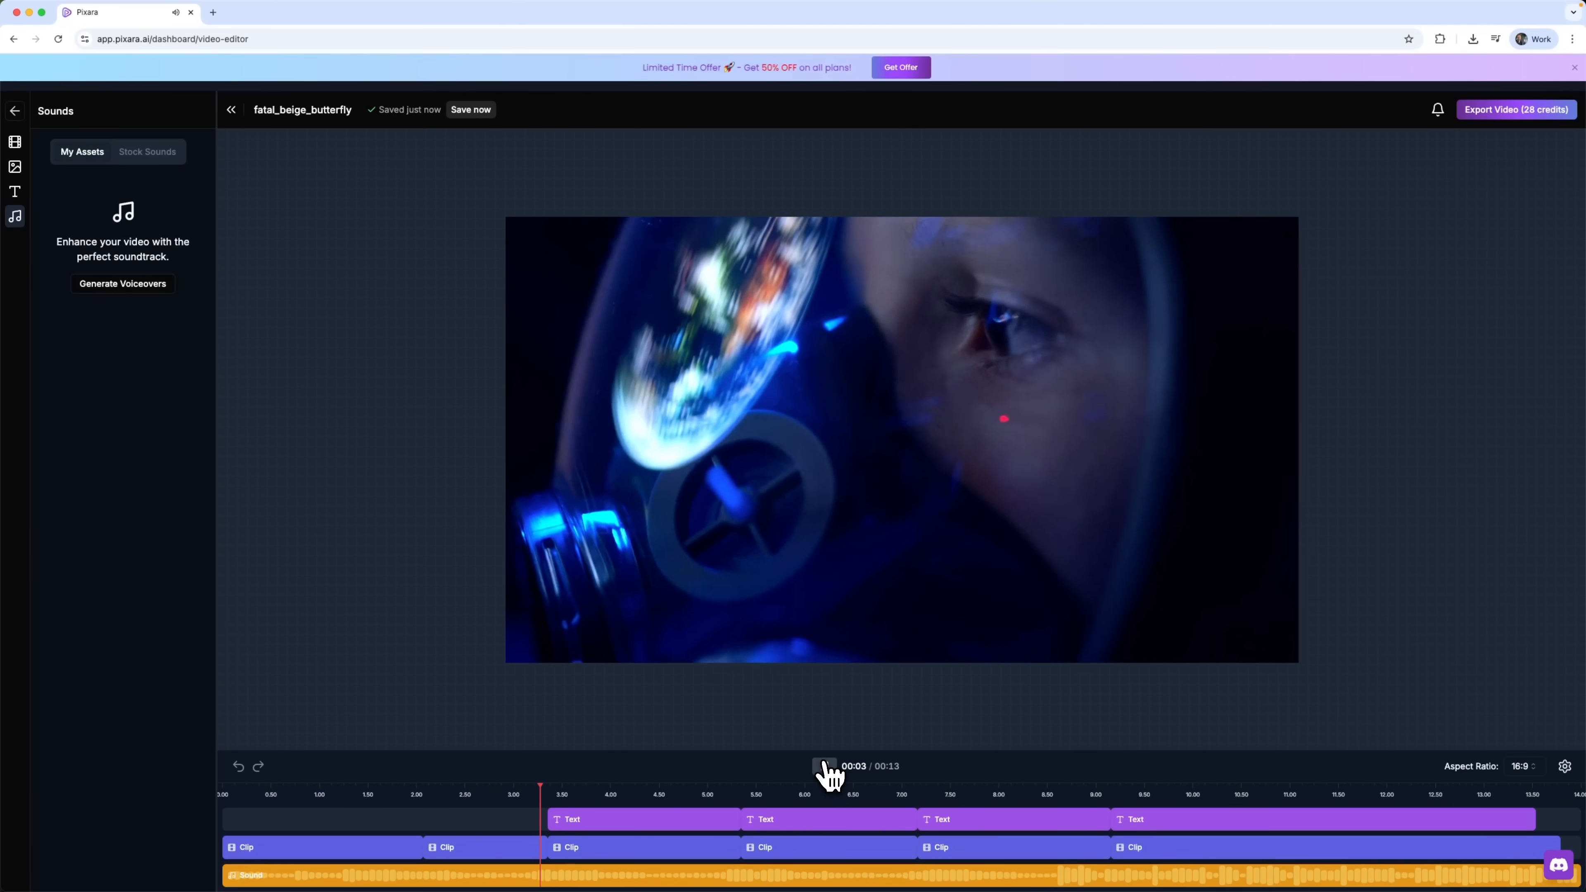